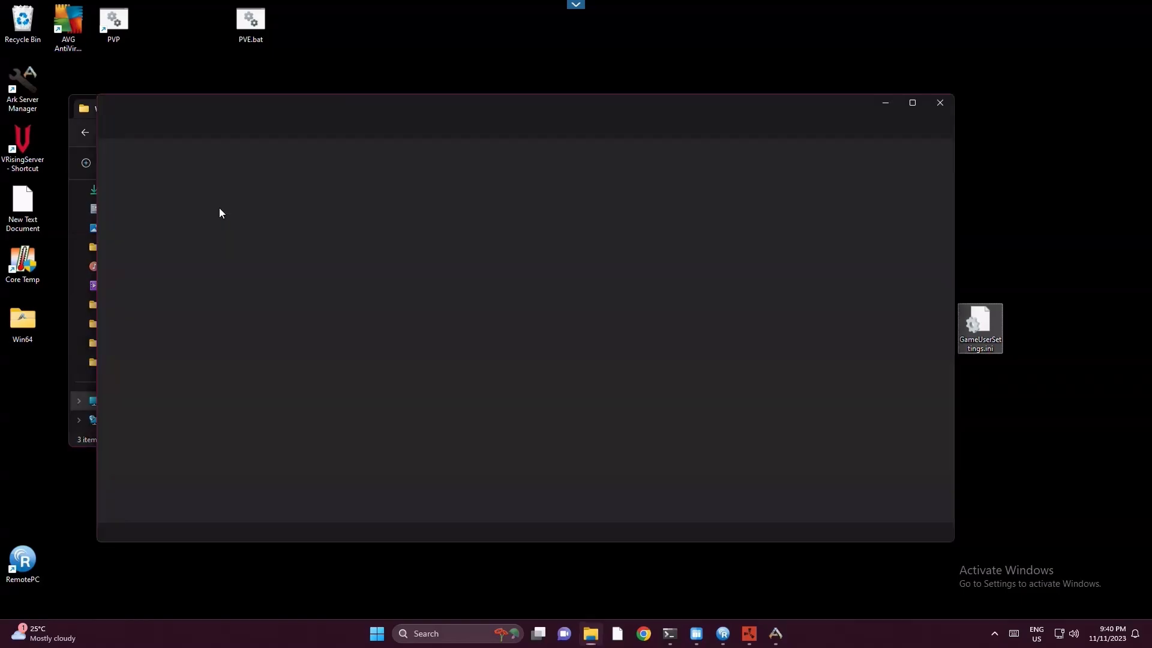
# Open GameUserSettings.ini in Notepad and scroll through its existing settings
pyautogui.doubleClick(980, 327)
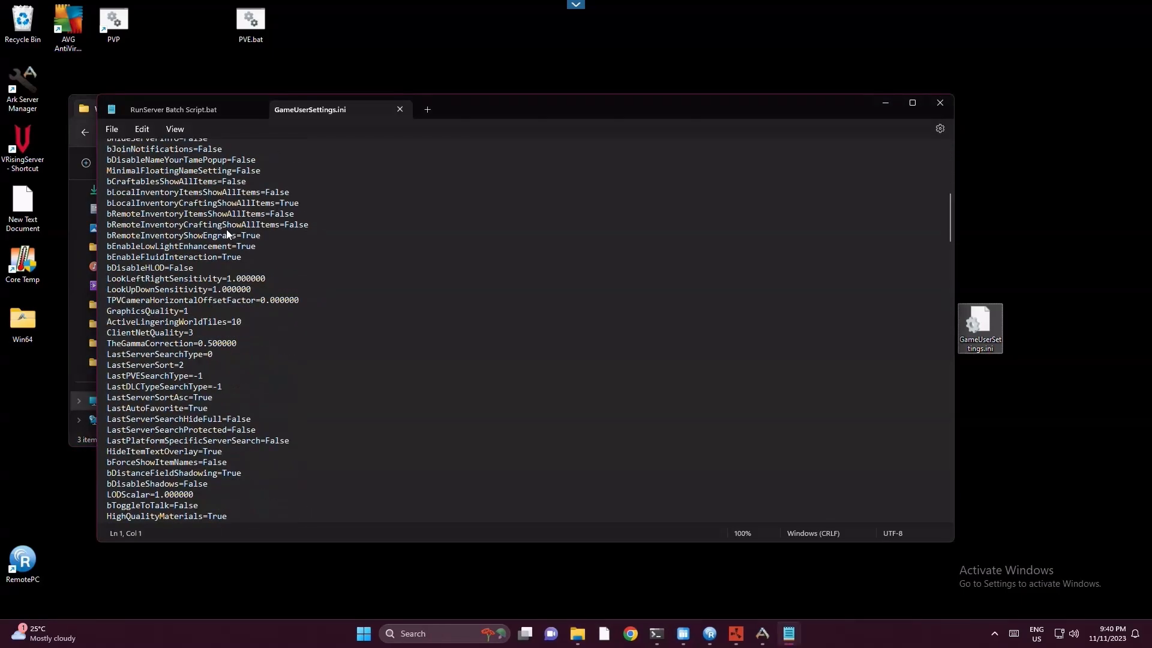
pyautogui.scroll(-3)
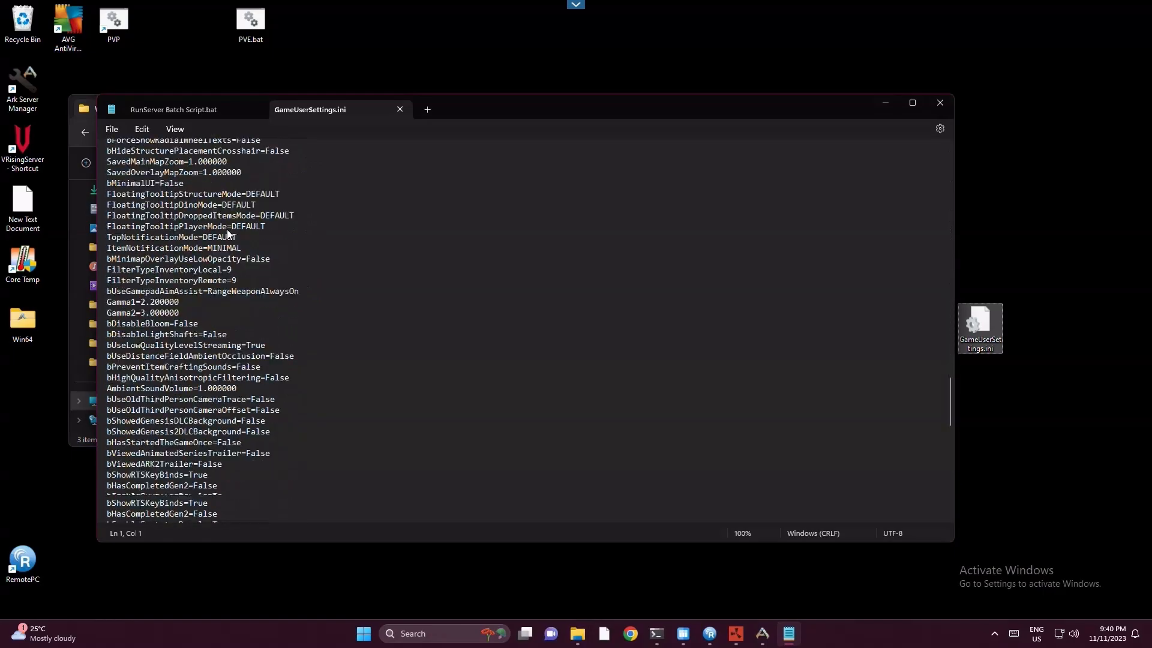
pyautogui.scroll(-3)
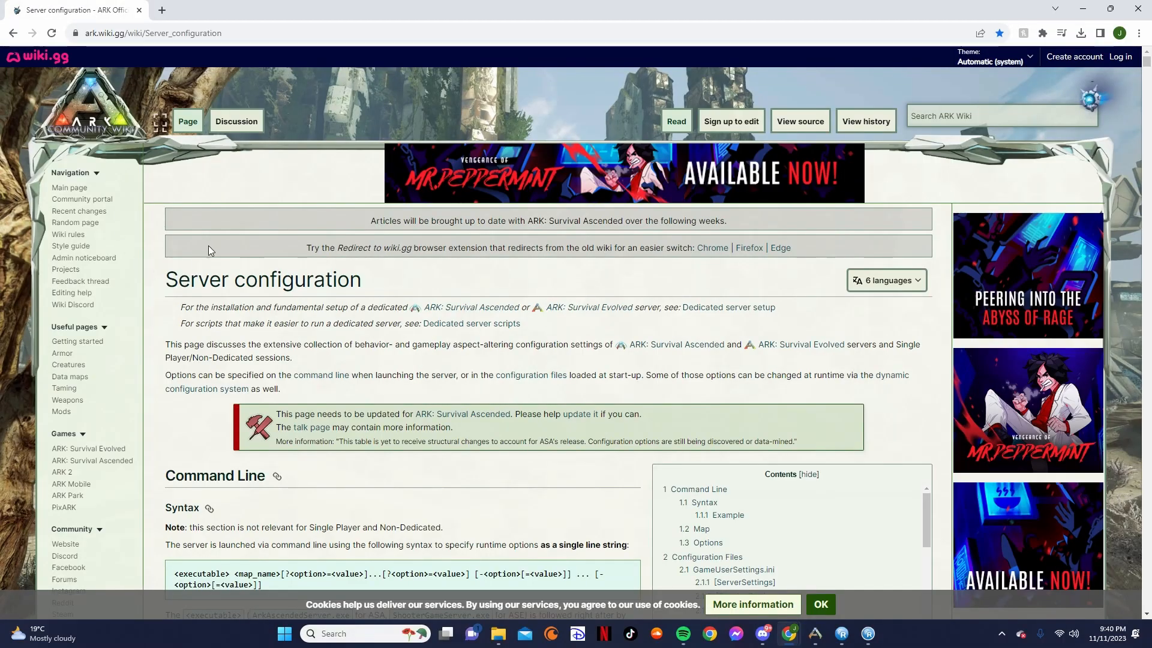
# Jump to the GameUserSettings.ini section of the wiki page and reach the [SessionSettings] table
pyautogui.scroll(-3)
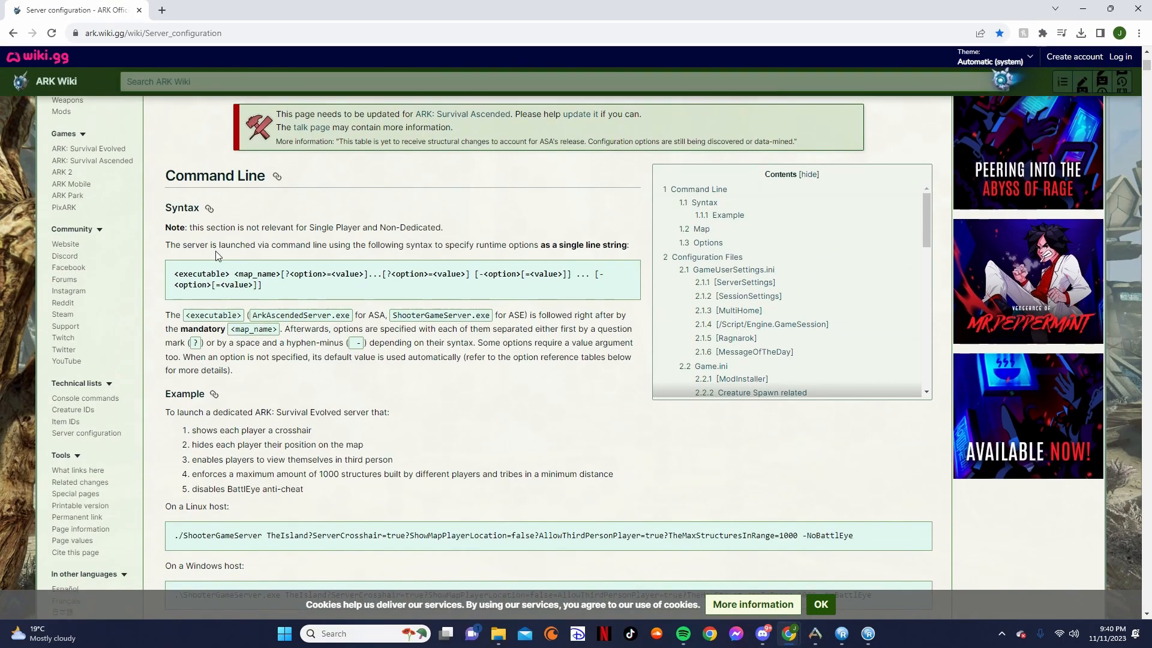
pyautogui.scroll(-3)
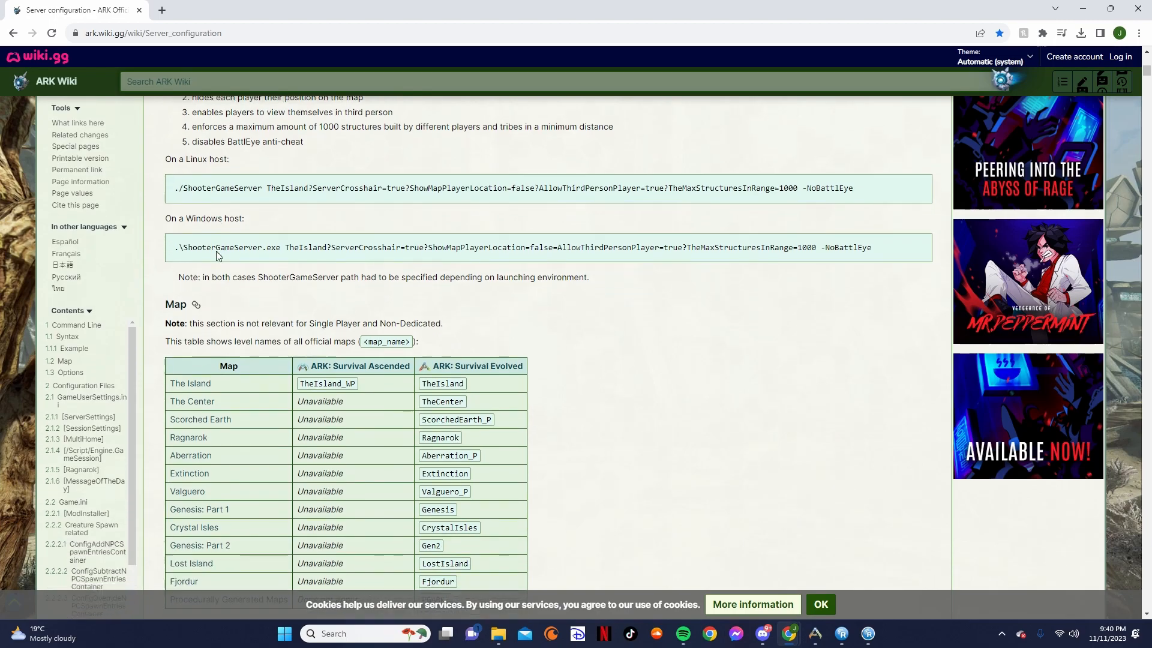
pyautogui.scroll(-3)
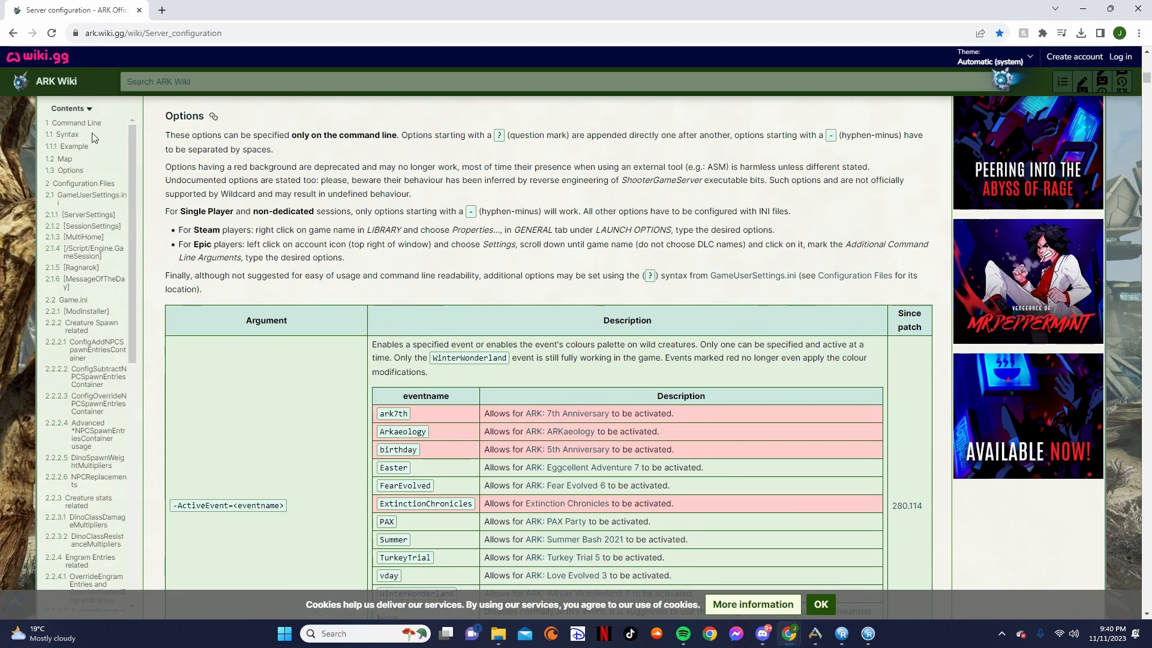
pyautogui.moveTo(122, 202)
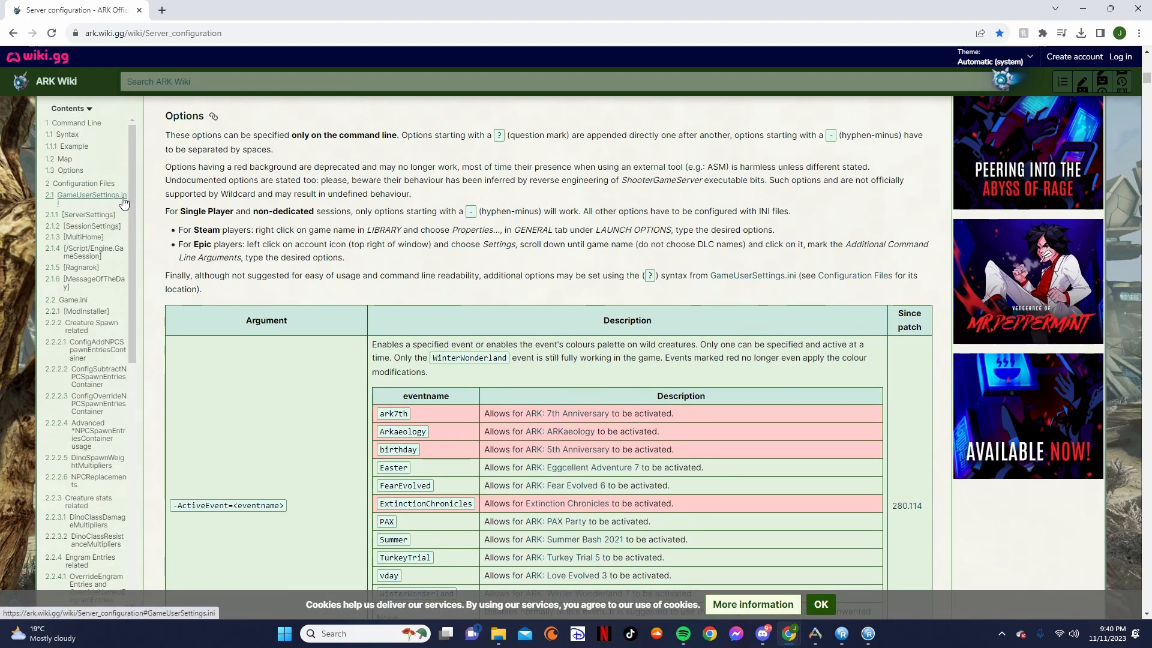
pyautogui.click(92, 195)
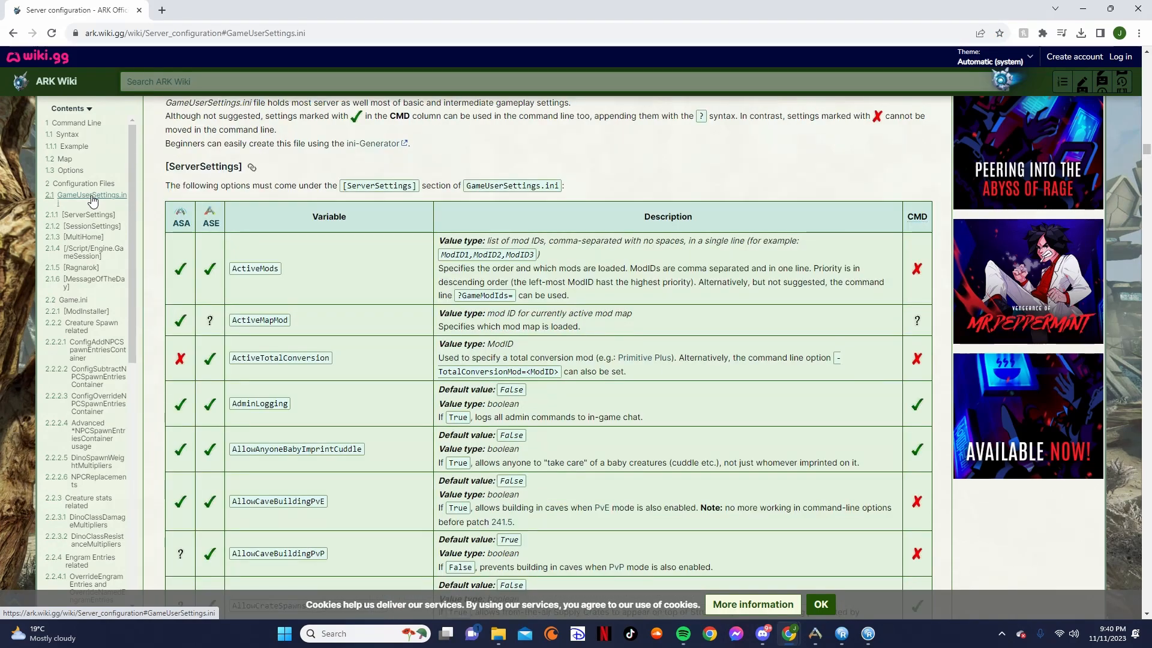
pyautogui.moveTo(91, 217)
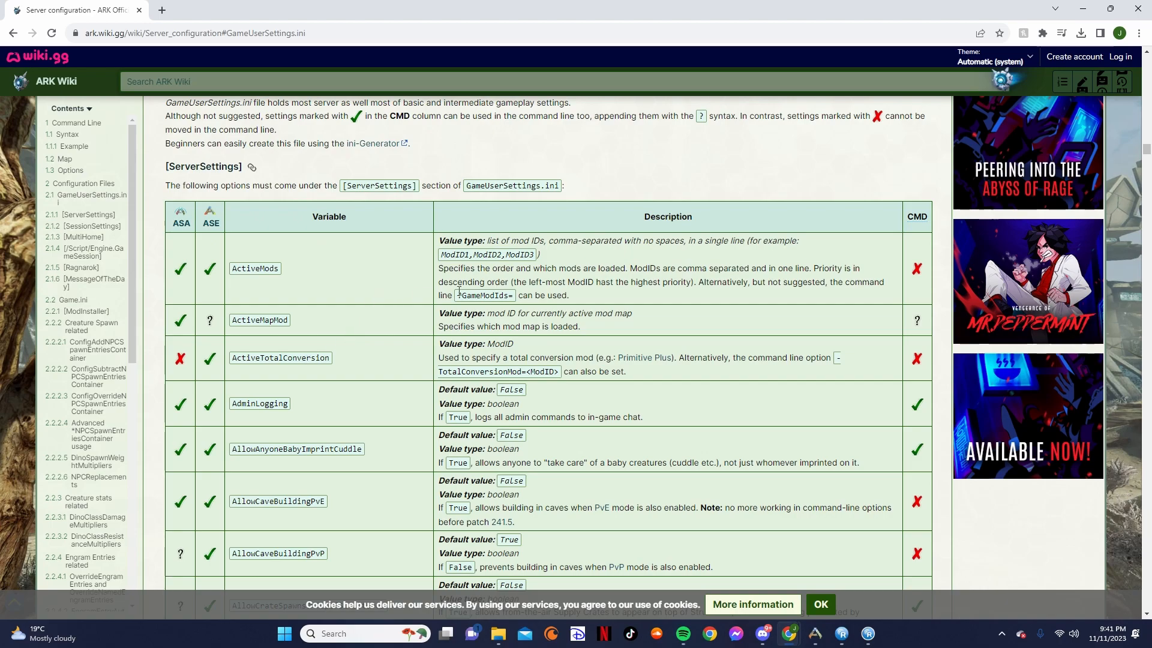
pyautogui.moveTo(401, 325)
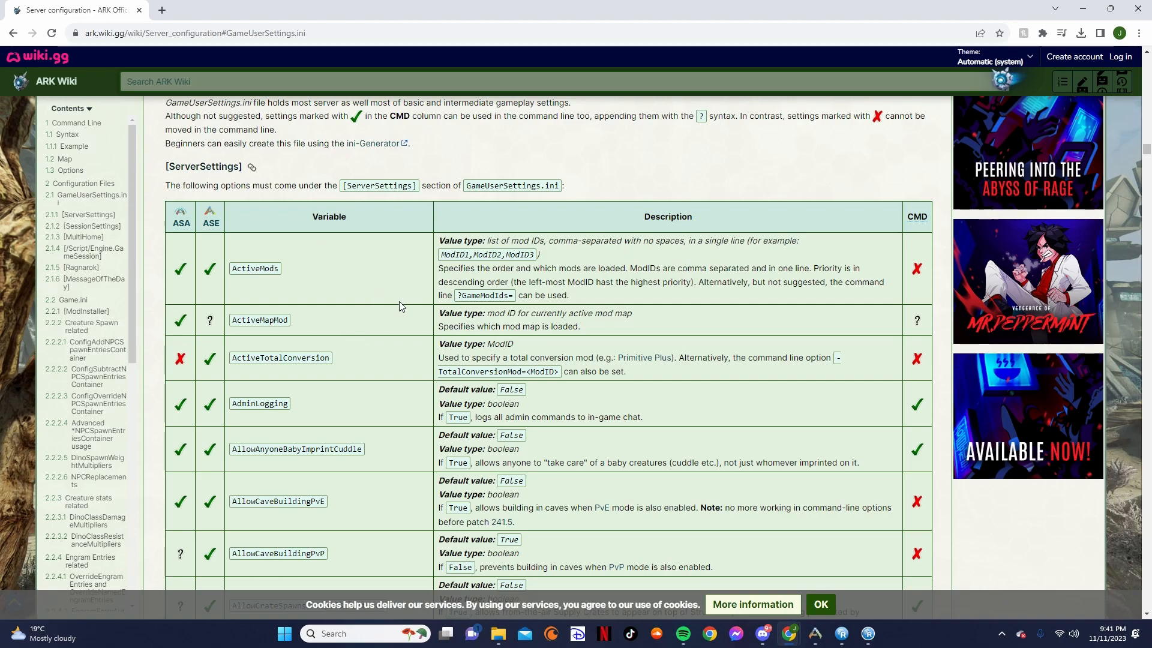
pyautogui.moveTo(180, 218)
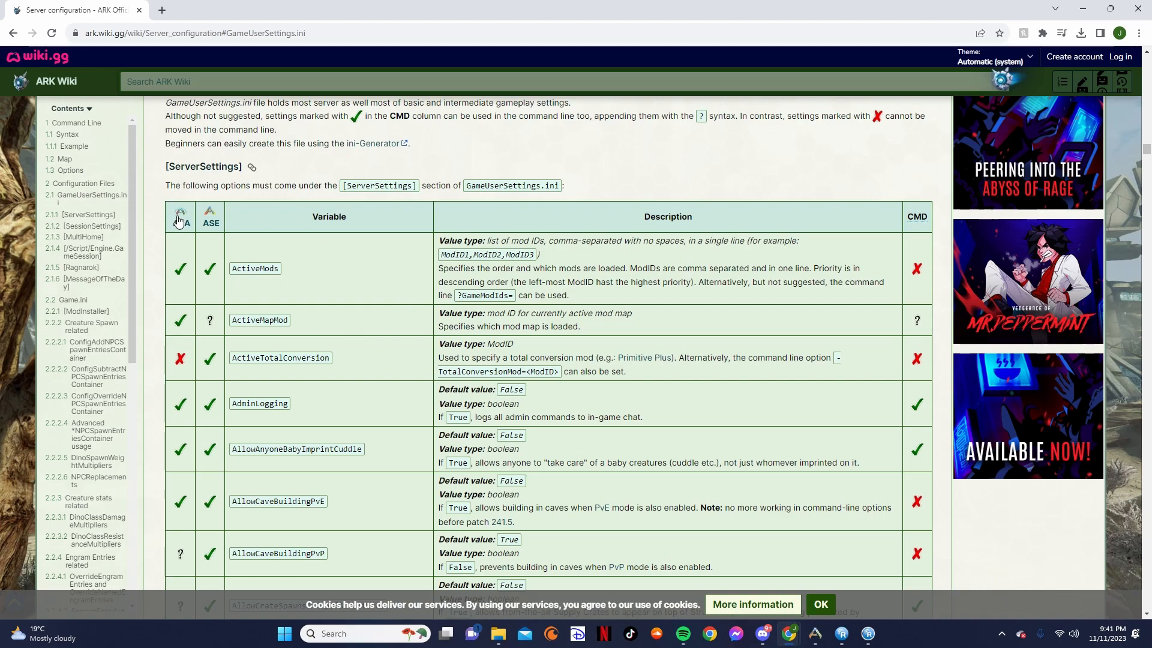
pyautogui.moveTo(246, 268)
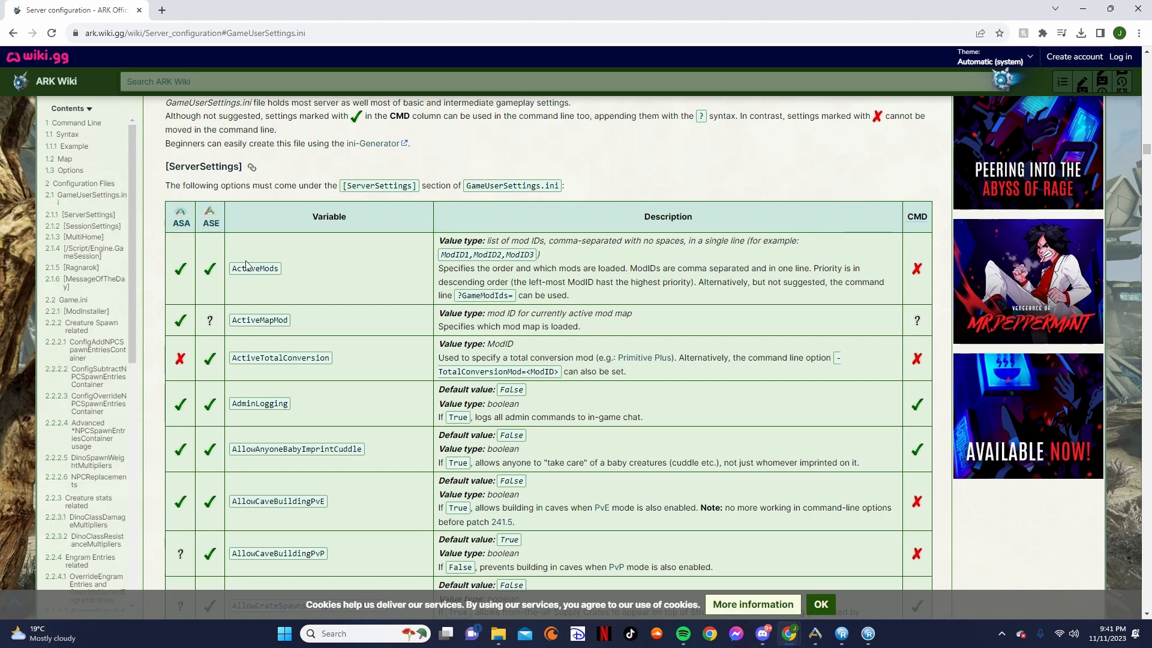
pyautogui.scroll(-3)
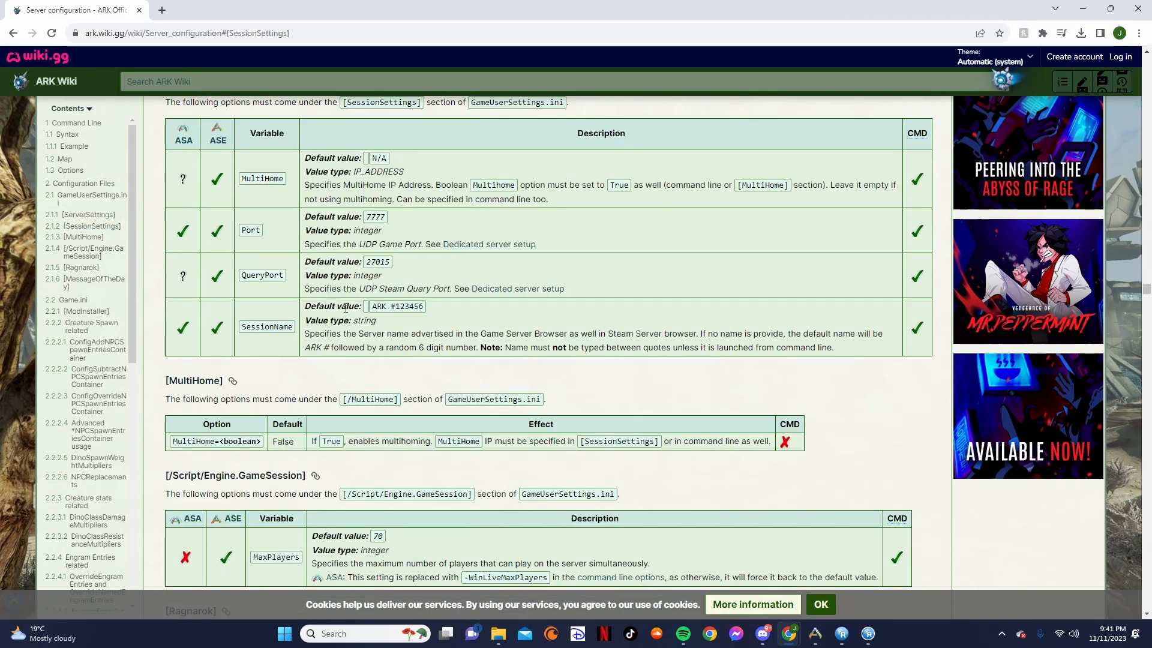
pyautogui.moveTo(255, 327)
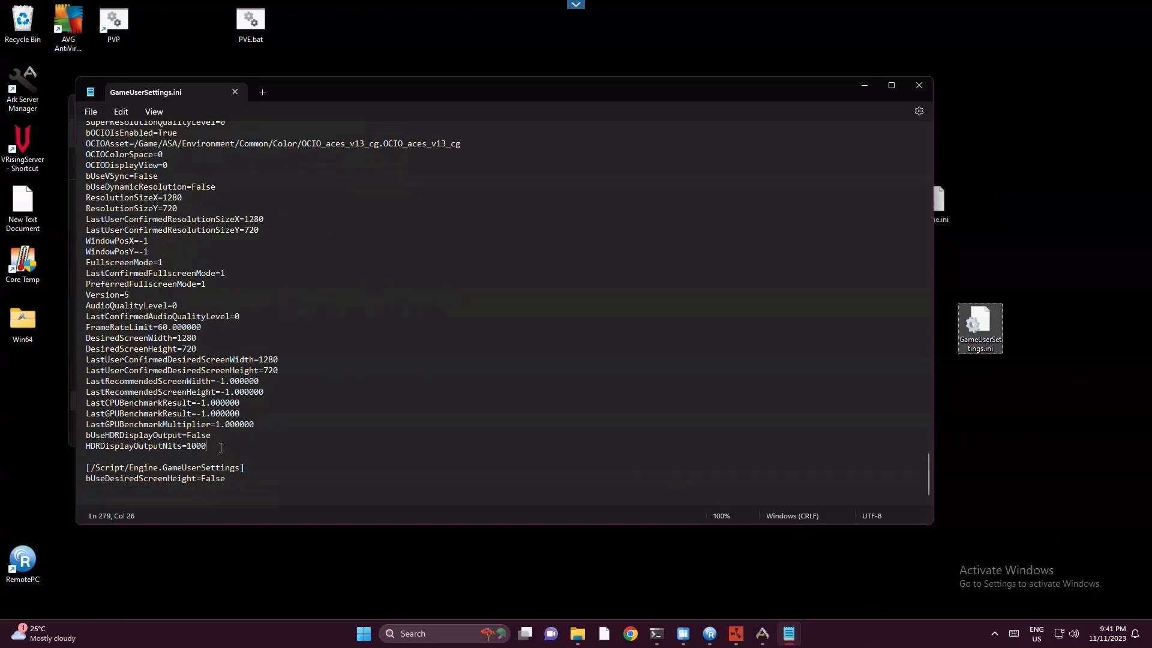
# Add a [SessionSettings] section with SessionName=Test Gaming Server, copying the name from the wiki
pyautogui.press('Enter')
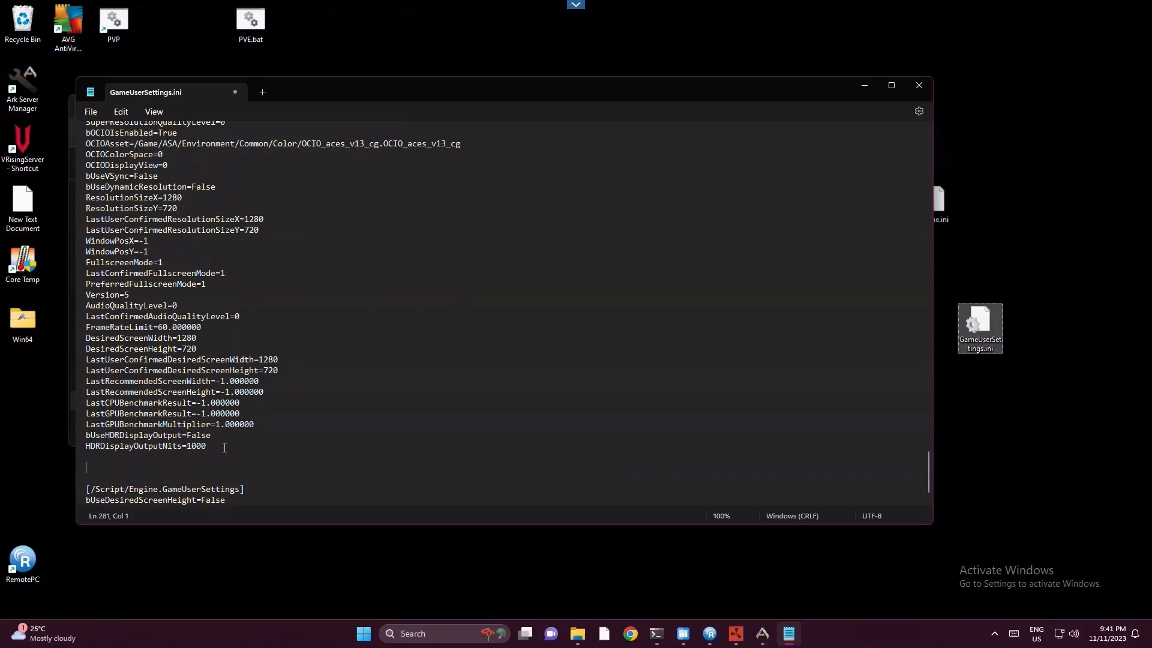
pyautogui.press('Alt+Tab')
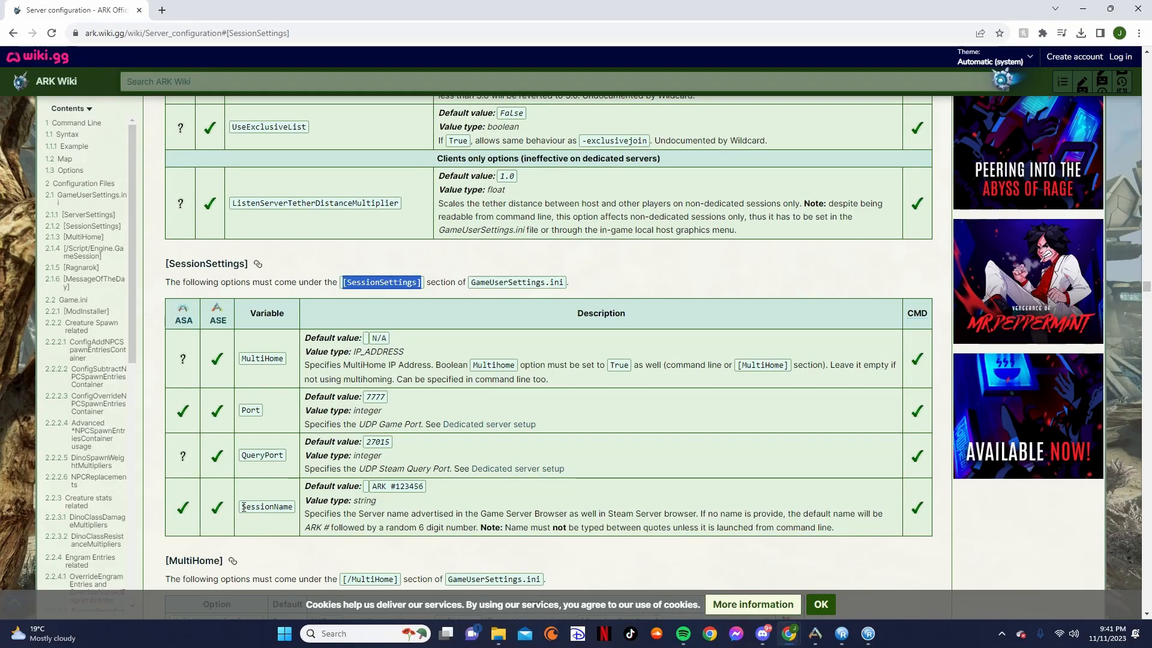
pyautogui.doubleClick(266, 507)
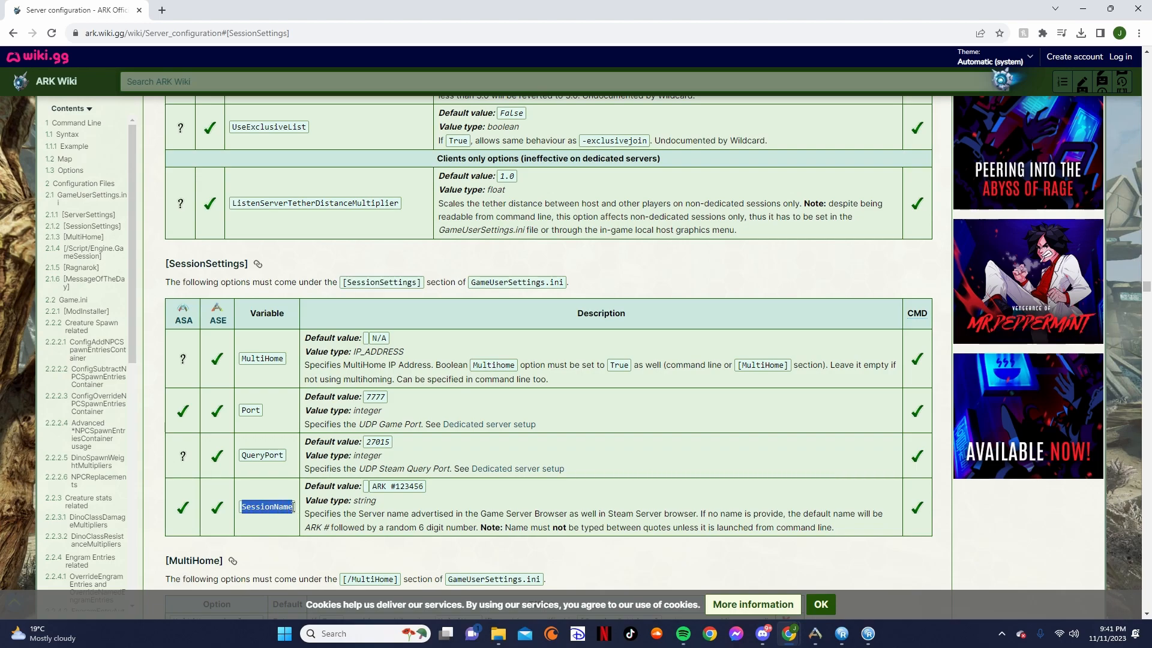
pyautogui.moveTo(1082, 9)
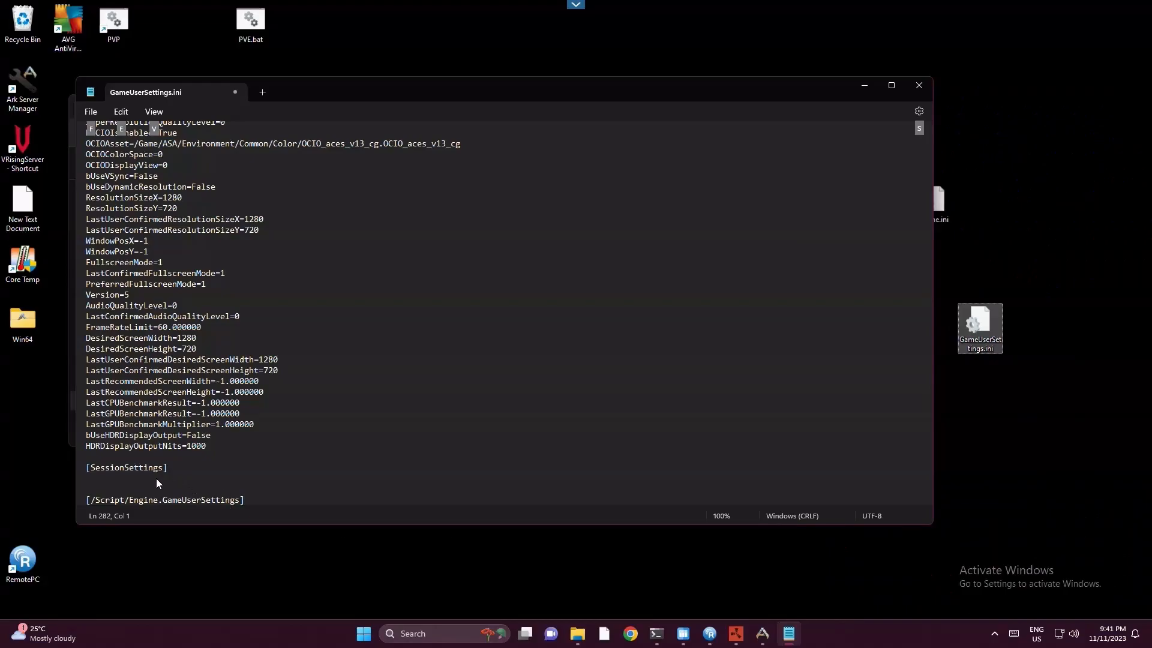
pyautogui.write('SessionName')
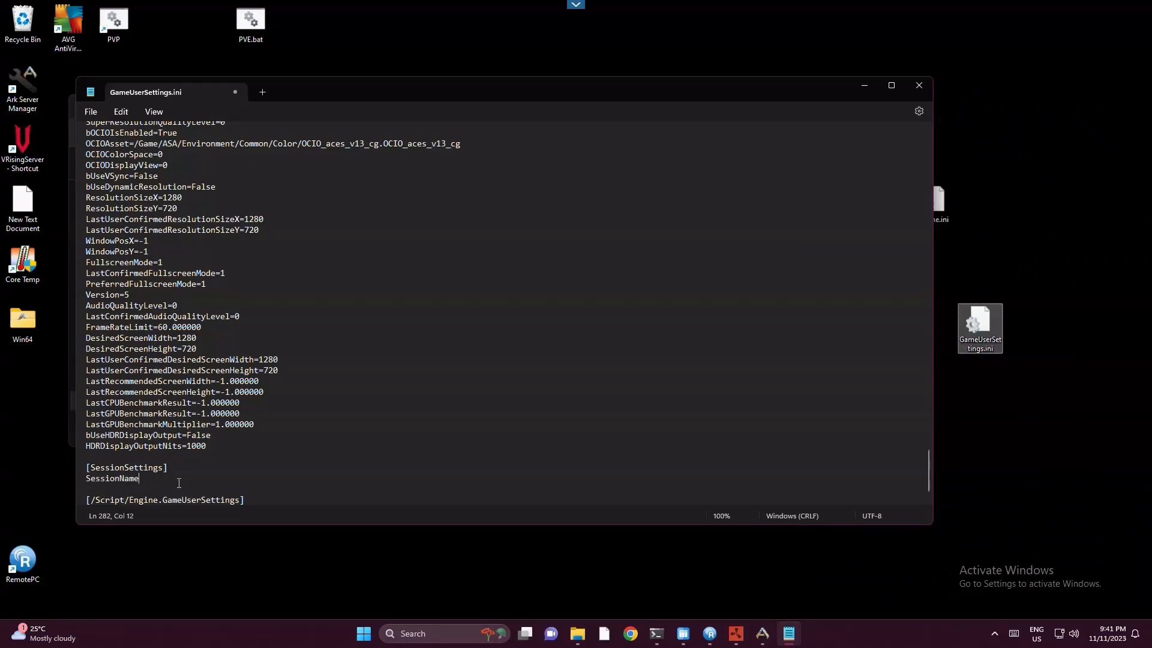
pyautogui.write('=')
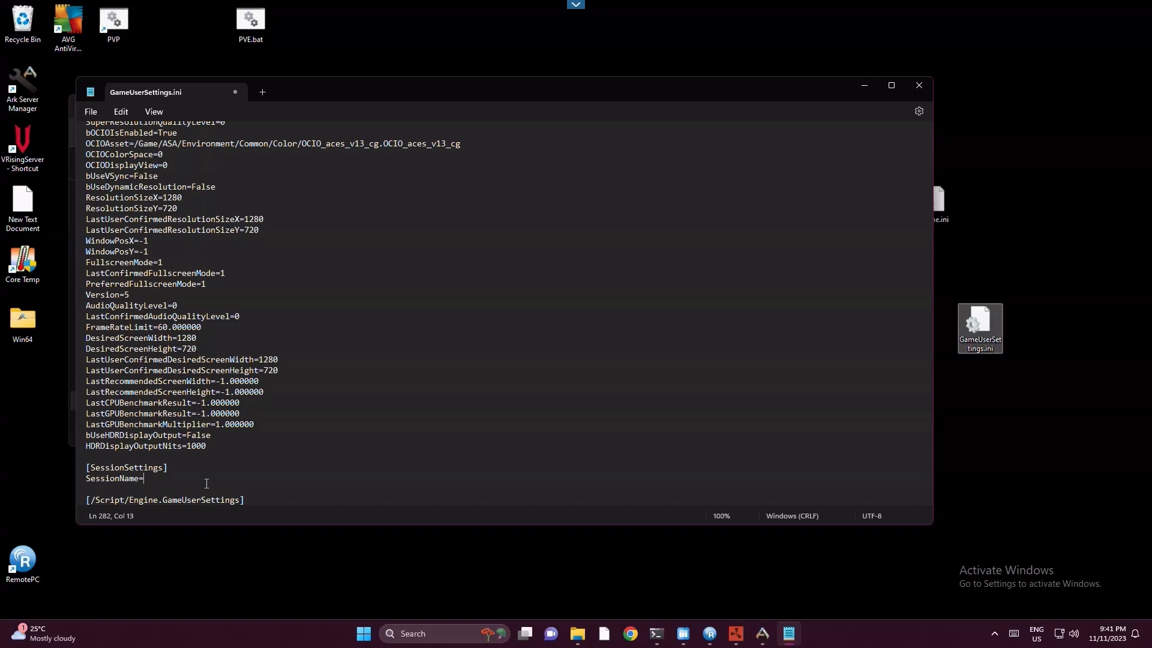
pyautogui.write('Test')
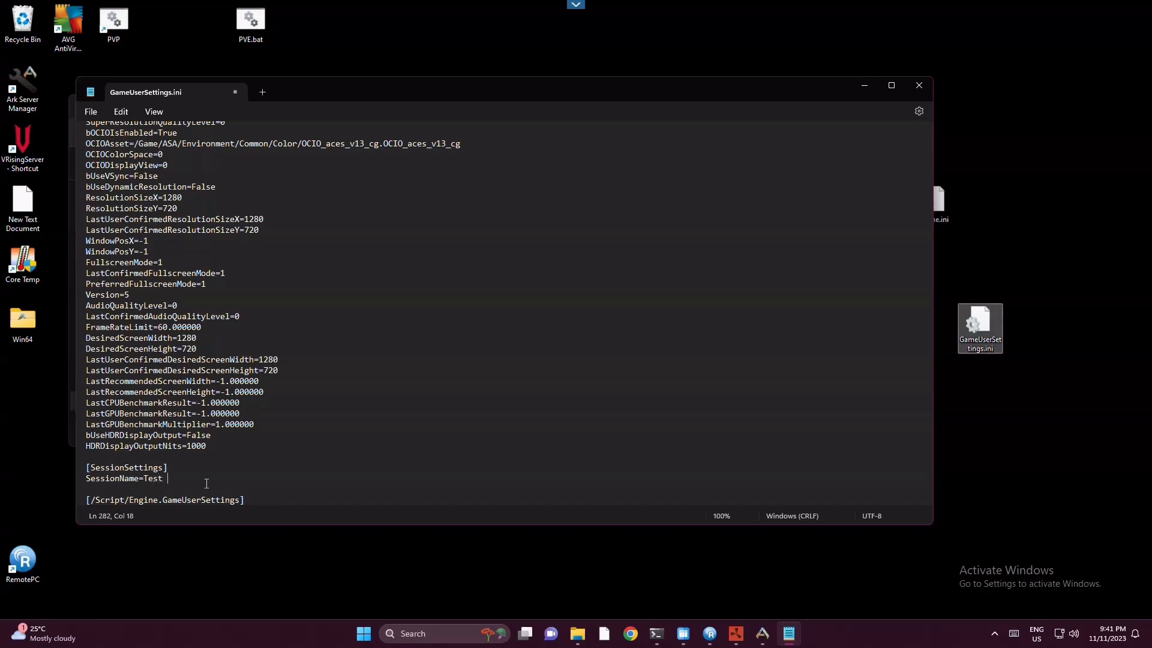
pyautogui.write('Gaming S')
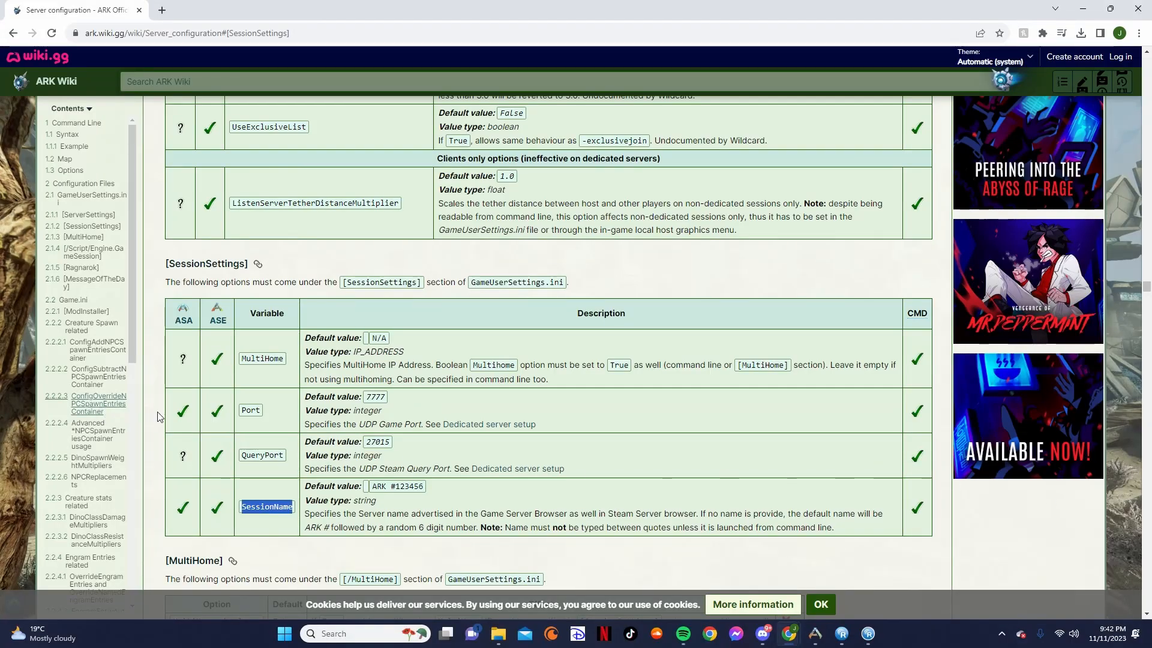
# Scroll the wiki past the Ragnarok and MessageOfTheDay tables down to the Game.ini options
pyautogui.scroll(-3)
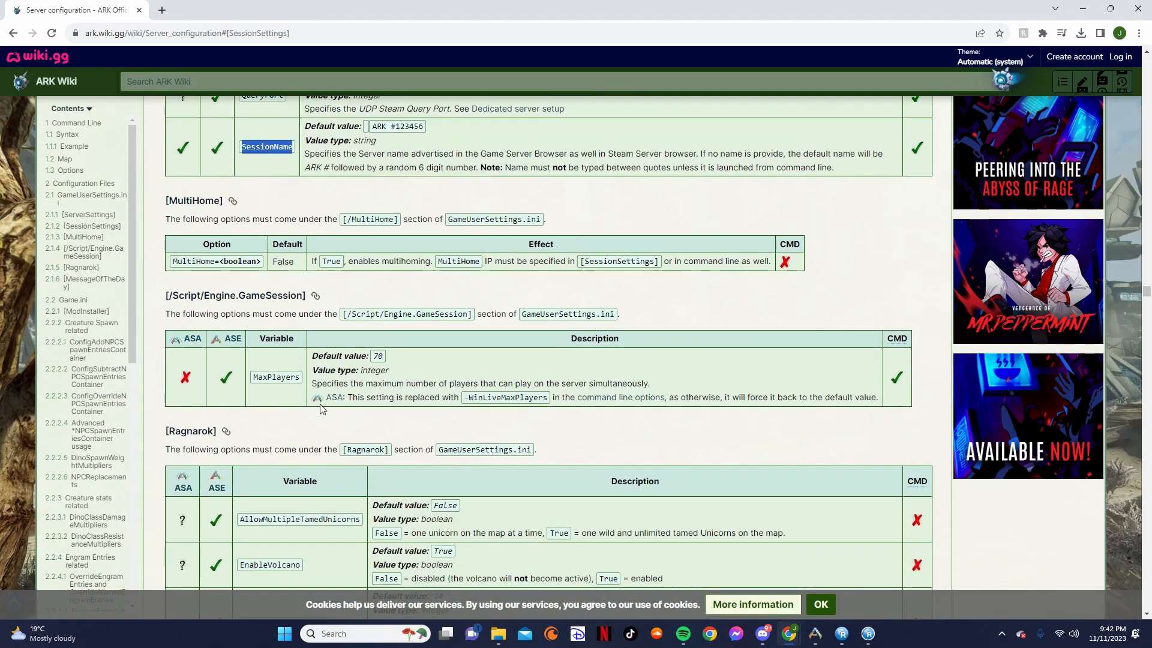
pyautogui.scroll(-3)
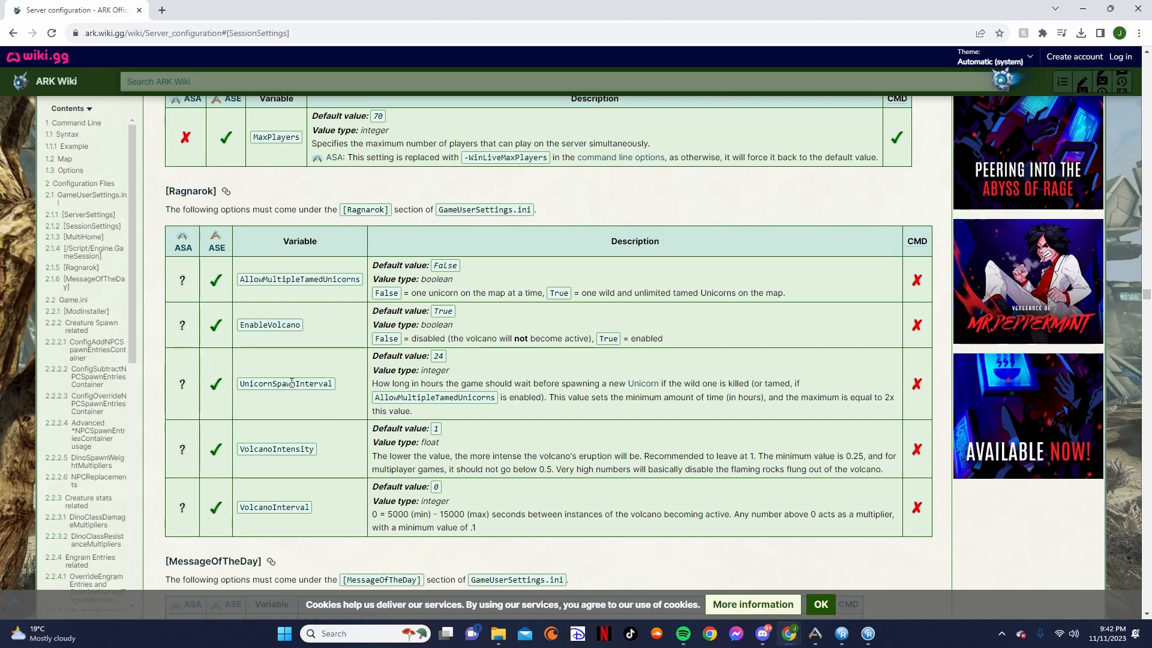
pyautogui.scroll(-3)
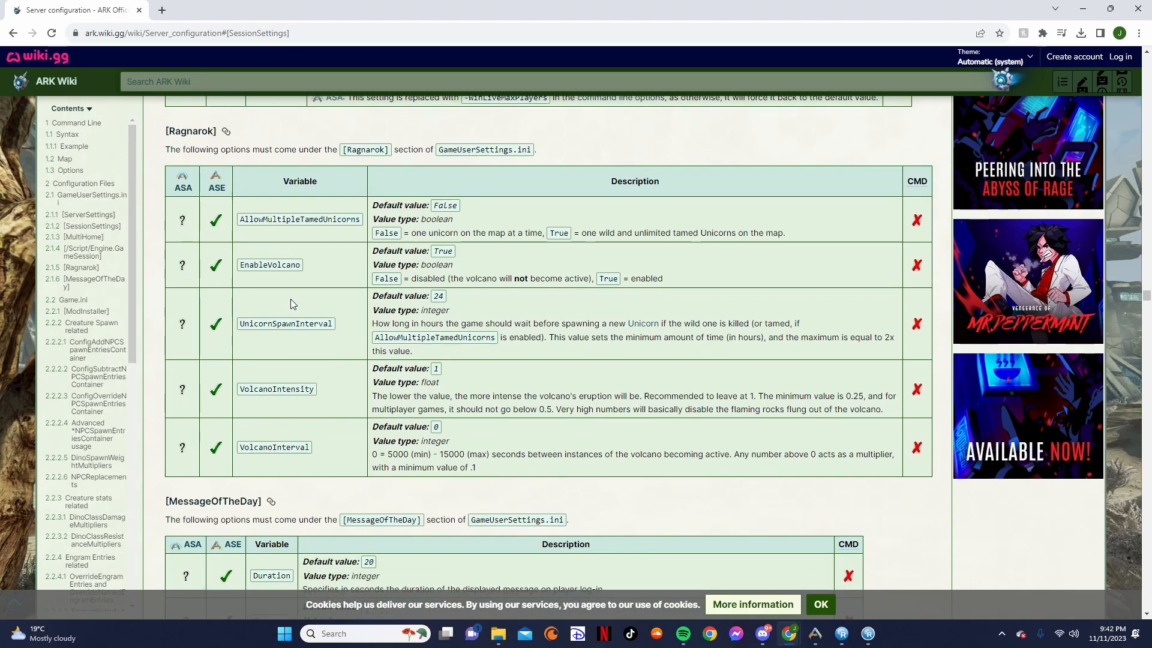
pyautogui.scroll(-3)
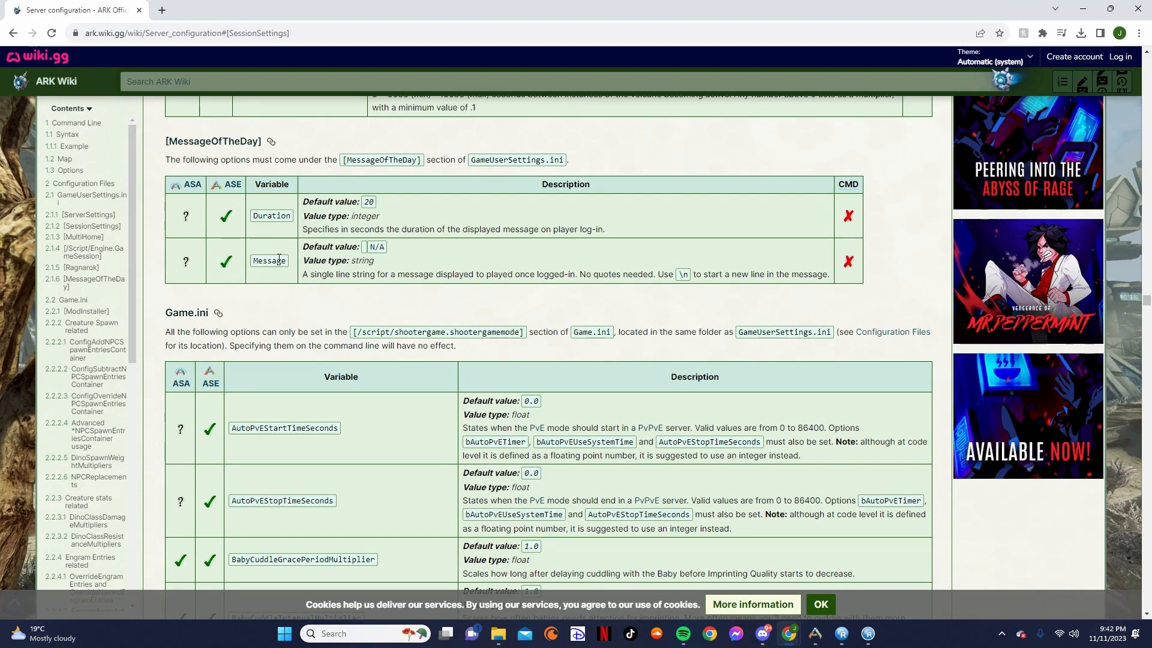
pyautogui.moveTo(168, 285)
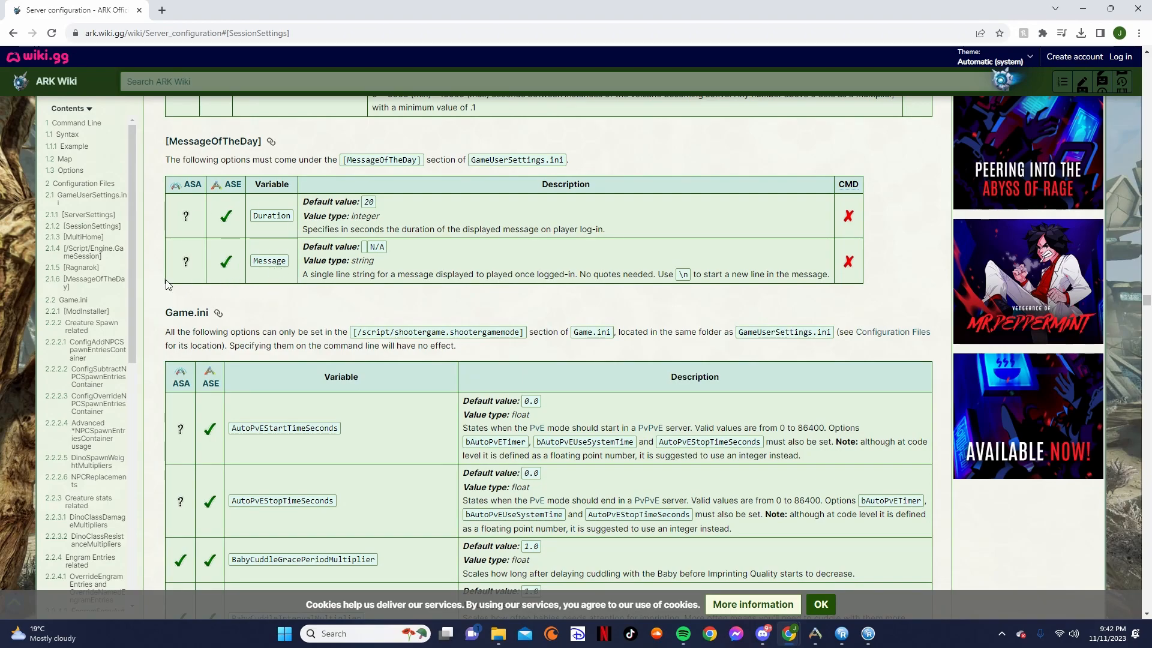
pyautogui.scroll(-3)
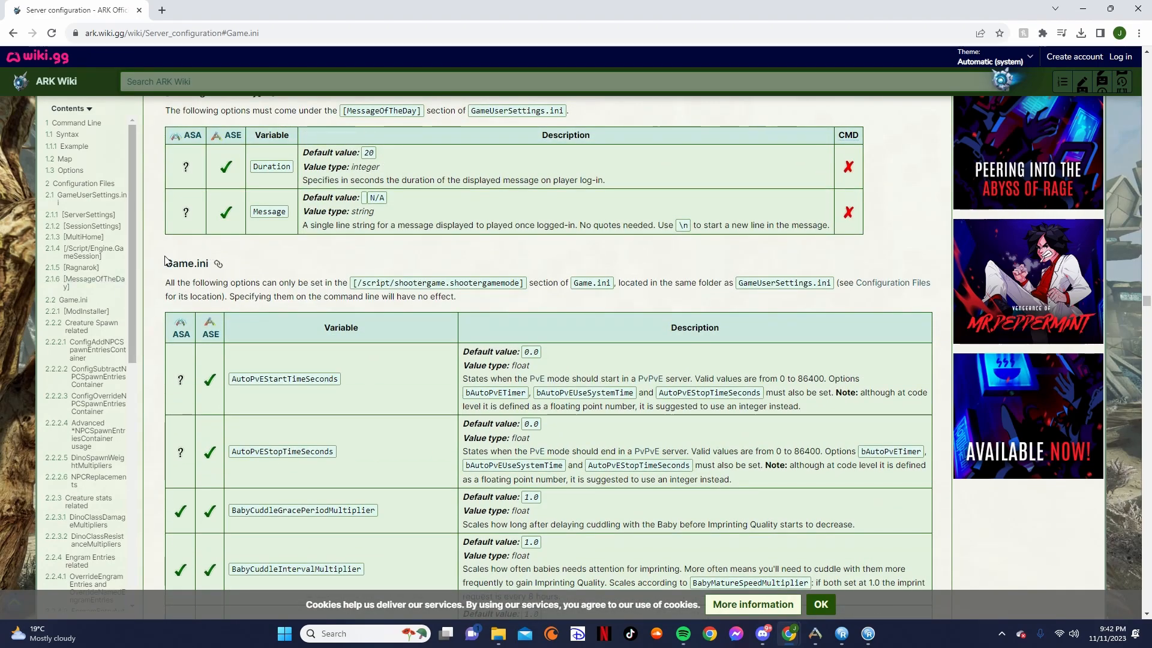
pyautogui.moveTo(753, 494)
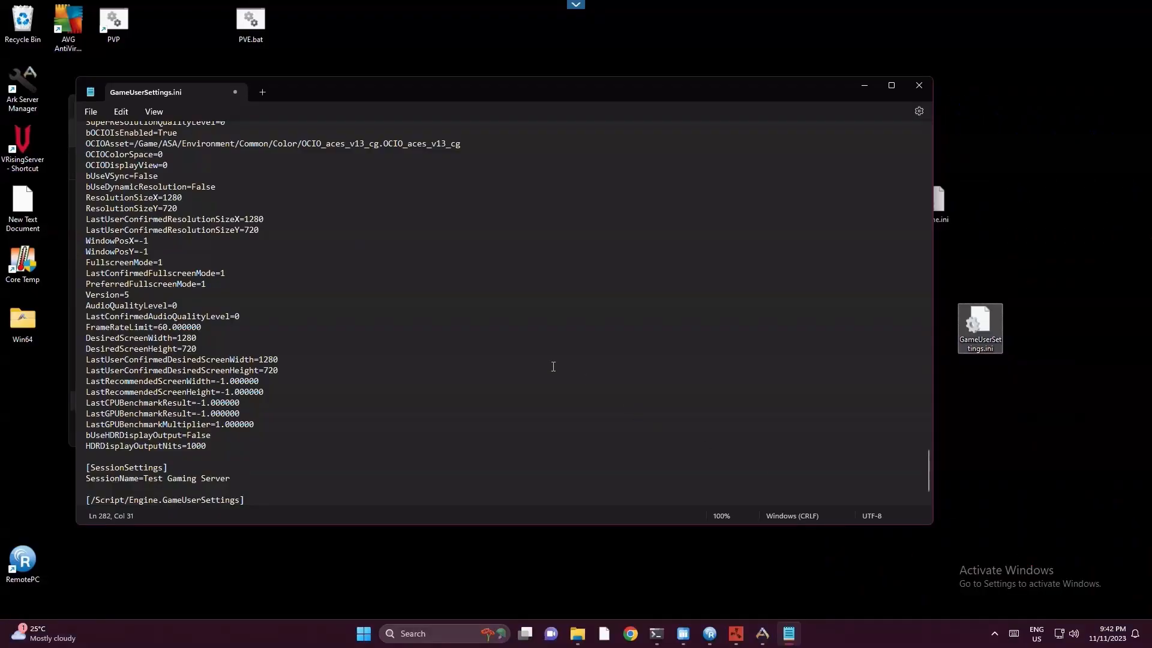
# Create a new text document named Game.txt in the WindowsServer config folder
pyautogui.click(91, 112)
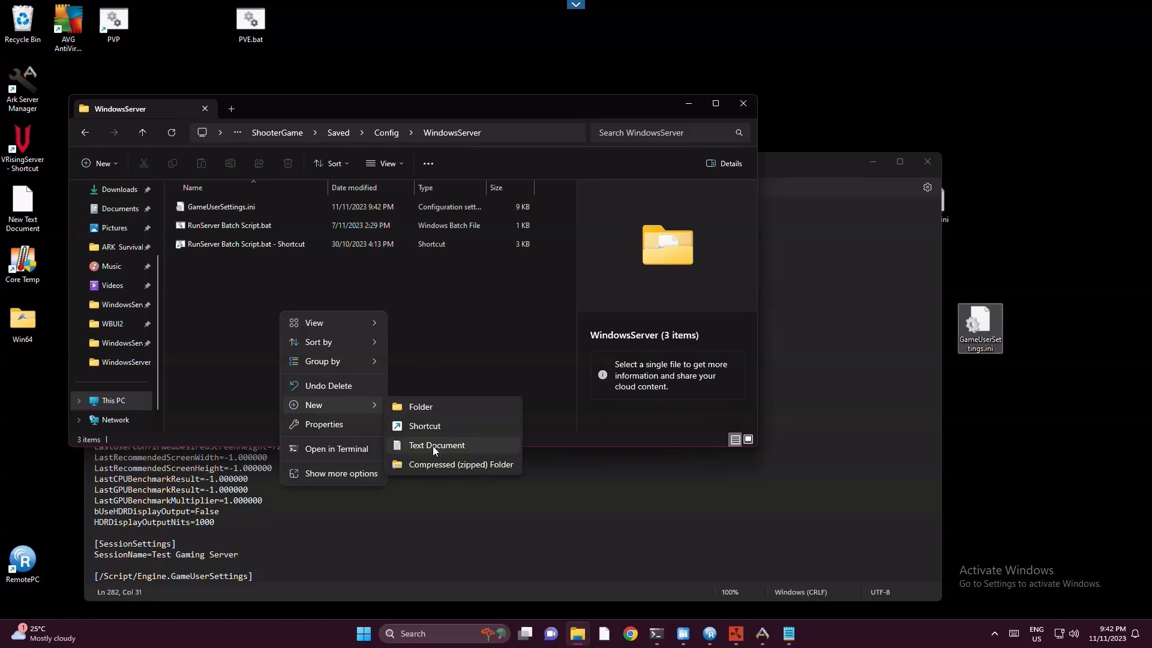
pyautogui.click(436, 445)
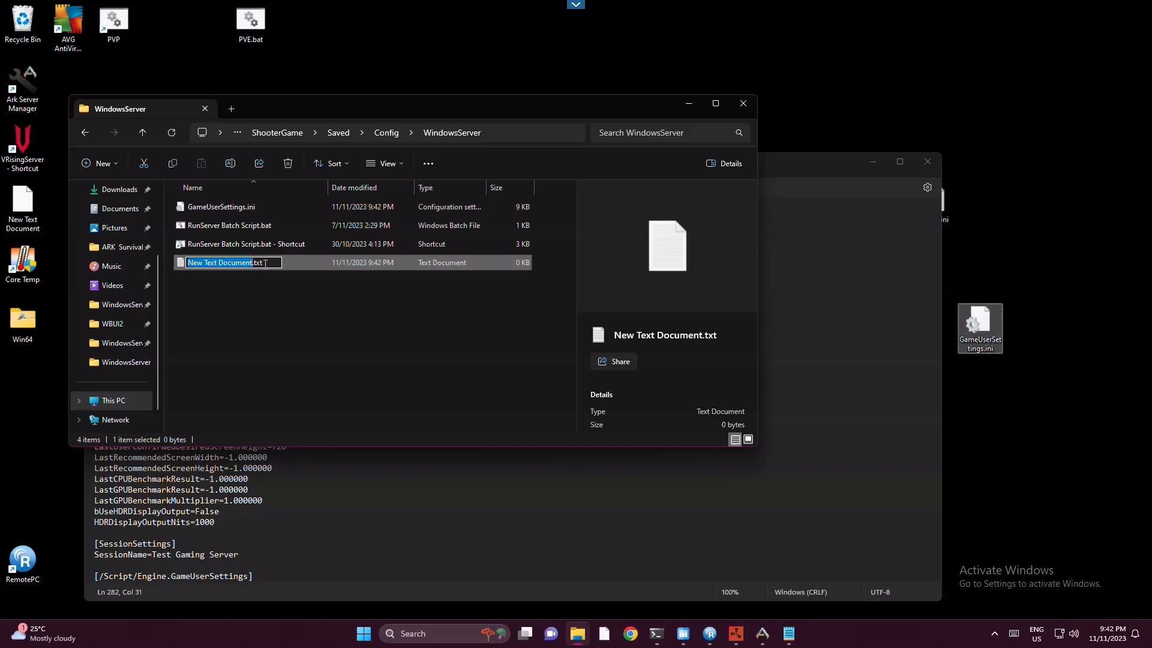
pyautogui.write('G.txt')
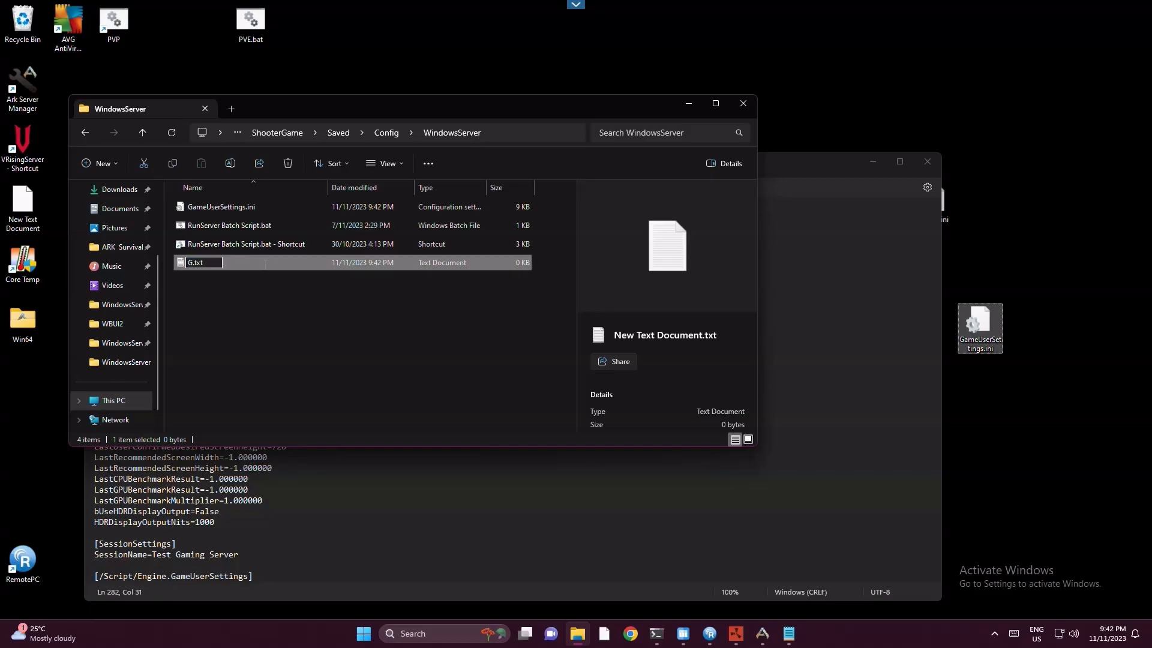
pyautogui.write('ame')
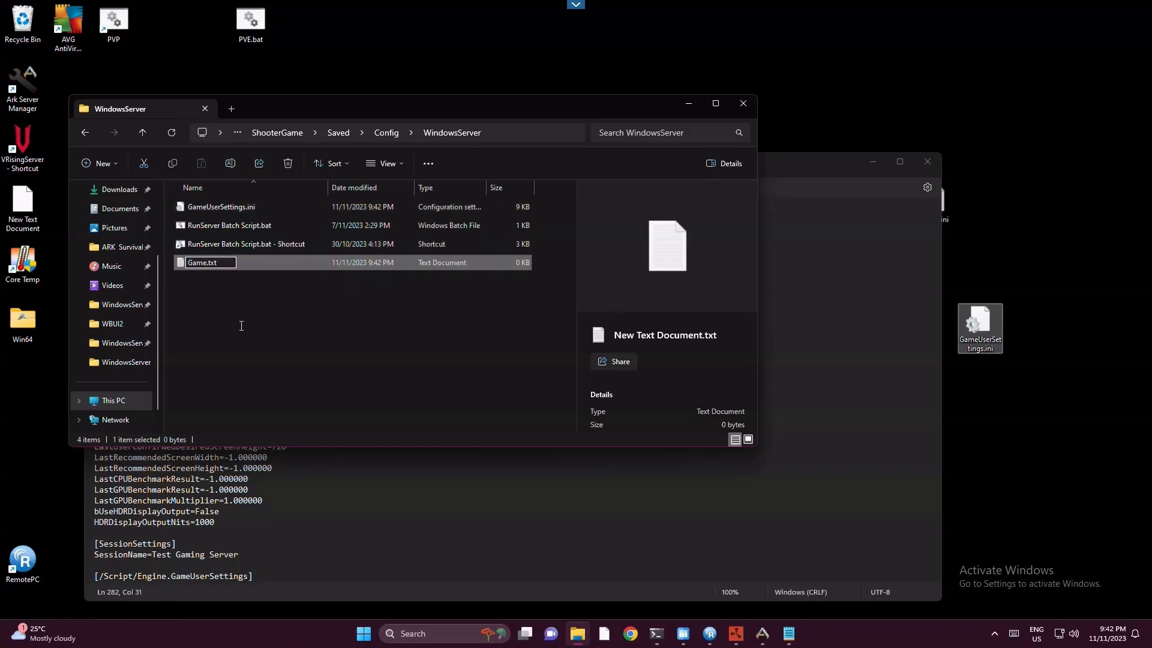
# Open Game.txt in Notepad and save it under the name Game.ini
pyautogui.doubleClick(202, 261)
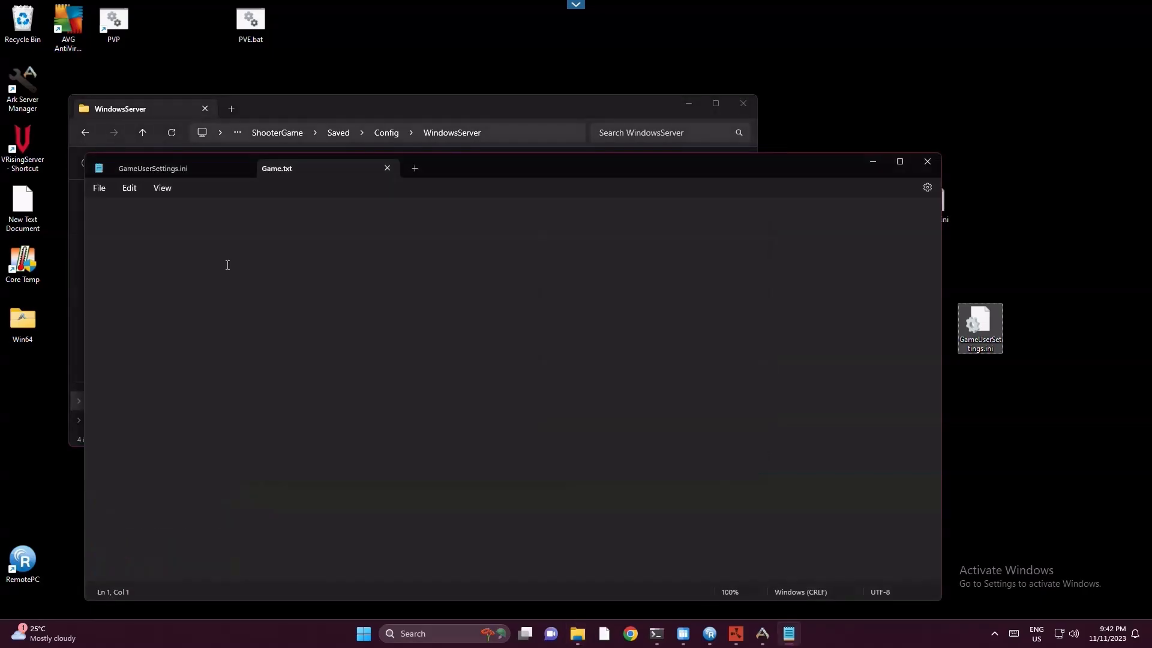
pyautogui.click(98, 187)
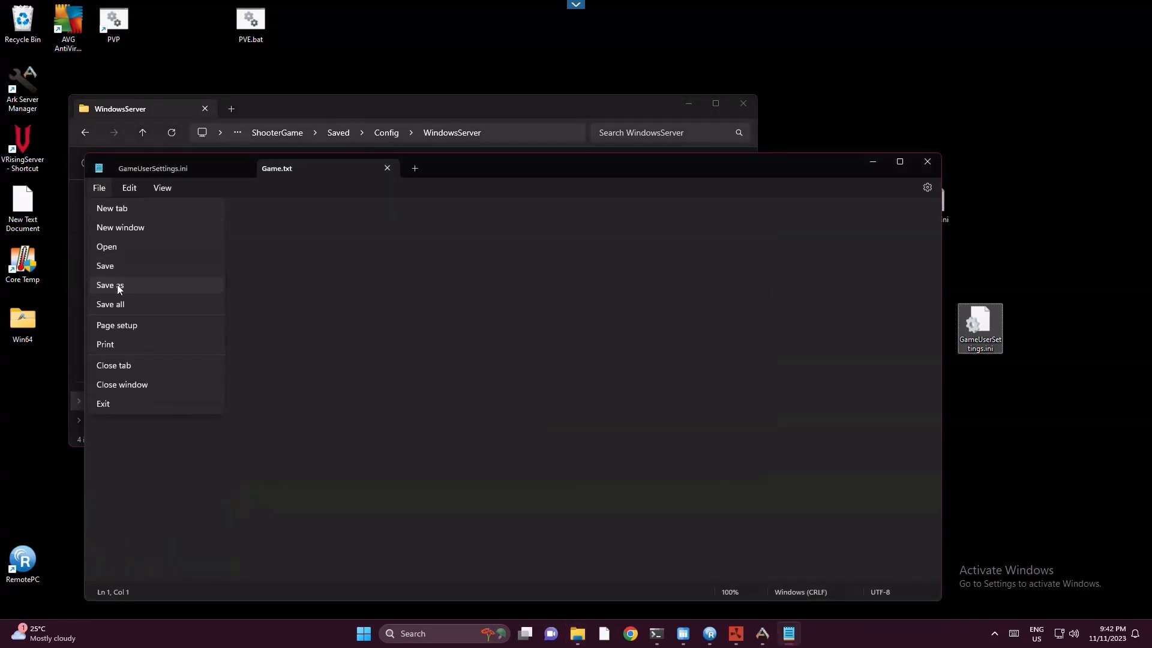
pyautogui.click(110, 286)
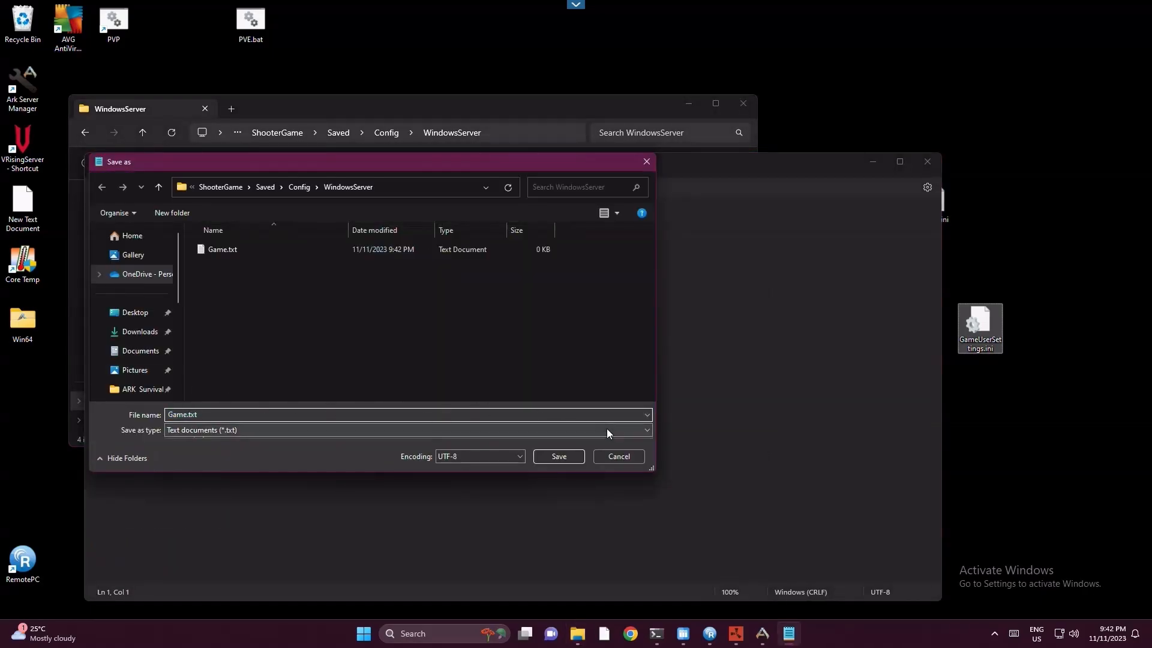
pyautogui.click(646, 430)
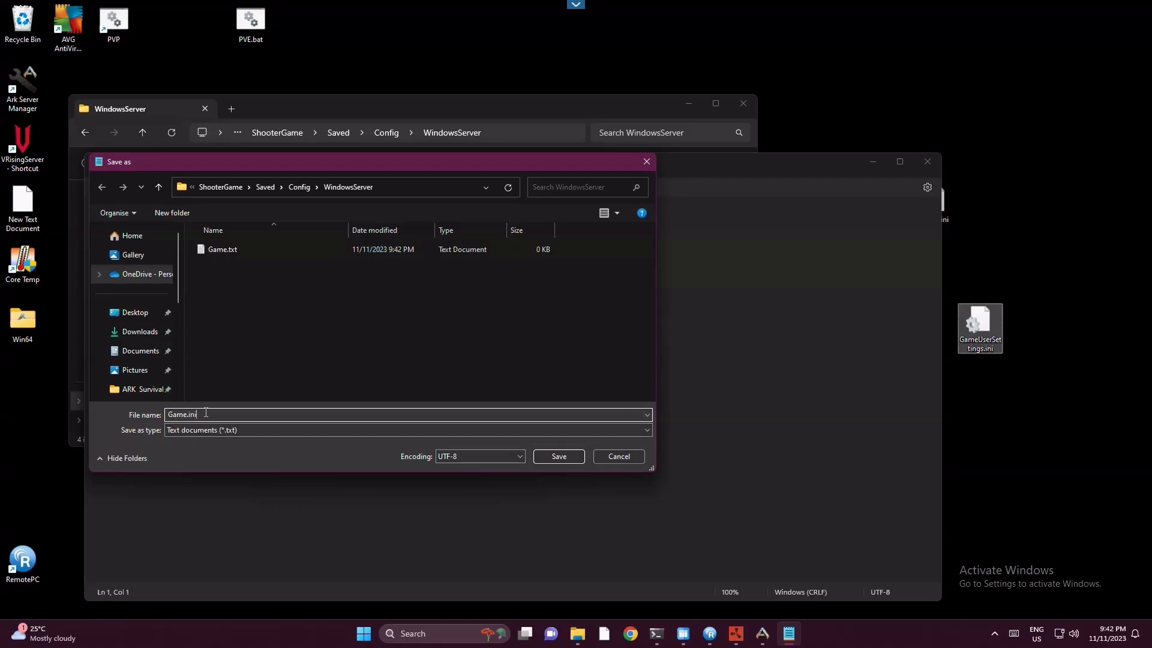
pyautogui.click(559, 456)
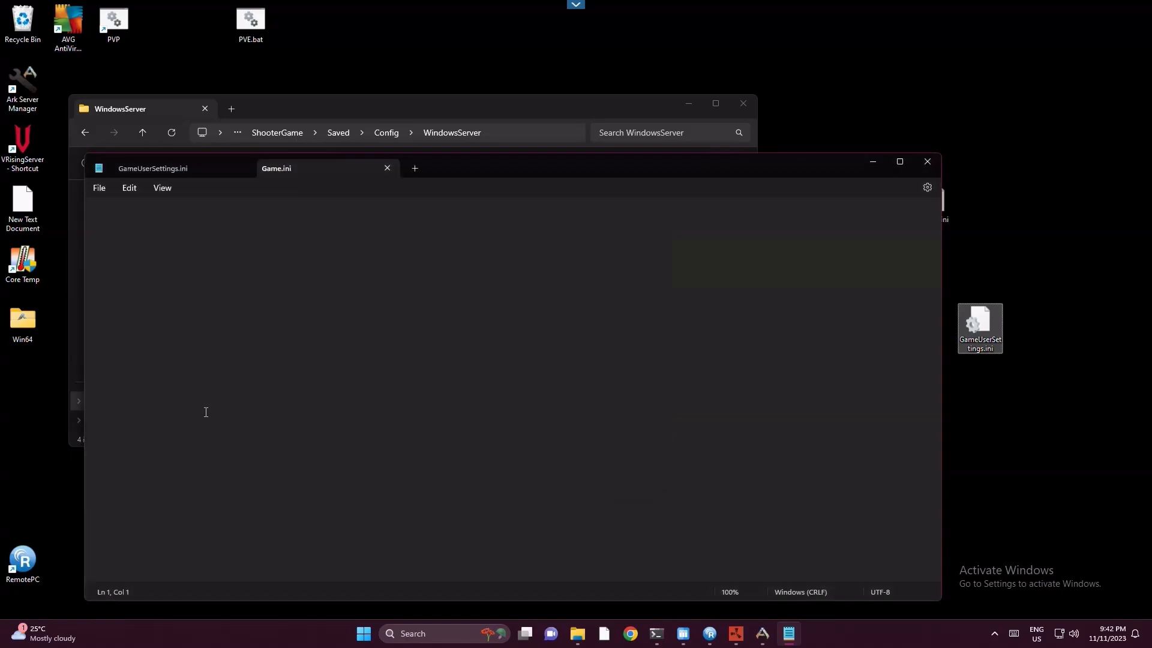
# Write the [/script/shootergame.shootergamemode] section header on the first line of Game.ini
pyautogui.click(153, 168)
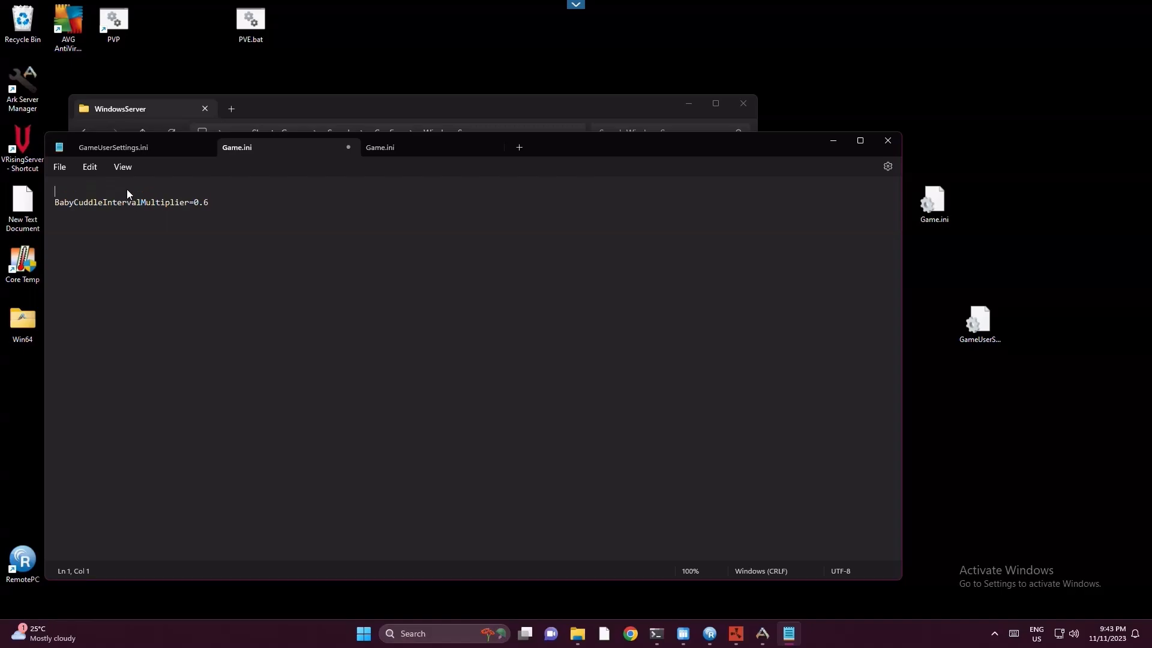
pyautogui.write('[/script/shootergame.shootergamemode]')
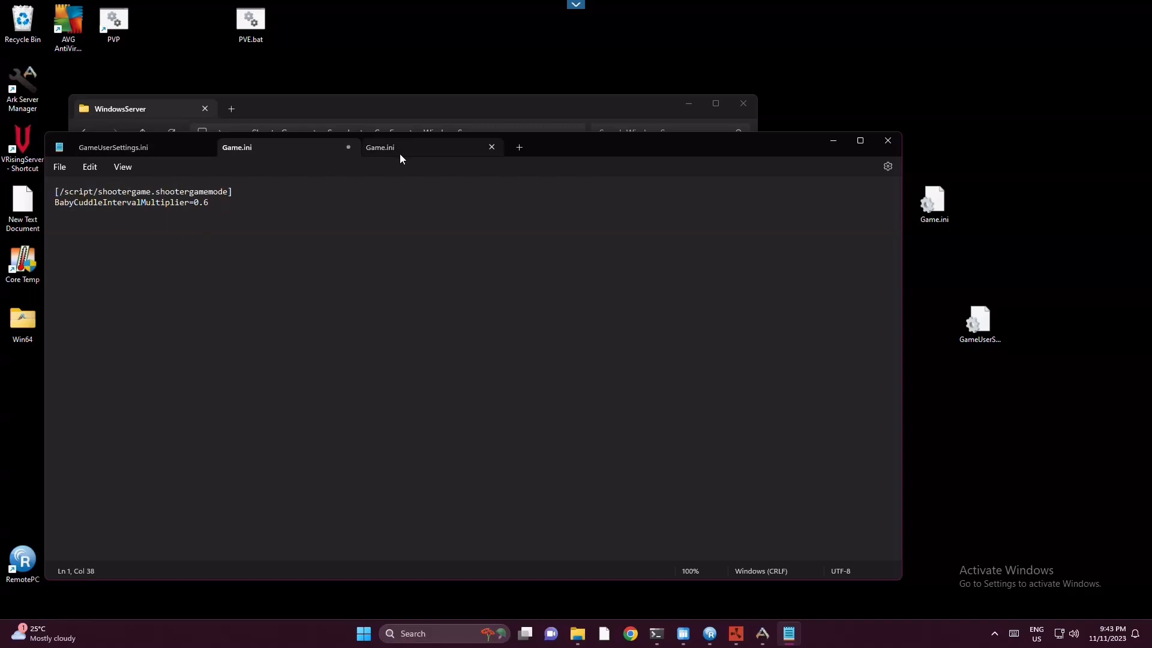
pyautogui.click(401, 146)
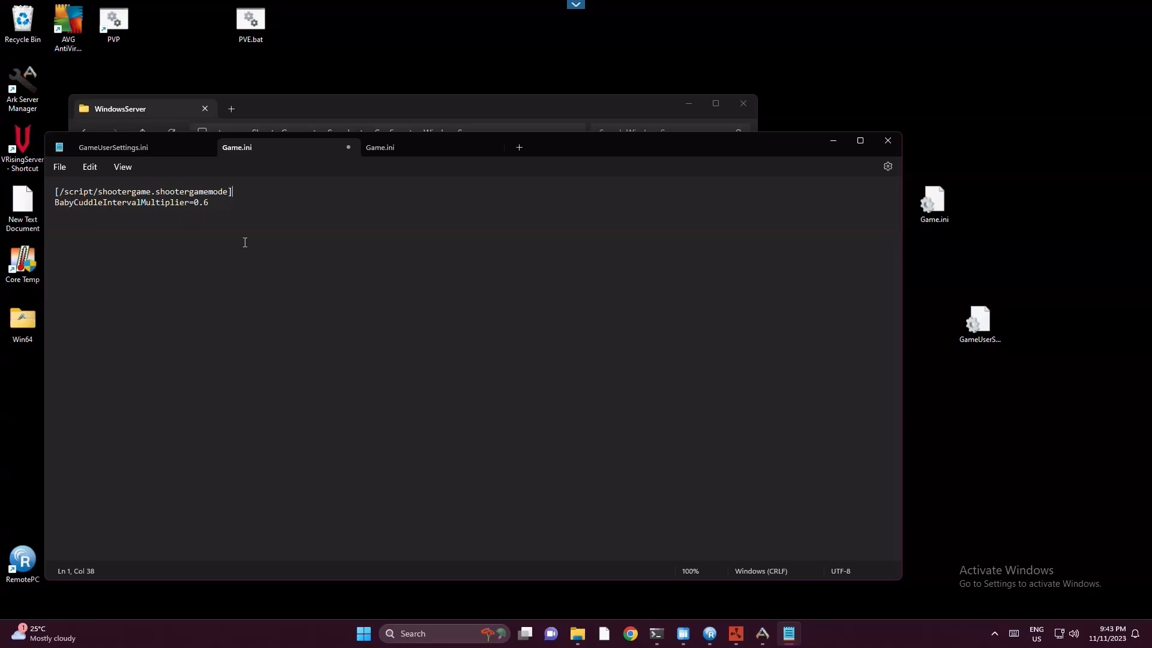
pyautogui.moveTo(247, 244)
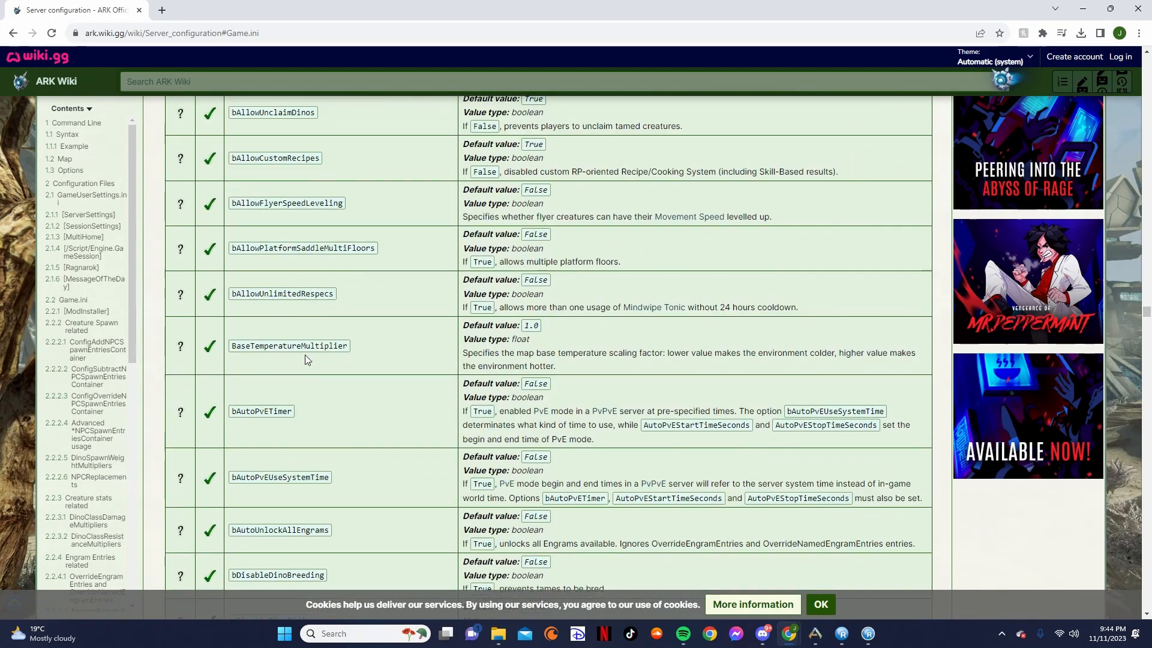
# Scroll through the Game.ini options table down to the ConfigOverrideItemCraftingCosts examples
pyautogui.scroll(-3)
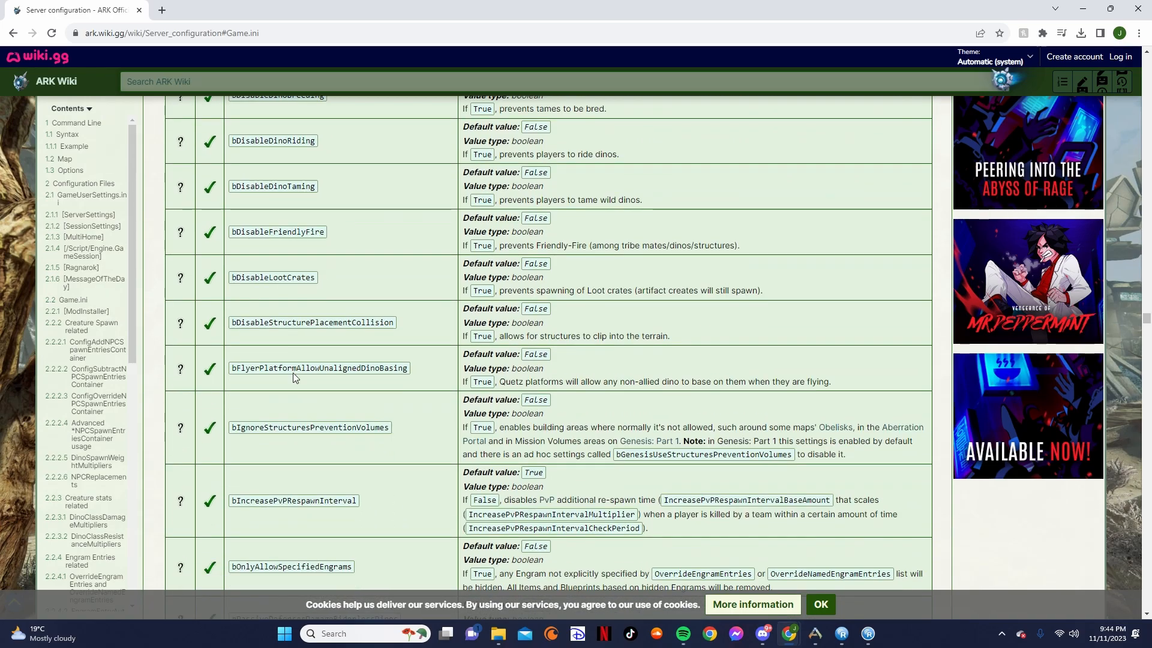
pyautogui.scroll(-3)
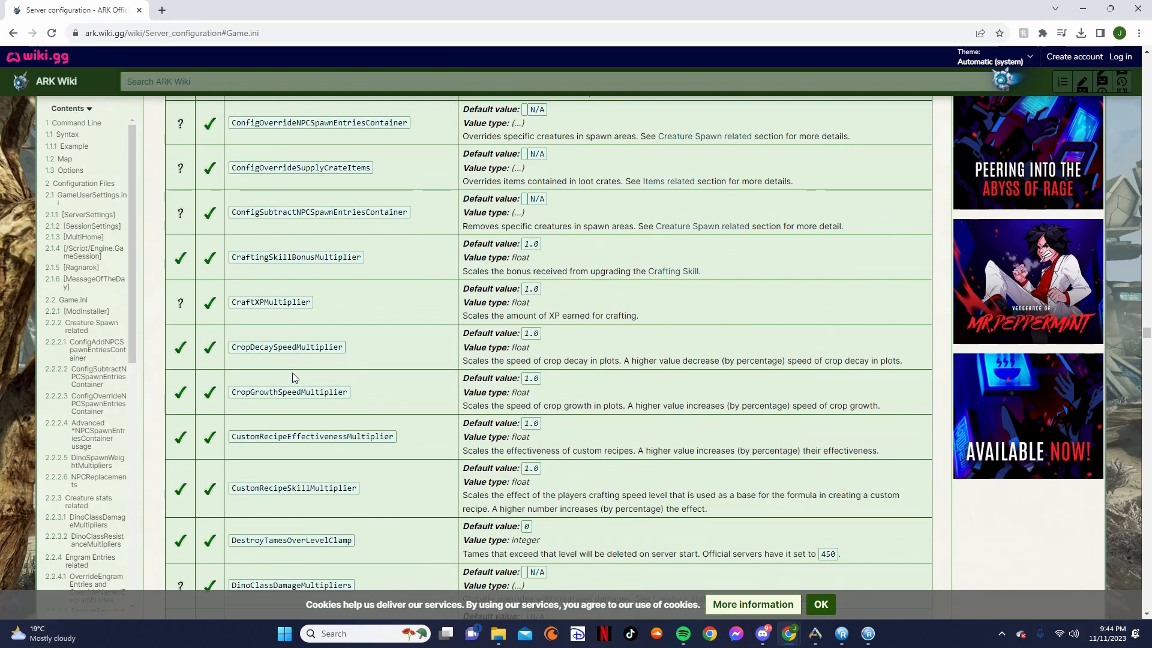
pyautogui.scroll(-3)
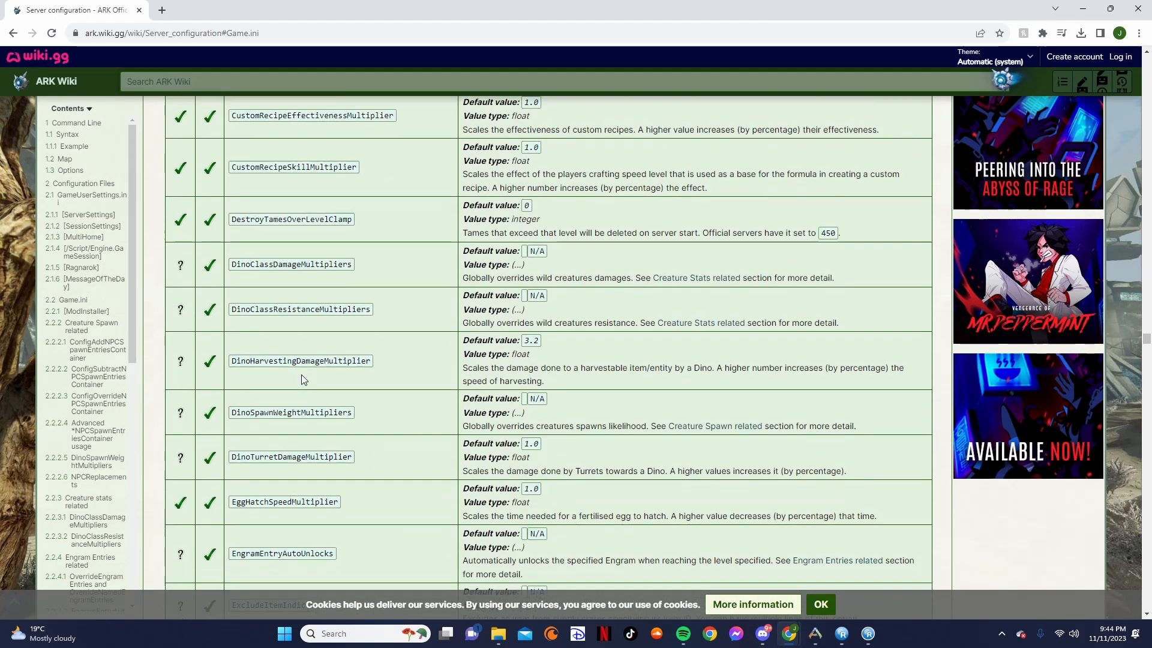
pyautogui.scroll(-3)
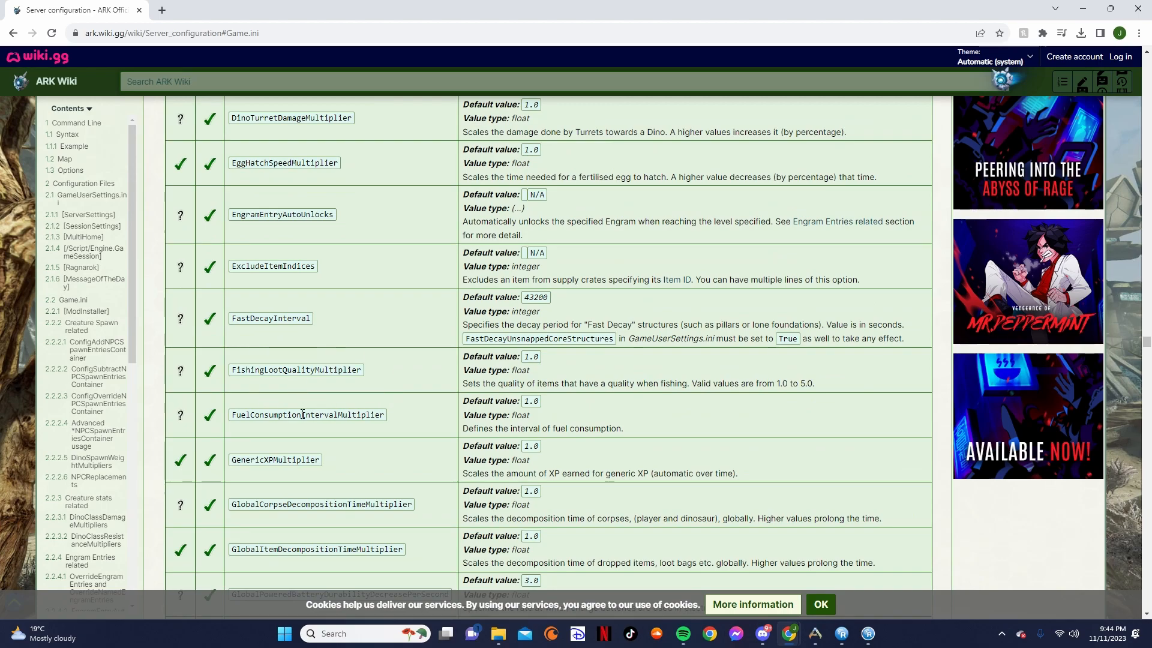
pyautogui.scroll(-3)
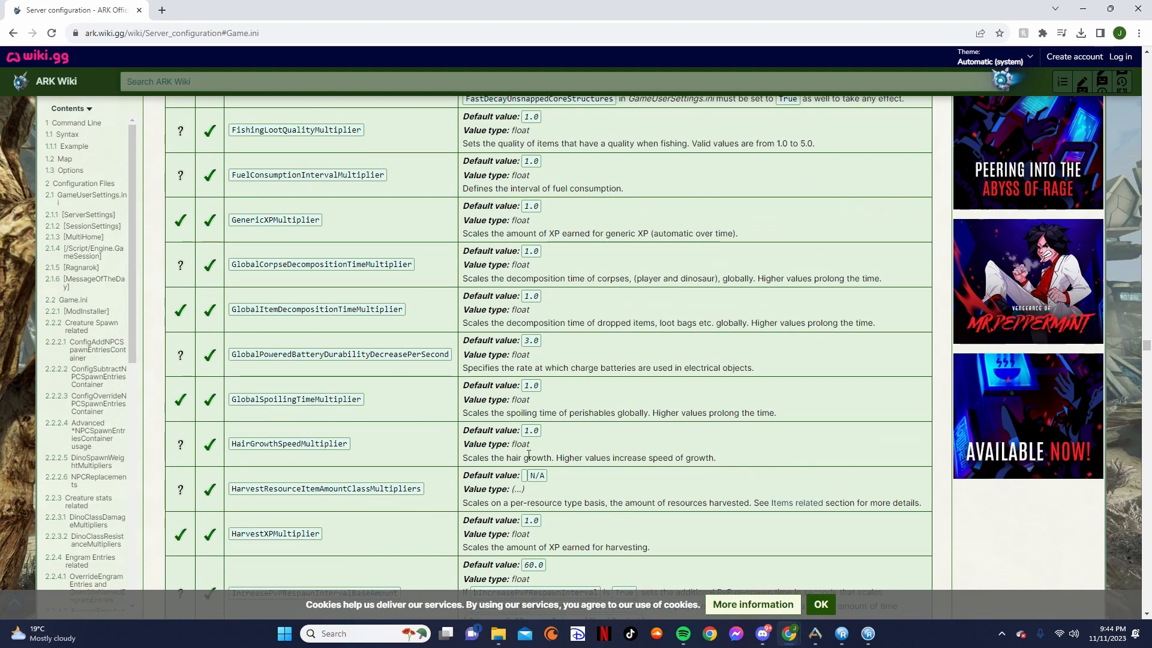
pyautogui.scroll(-3)
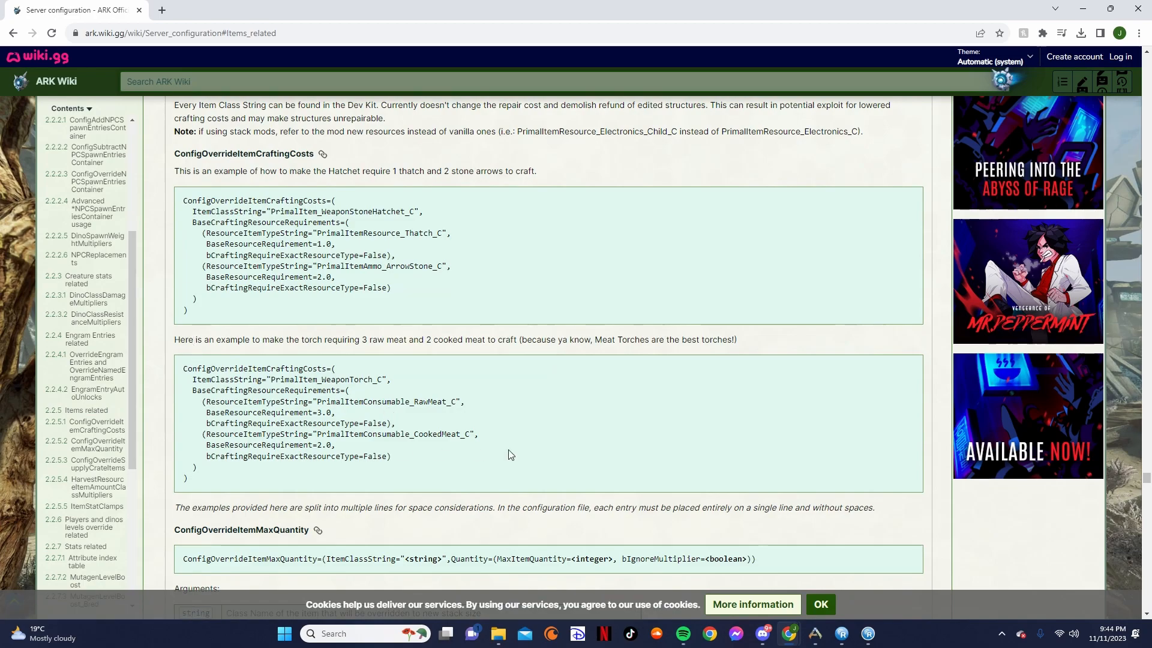
pyautogui.scroll(-3)
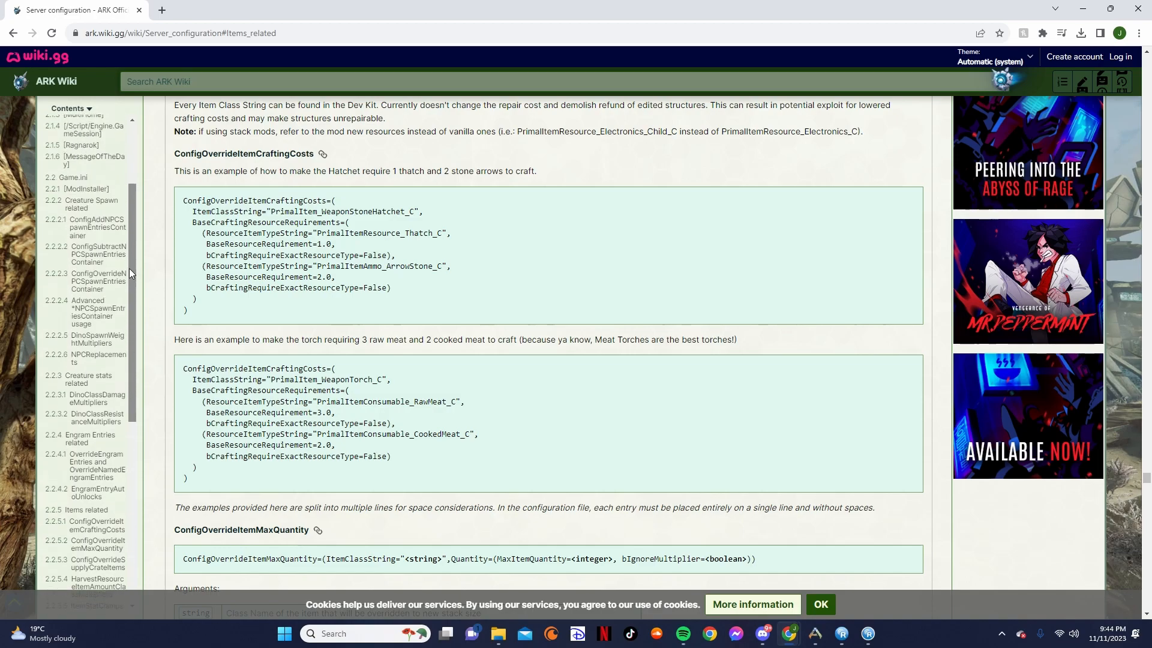
# Search the page for "harves" and select the HarvestAmountMultiplier setting name in the Game.ini table
pyautogui.press('ctrl+f')
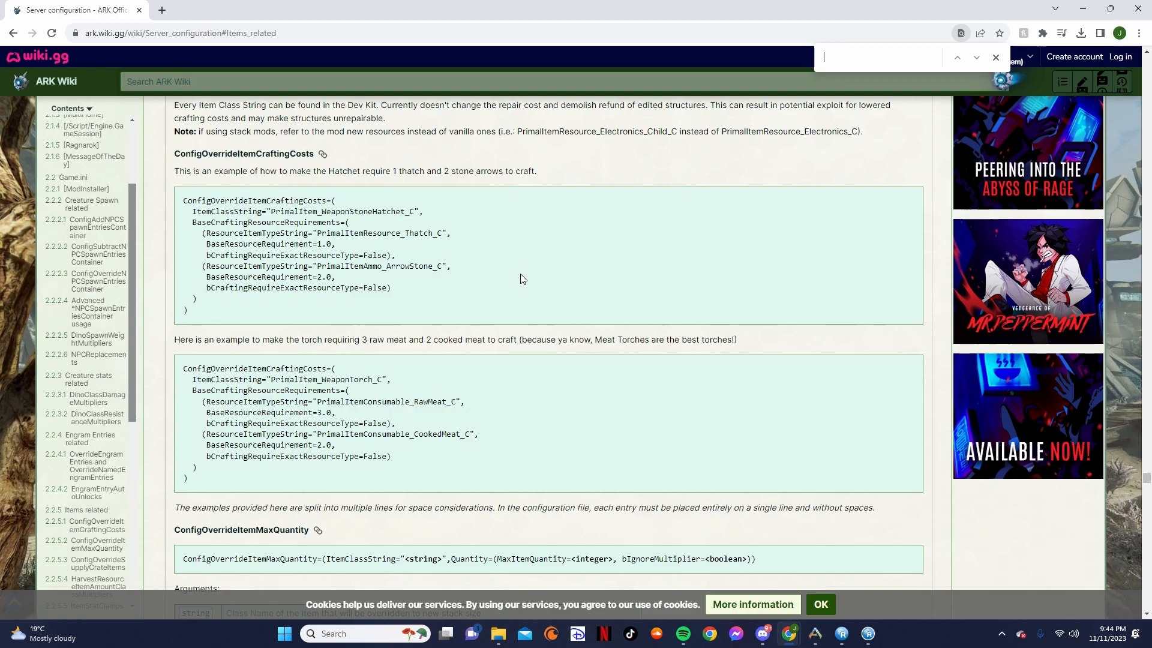
pyautogui.write('harver')
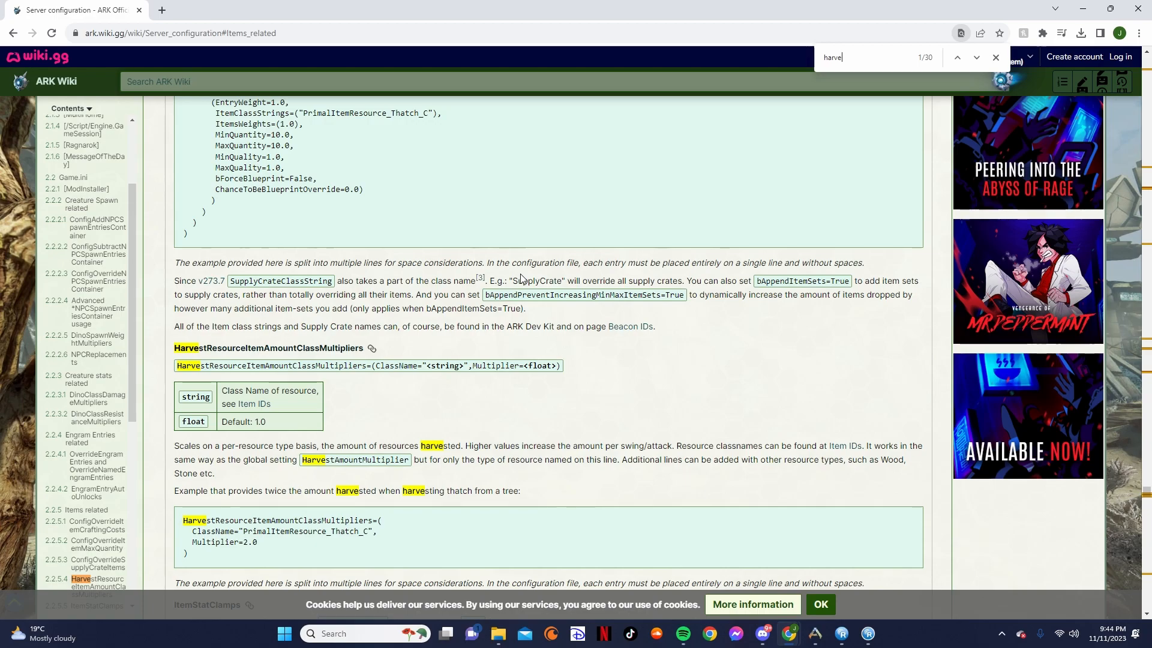
pyautogui.write('s')
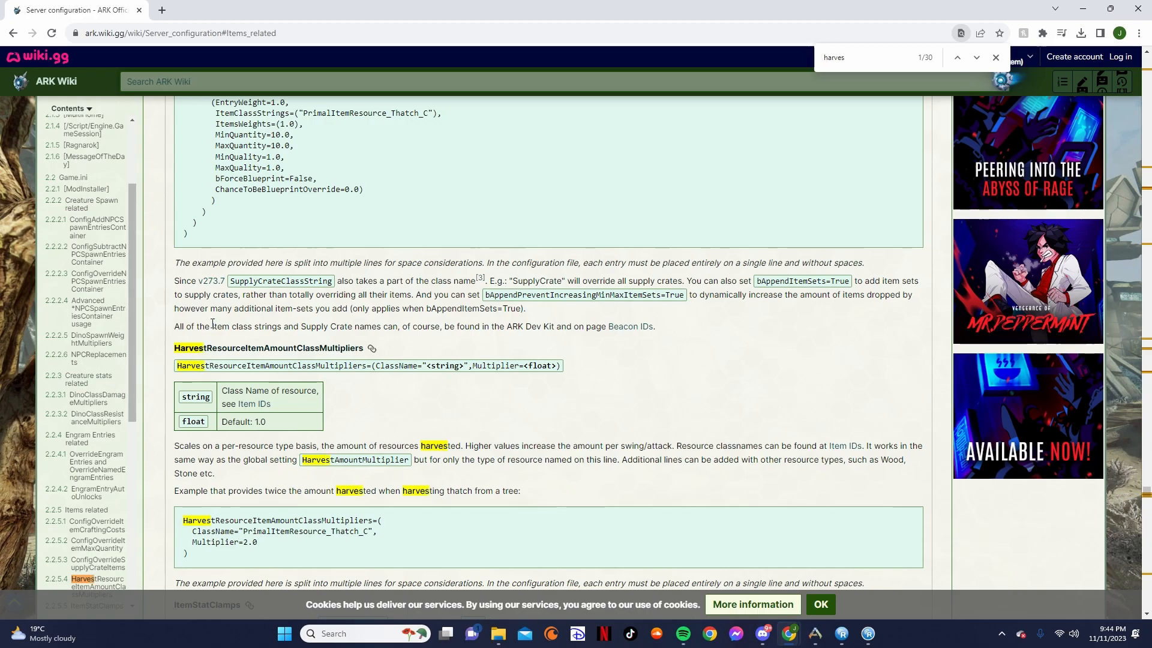
pyautogui.scroll(-3)
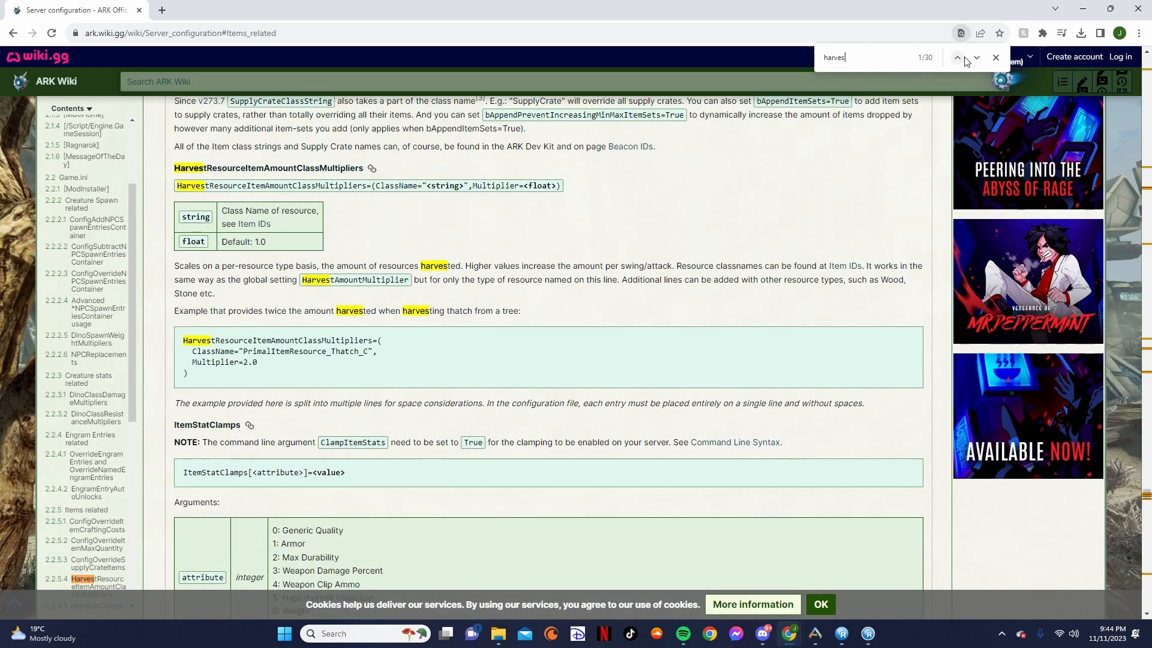
pyautogui.click(977, 57)
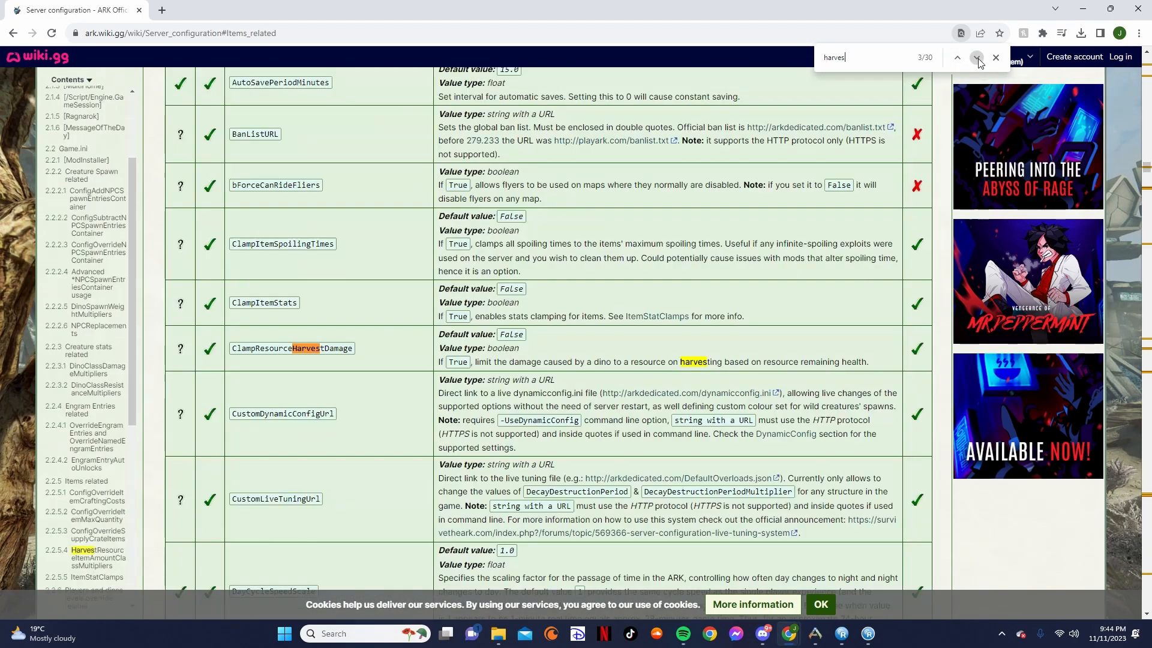
pyautogui.click(977, 57)
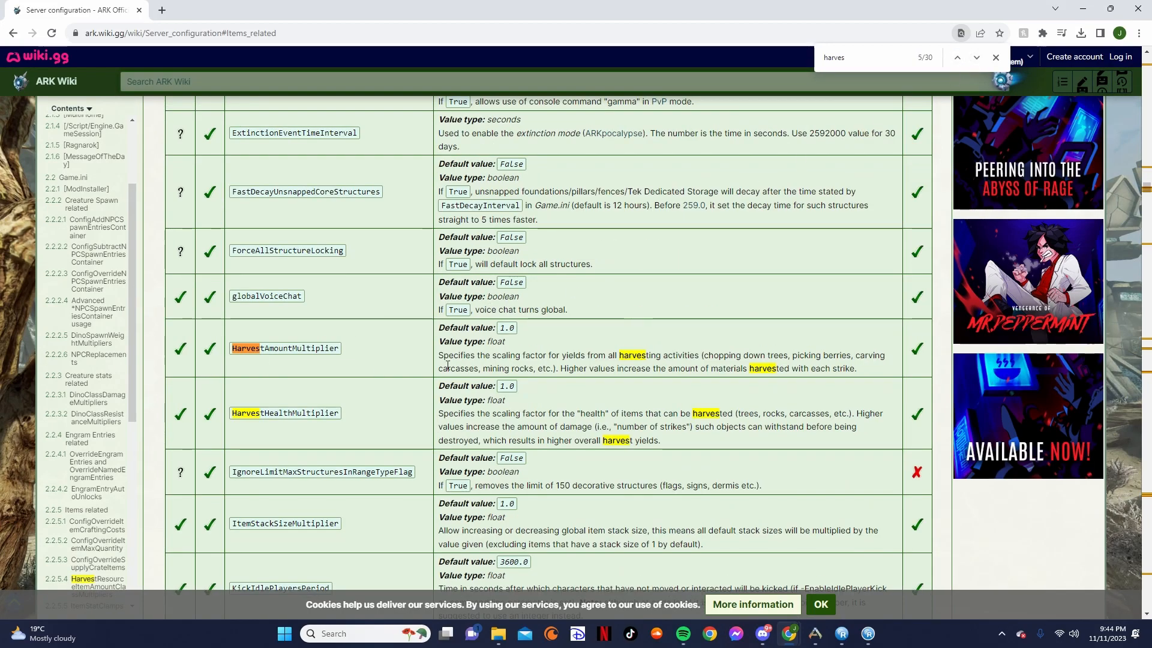
pyautogui.doubleClick(267, 348)
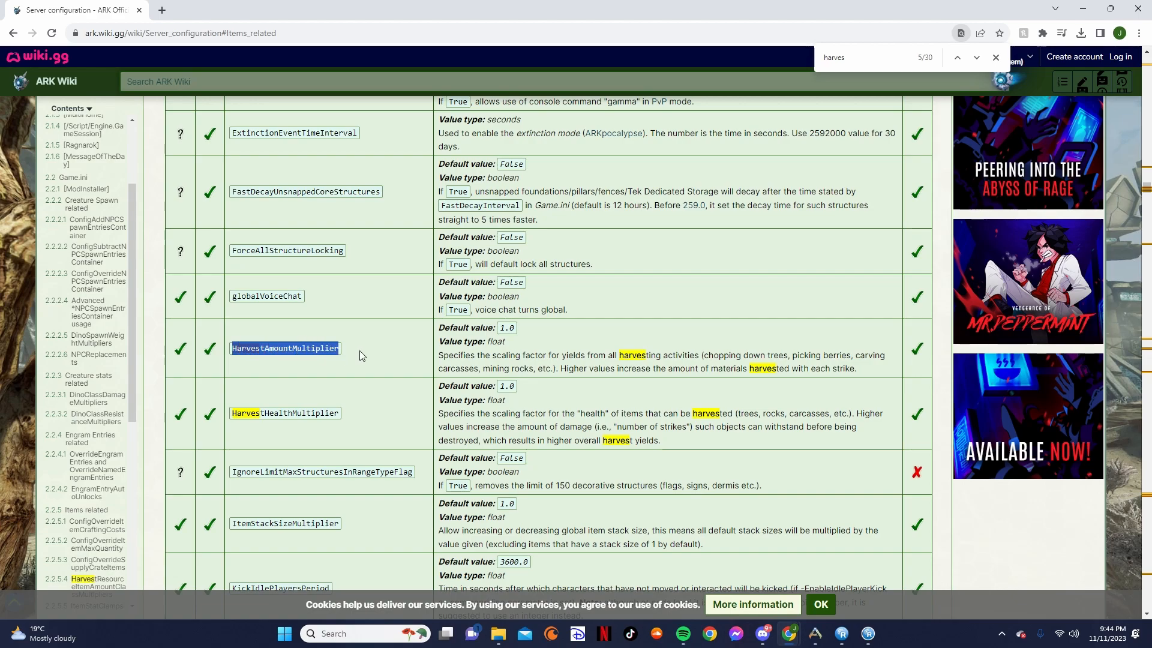
pyautogui.moveTo(871, 634)
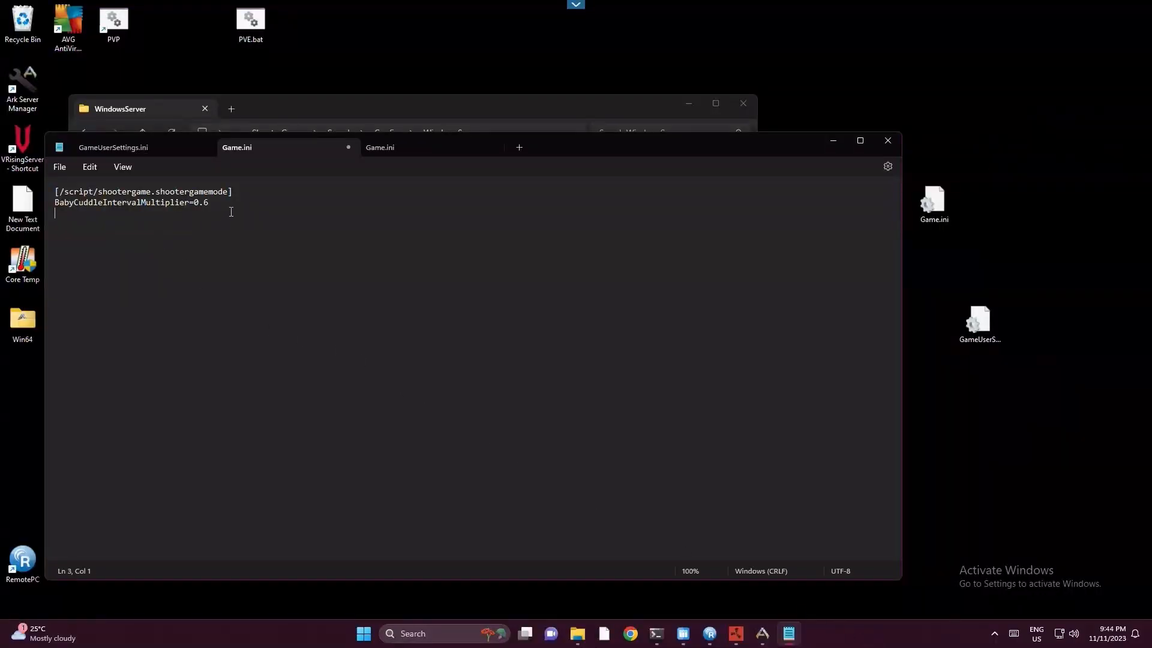
# Add a HarvestAmountMultiplier=5 line to Game.ini below the baby cuddle setting
pyautogui.write('HarvestAmountMultiplier=')
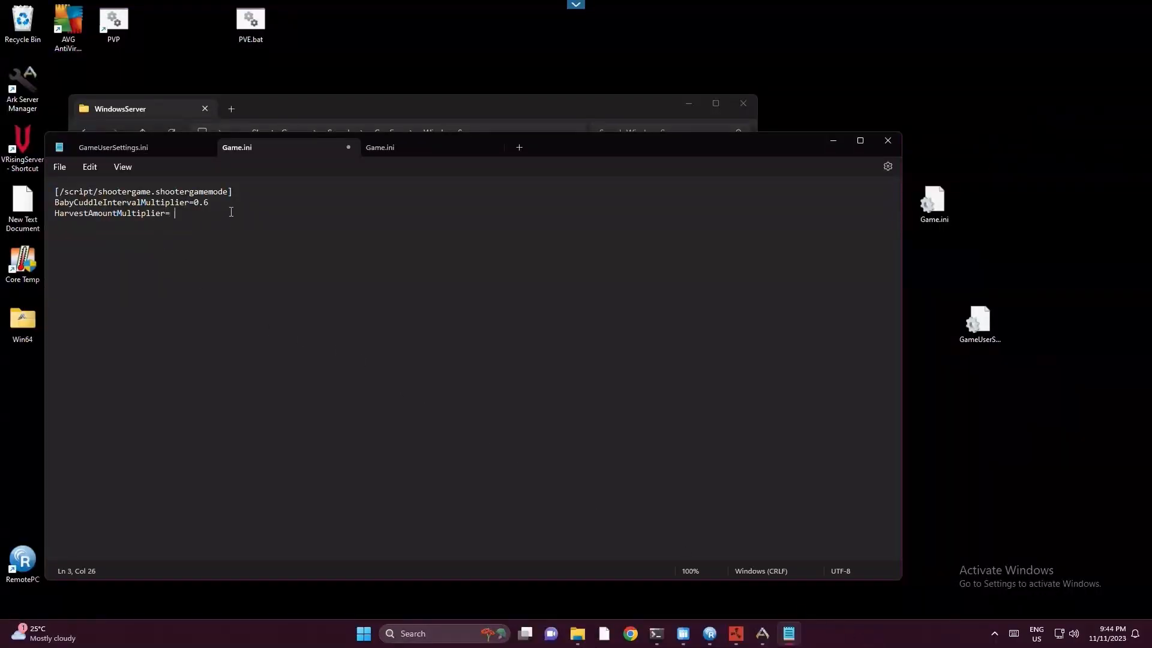
pyautogui.write('5')
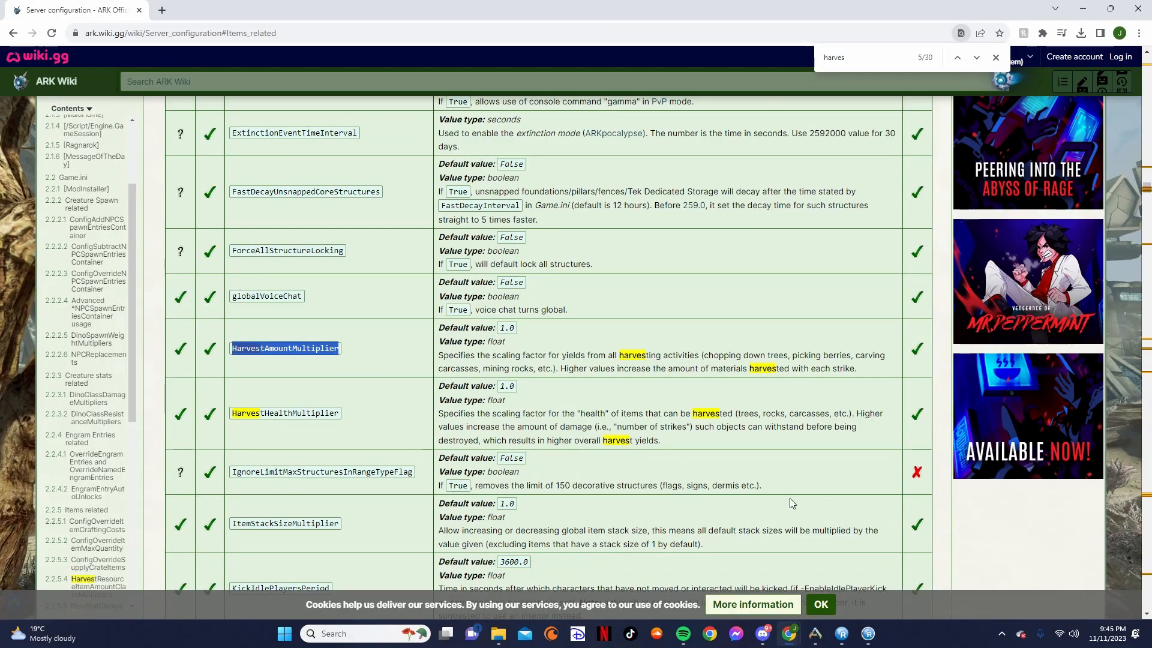
pyautogui.scroll(-3)
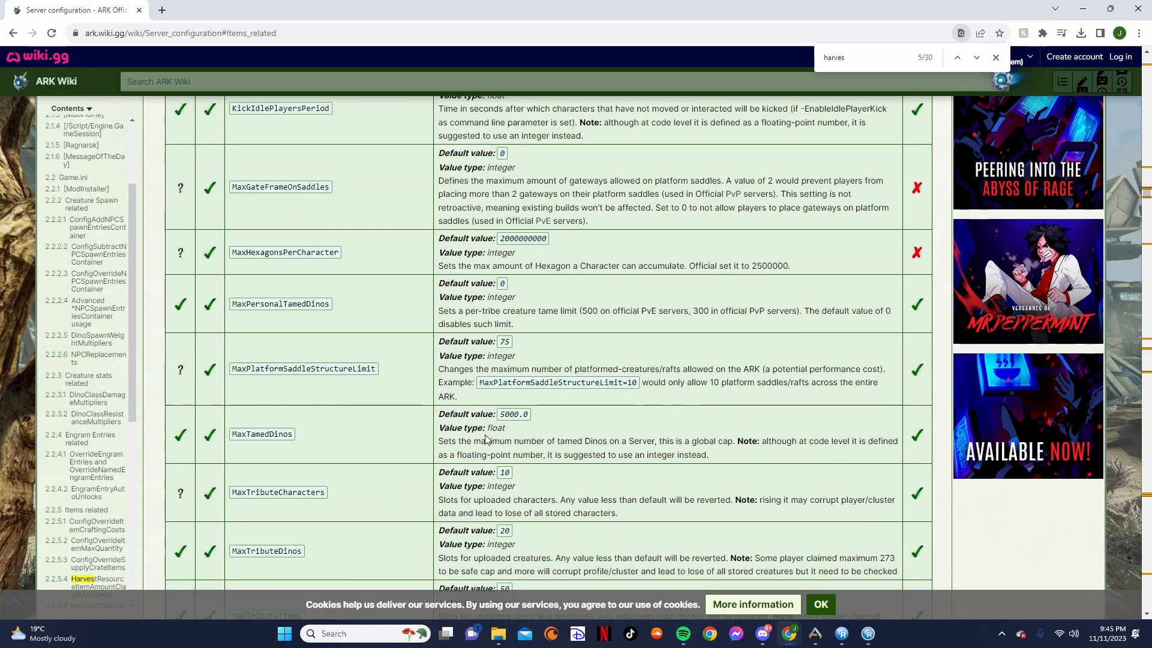
pyautogui.moveTo(350, 344)
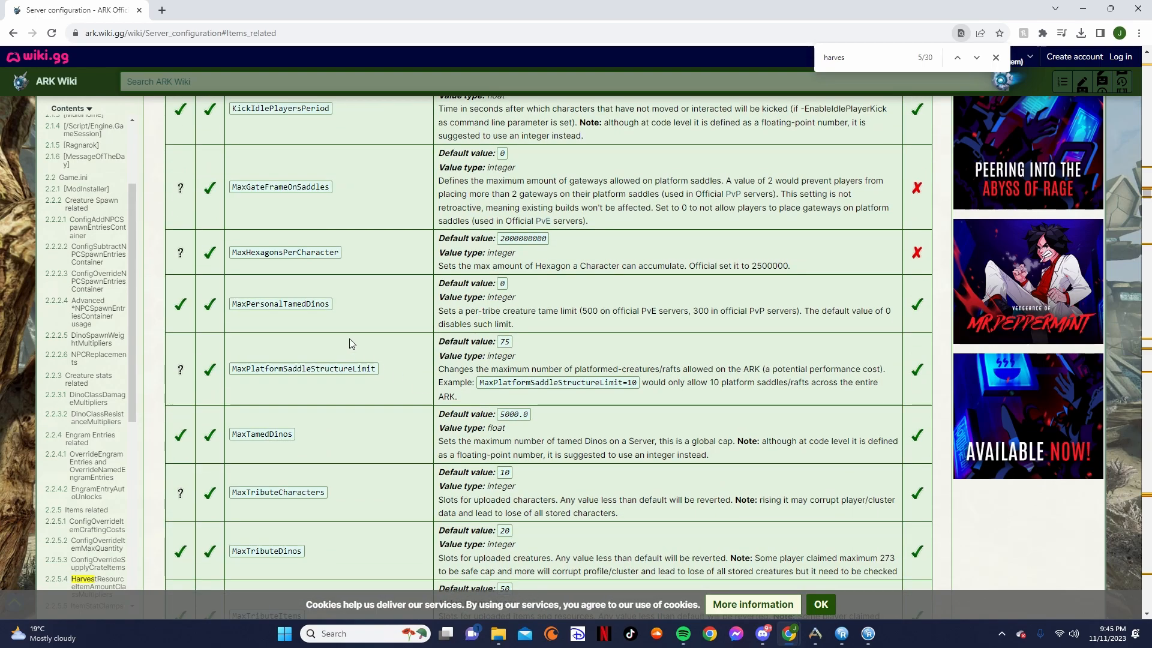
pyautogui.moveTo(235, 439)
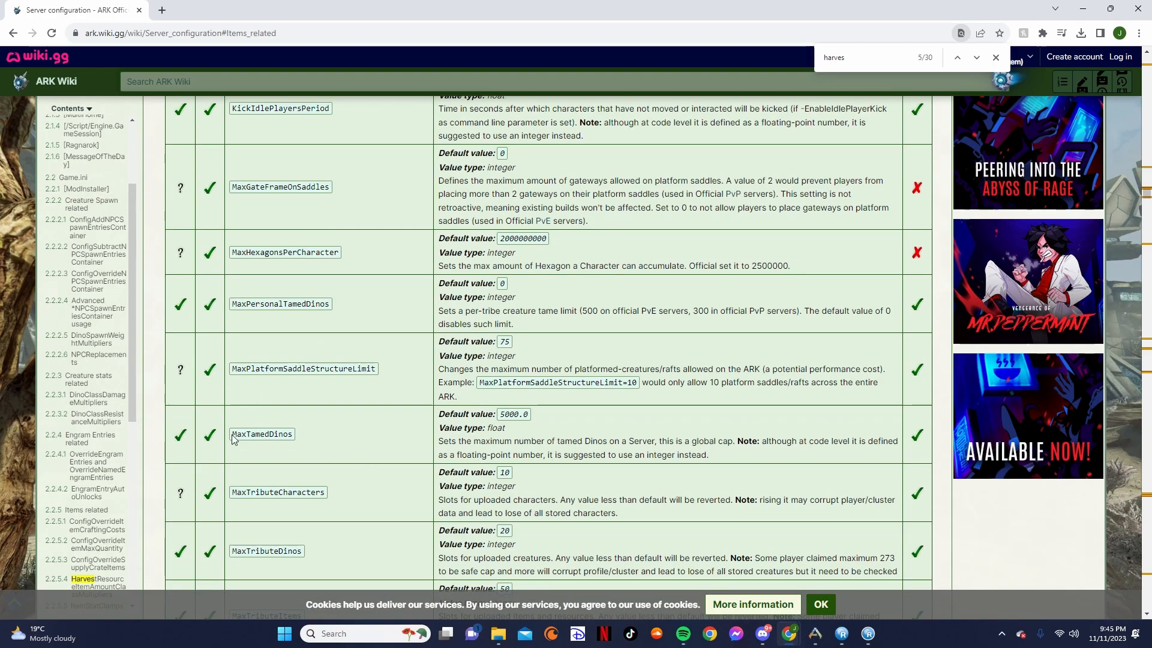
pyautogui.scroll(-3)
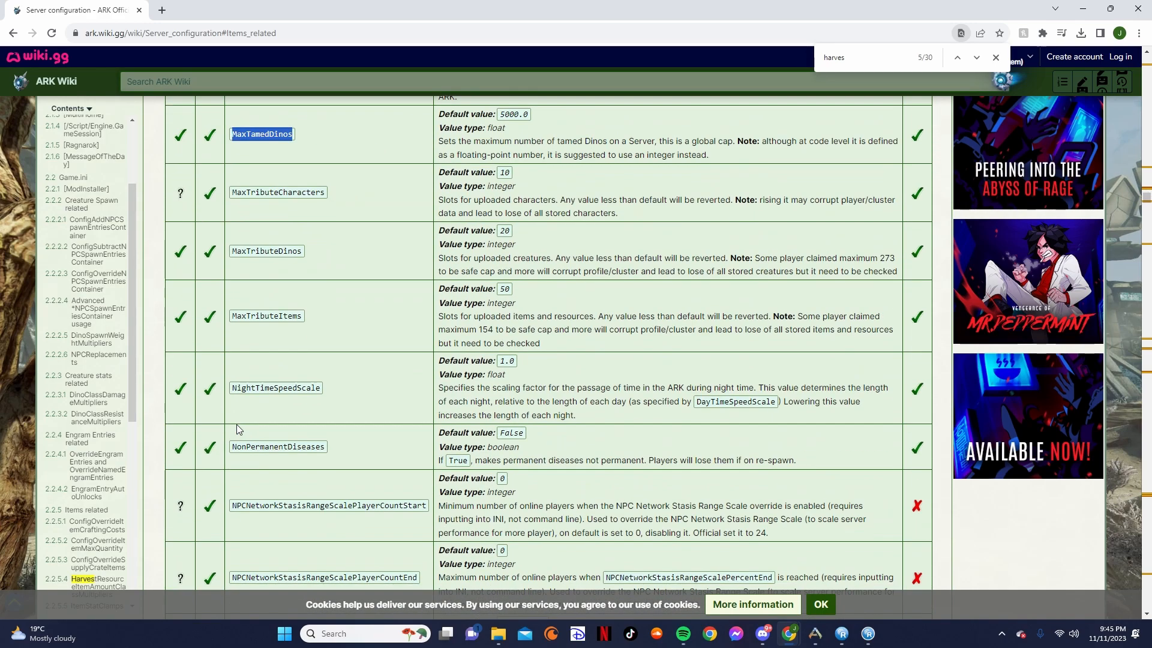
pyautogui.scroll(-3)
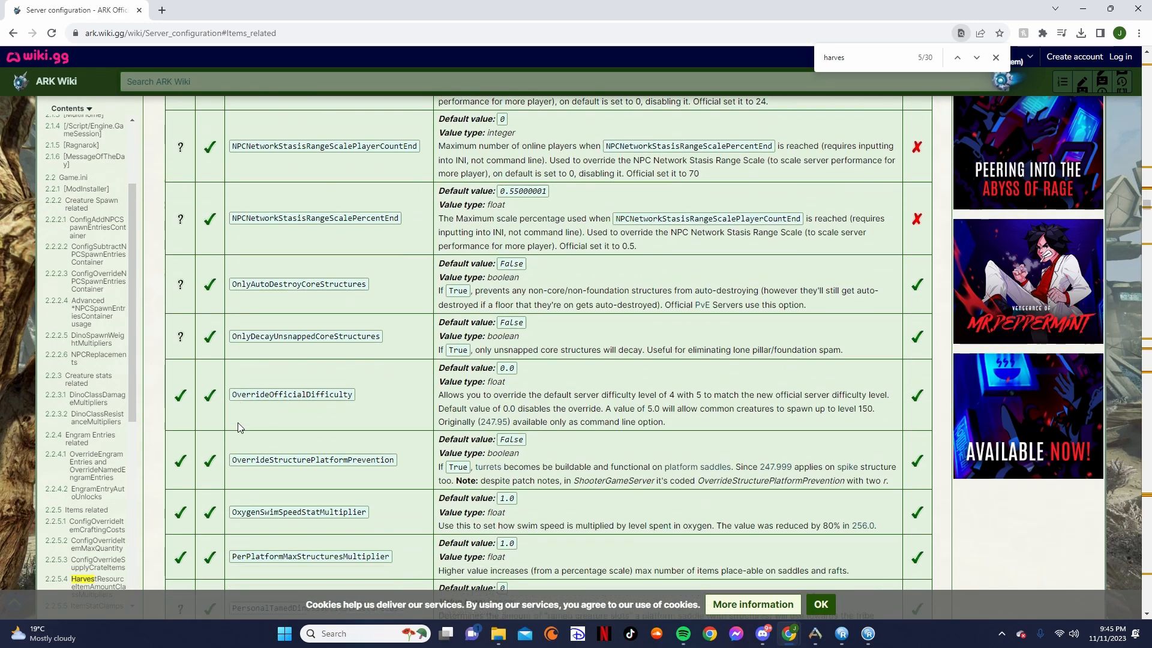
pyautogui.scroll(-3)
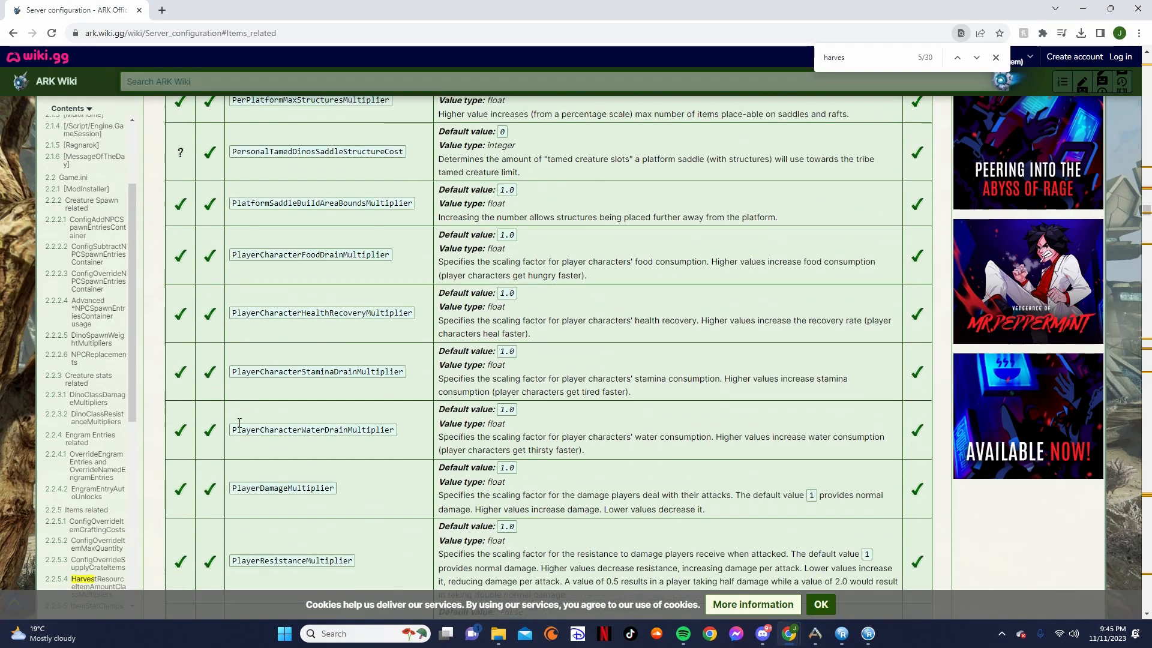
pyautogui.scroll(-3)
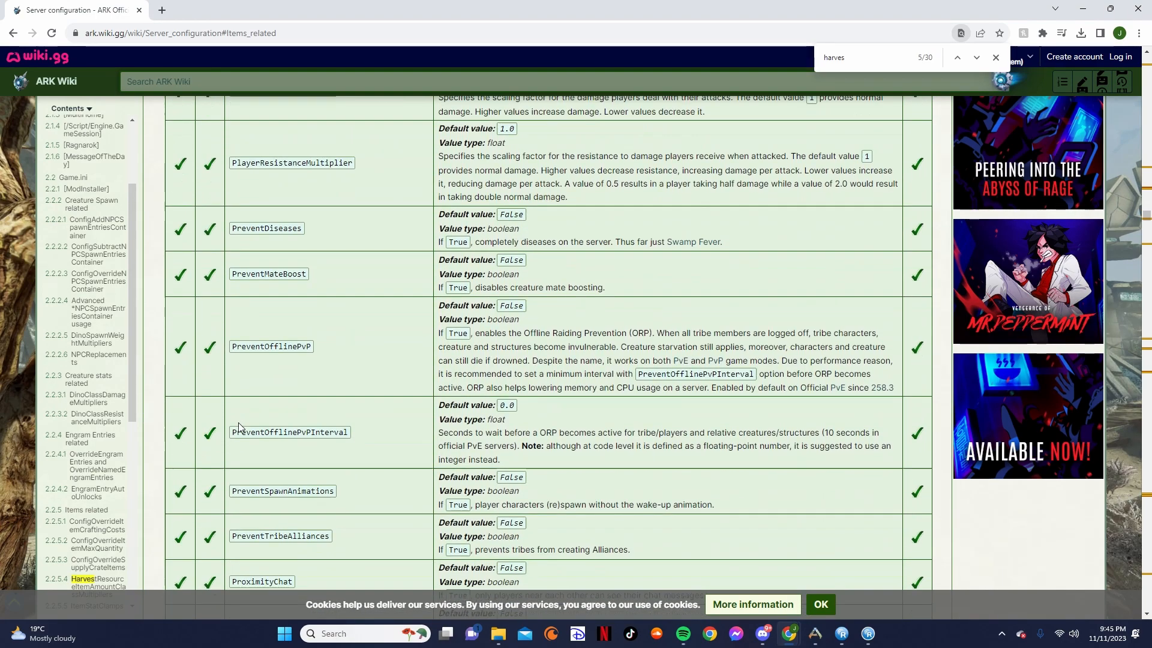
pyautogui.scroll(-3)
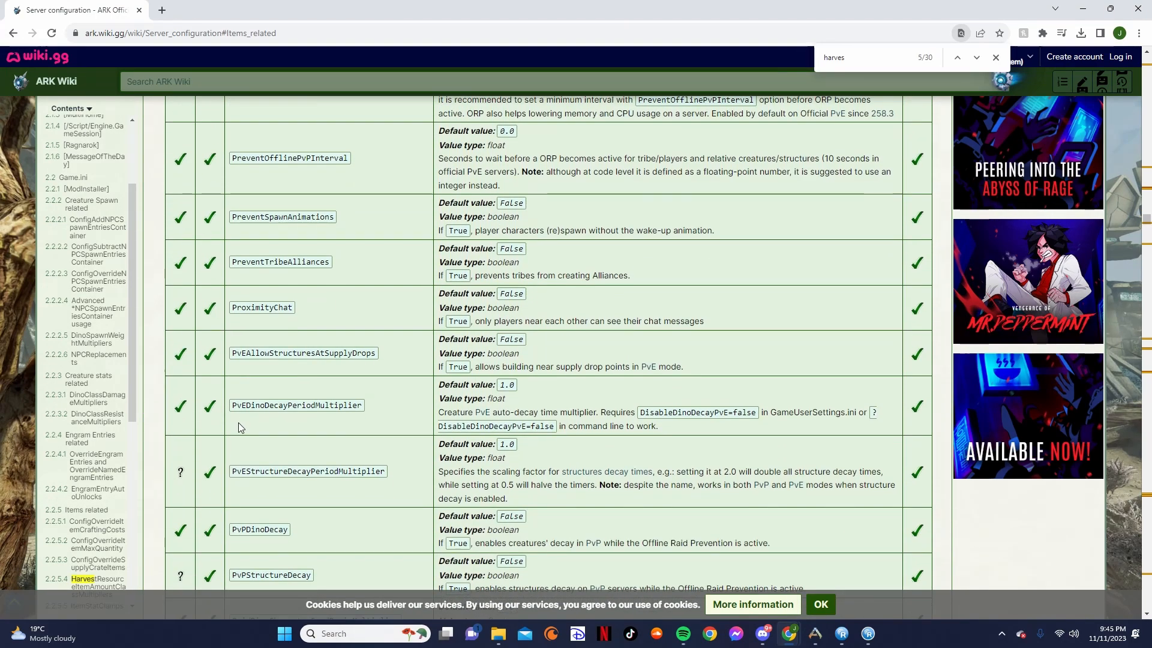
pyautogui.moveTo(310, 466)
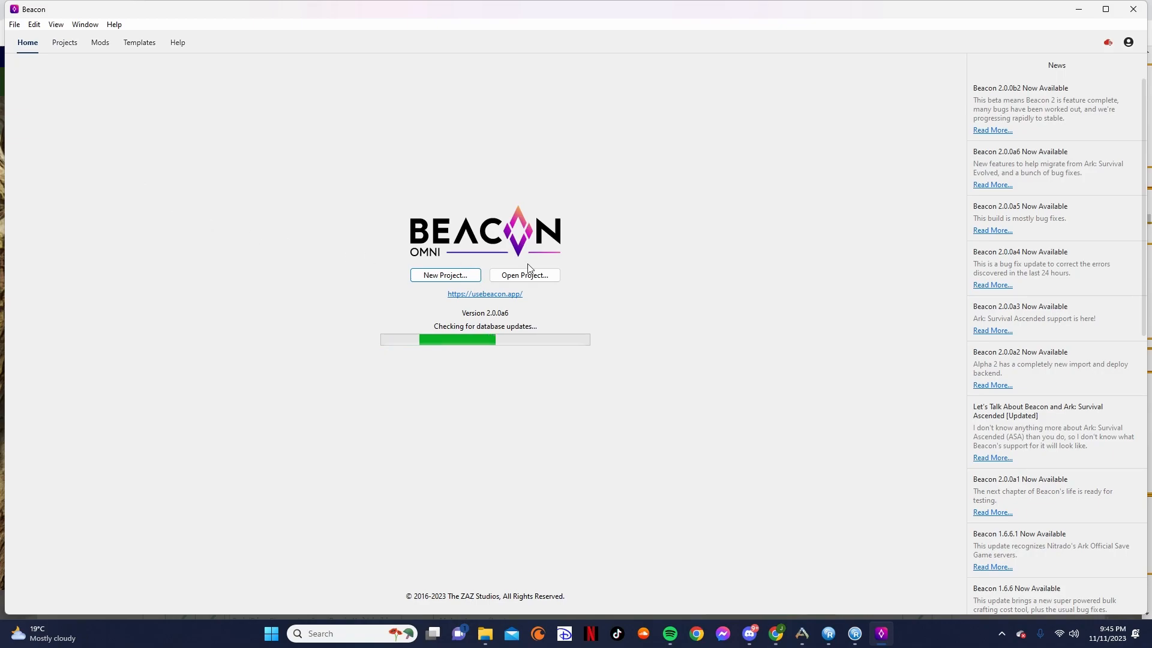
pyautogui.moveTo(553, 305)
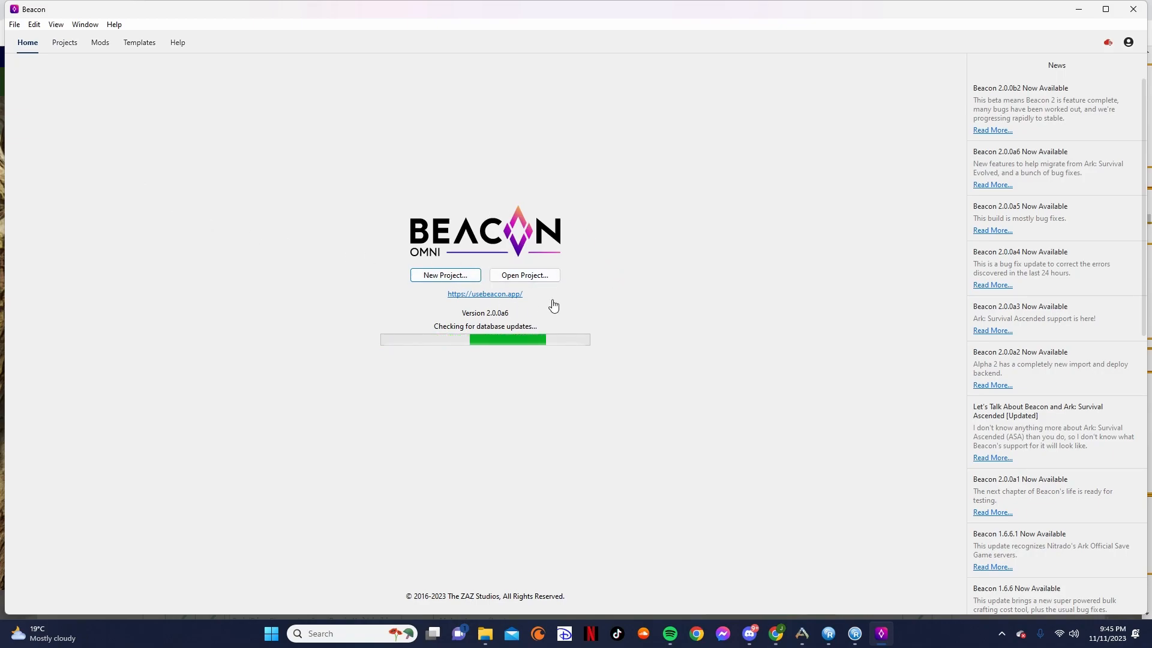
# Create a new Beacon project for Ark: Survival Ascended
pyautogui.click(446, 275)
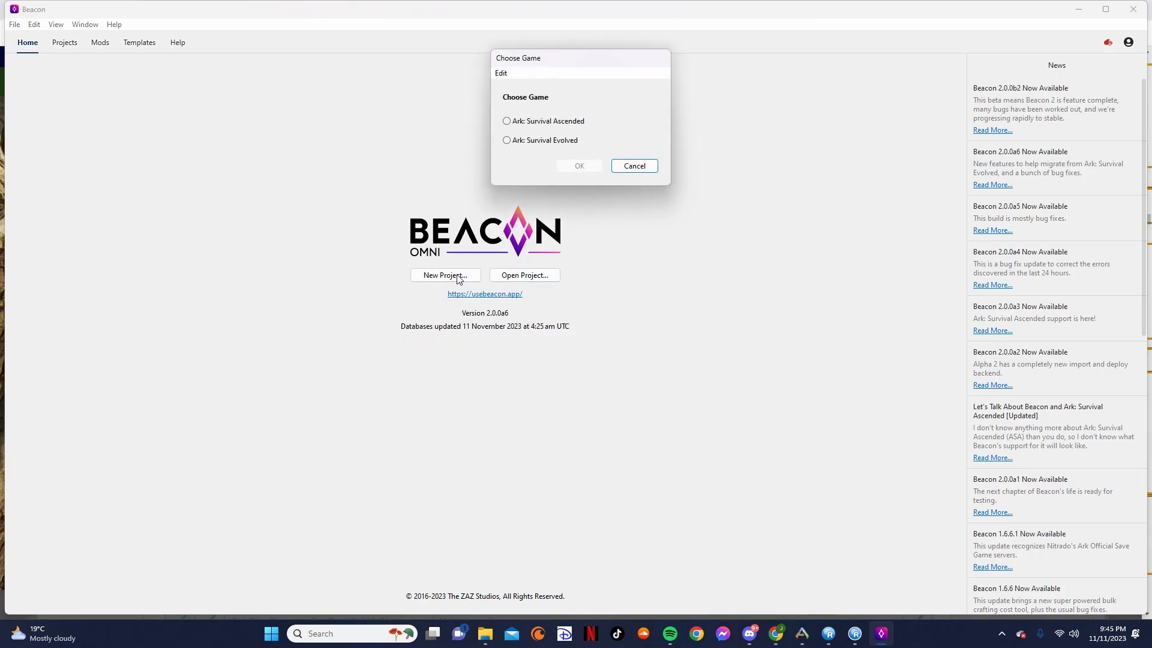
pyautogui.click(506, 120)
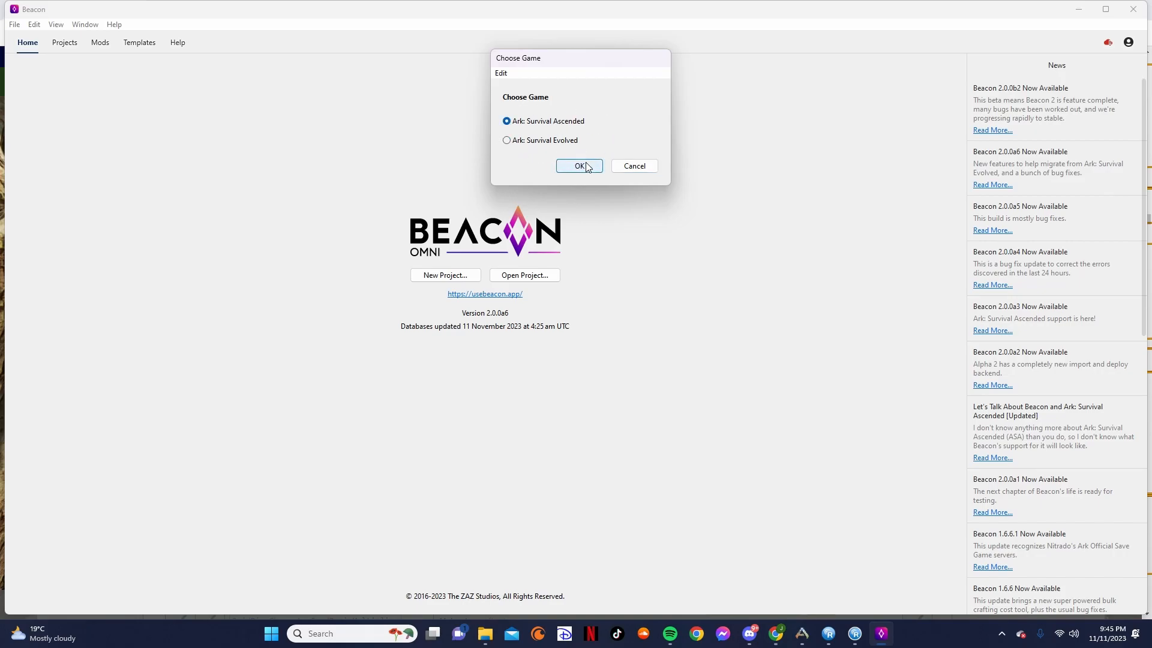
pyautogui.click(580, 166)
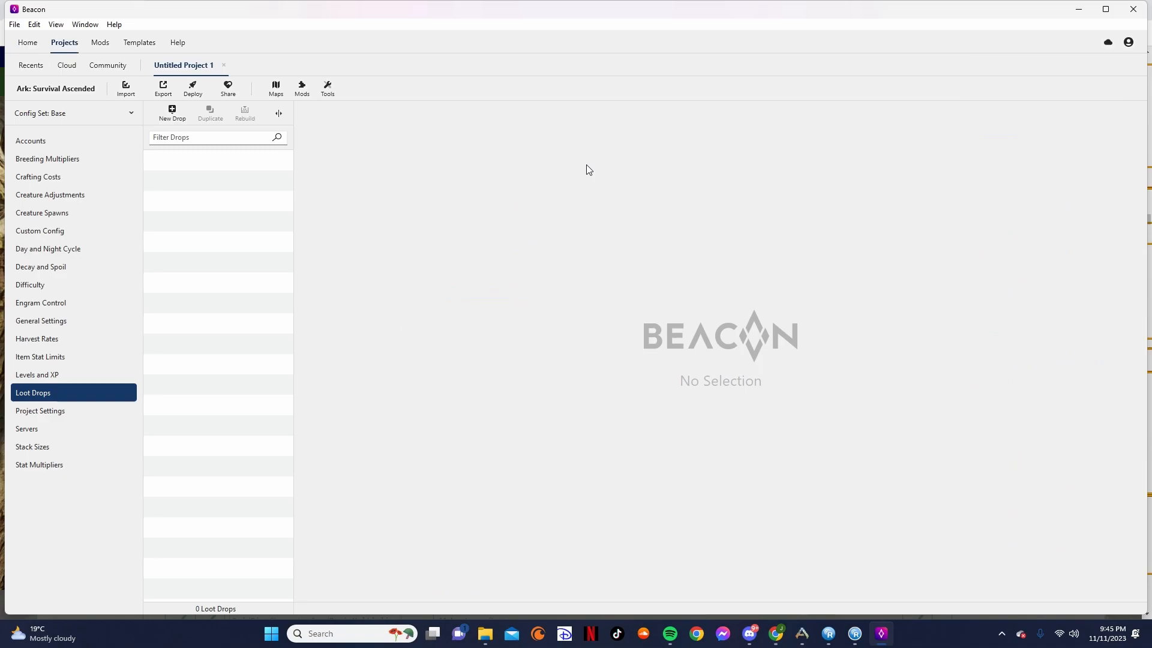
pyautogui.moveTo(62, 180)
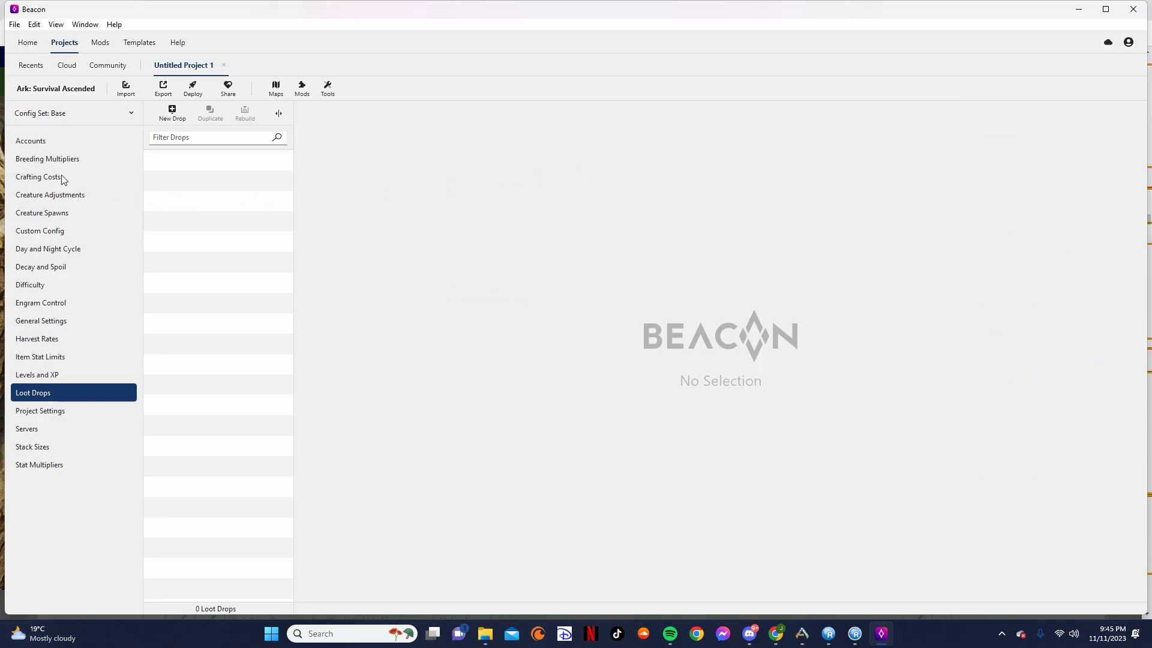
pyautogui.moveTo(50, 165)
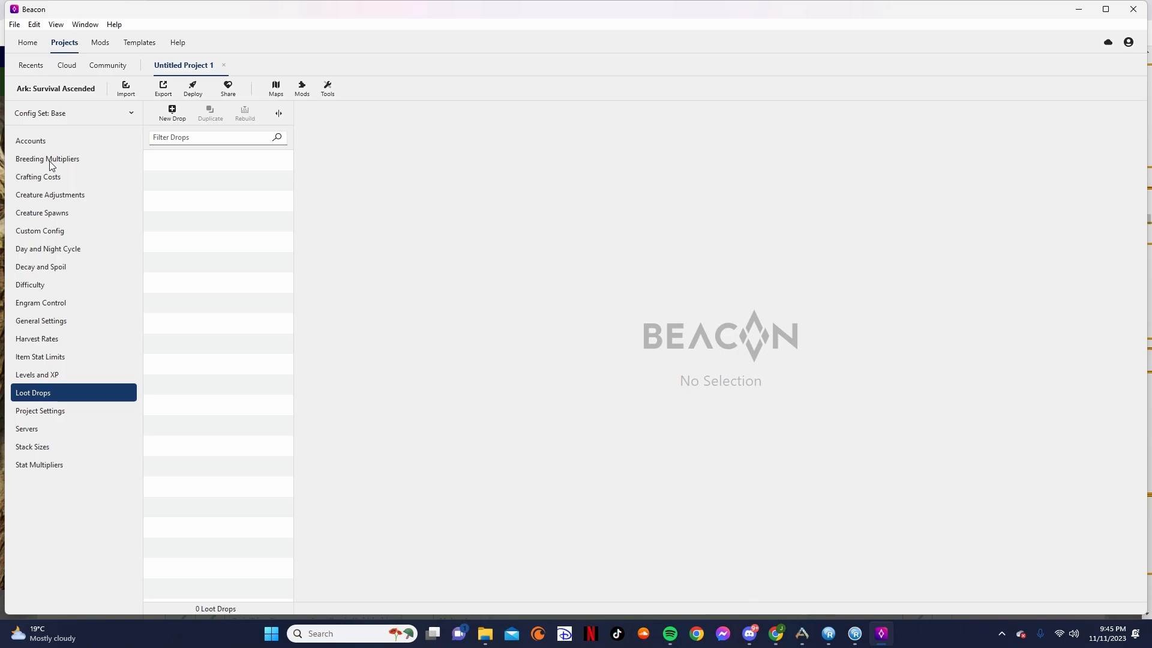
# In Breeding Multipliers, set the Mature Speed Multiplier to 7 after trying other values
pyautogui.click(47, 159)
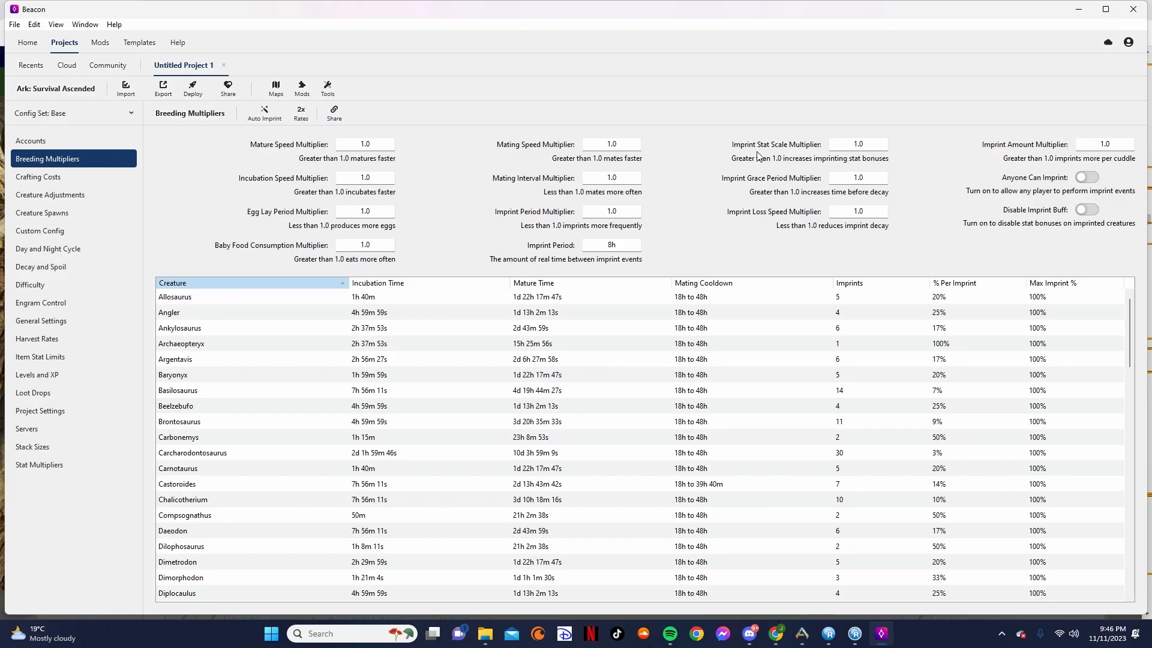
pyautogui.click(365, 144)
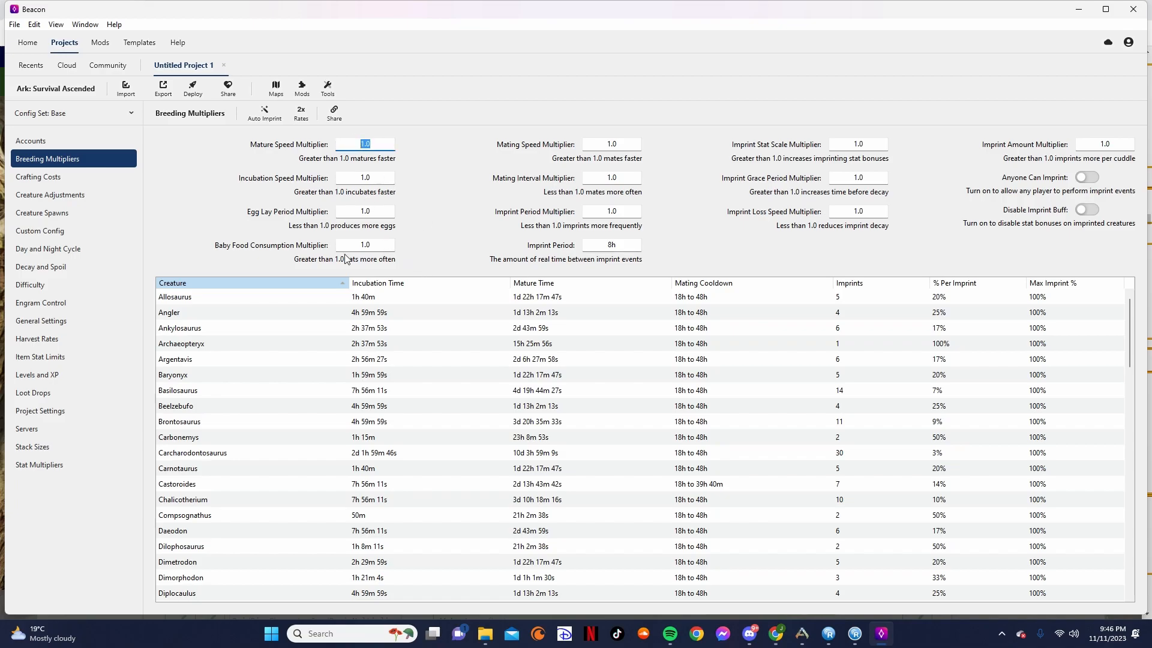
pyautogui.write('5')
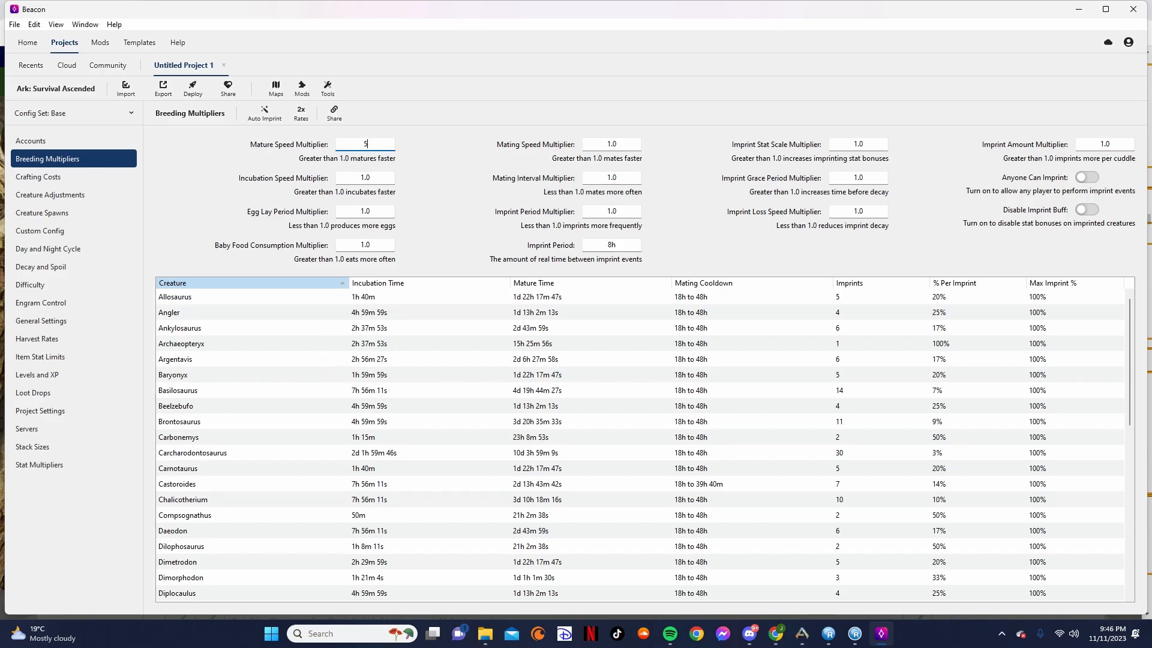
pyautogui.press('Enter')
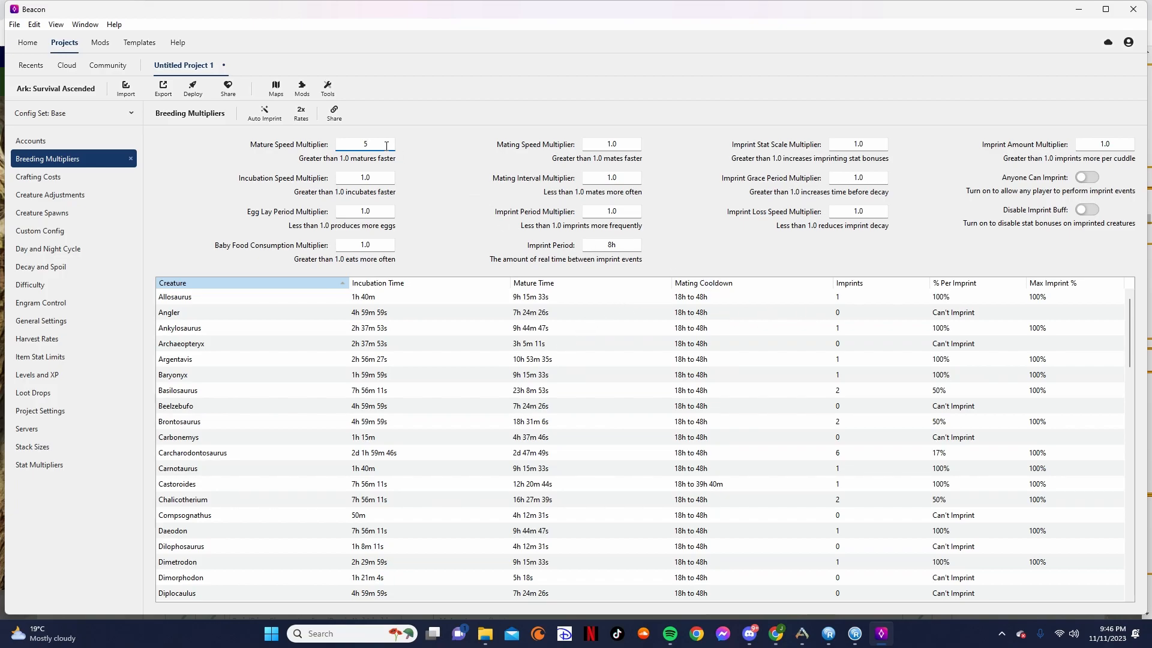
pyautogui.write('1')
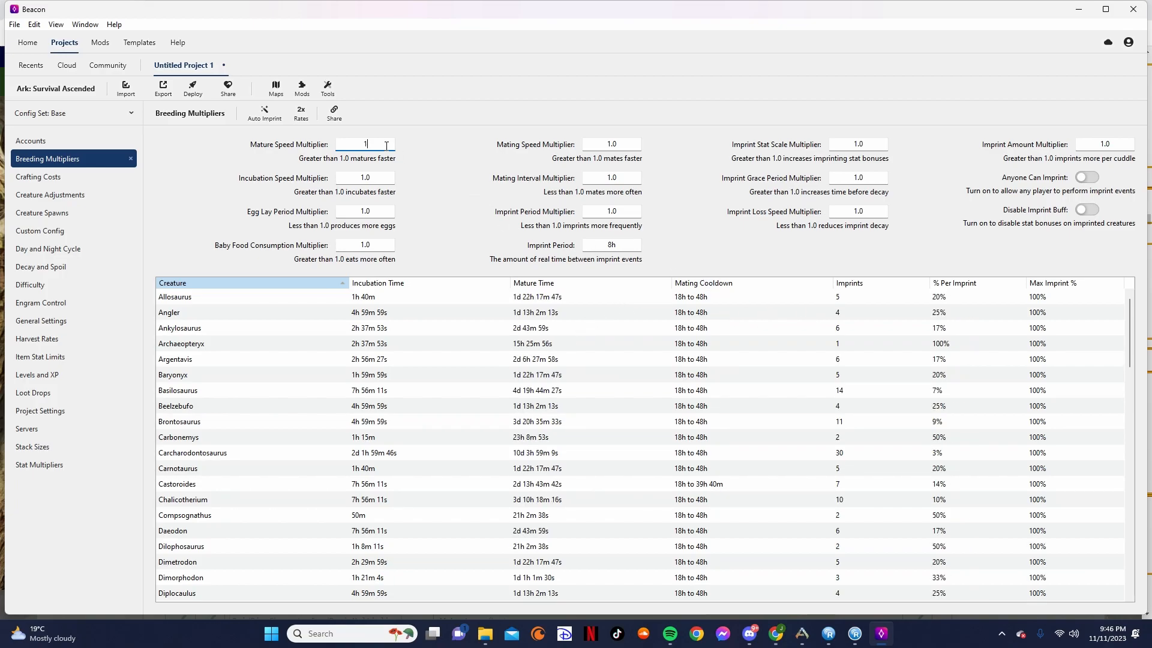
pyautogui.write('4')
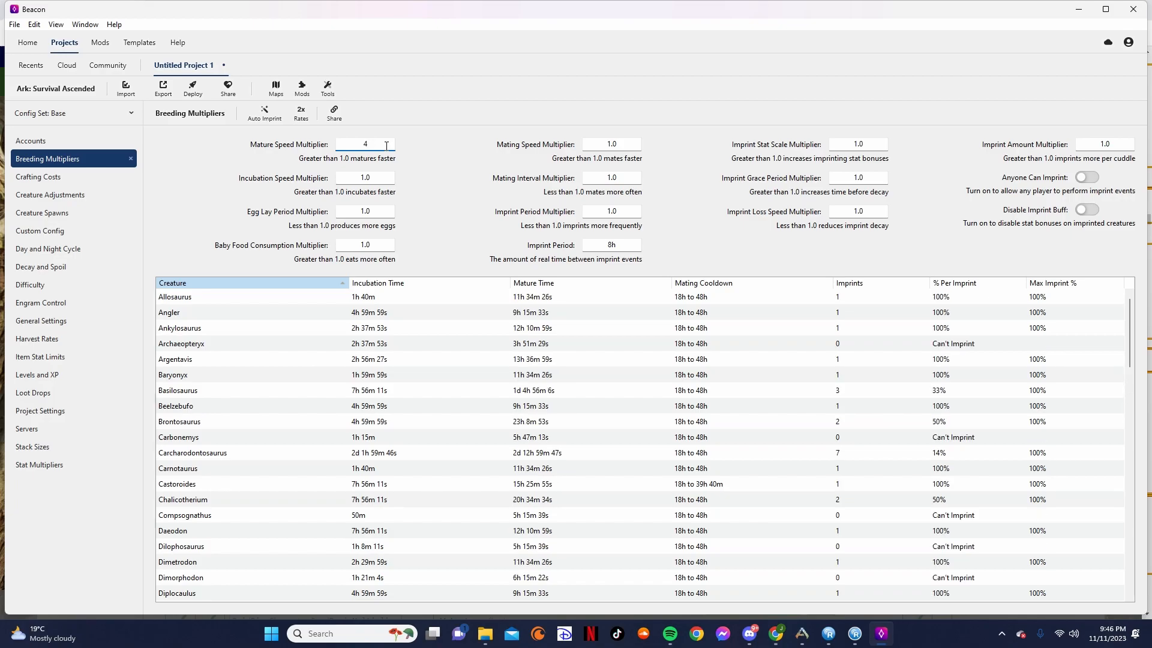
pyautogui.write('7')
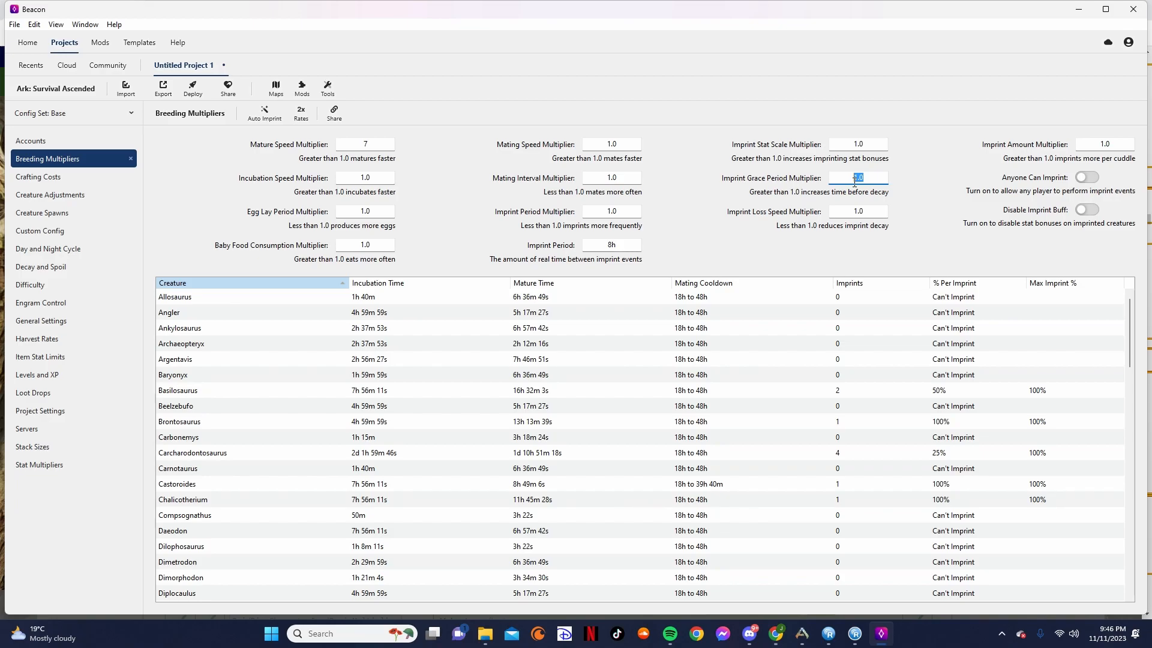
# Set Imprint Grace Period and Stat Scale multipliers to 1 and Imprint Period Multiplier to 0.2
pyautogui.write('2')
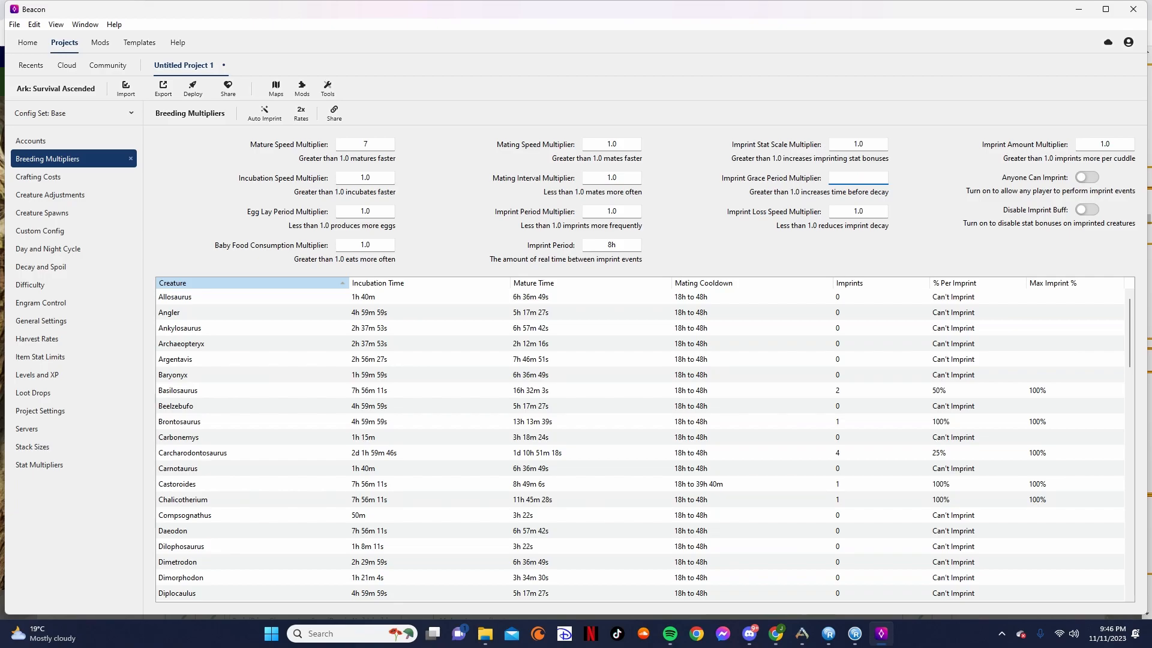
pyautogui.write('06')
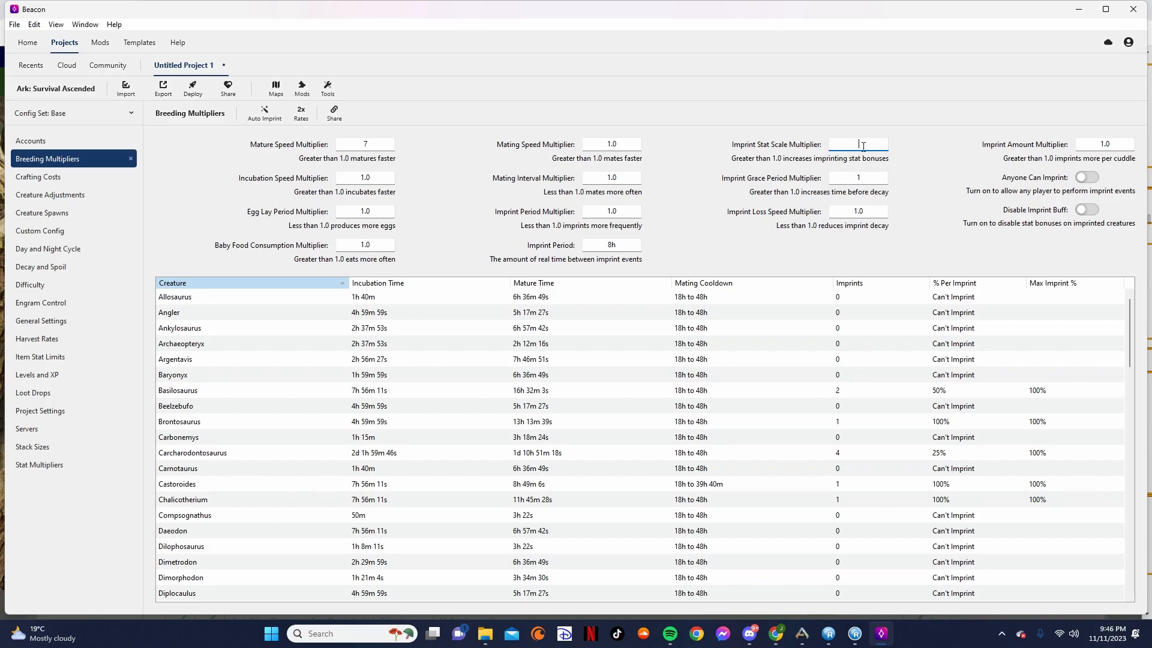
pyautogui.write('1')
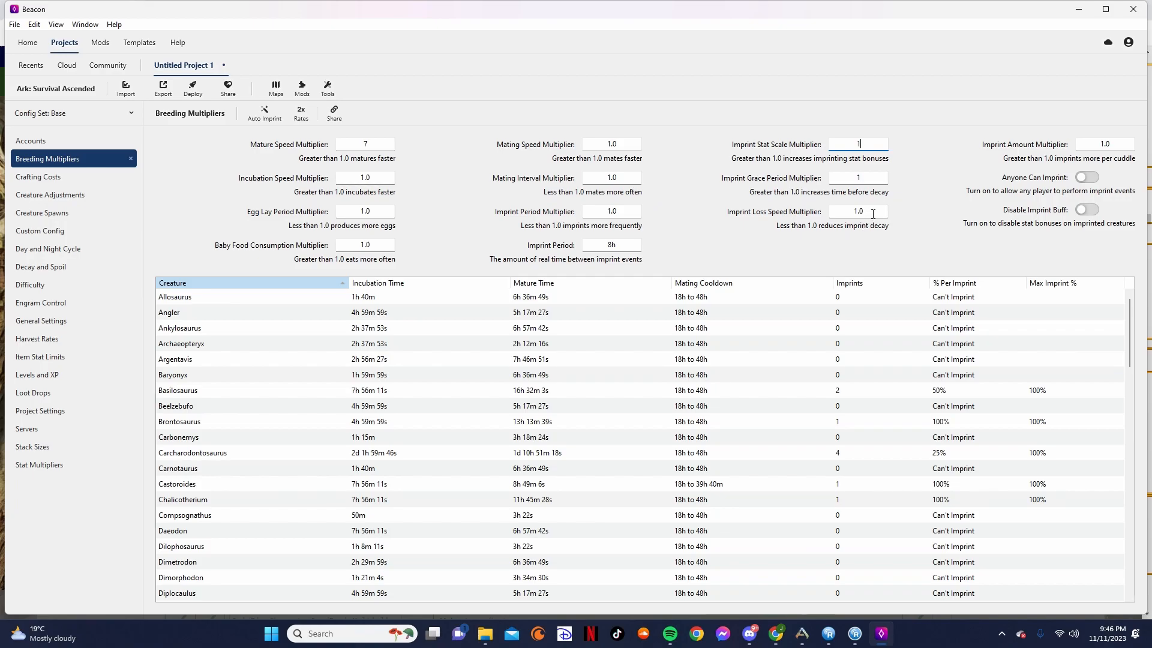
pyautogui.click(611, 210)
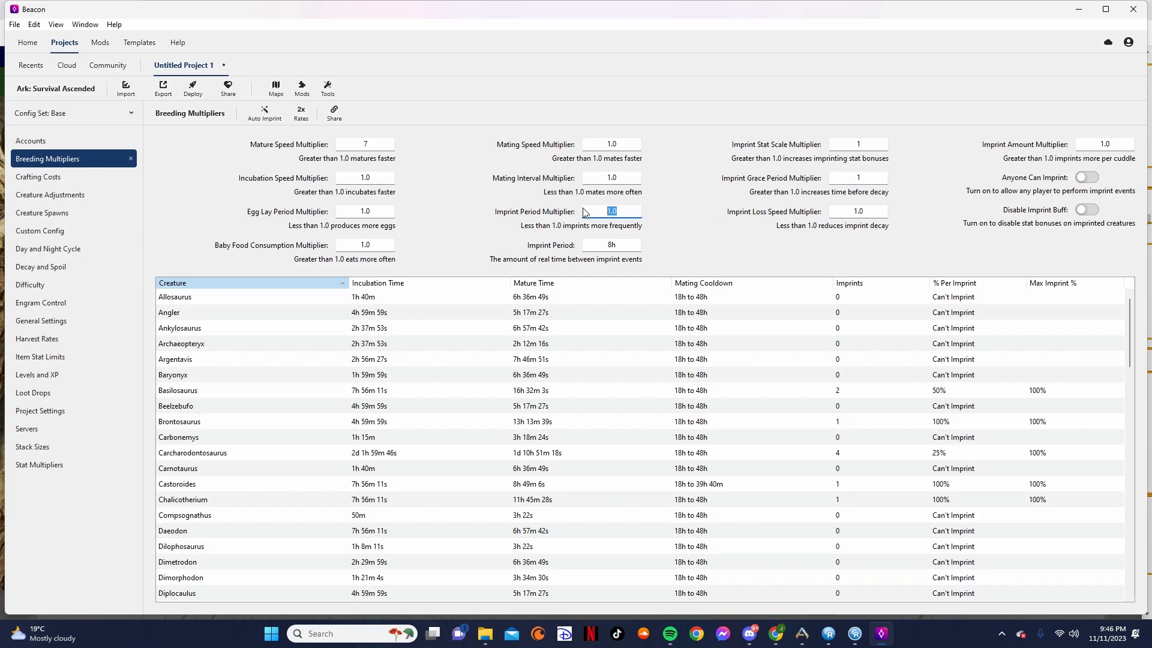
pyautogui.write('2')
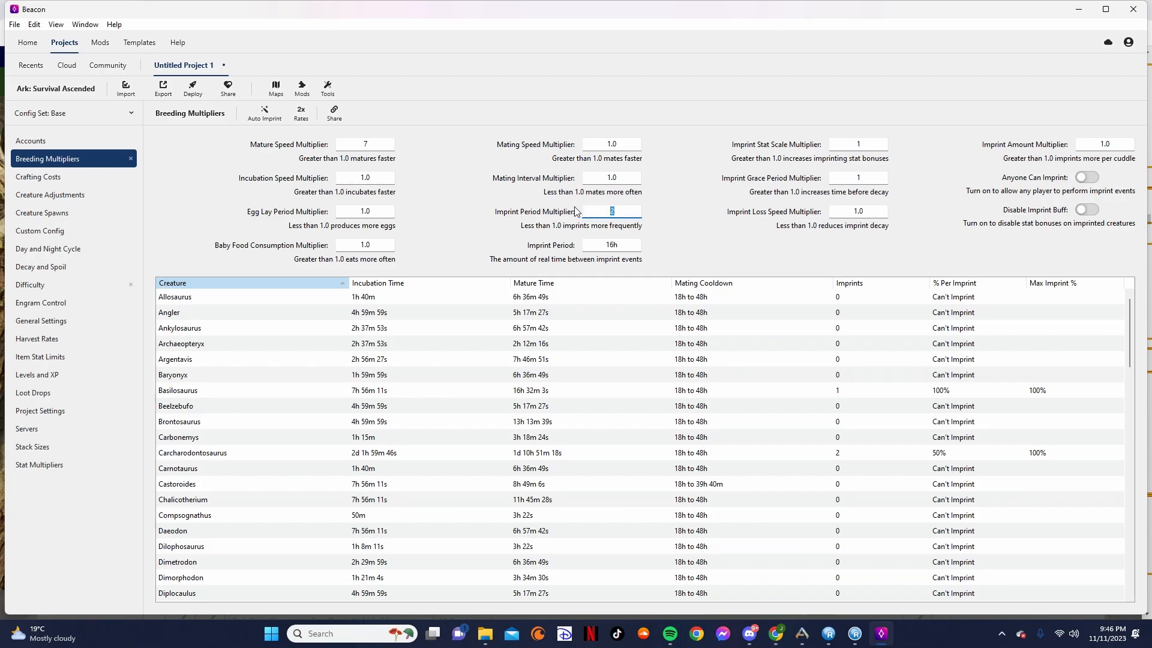
pyautogui.write('0.')
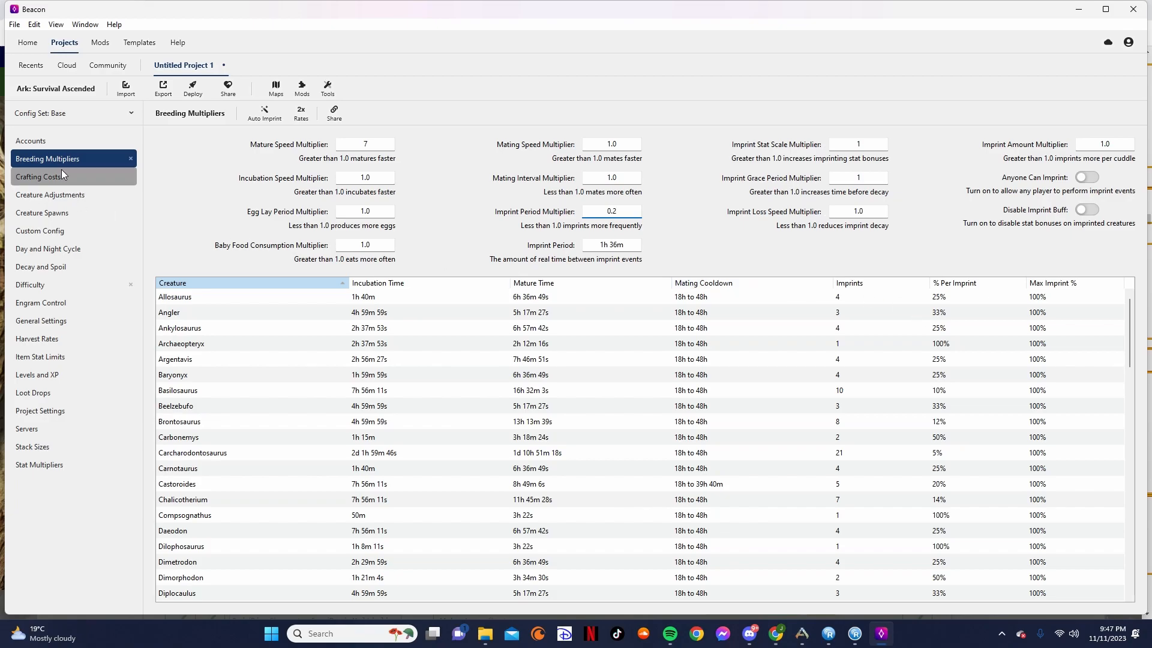
# In Crafting Costs, add a Shotgun recipe override and set its Hide quantity to 45
pyautogui.click(38, 177)
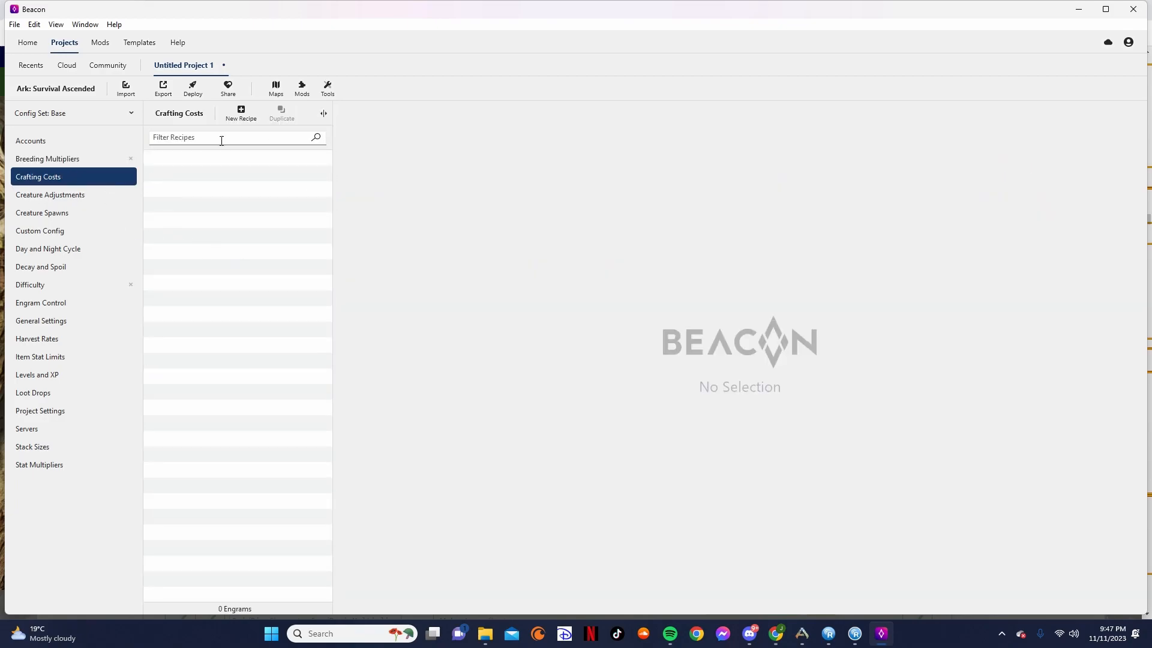
pyautogui.click(240, 112)
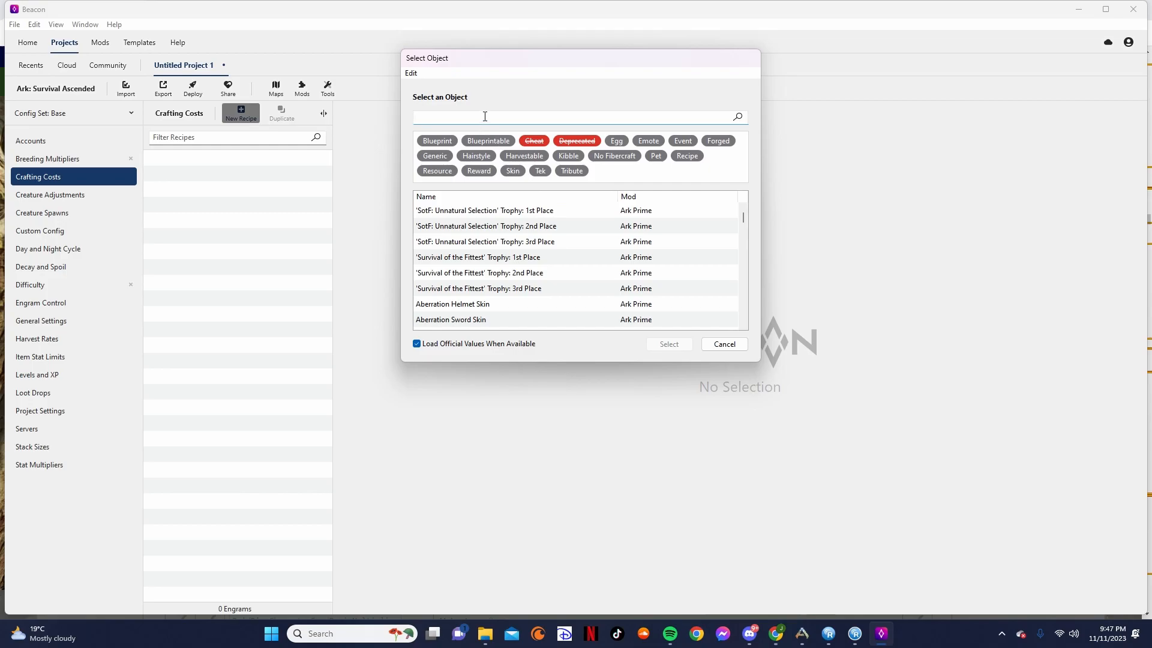
pyautogui.click(485, 116)
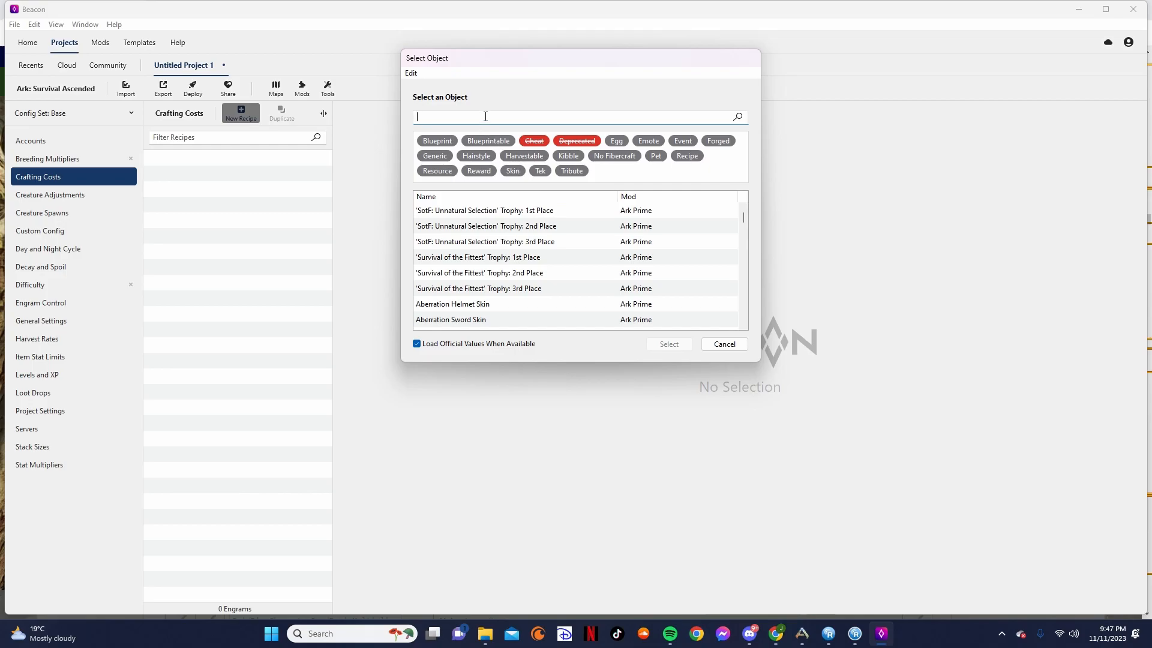
pyautogui.write('s')
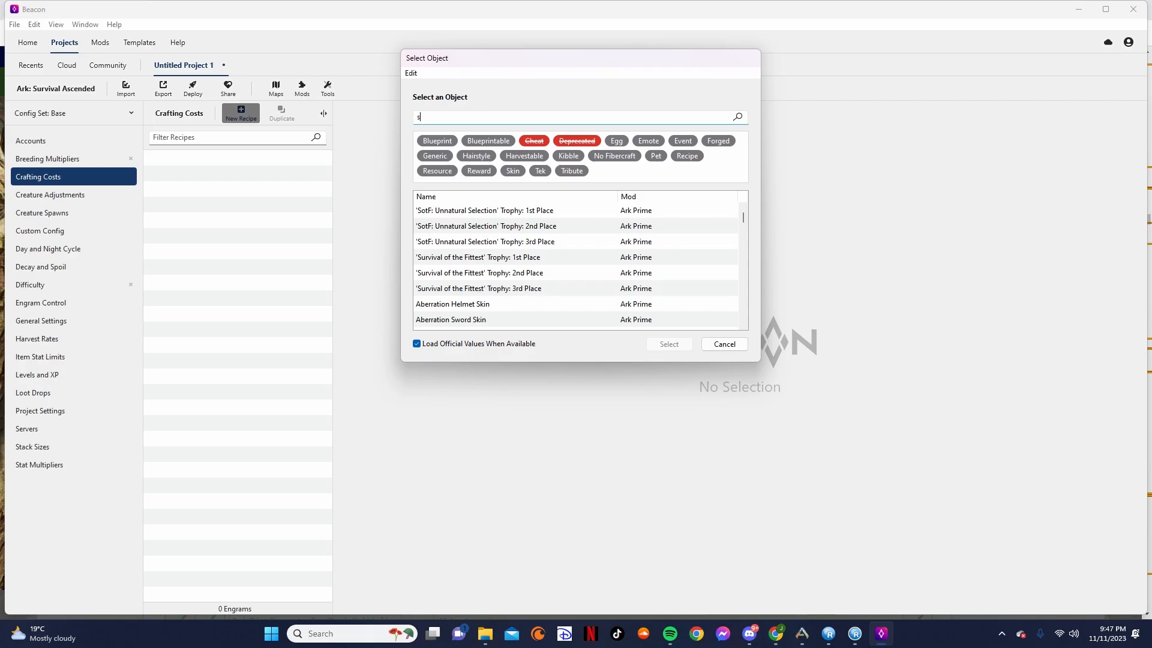
pyautogui.write('hot')
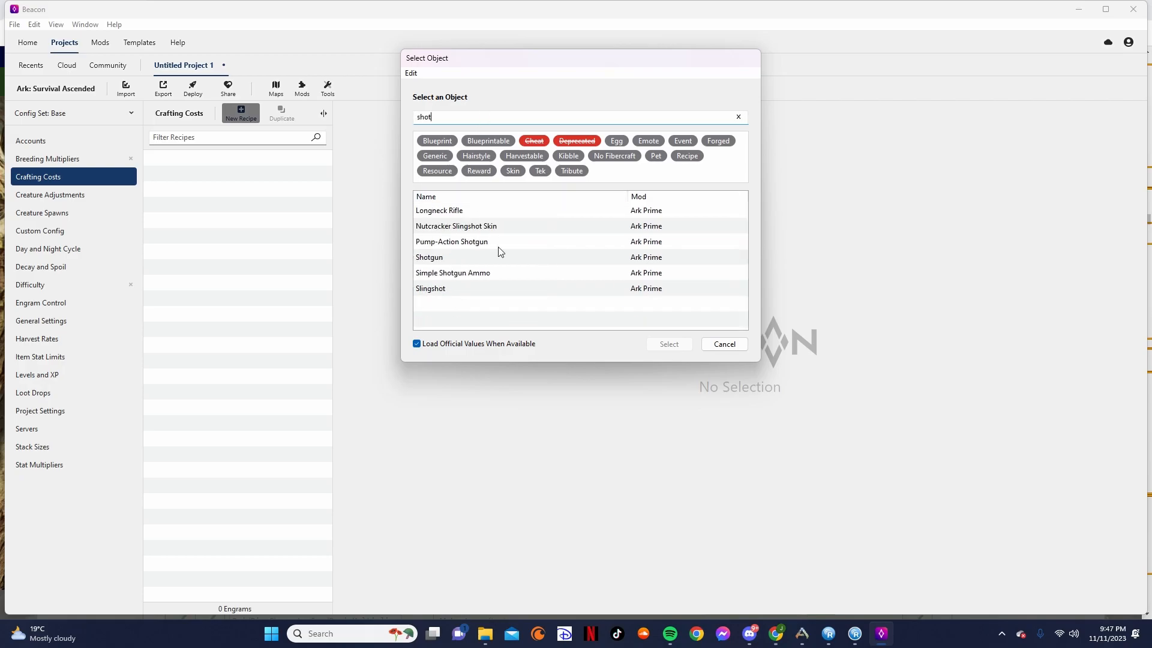
pyautogui.click(430, 257)
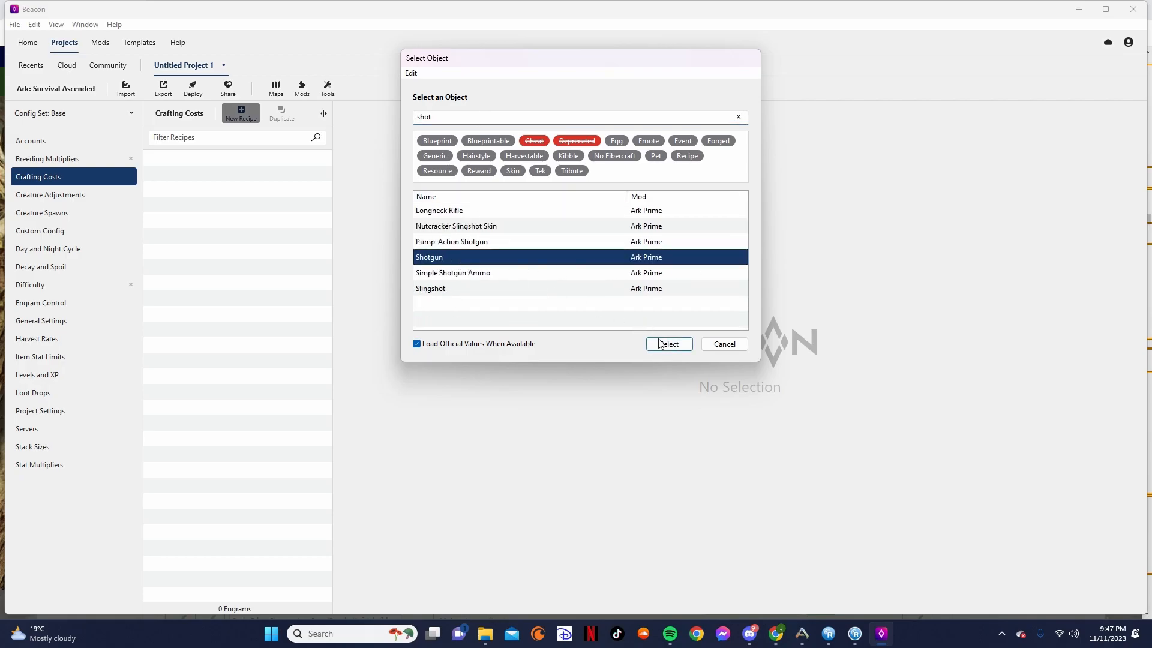
pyautogui.click(670, 343)
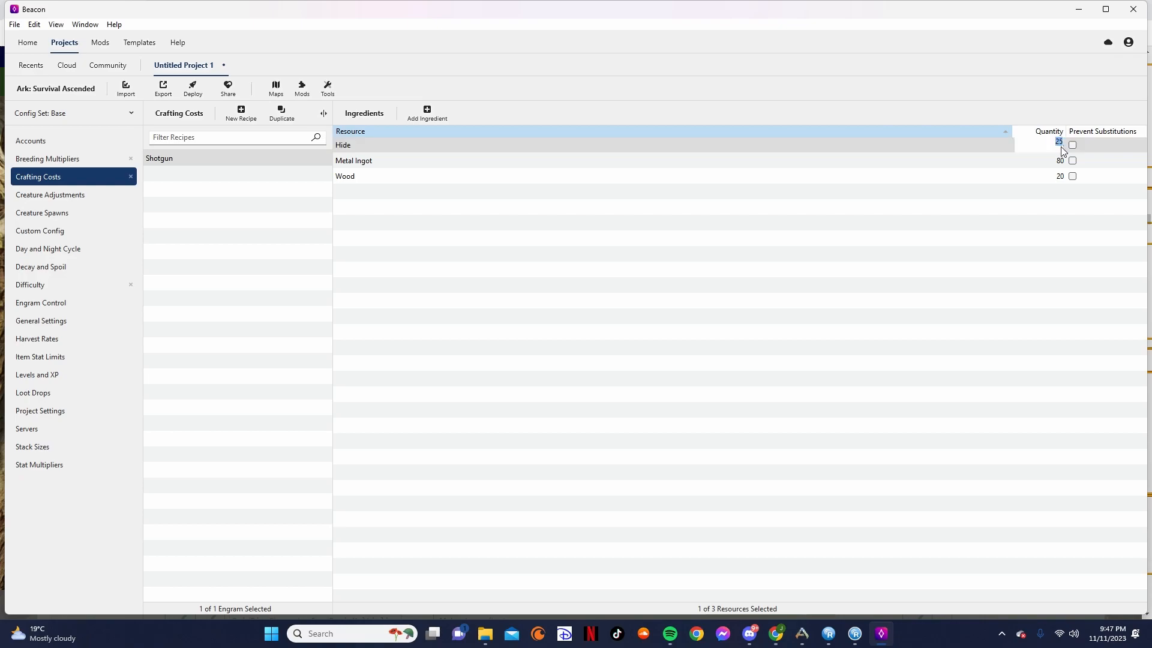
pyautogui.write('45')
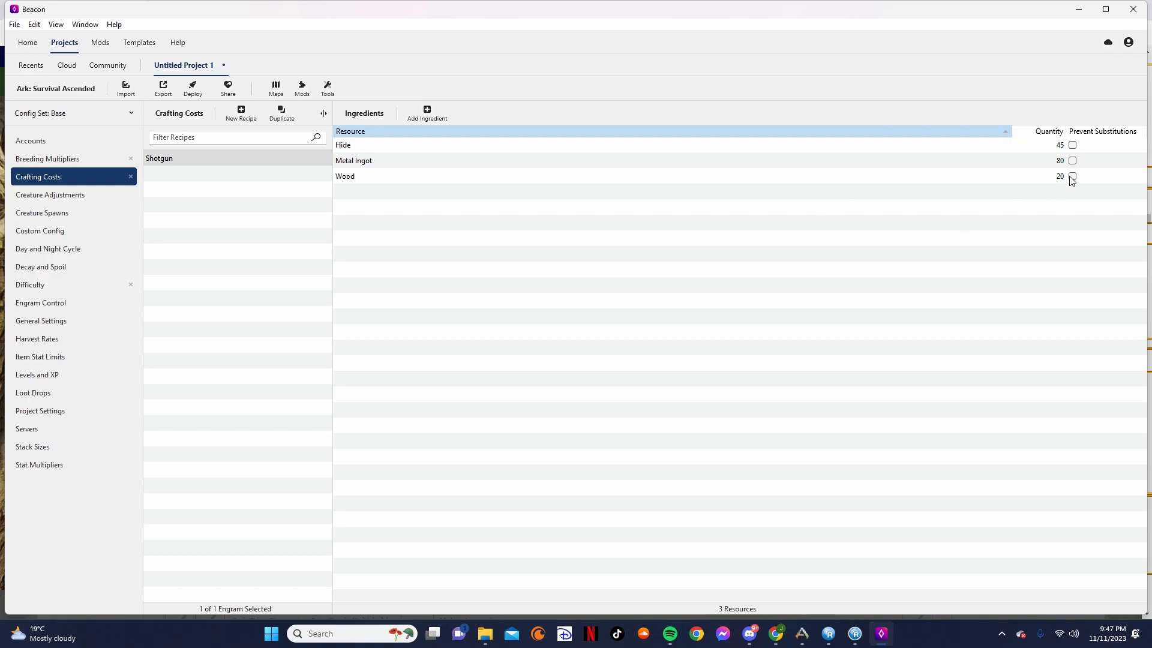
pyautogui.moveTo(293, 240)
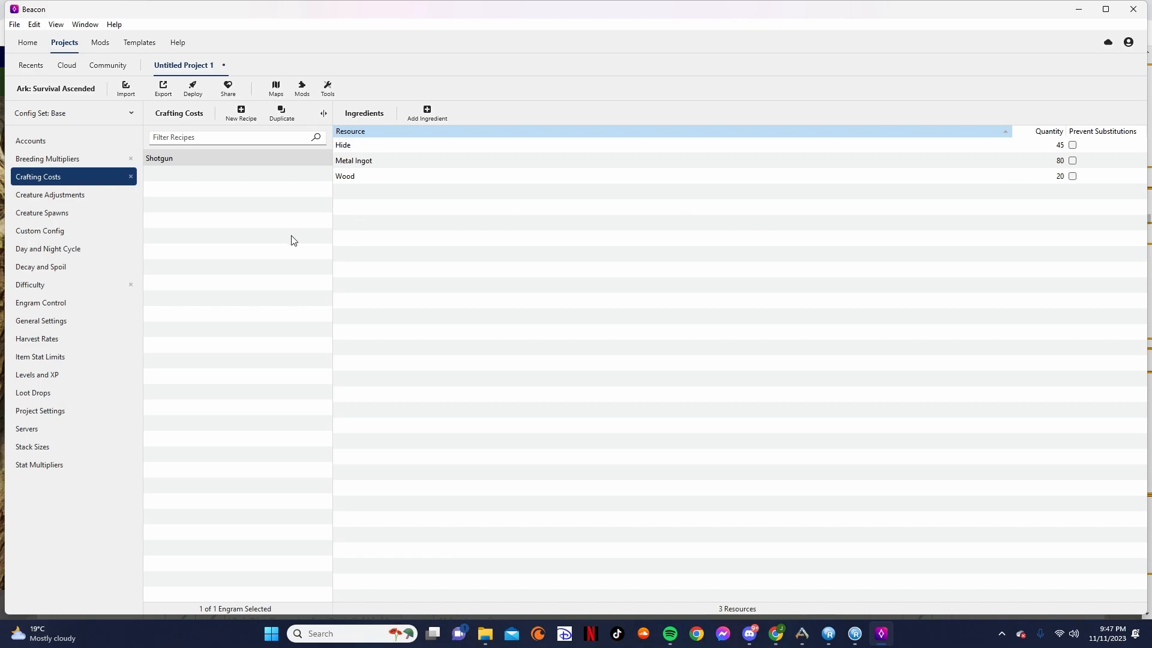
# In Creature Spawns, add a Bee Hives spawn point set to Add to Default Spawns
pyautogui.click(50, 195)
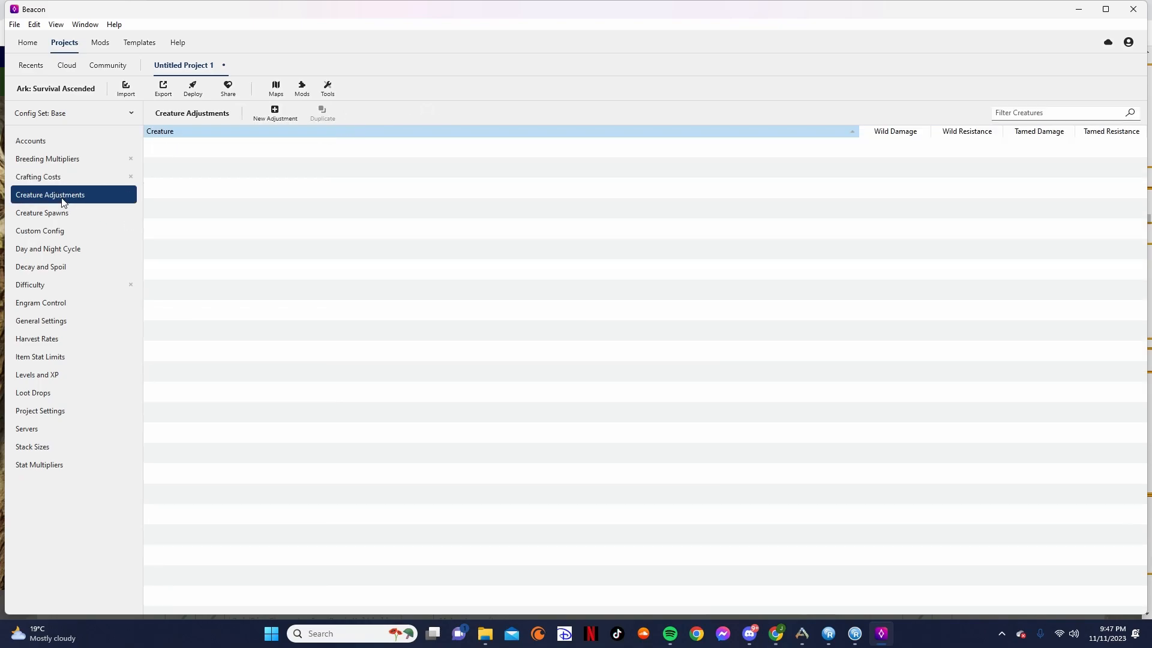
pyautogui.click(275, 112)
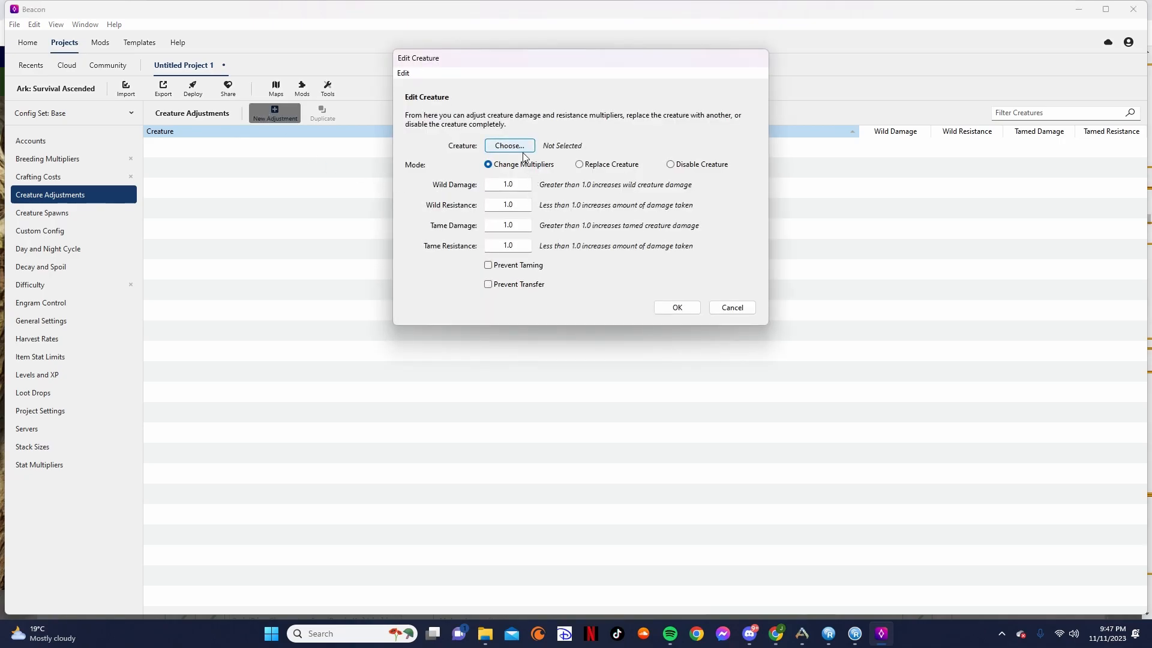
pyautogui.click(732, 307)
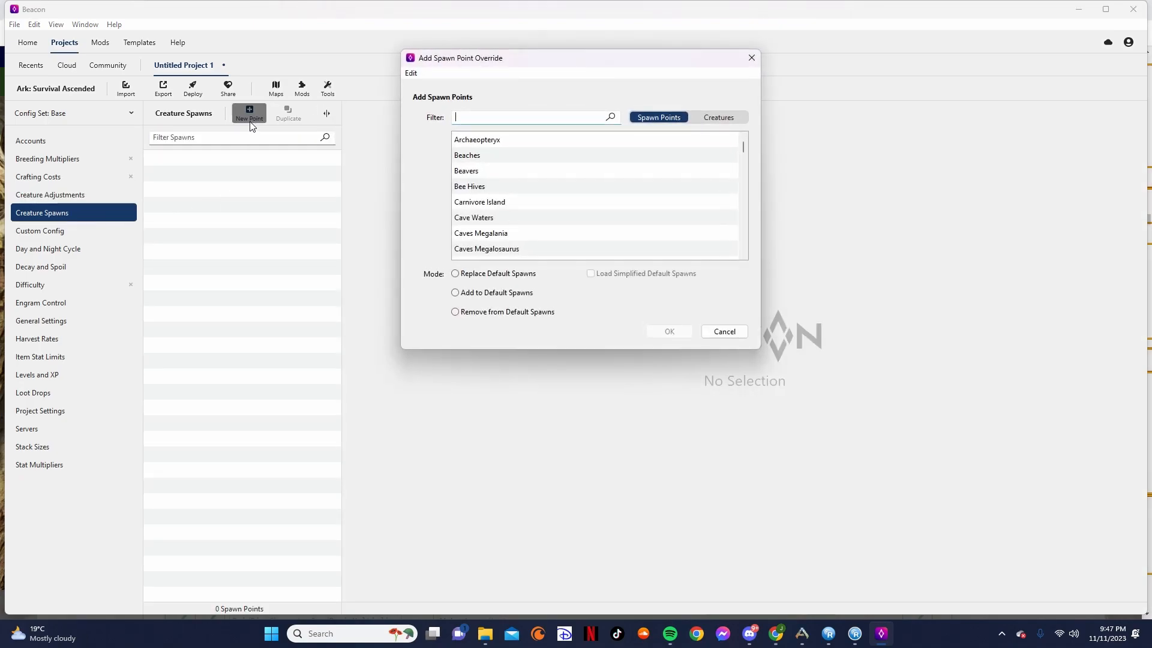
pyautogui.click(470, 186)
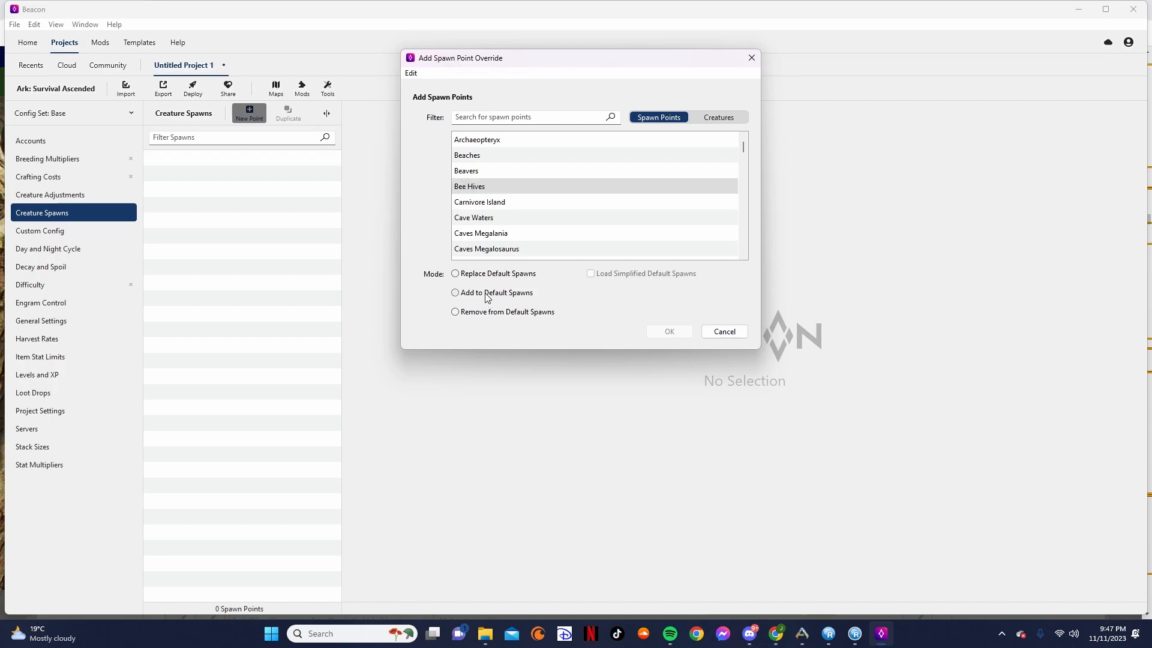
pyautogui.click(670, 332)
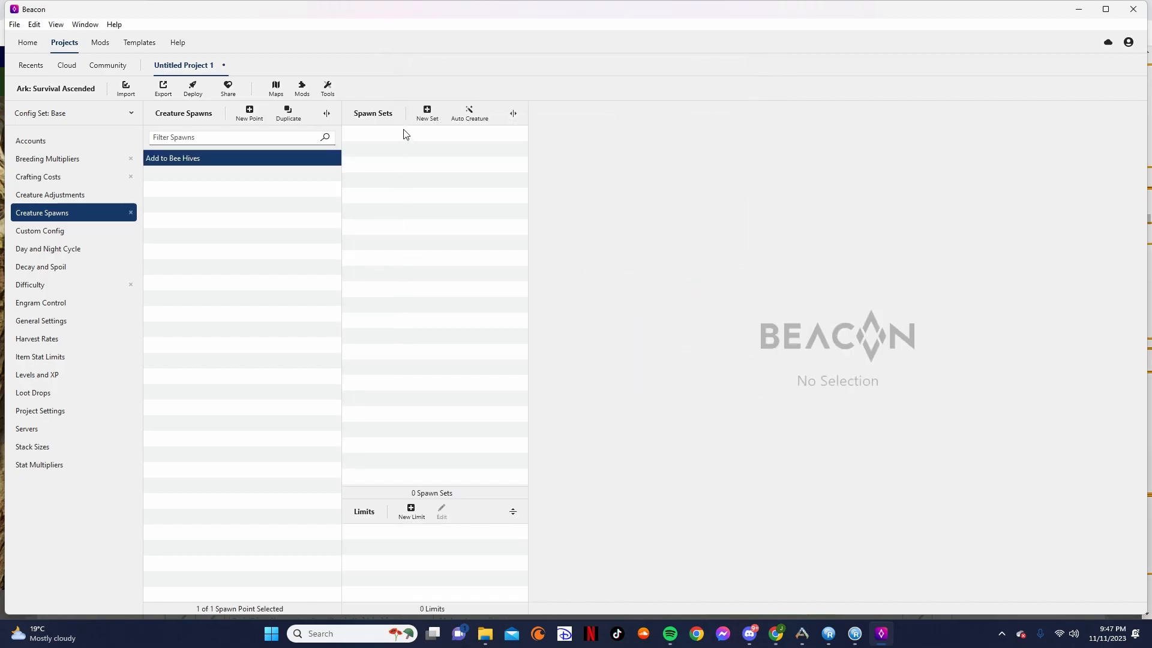
# Give the Bee Hives point one new spawn set, left empty without a creature entry
pyautogui.click(427, 111)
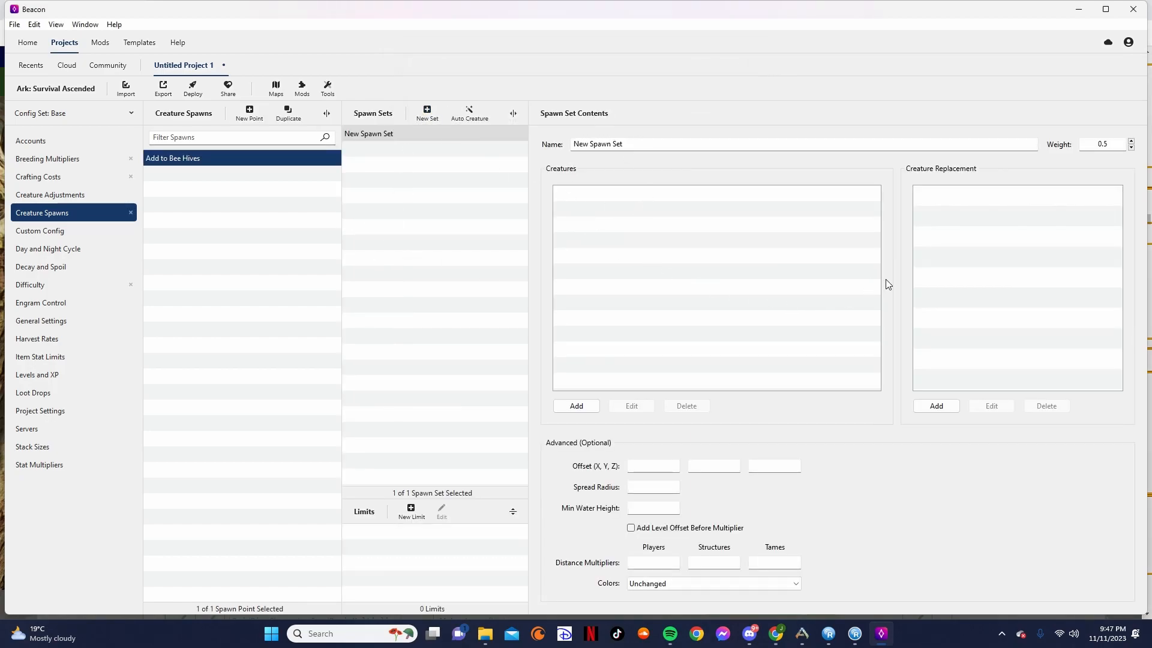
pyautogui.click(577, 406)
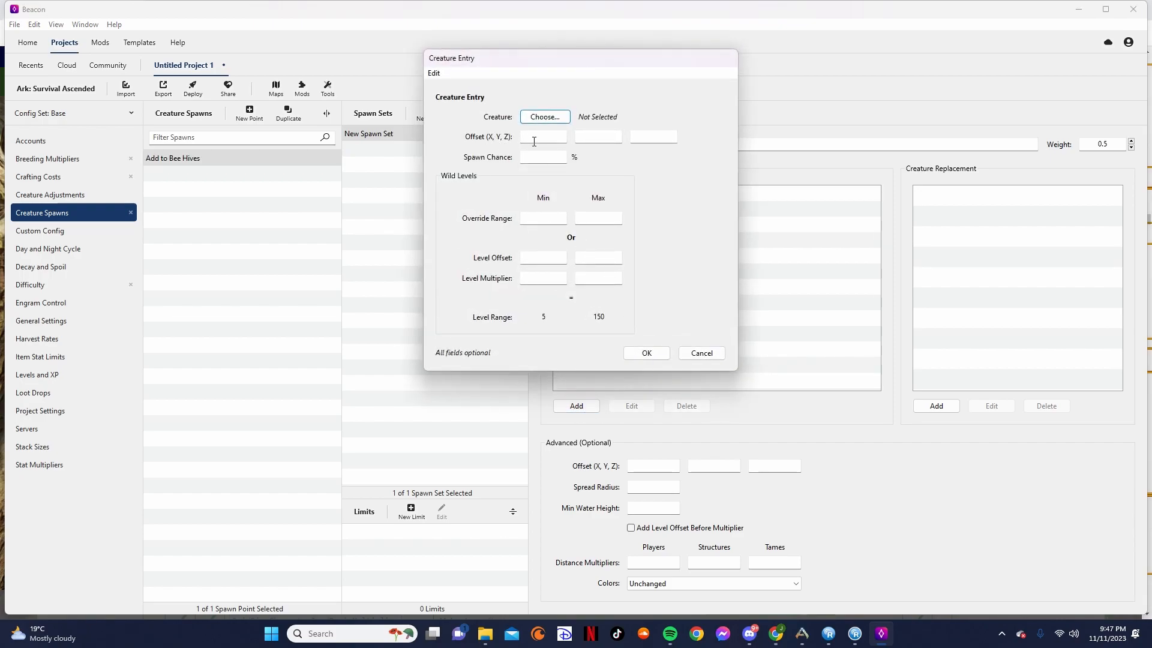
pyautogui.click(701, 353)
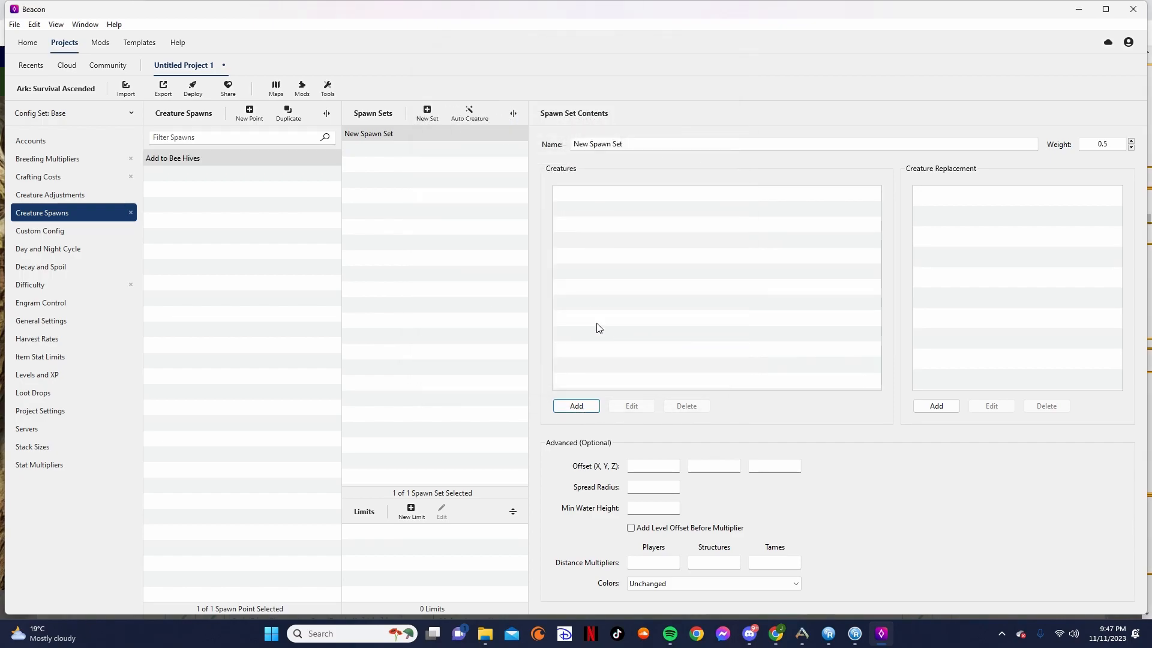
pyautogui.moveTo(69, 233)
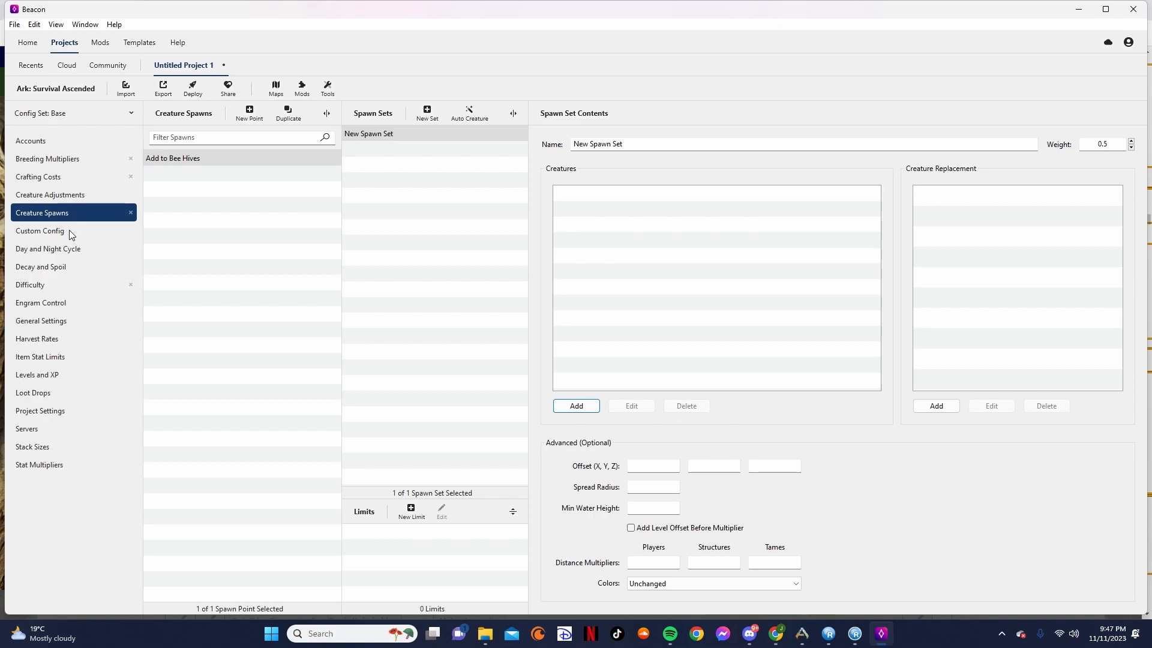
# Show the Custom Config editor for GameUserSettings.ini
pyautogui.click(40, 230)
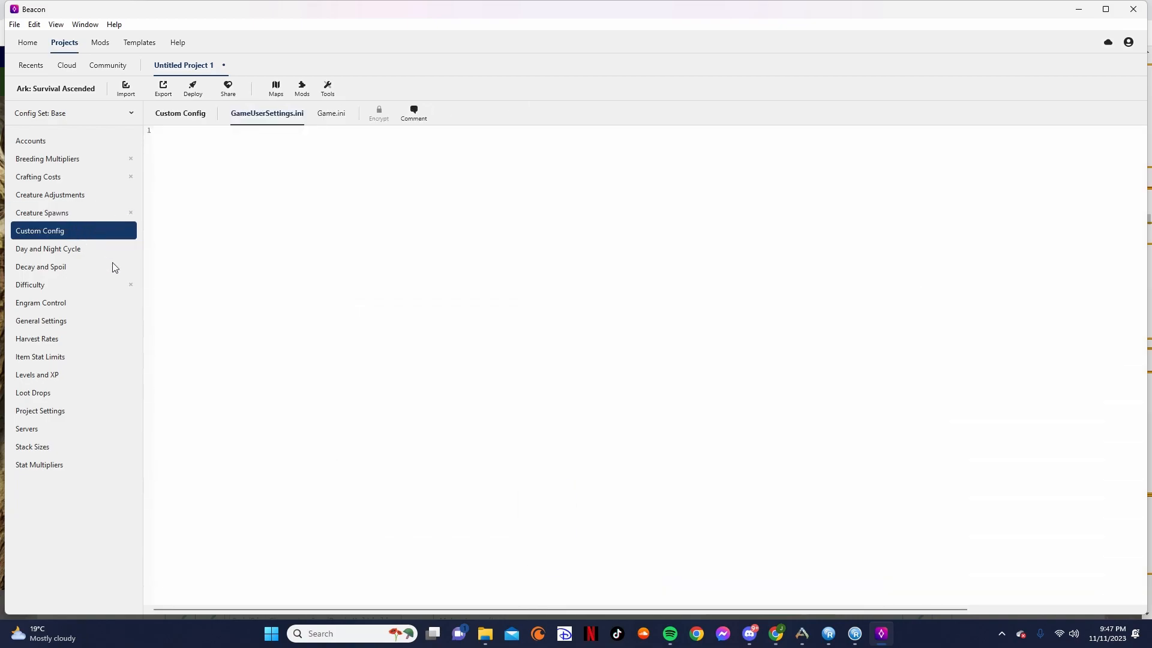
pyautogui.moveTo(233, 190)
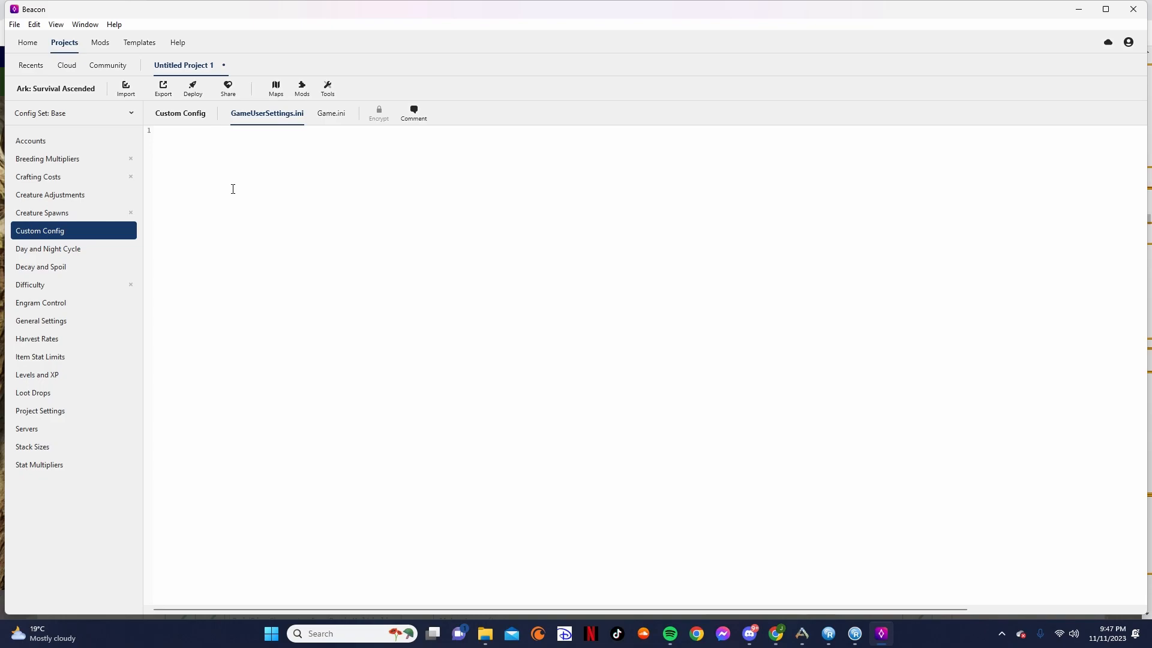
pyautogui.moveTo(145, 186)
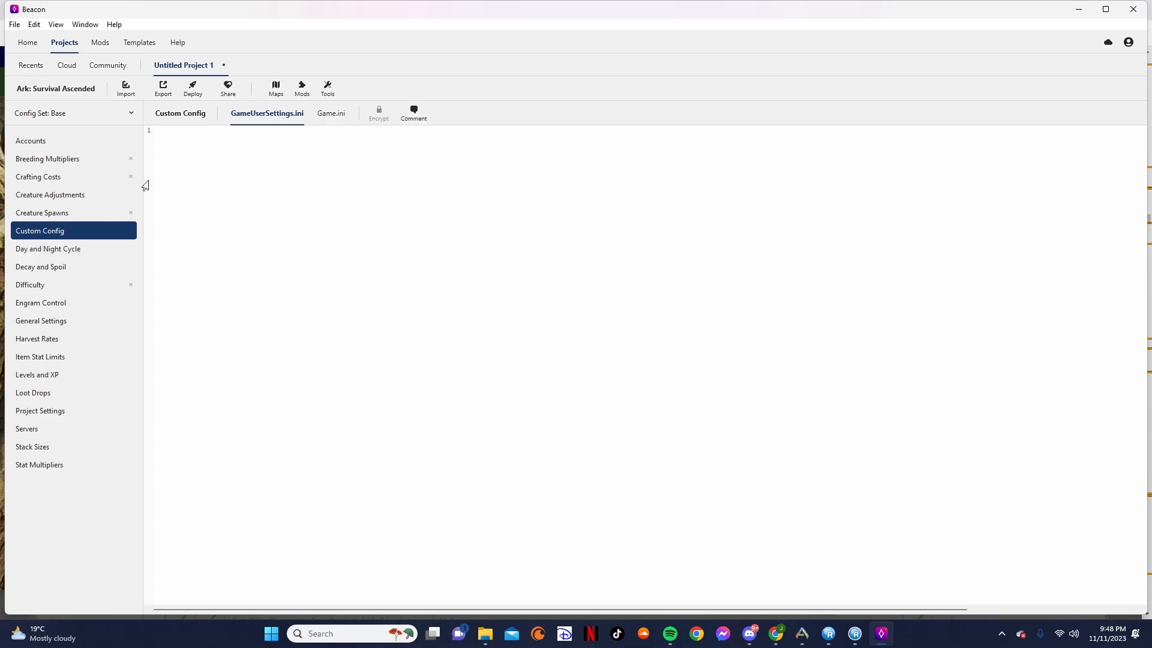
# In Day and Night Cycle, try night time multipliers 2 and 0.4, then leave it at 1
pyautogui.click(48, 248)
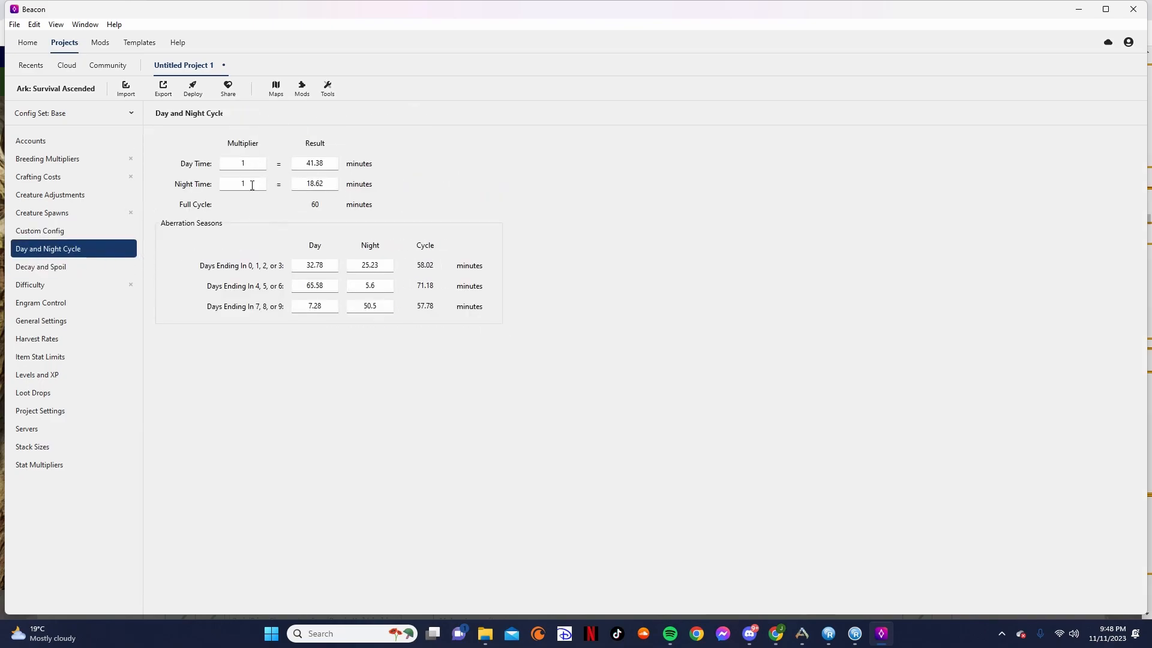
pyautogui.click(242, 183)
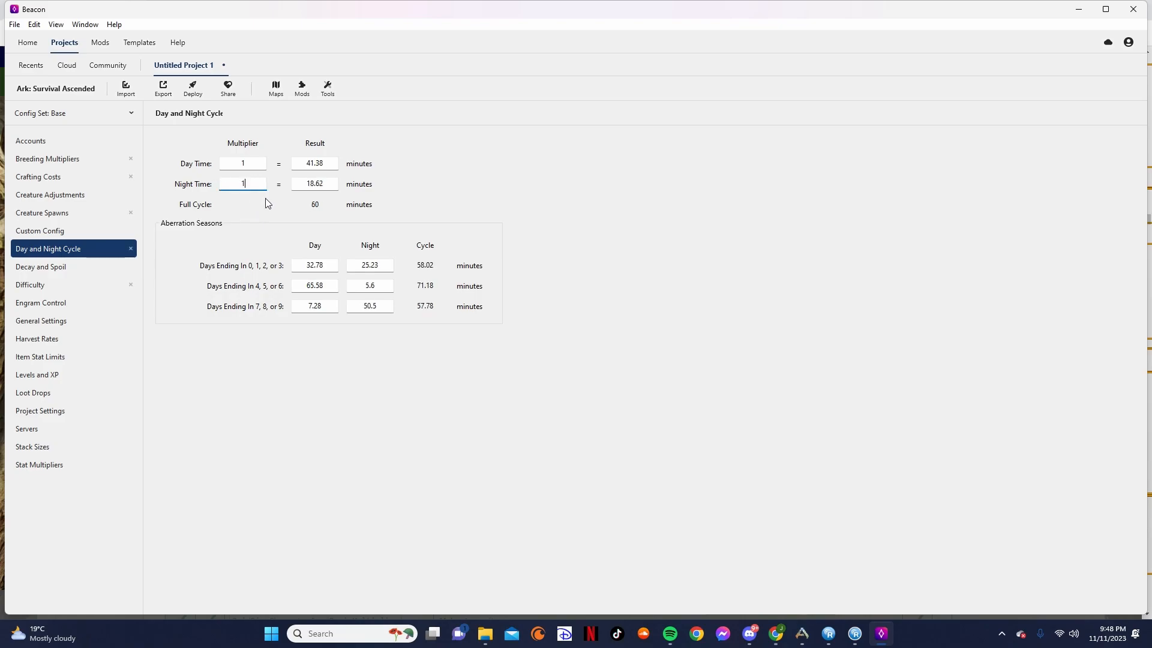
pyautogui.write('2')
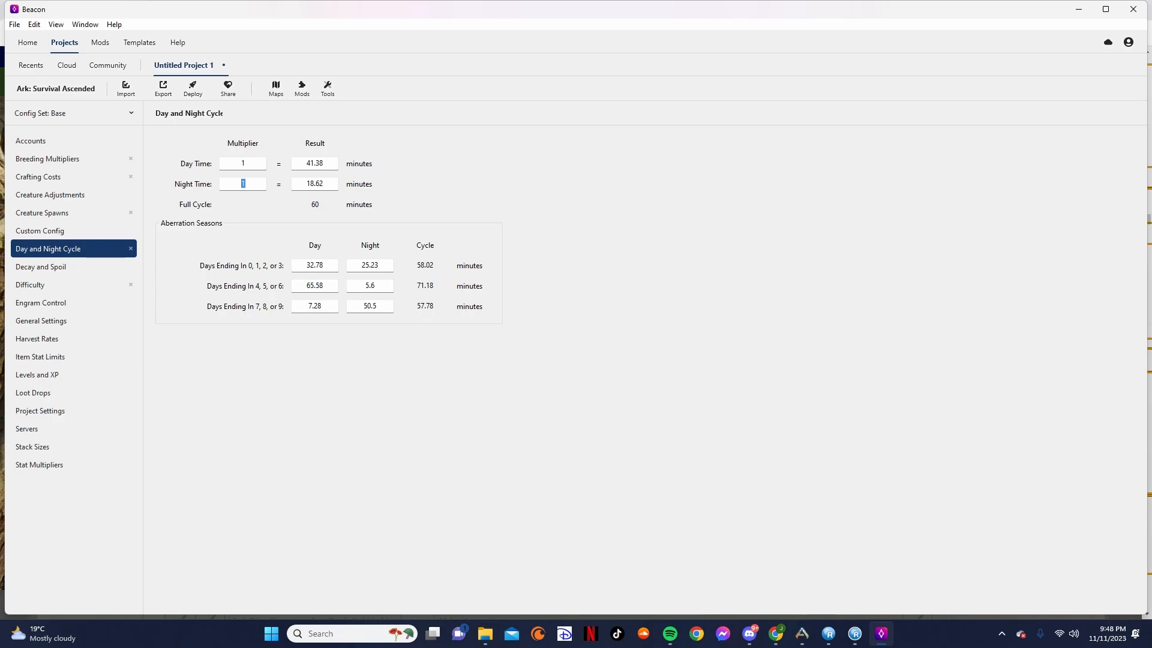
pyautogui.write('0.4')
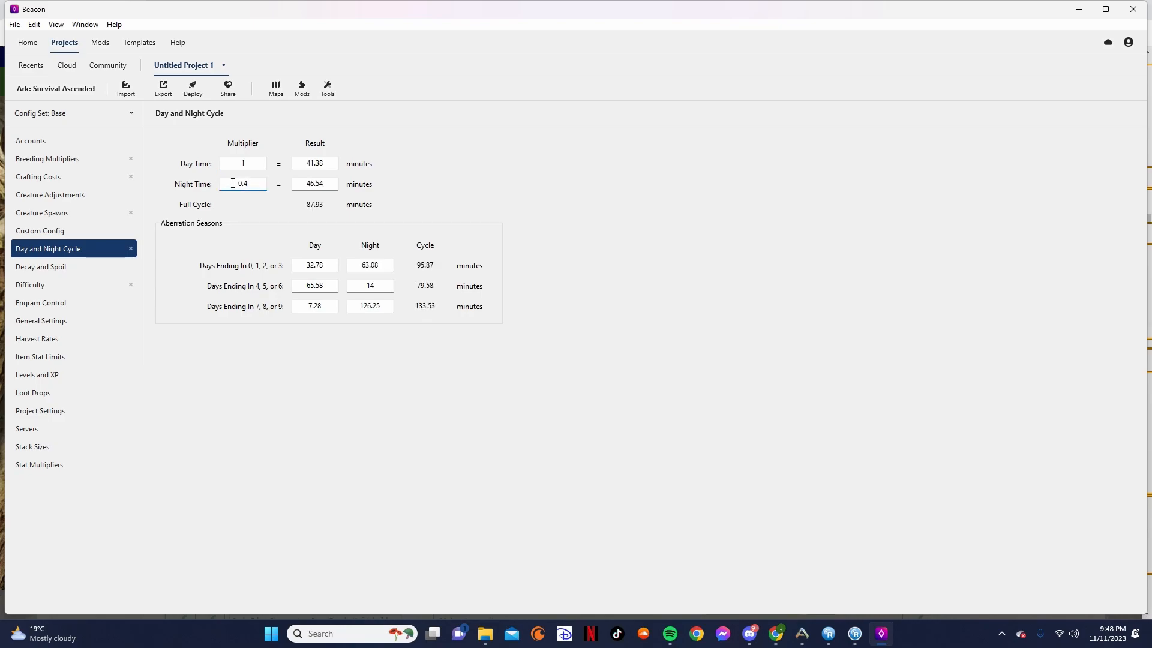
pyautogui.write('1')
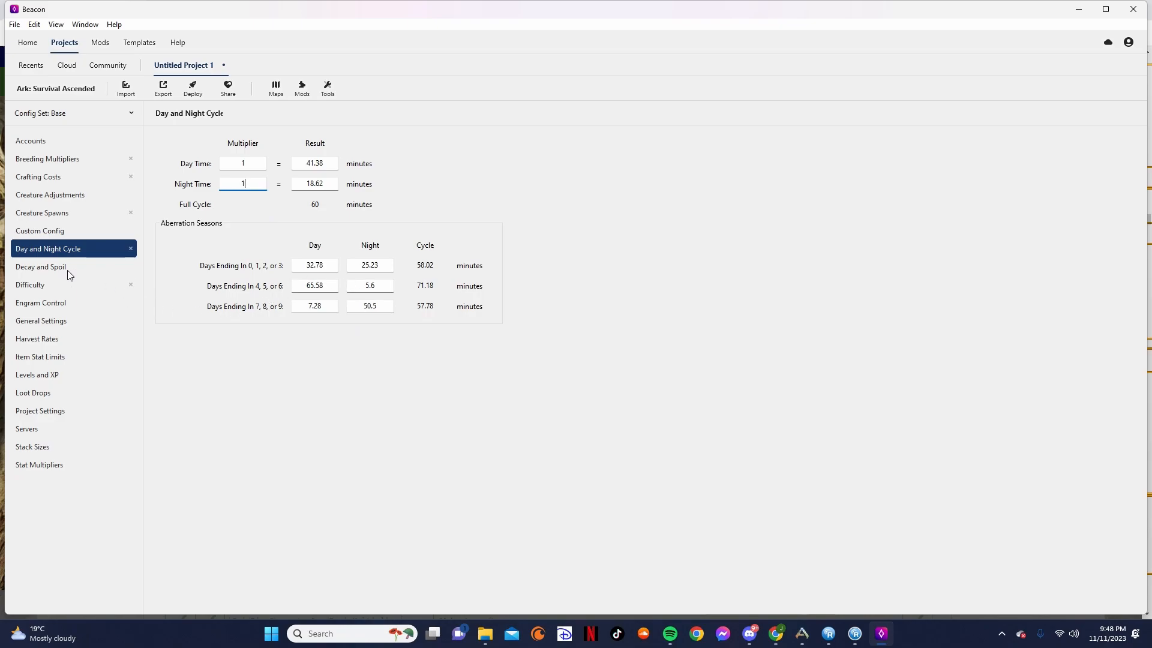
# In Decay and Spoil, enable Auto Destroy Structures with a multiplier of 4
pyautogui.click(41, 267)
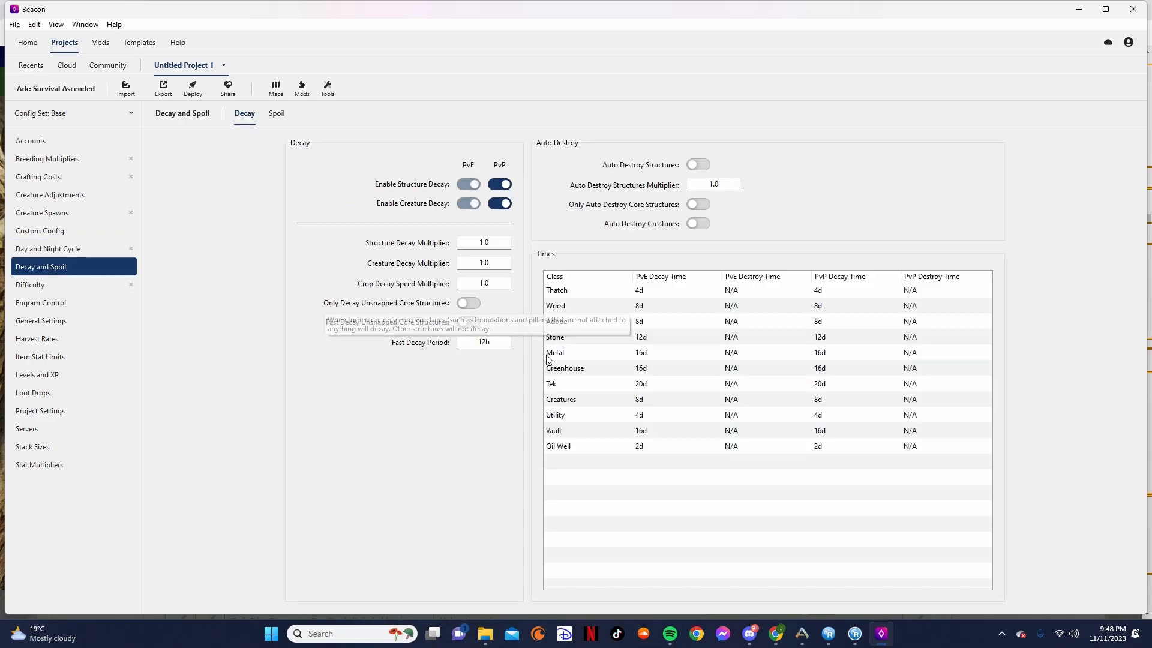
pyautogui.moveTo(621, 322)
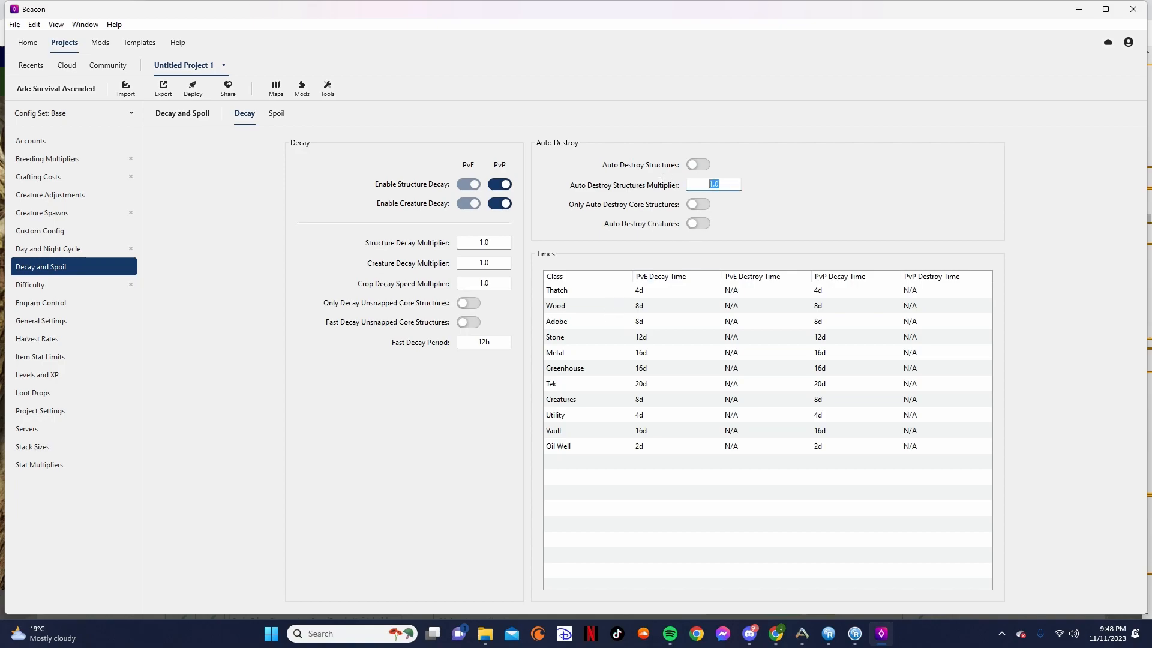
pyautogui.write('2')
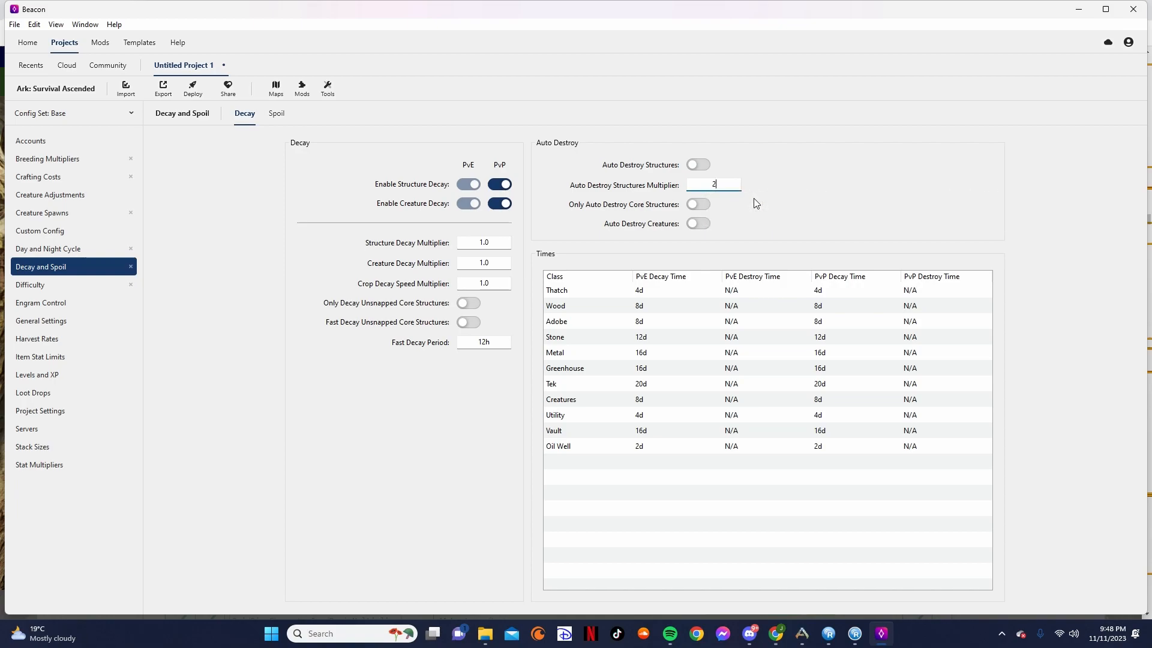
pyautogui.write('3')
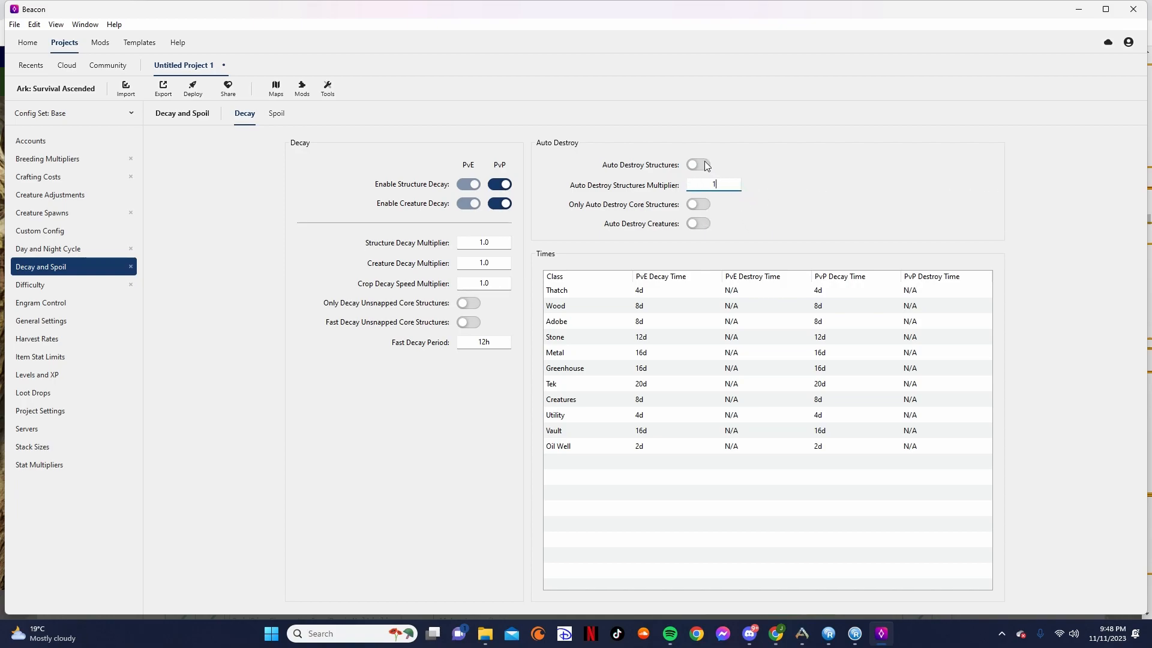
pyautogui.click(699, 164)
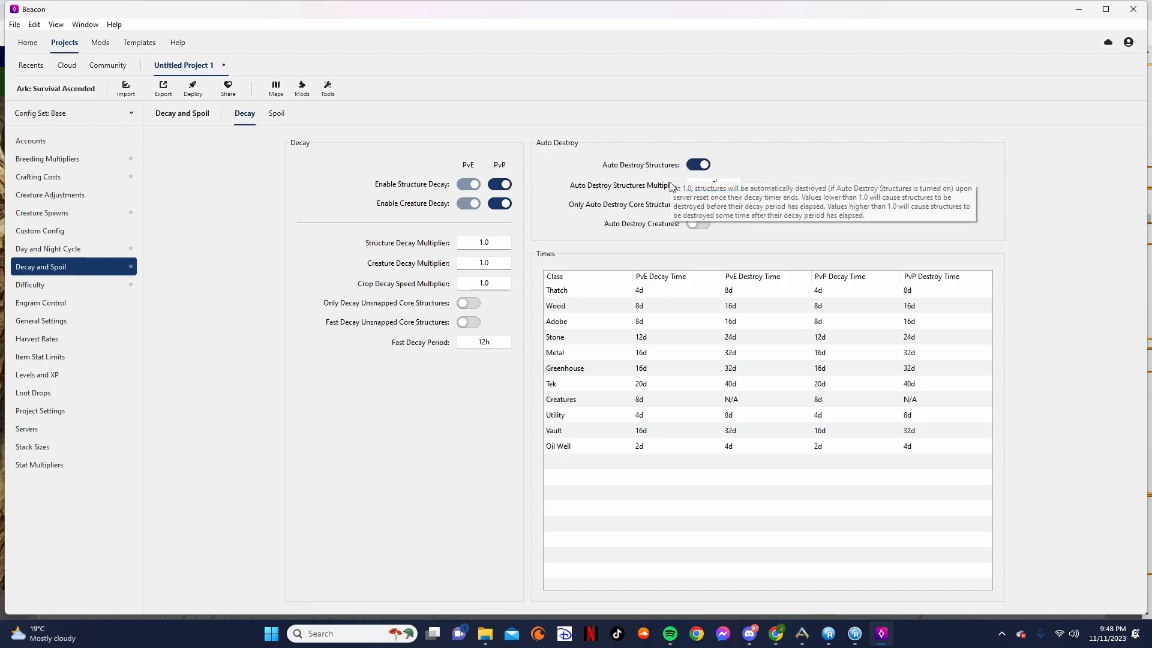
pyautogui.write('3')
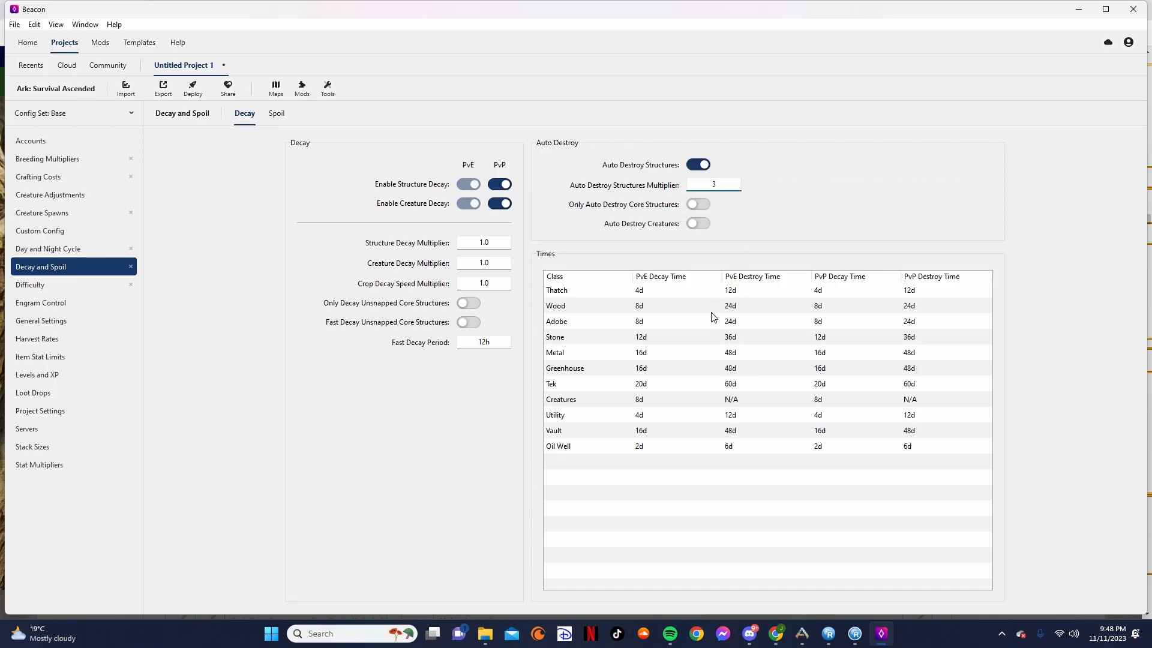
pyautogui.write('4')
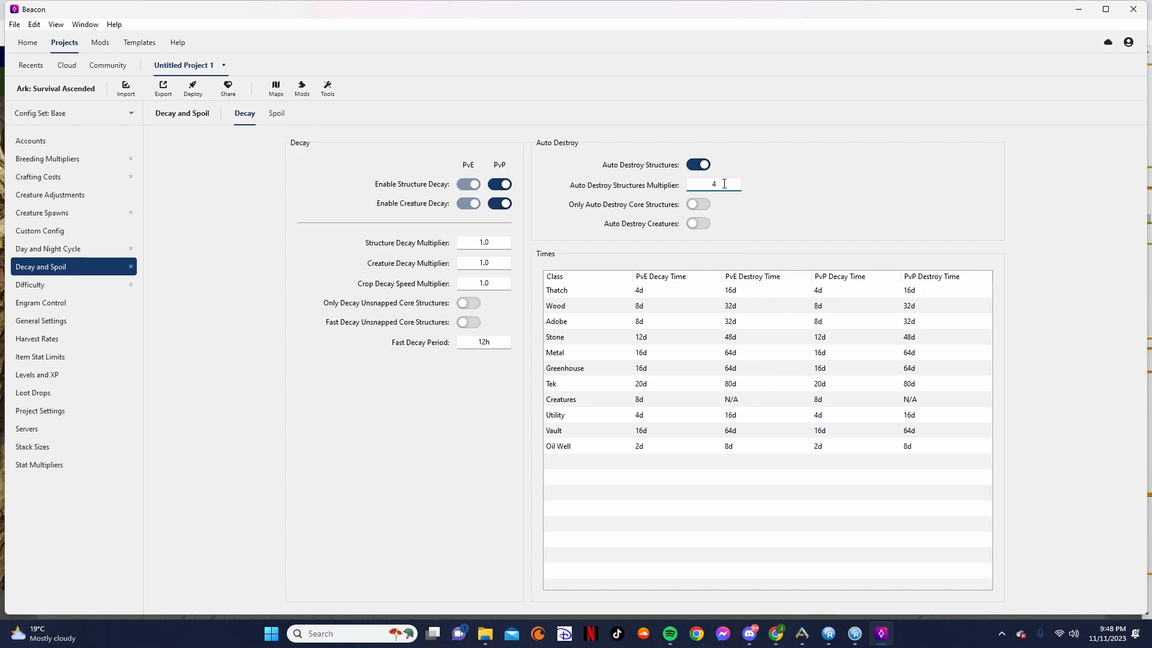
pyautogui.click(30, 284)
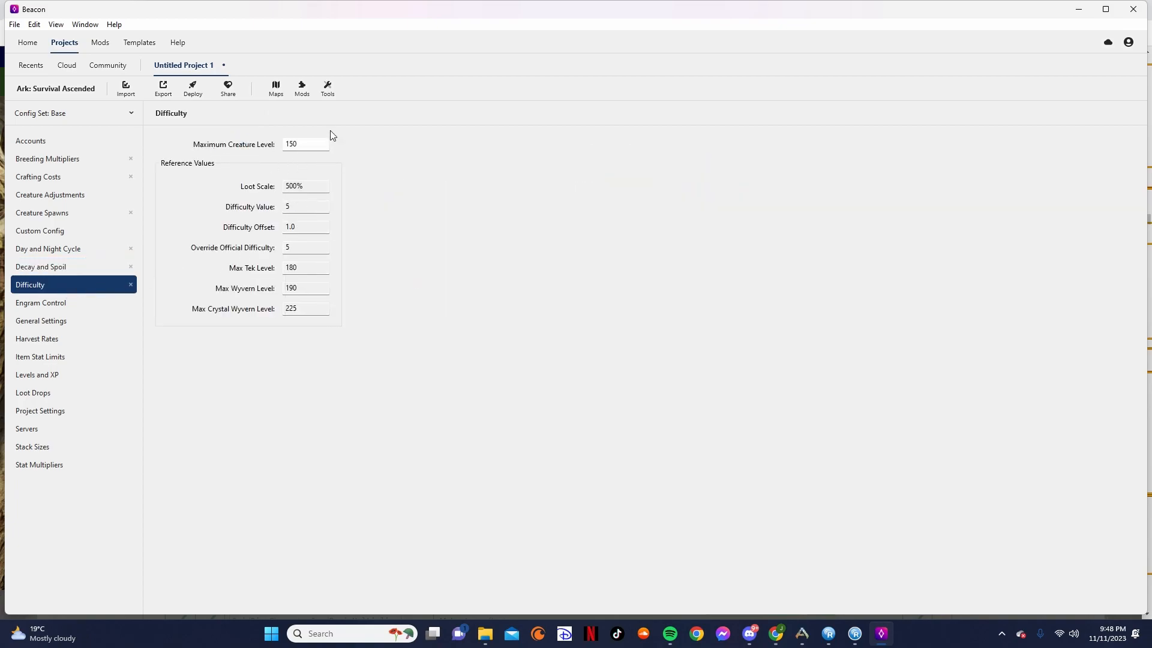
# Set the Maximum Creature Level to 200 on the Difficulty page
pyautogui.write('2000')
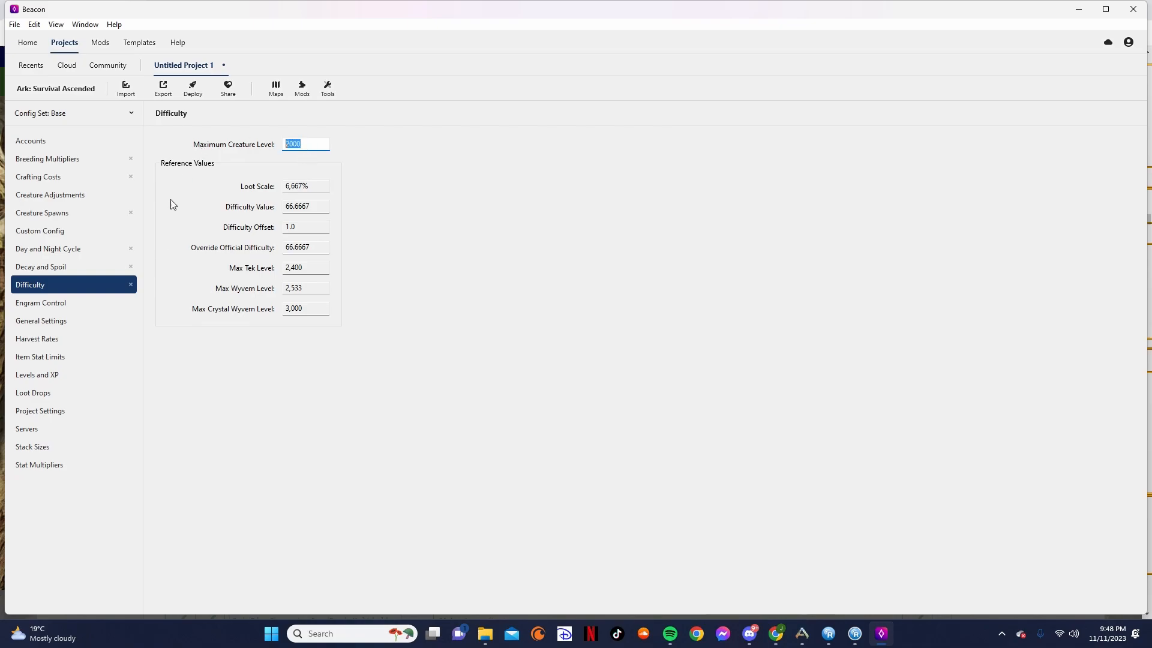
pyautogui.write('200')
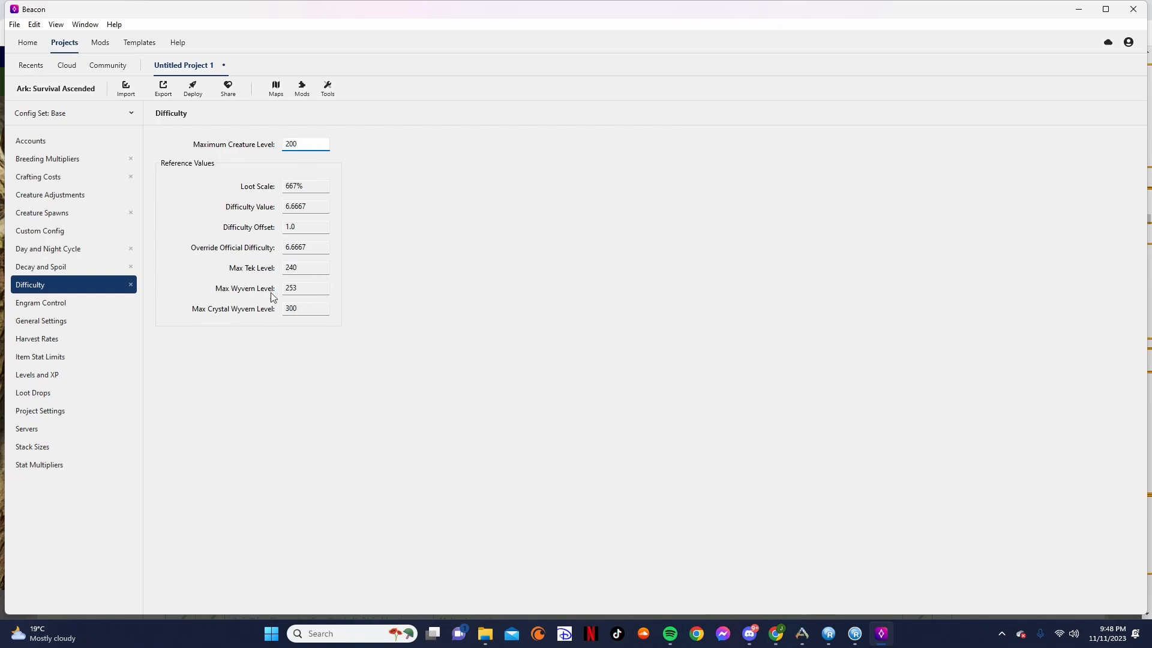
pyautogui.click(306, 144)
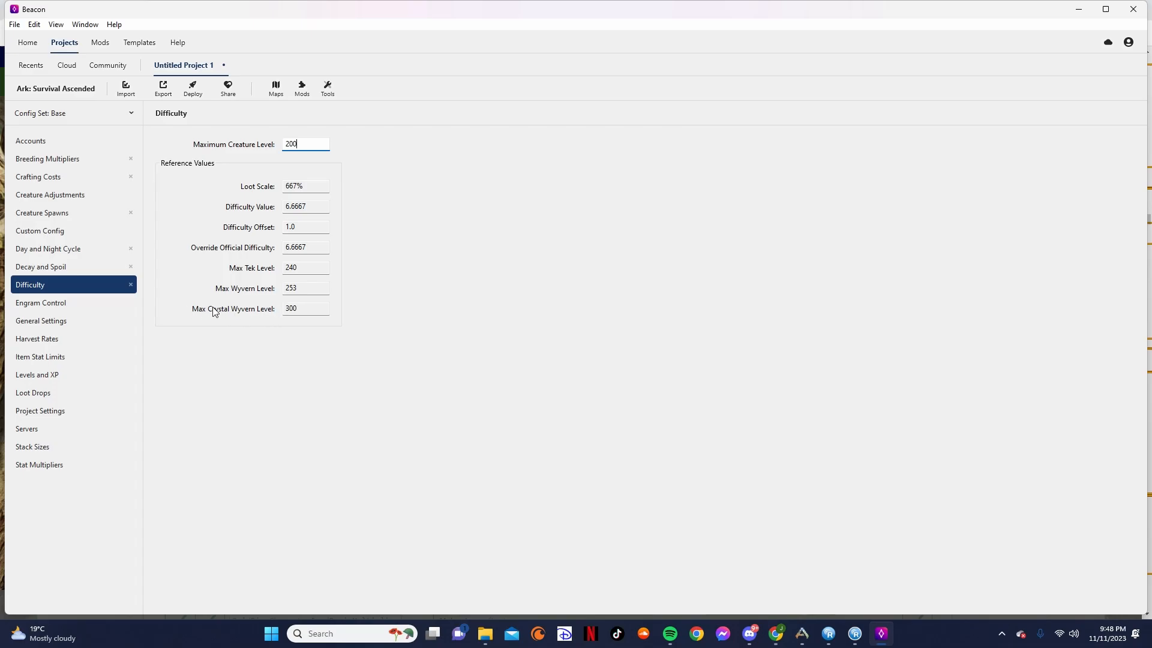
pyautogui.click(41, 303)
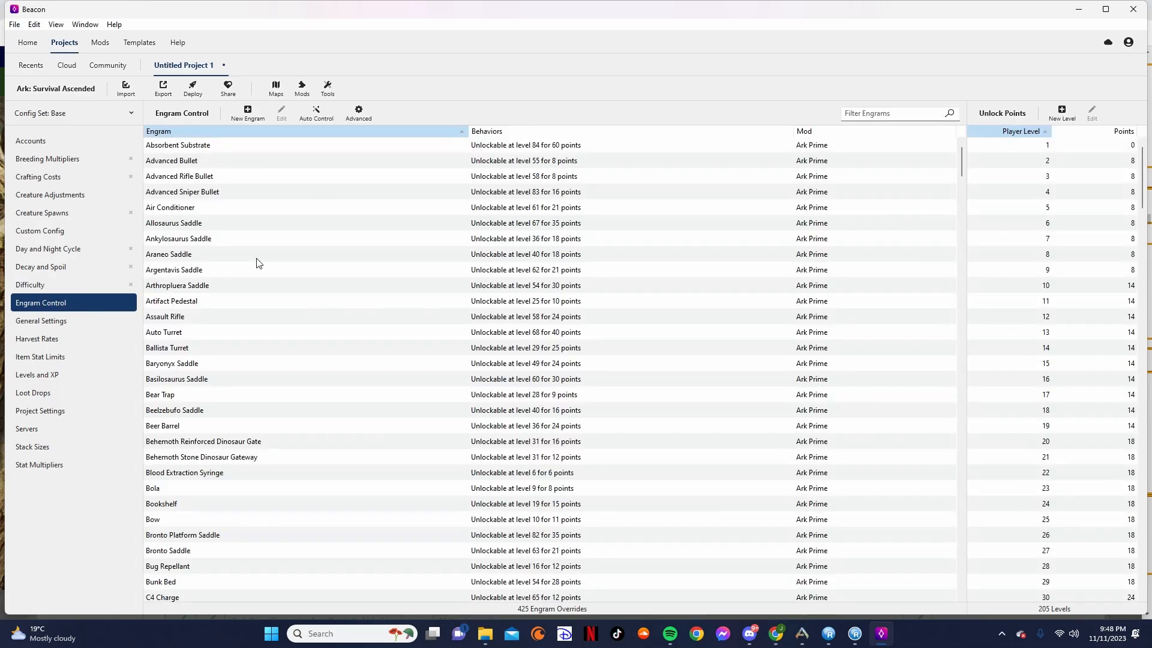
pyautogui.moveTo(264, 265)
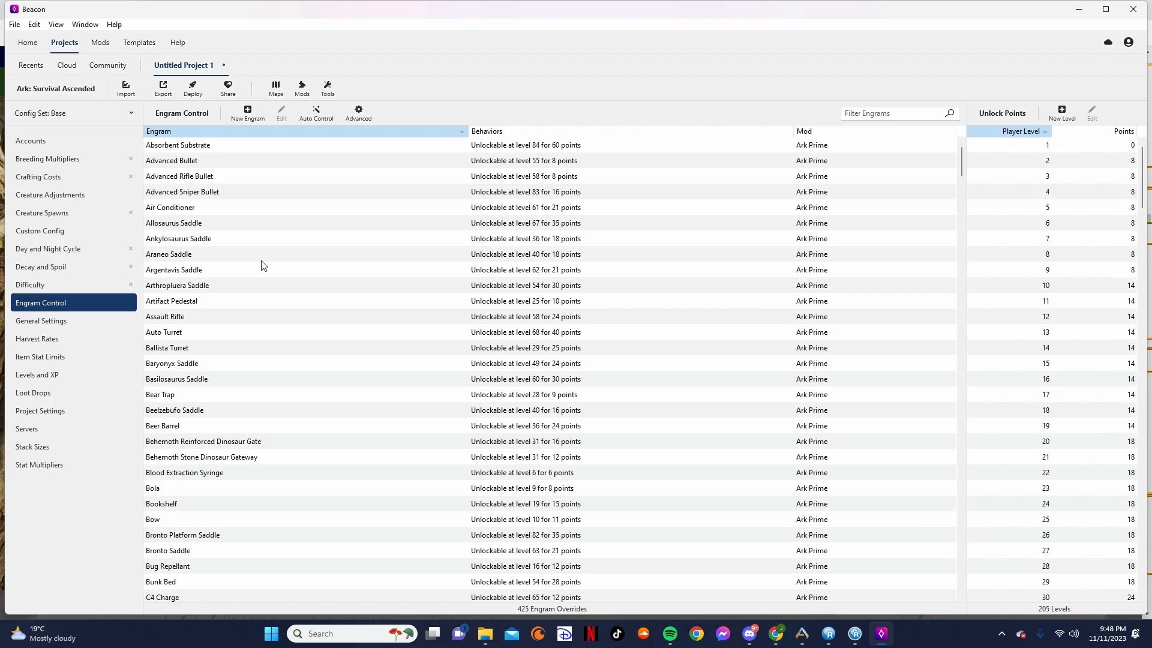
pyautogui.moveTo(51, 327)
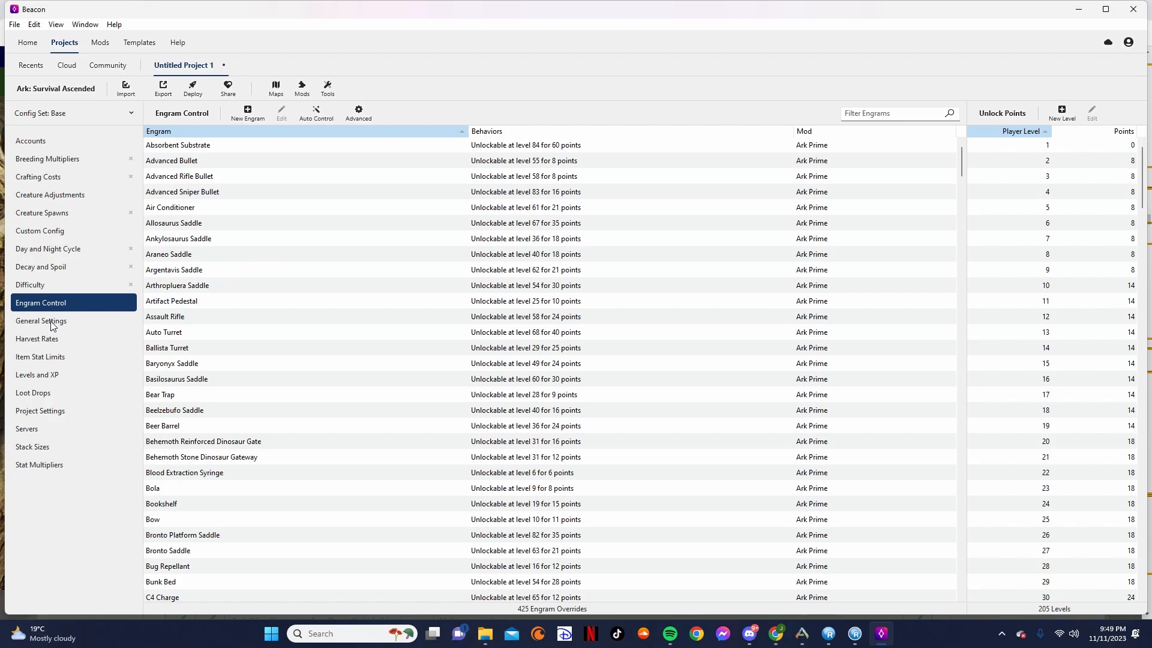
pyautogui.click(41, 320)
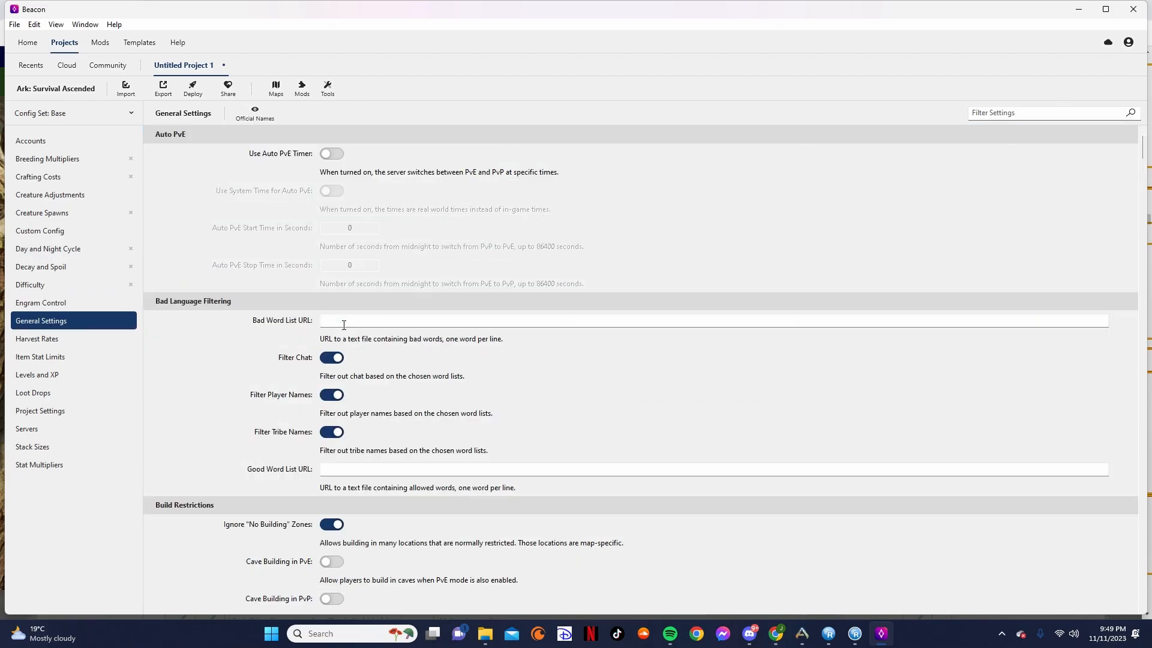
pyautogui.click(343, 320)
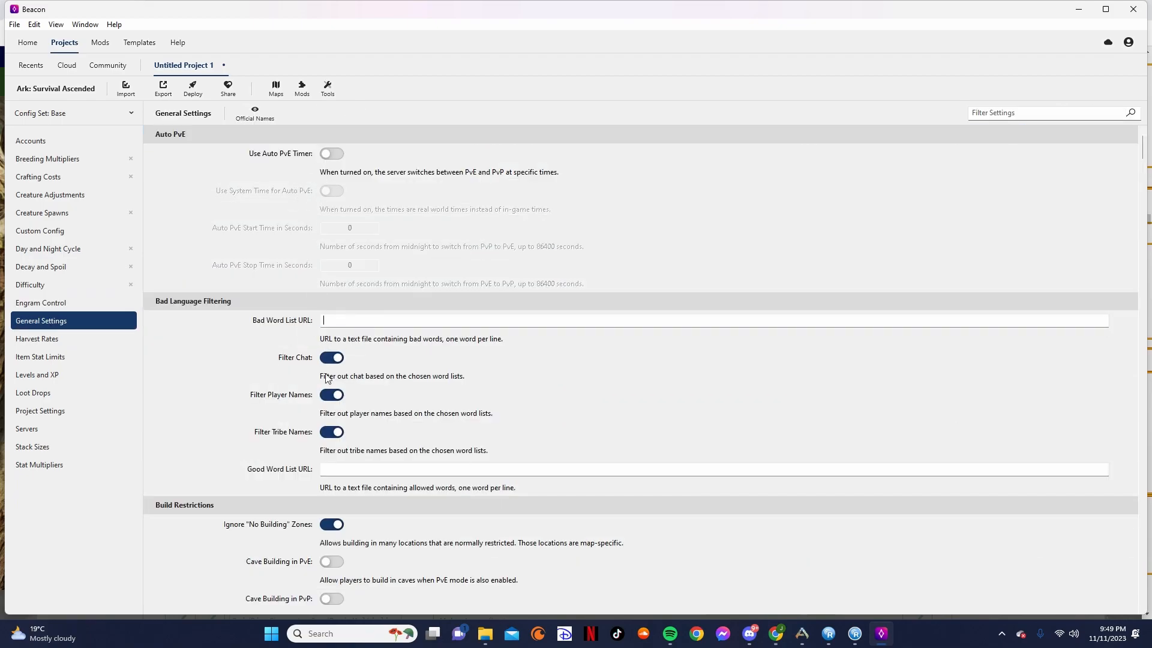
pyautogui.click(41, 302)
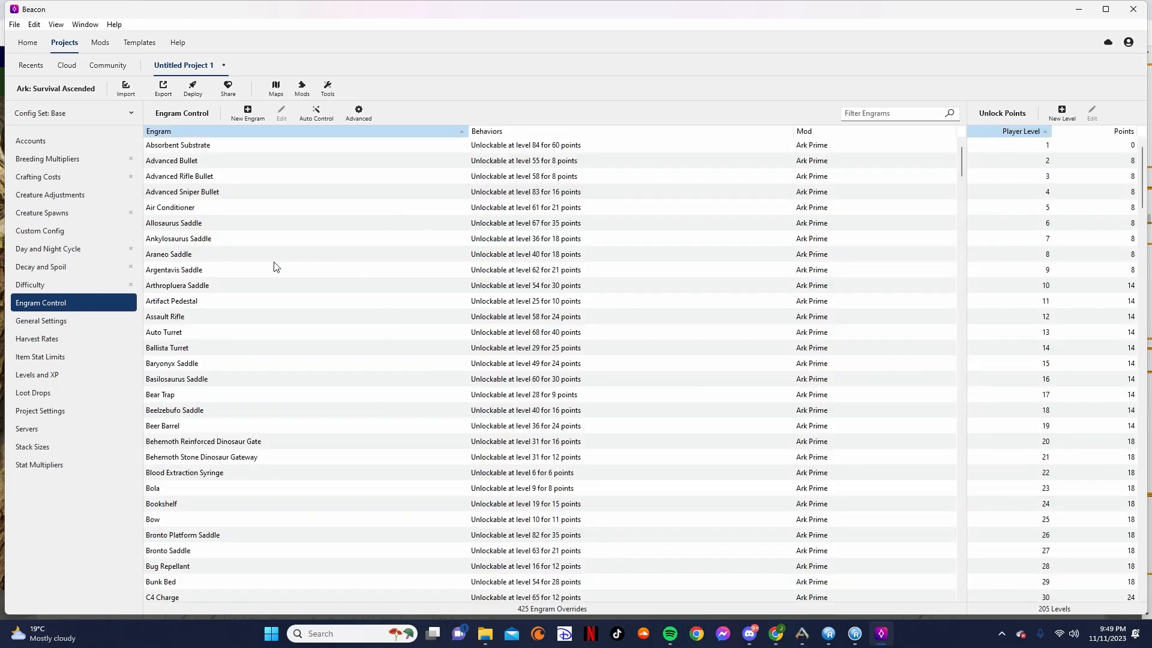
pyautogui.moveTo(65, 327)
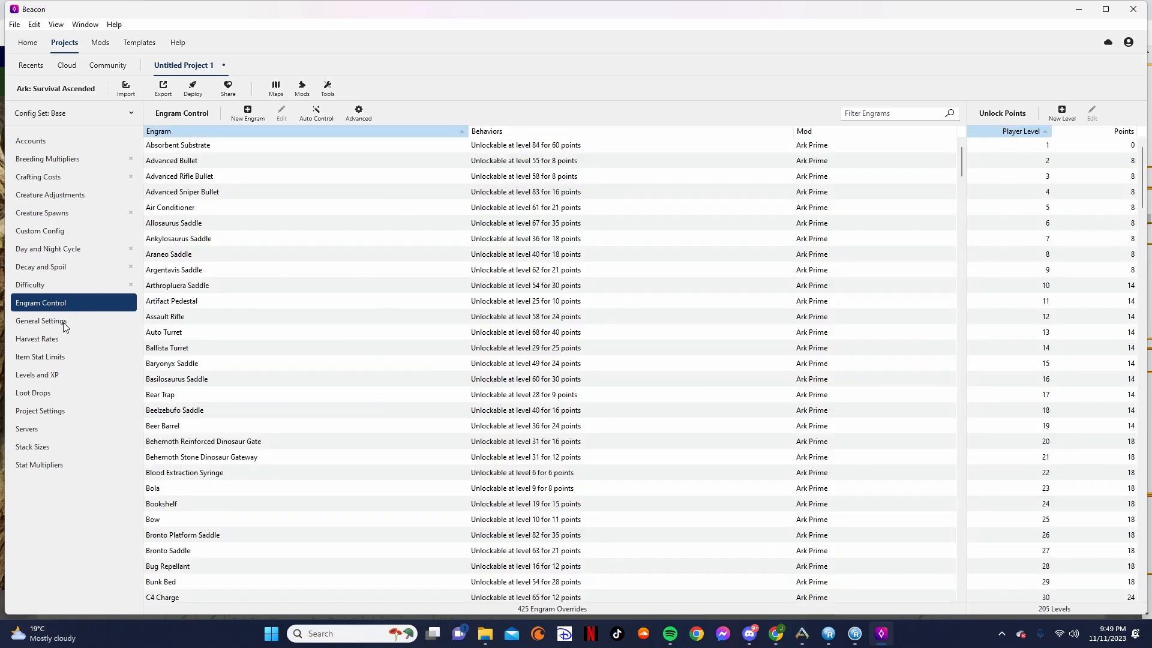
pyautogui.click(41, 320)
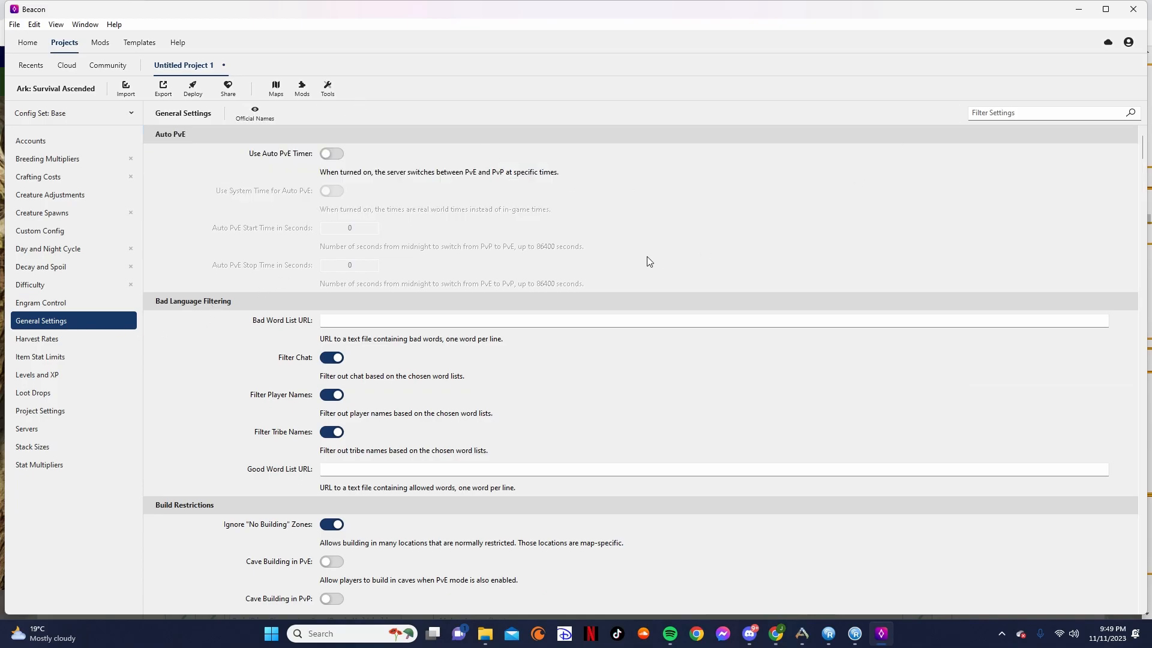
pyautogui.scroll(-3)
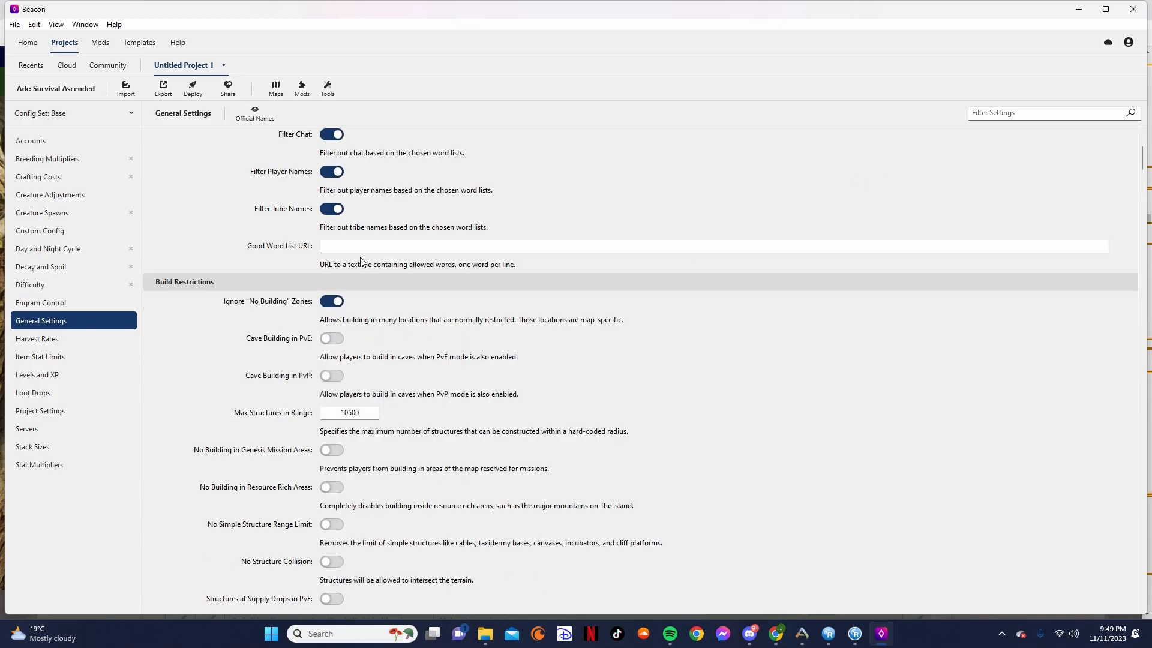
pyautogui.scroll(-3)
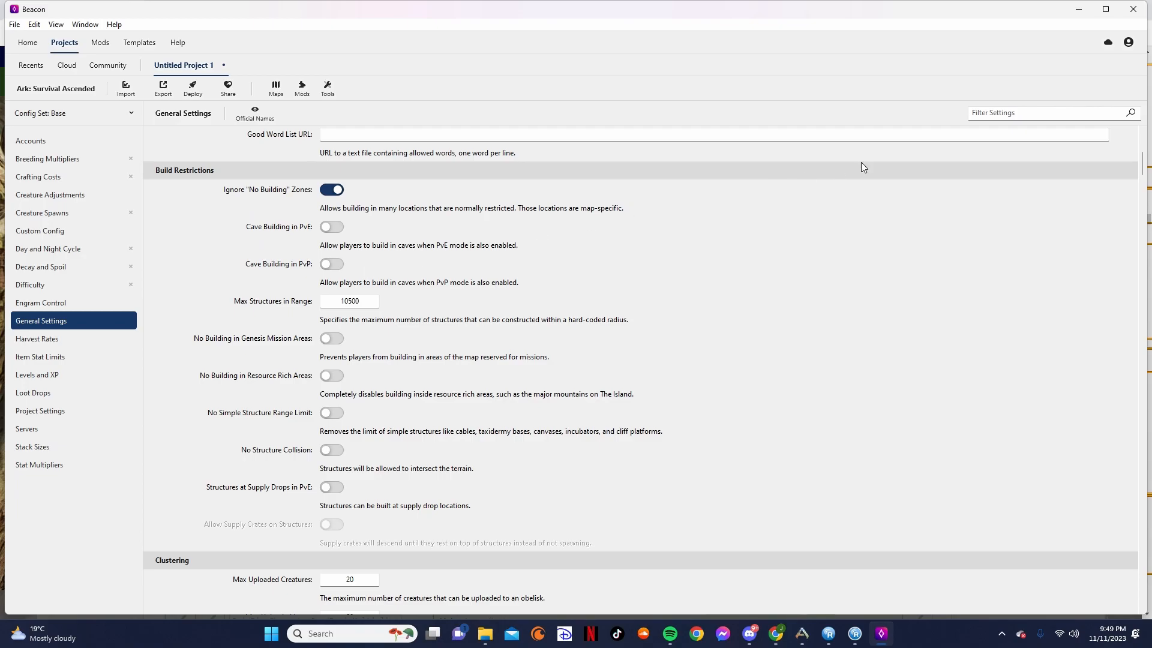
pyautogui.write('damage')
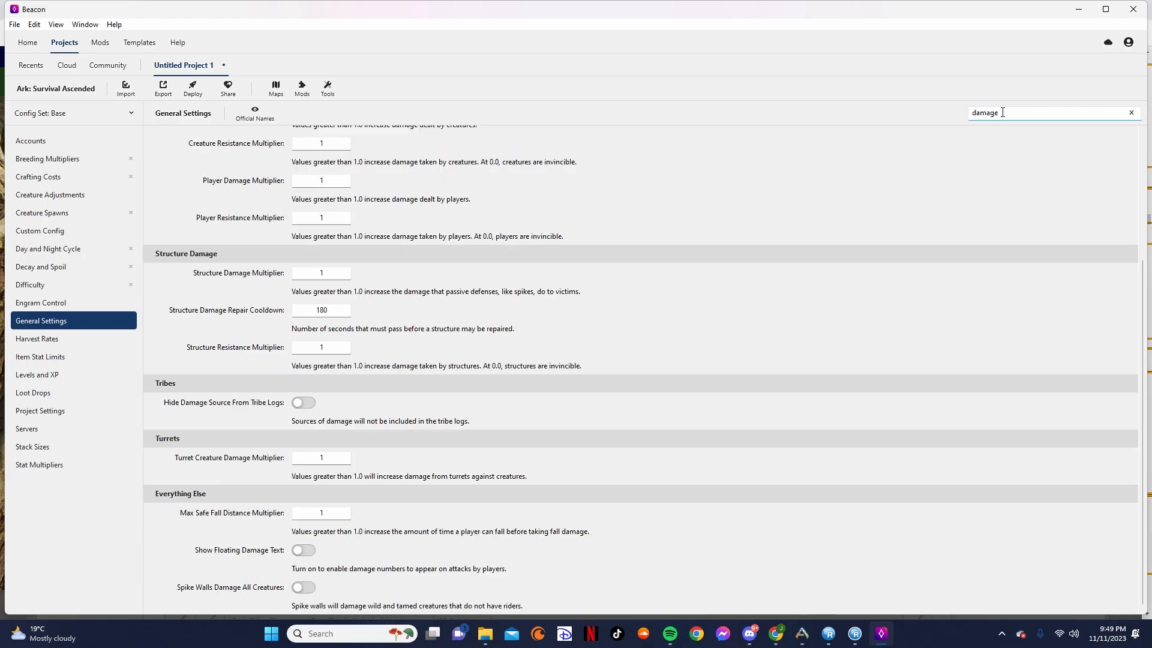
pyautogui.click(1131, 113)
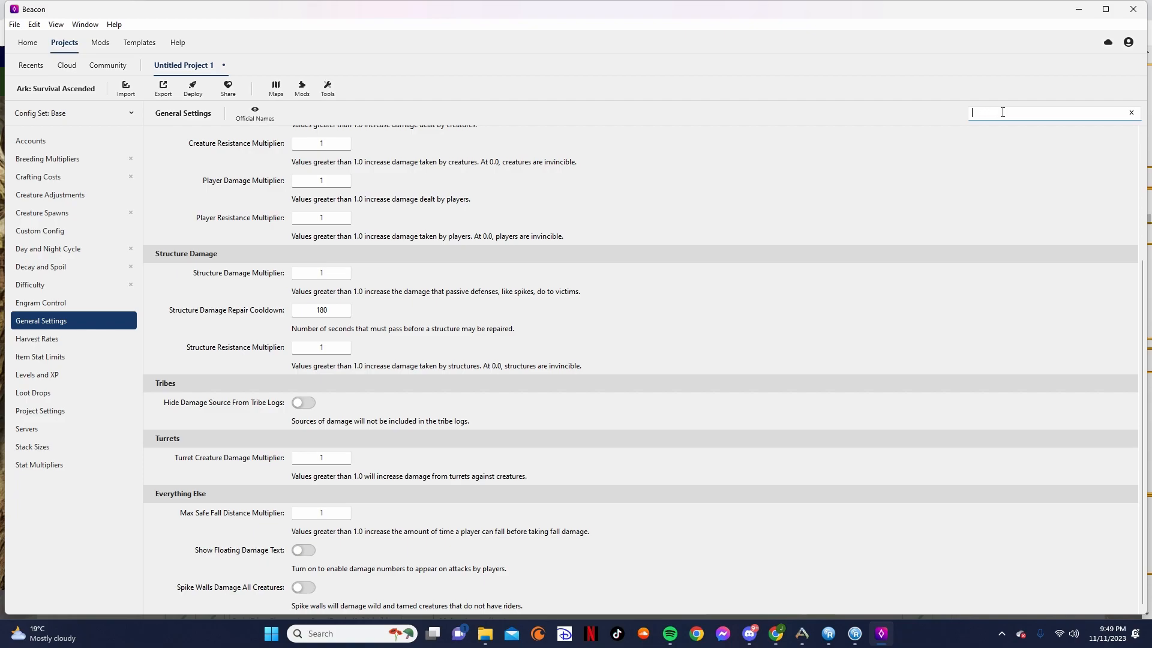
pyautogui.write('harves')
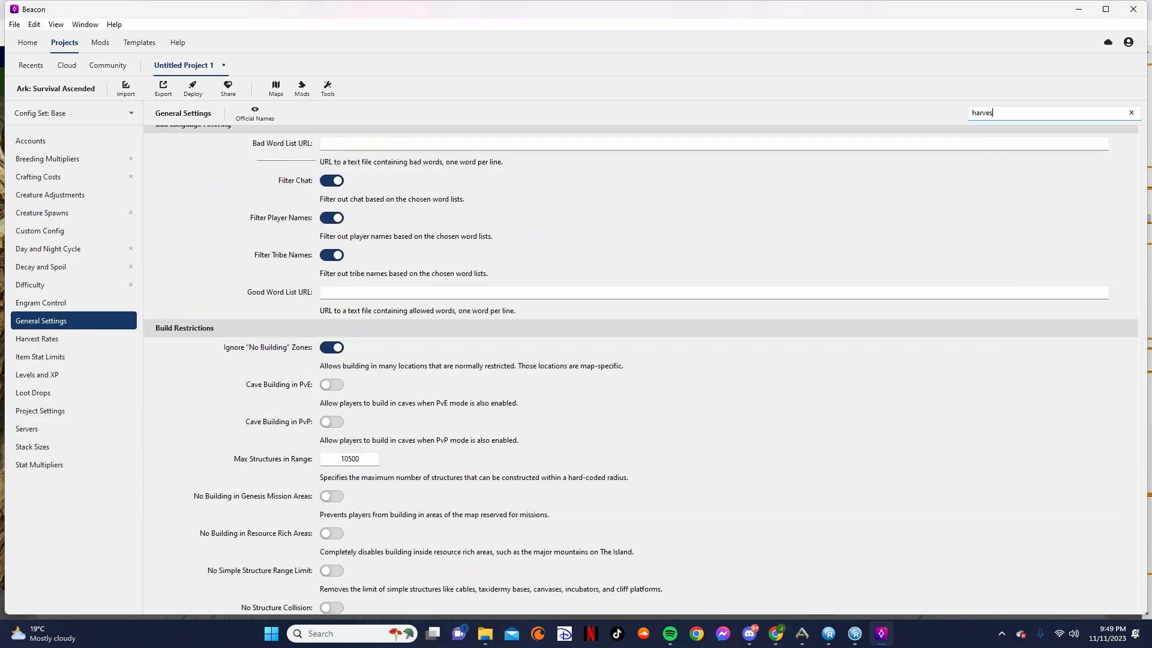
pyautogui.click(1130, 113)
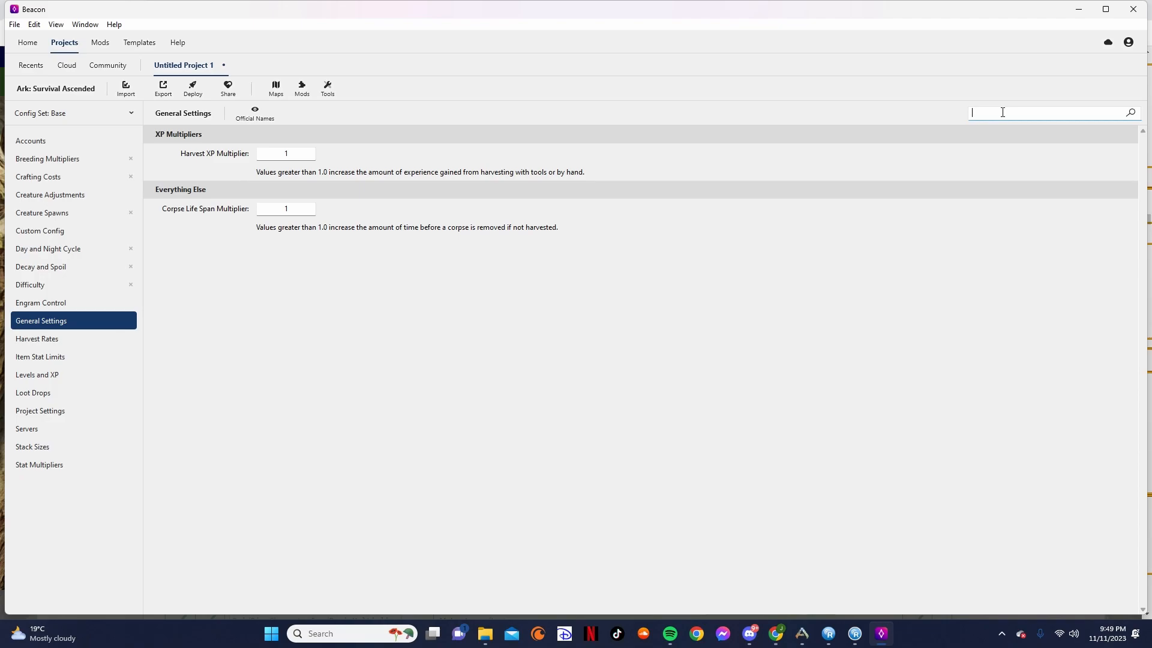
pyautogui.write('xp')
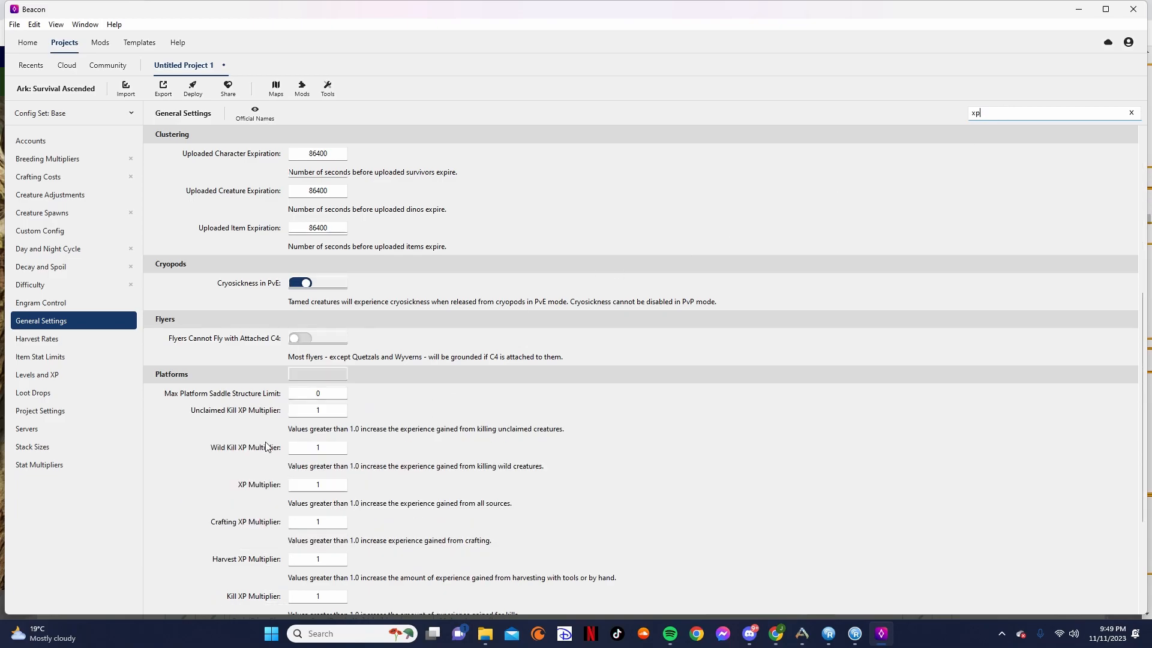
pyautogui.scroll(-3)
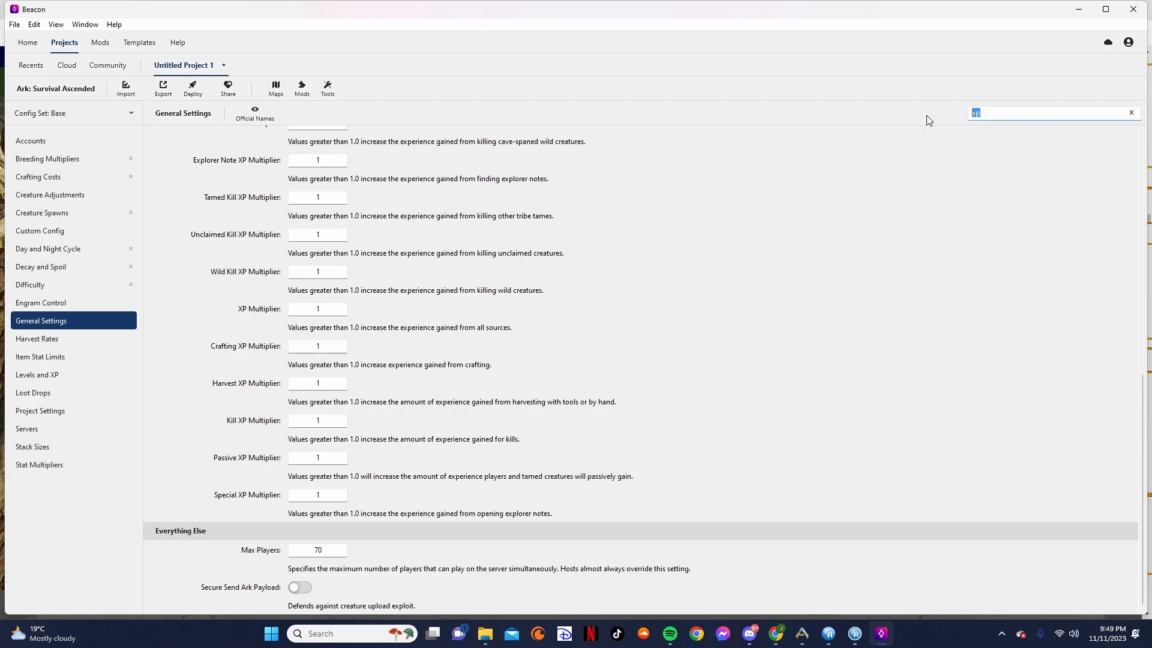
pyautogui.write('taming')
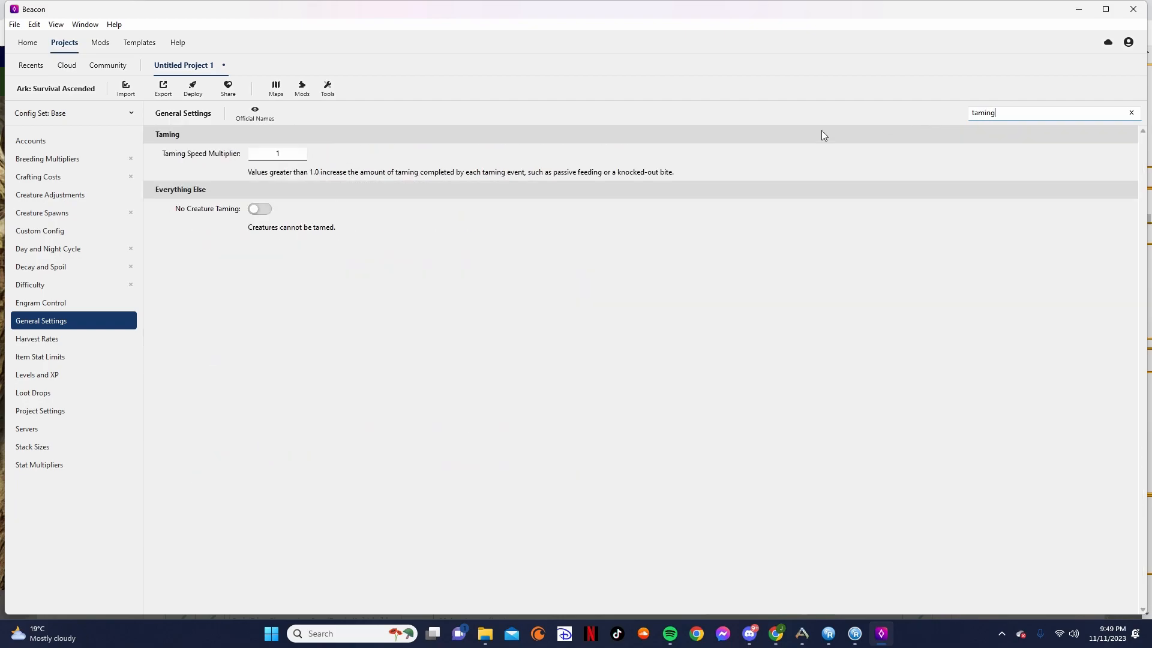
pyautogui.moveTo(239, 162)
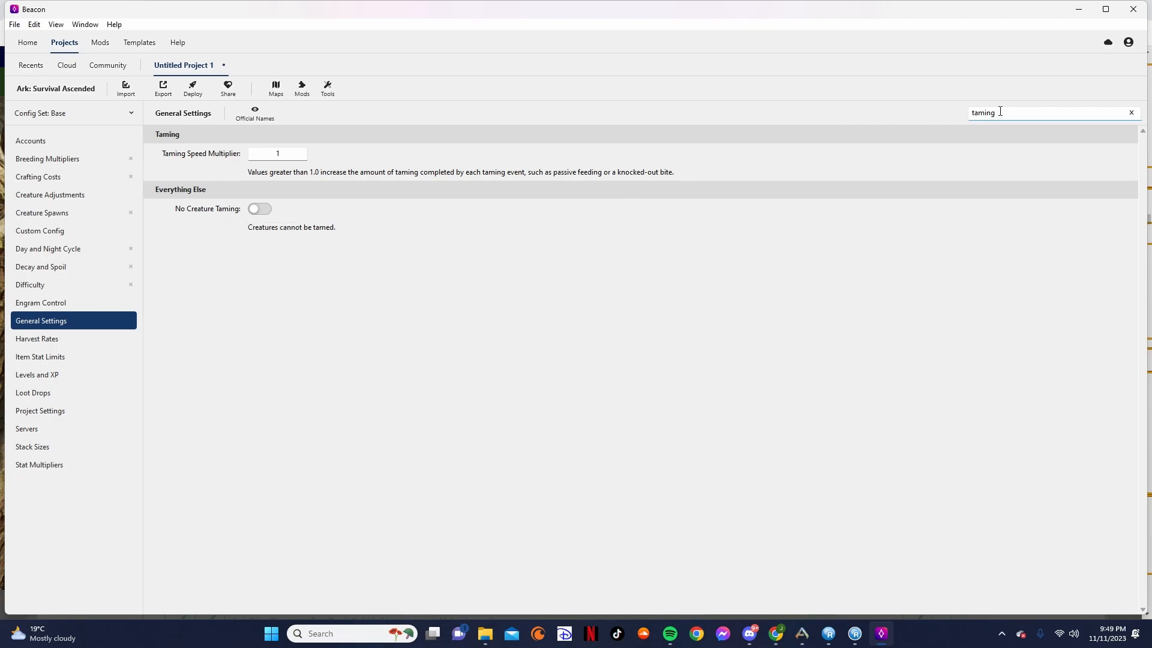
pyautogui.click(1131, 113)
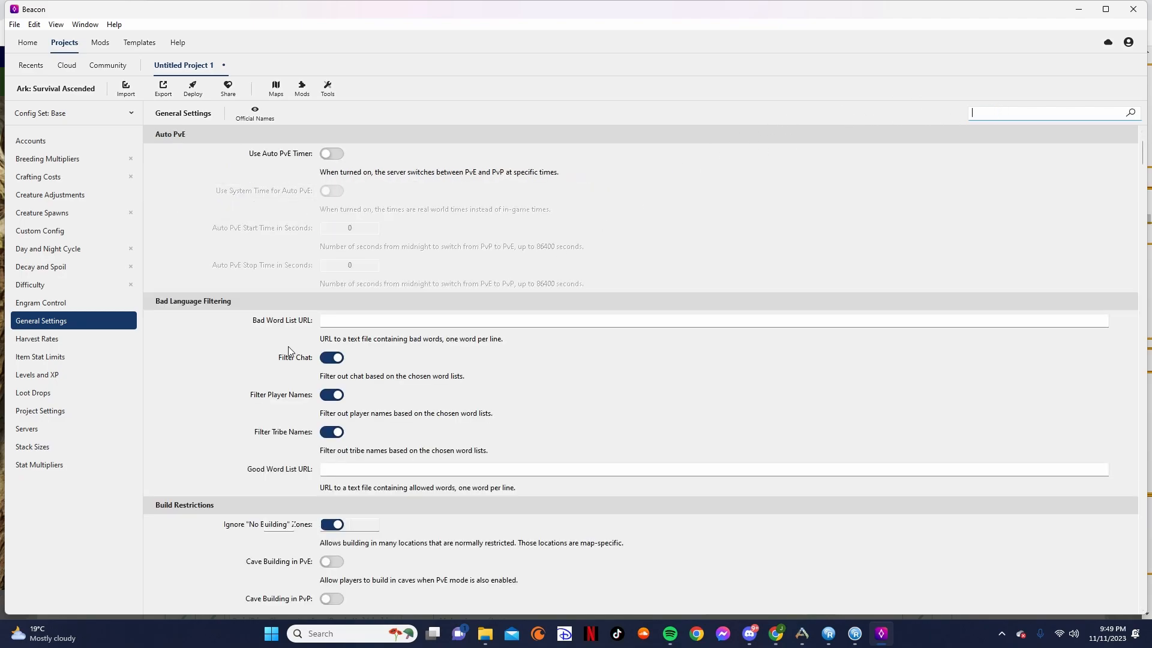
pyautogui.scroll(-3)
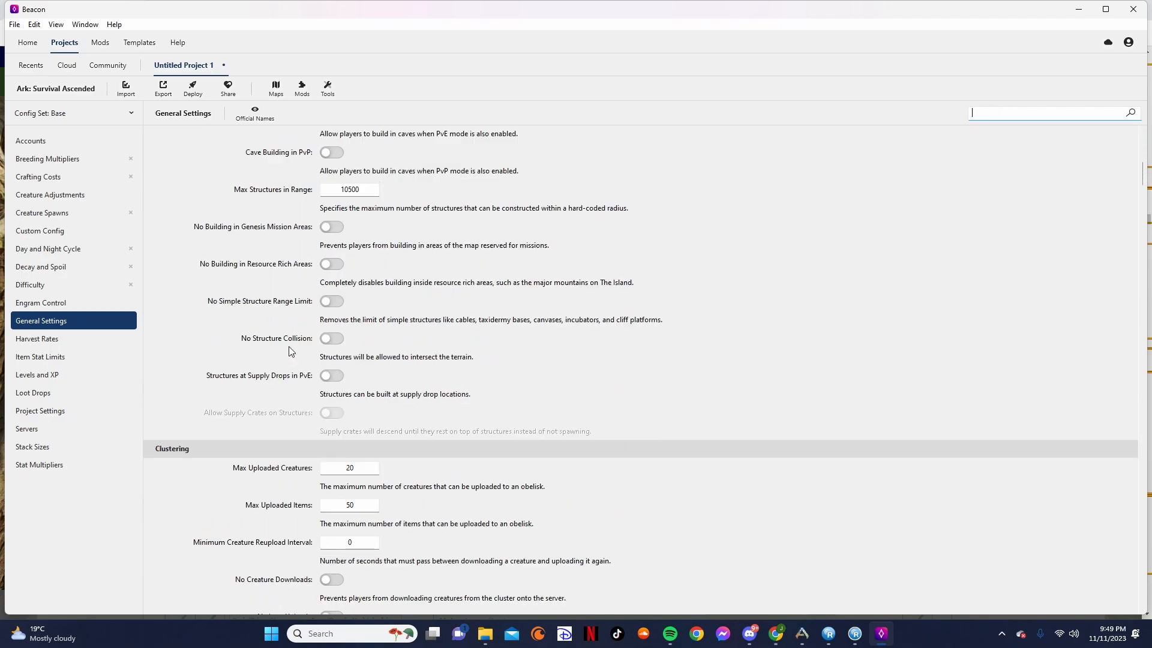
pyautogui.scroll(-3)
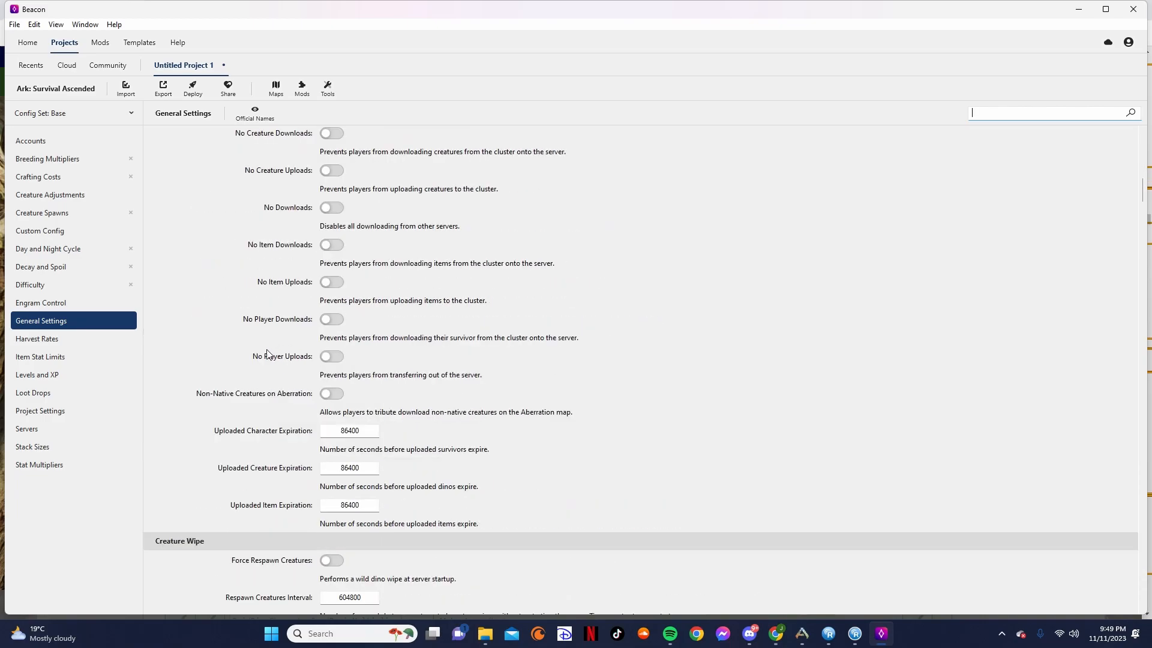
pyautogui.click(39, 339)
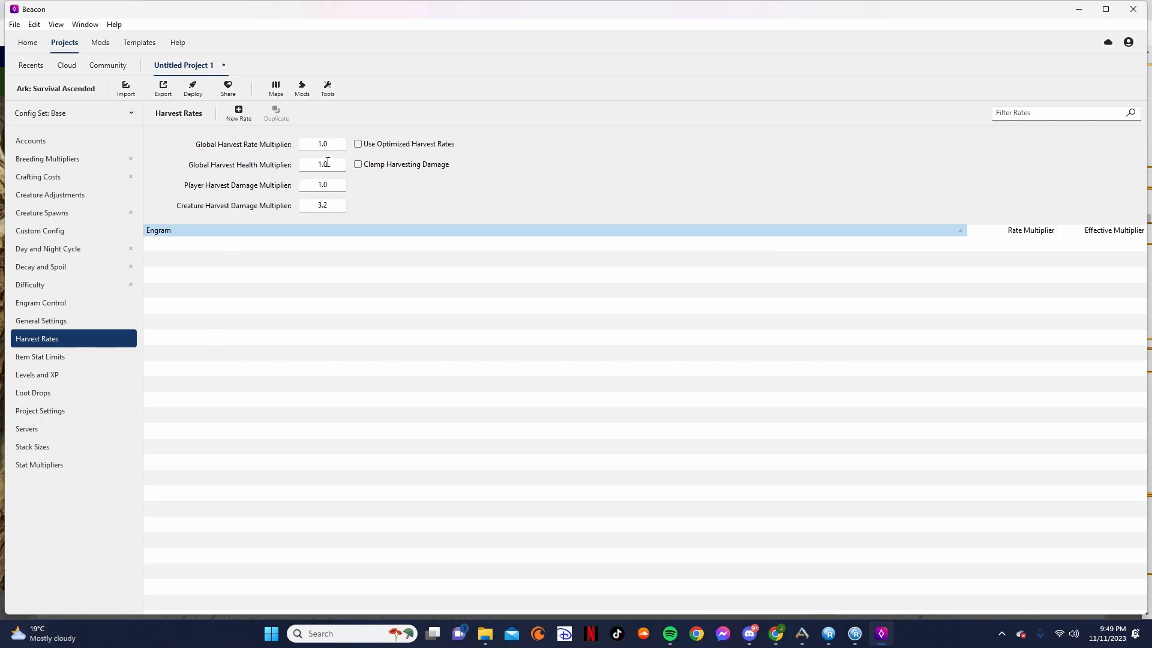
# Set the Global Harvest Rate Multiplier to 2 and move on to Item Stat Limits
pyautogui.write('2')
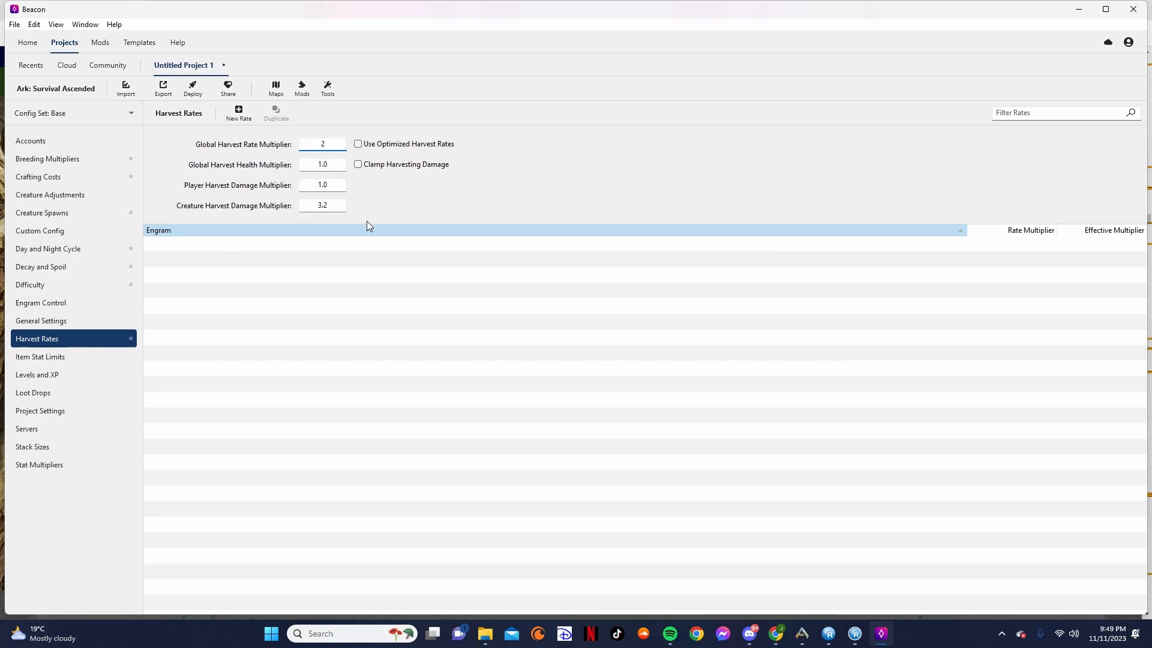
pyautogui.click(323, 144)
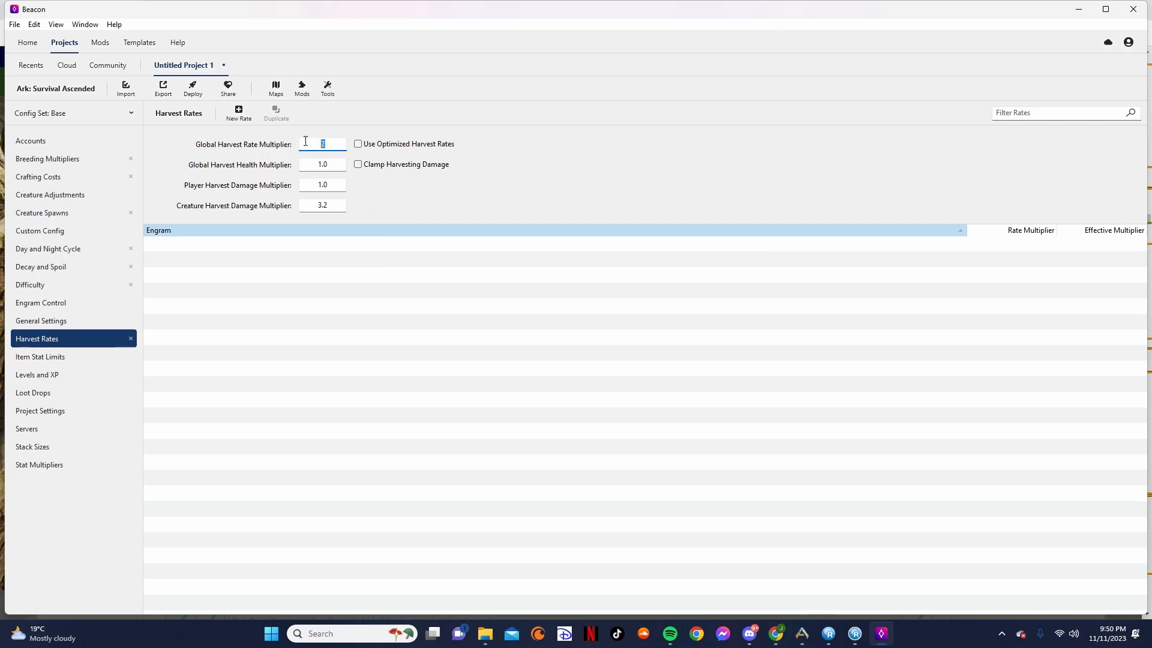
pyautogui.click(40, 356)
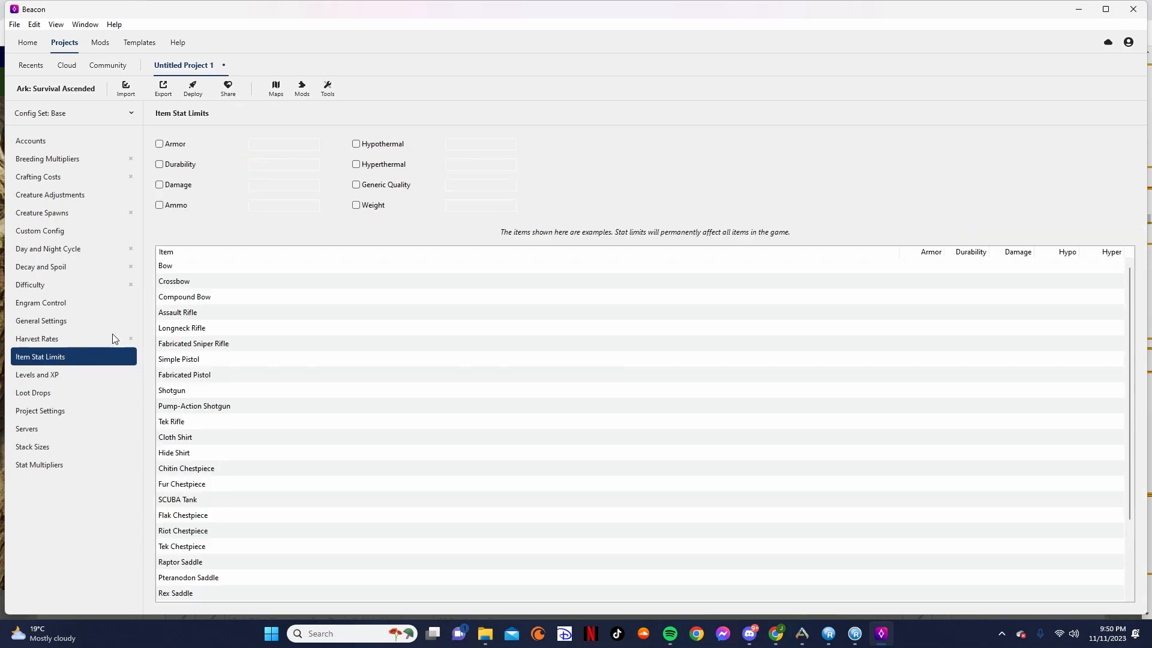
pyautogui.moveTo(207, 272)
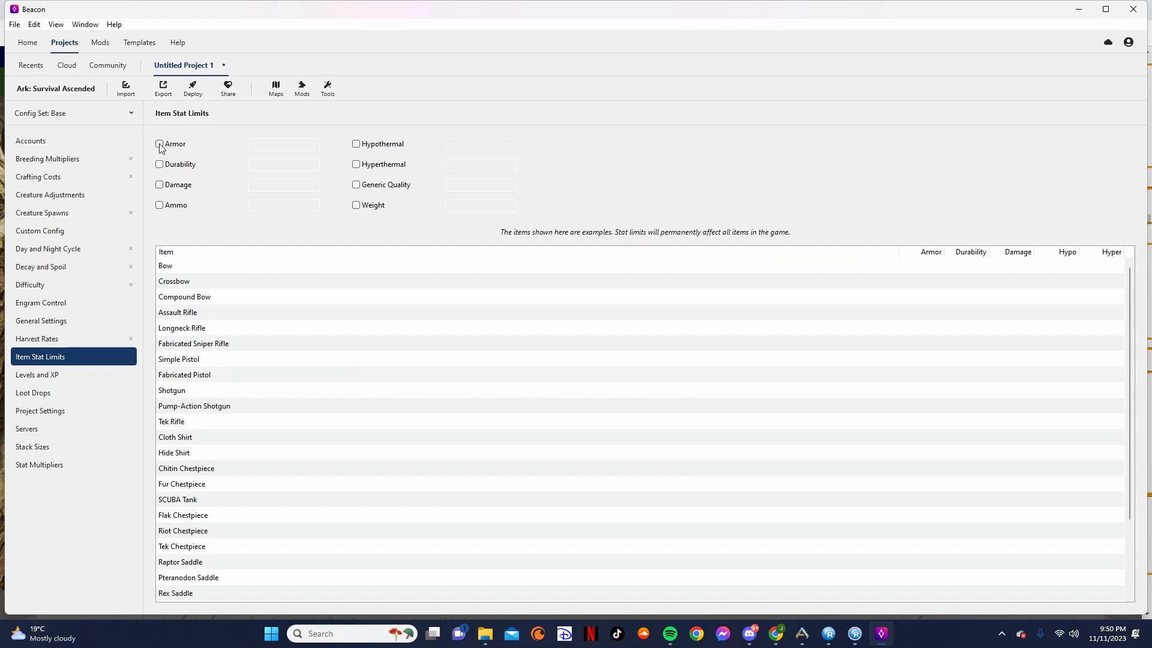
# Enable limits on the Armor and Damage item stats
pyautogui.click(159, 144)
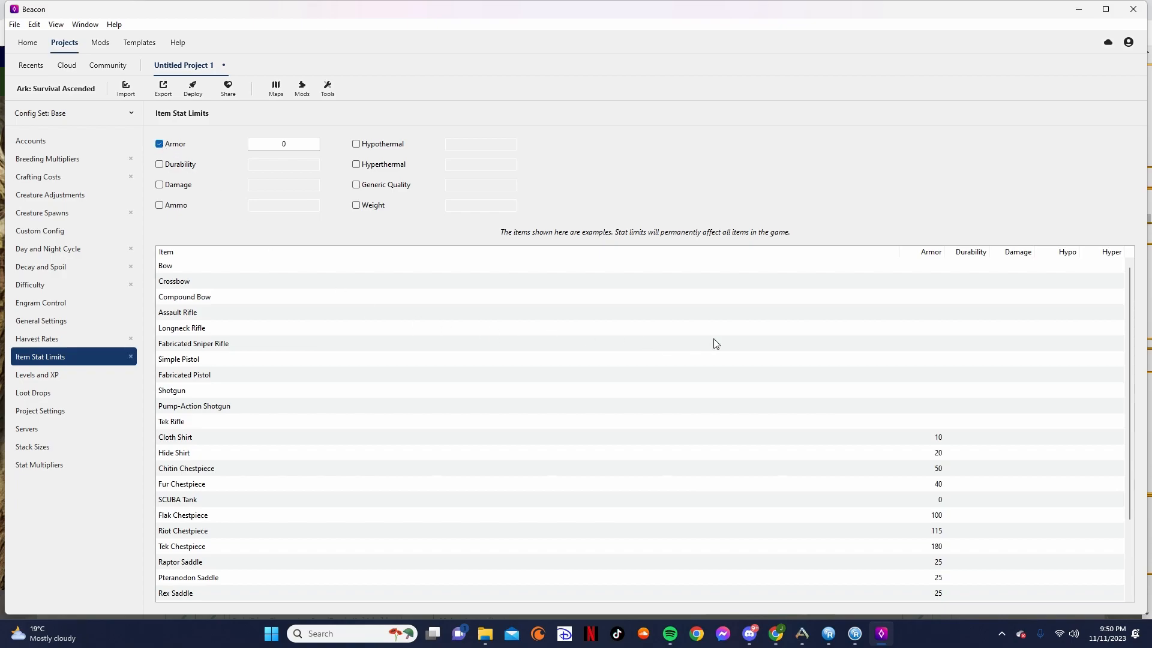
pyautogui.scroll(-3)
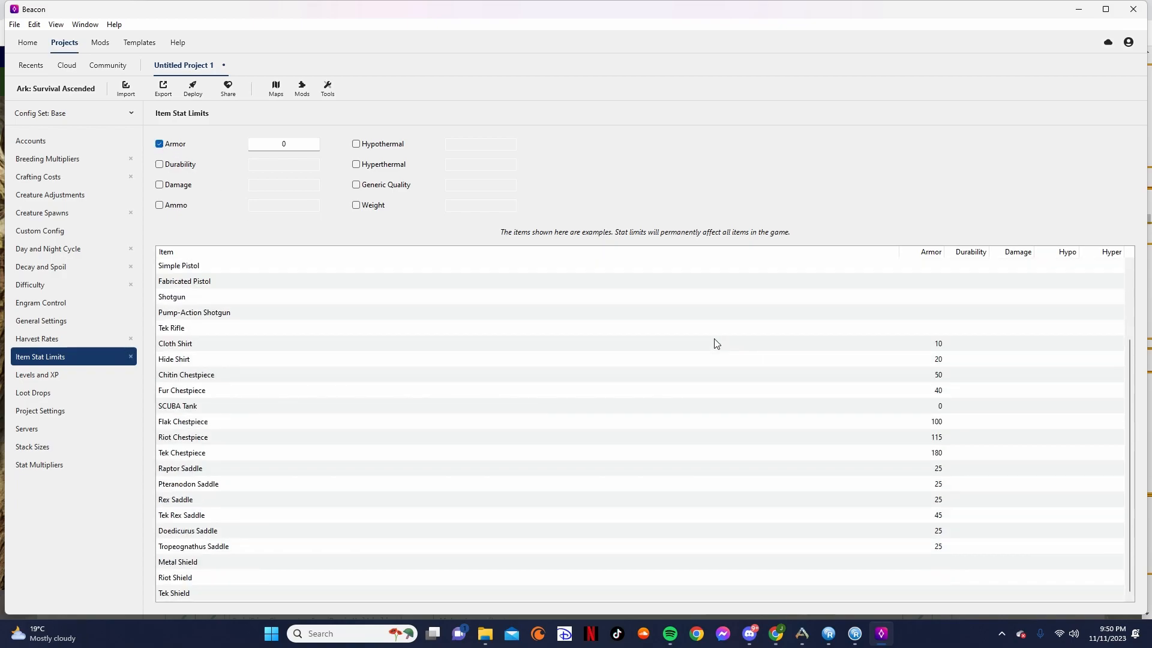
pyautogui.click(158, 184)
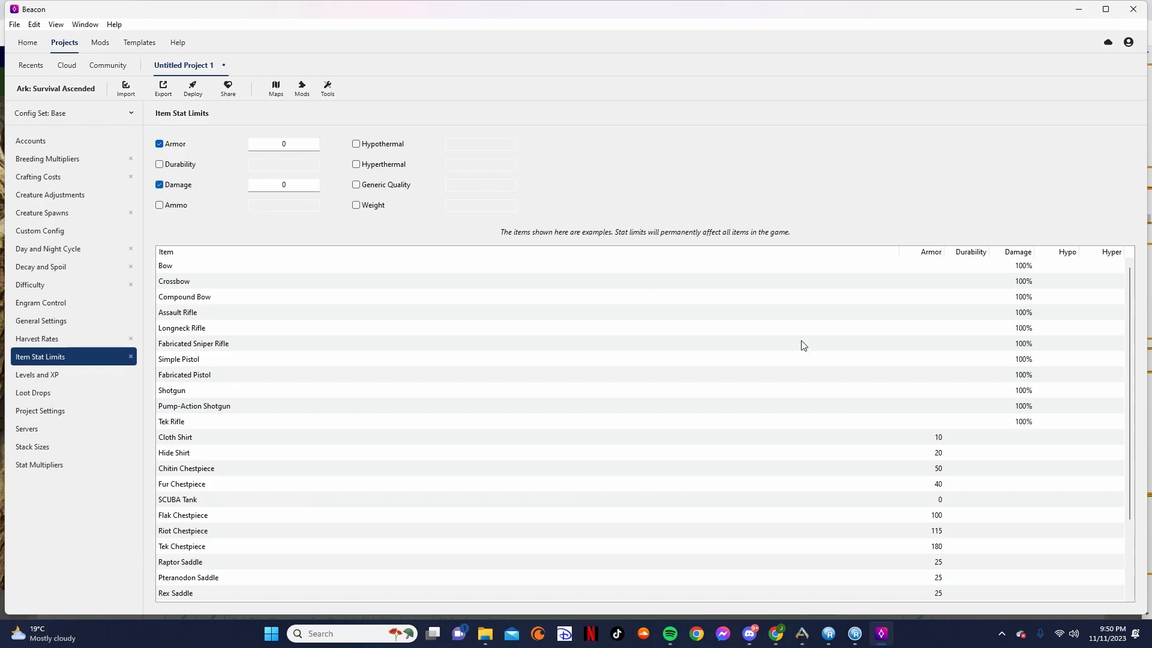
pyautogui.scroll(-3)
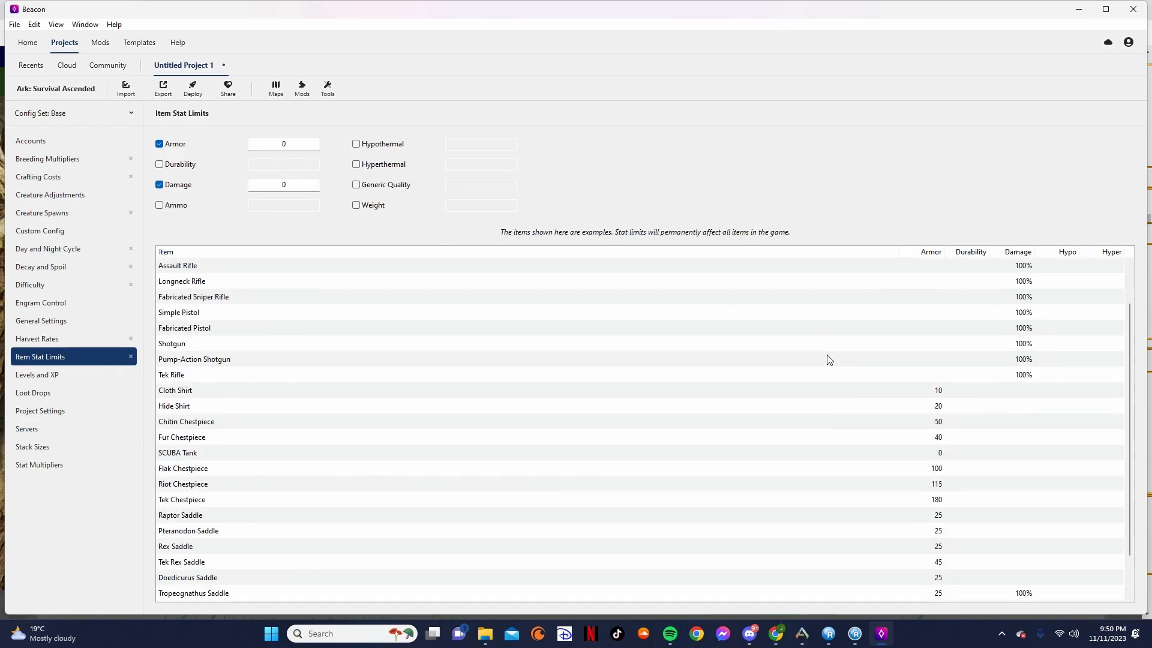
pyautogui.scroll(-3)
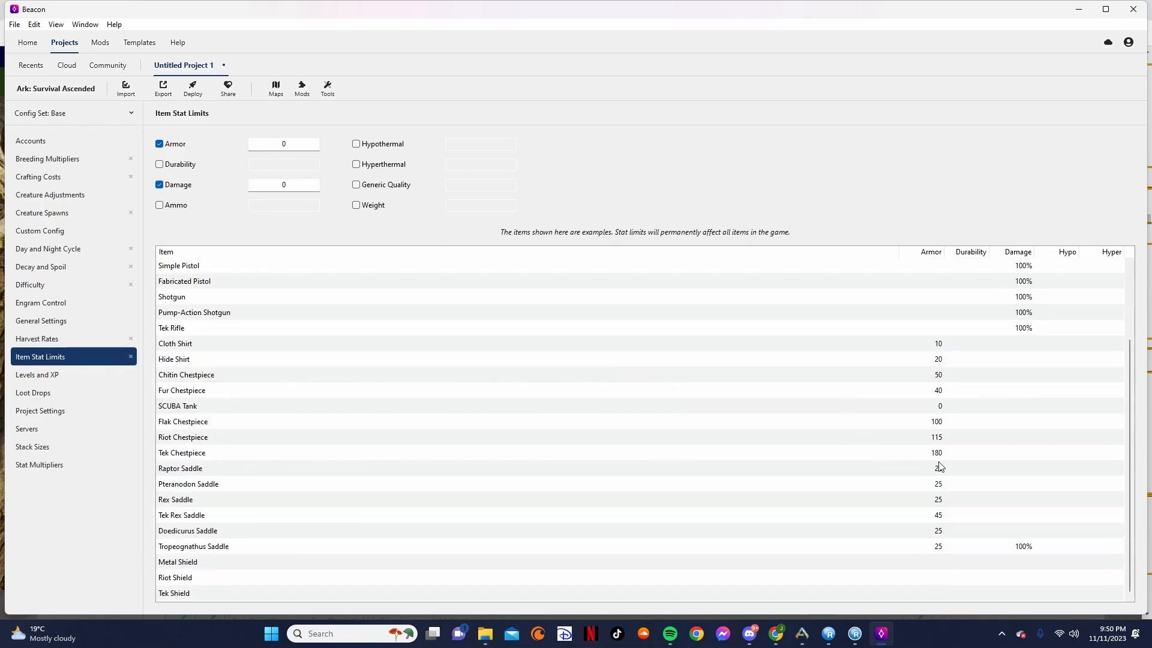
pyautogui.moveTo(814, 407)
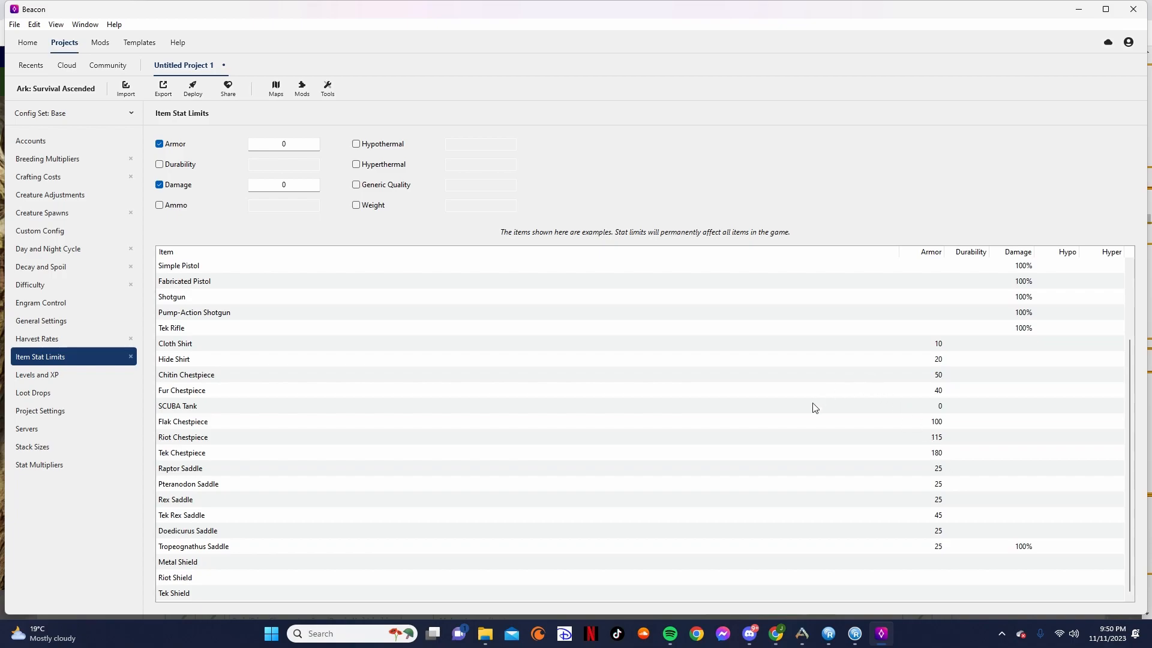
pyautogui.moveTo(938, 425)
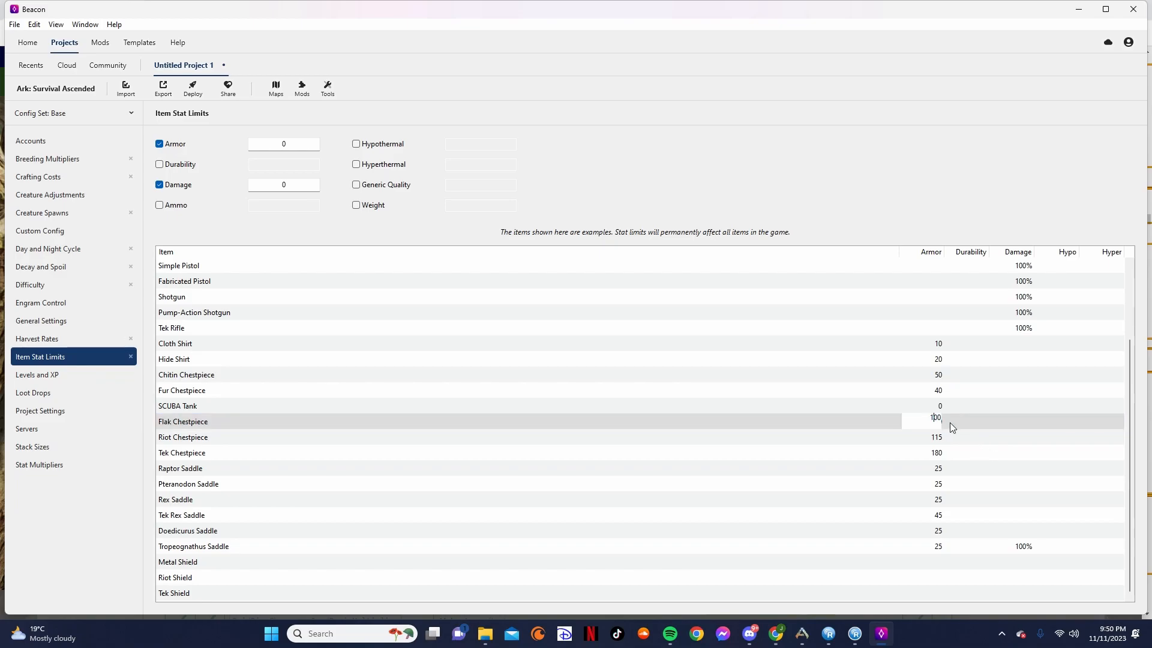
# Set the Pump-Action Shotgun example damage to 300%, raising the Damage limit to 20000
pyautogui.write('850')
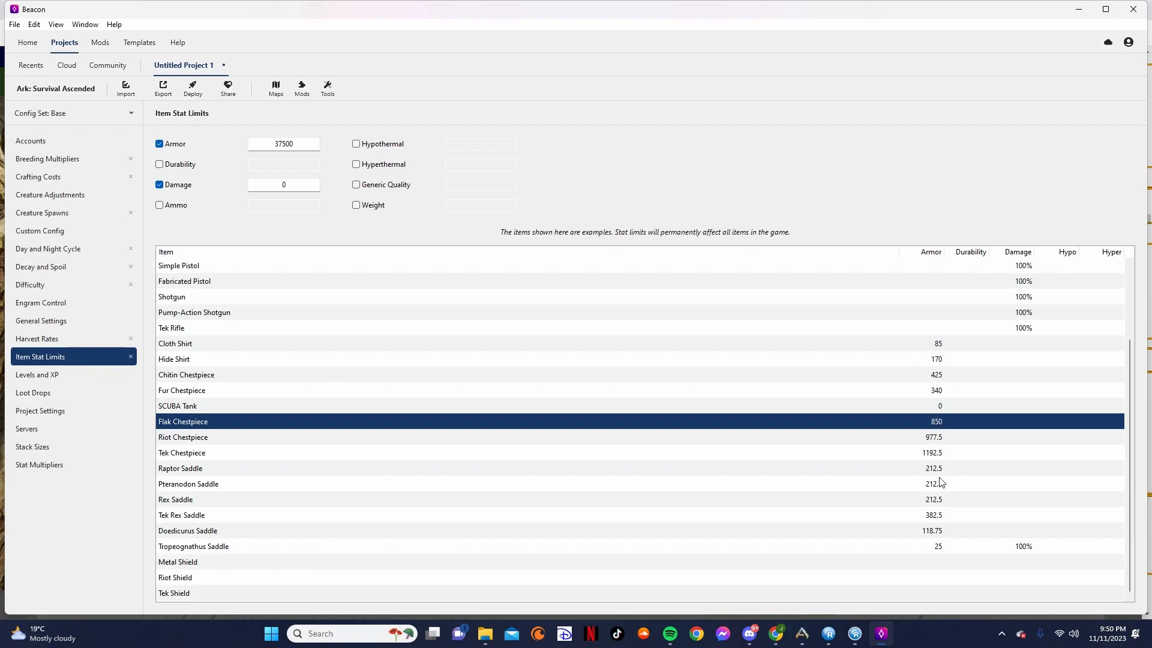
pyautogui.moveTo(933, 539)
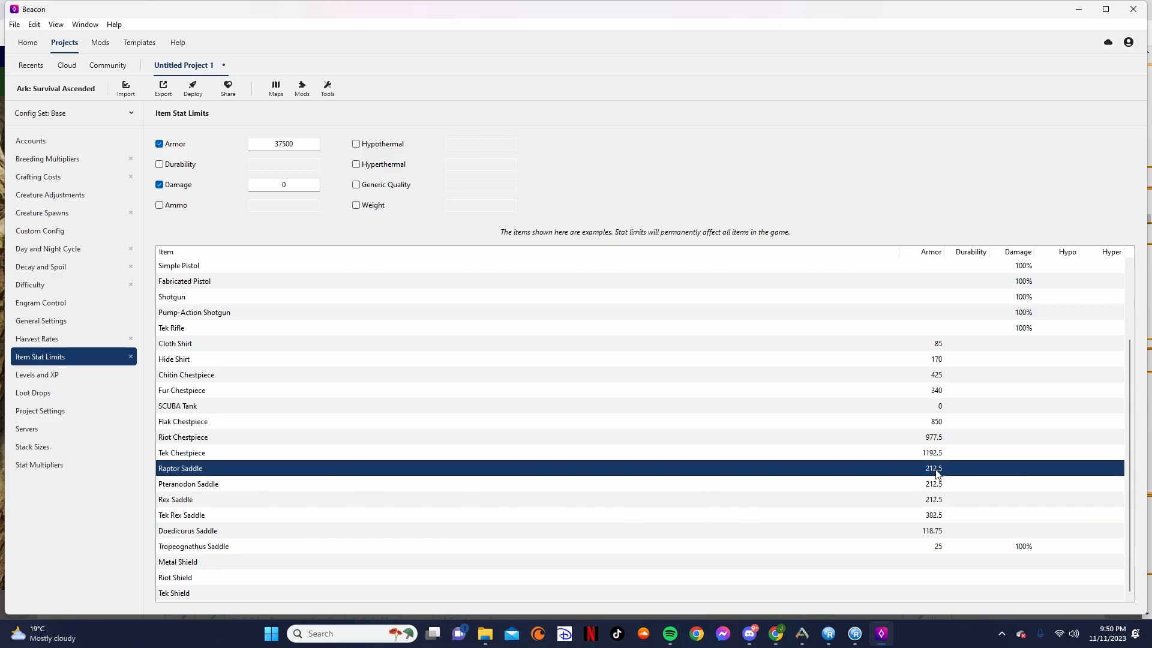
pyautogui.moveTo(1022, 290)
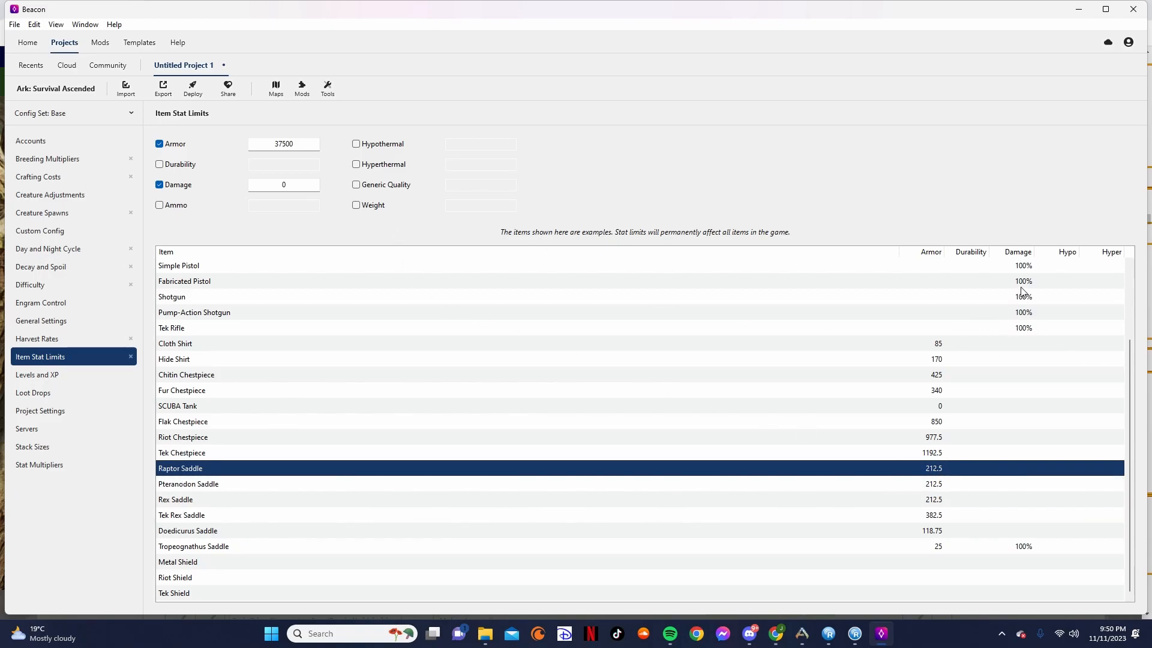
pyautogui.moveTo(1023, 333)
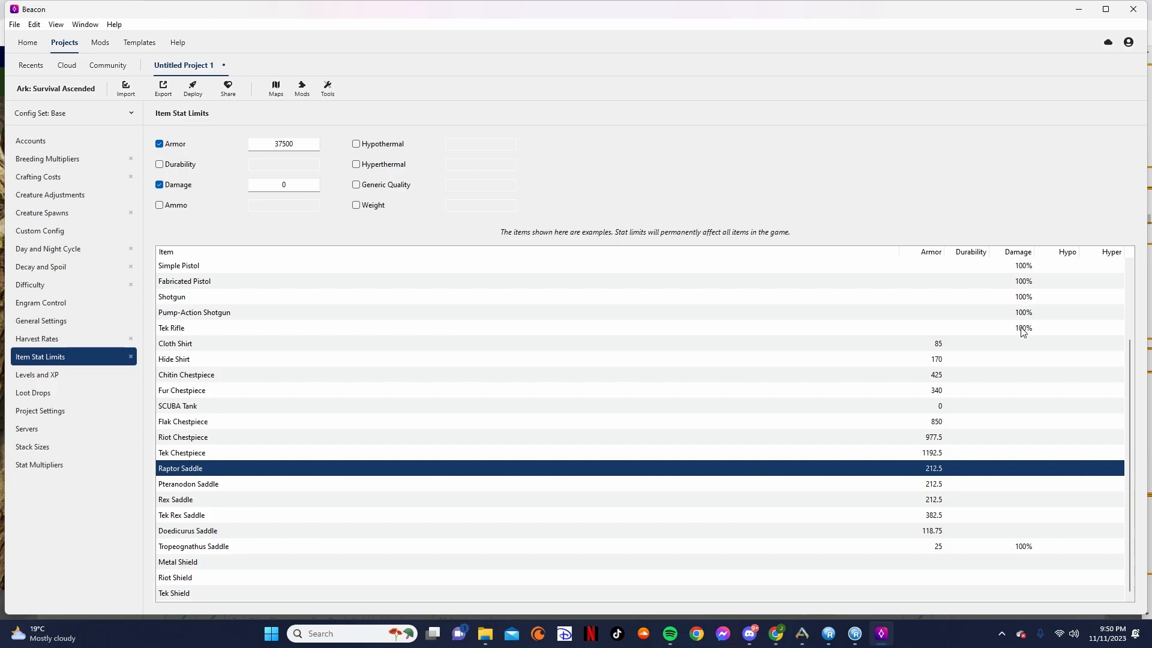
pyautogui.doubleClick(1020, 310)
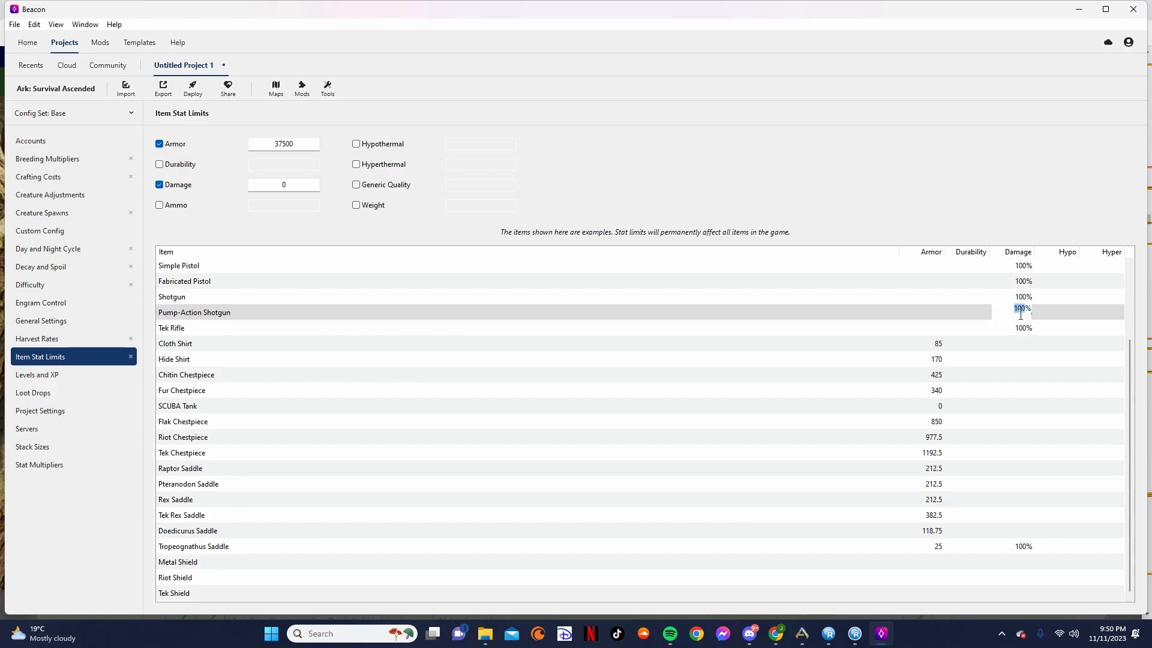
pyautogui.write('300')
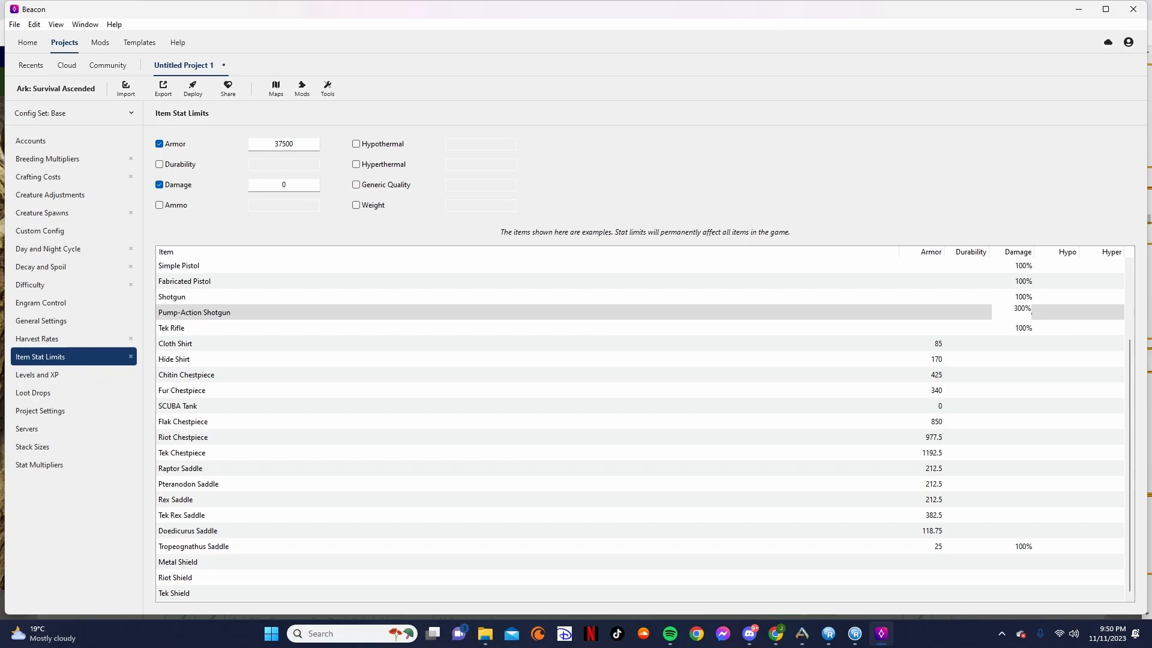
pyautogui.write('20000')
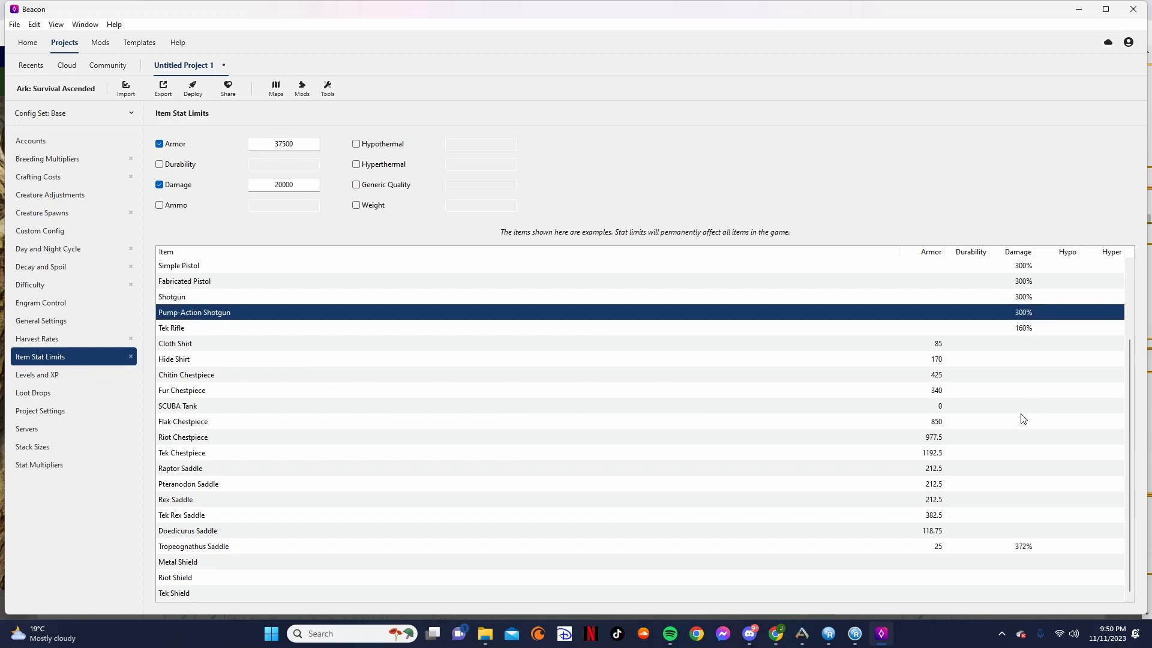
pyautogui.moveTo(1046, 281)
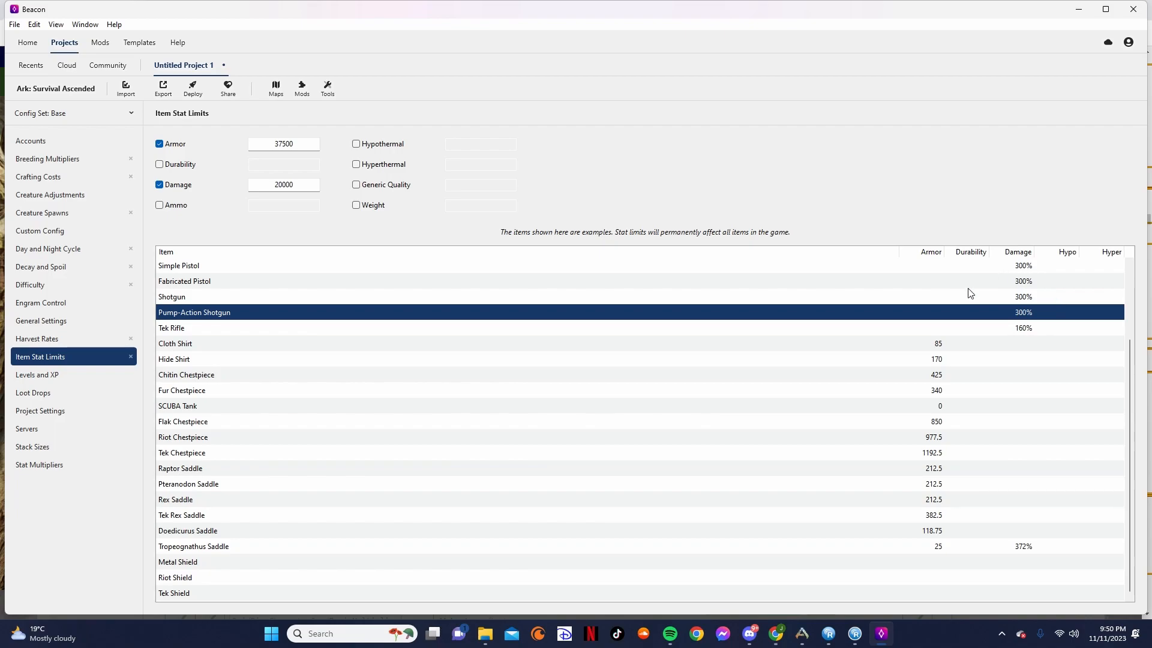
pyautogui.moveTo(825, 312)
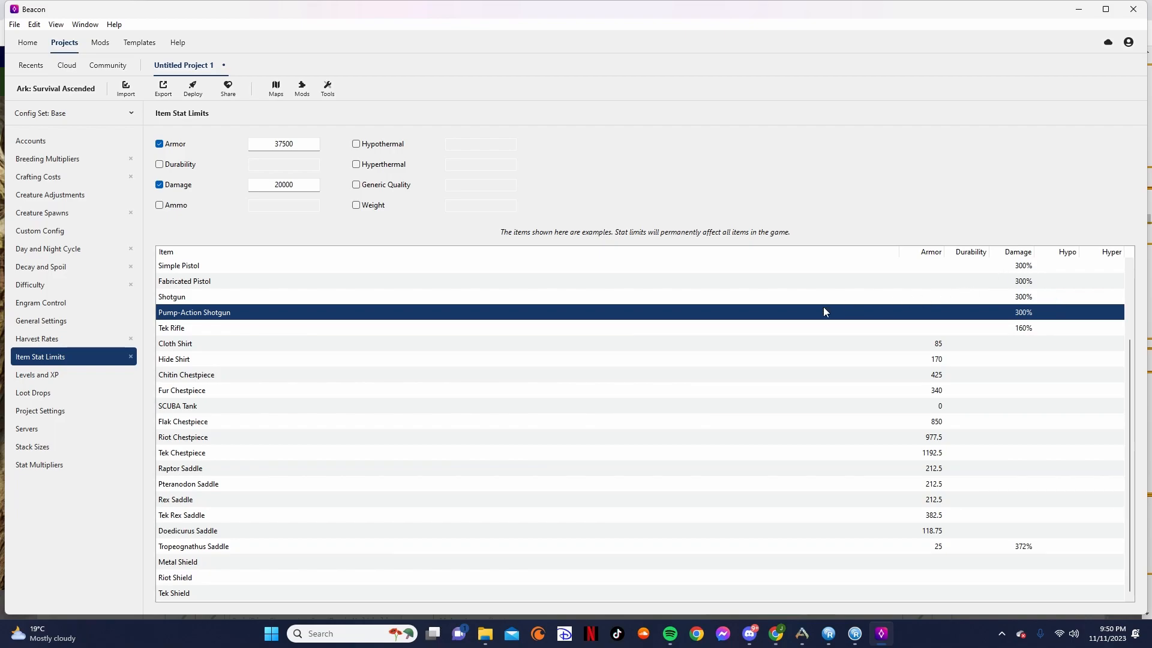
pyautogui.scroll(3)
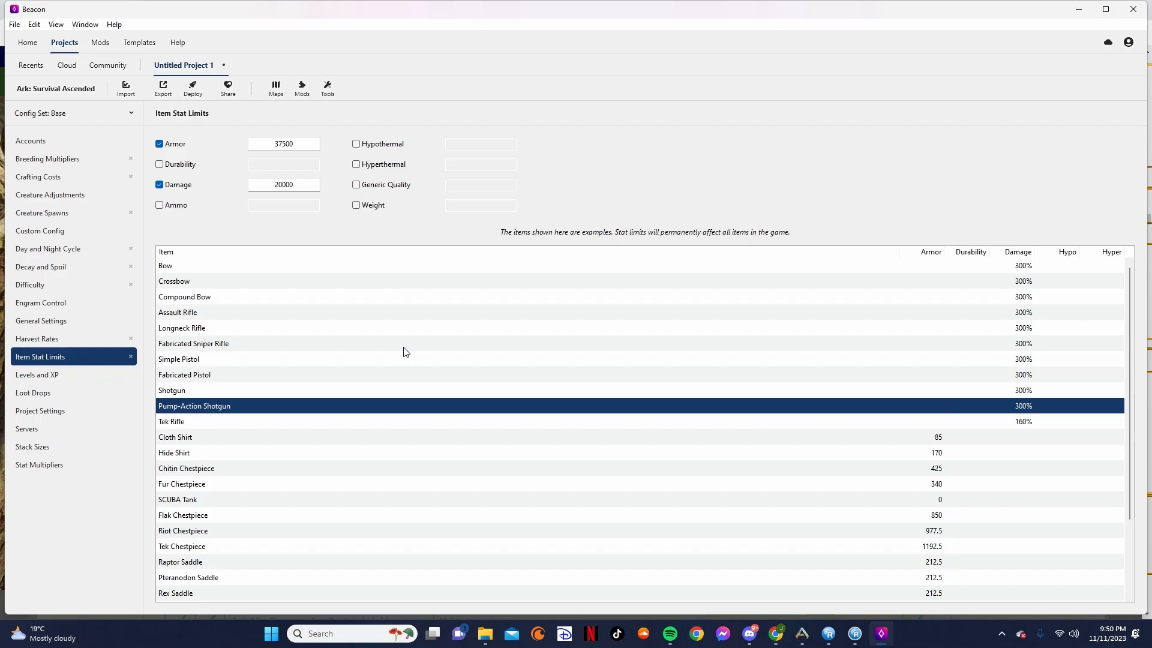
pyautogui.scroll(-3)
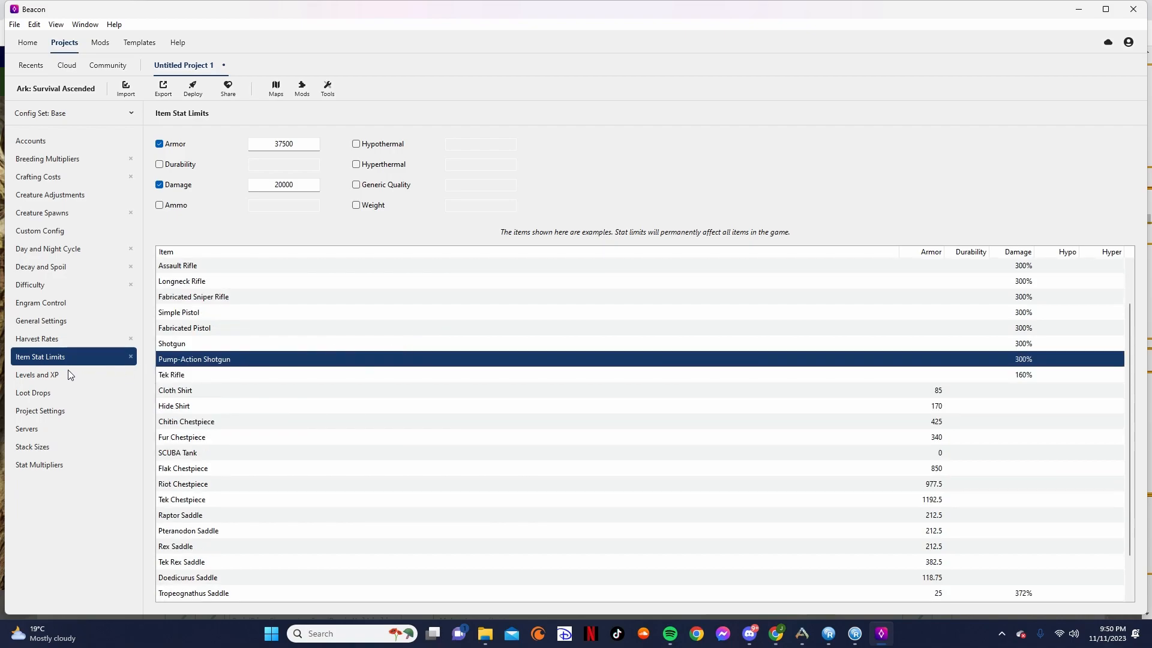
# In Levels and XP, start a new player level 2 experience entry
pyautogui.click(38, 374)
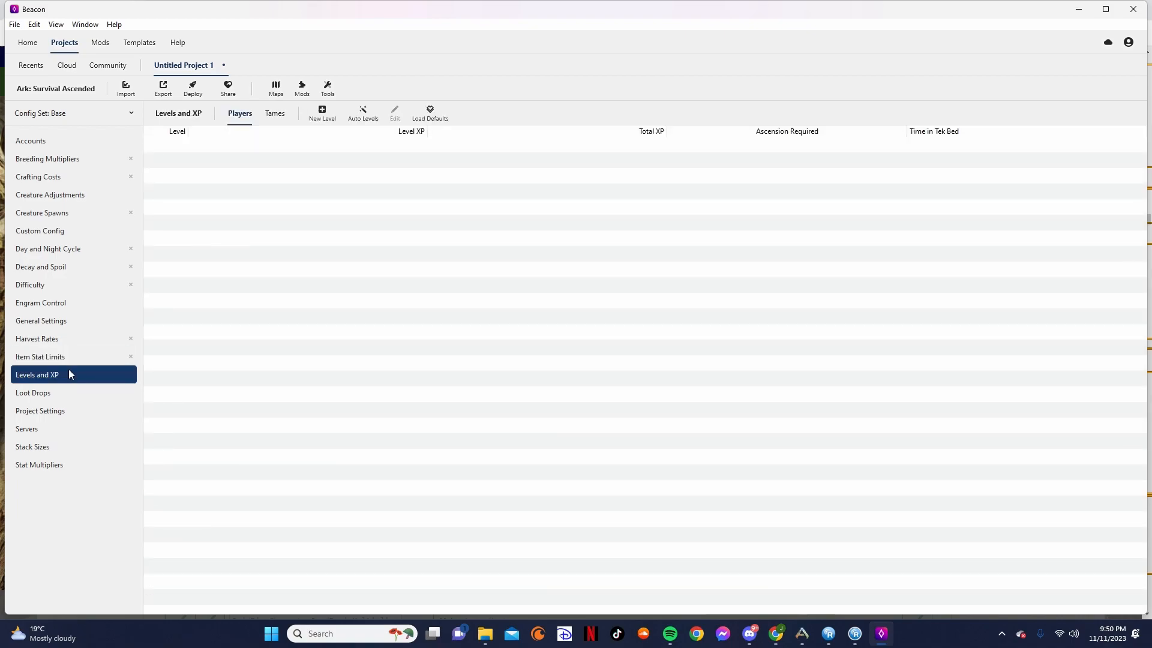
pyautogui.click(322, 111)
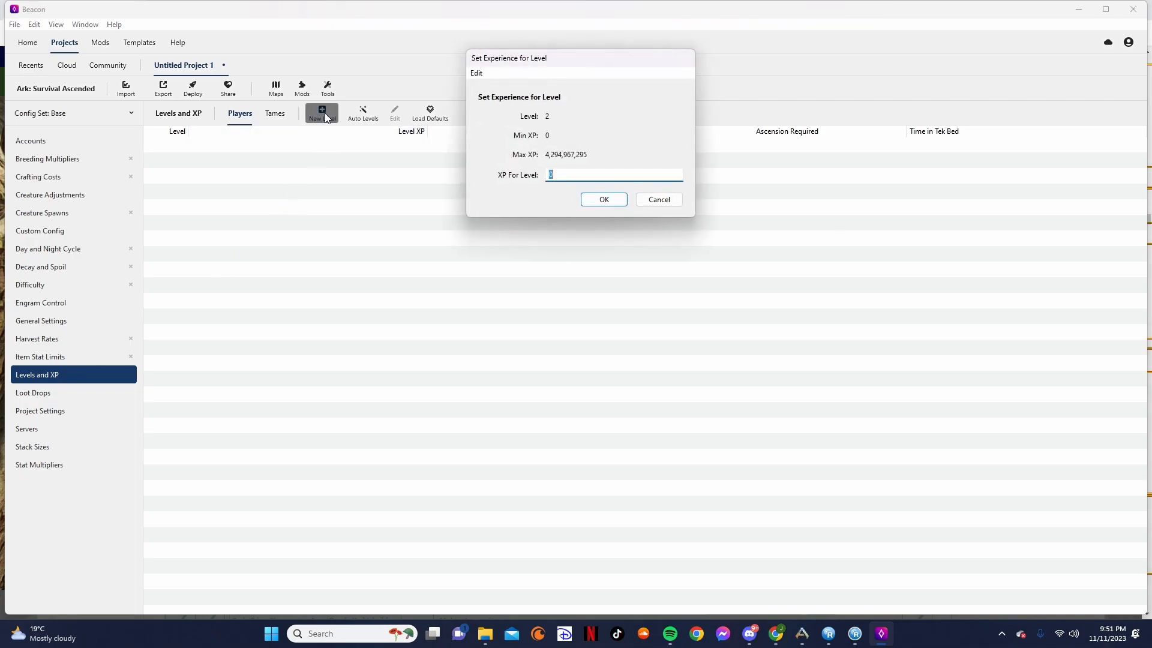
pyautogui.moveTo(557, 143)
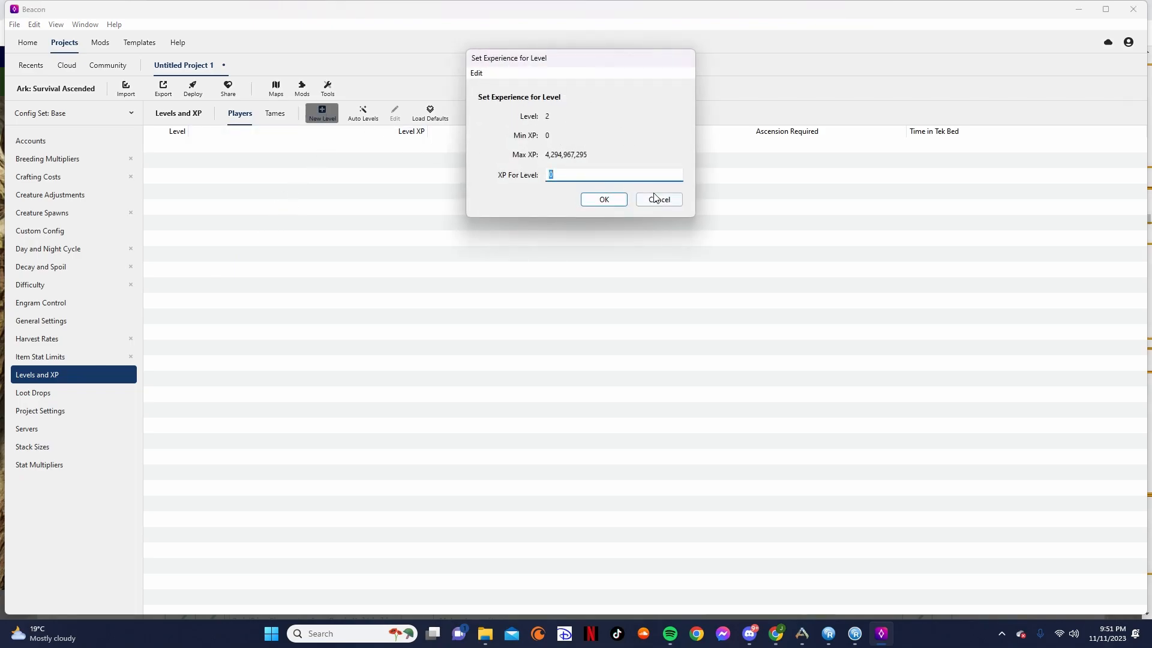
# Cancel the level dialog and create an Island White loot drop with min and max item sets of 2
pyautogui.click(659, 199)
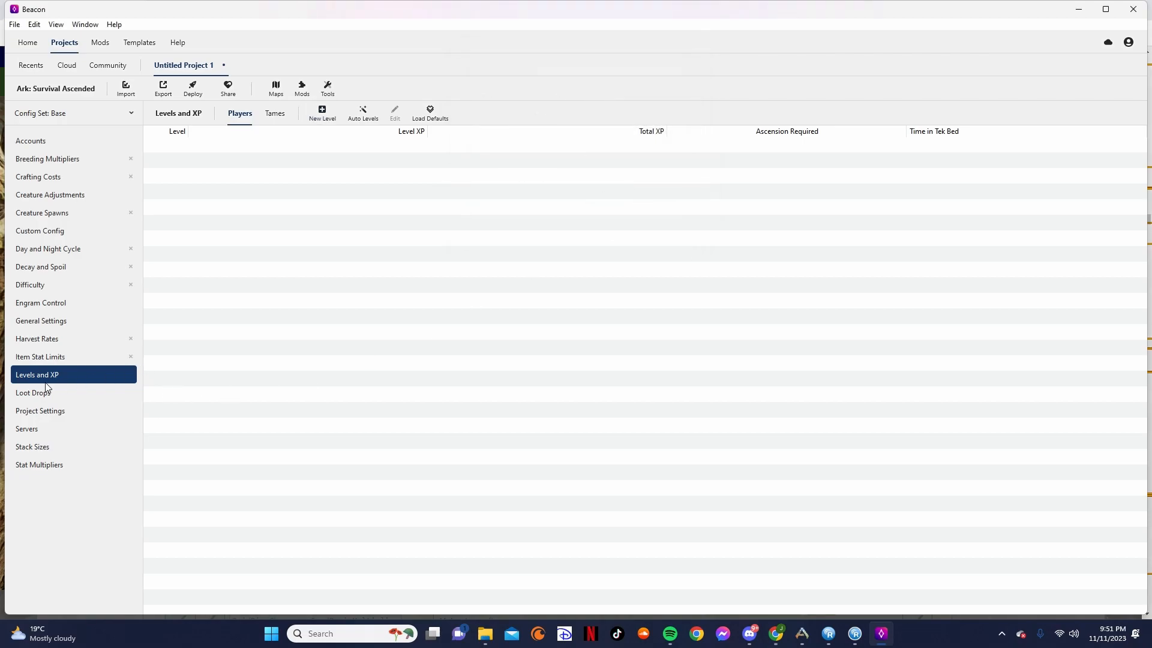
pyautogui.click(34, 392)
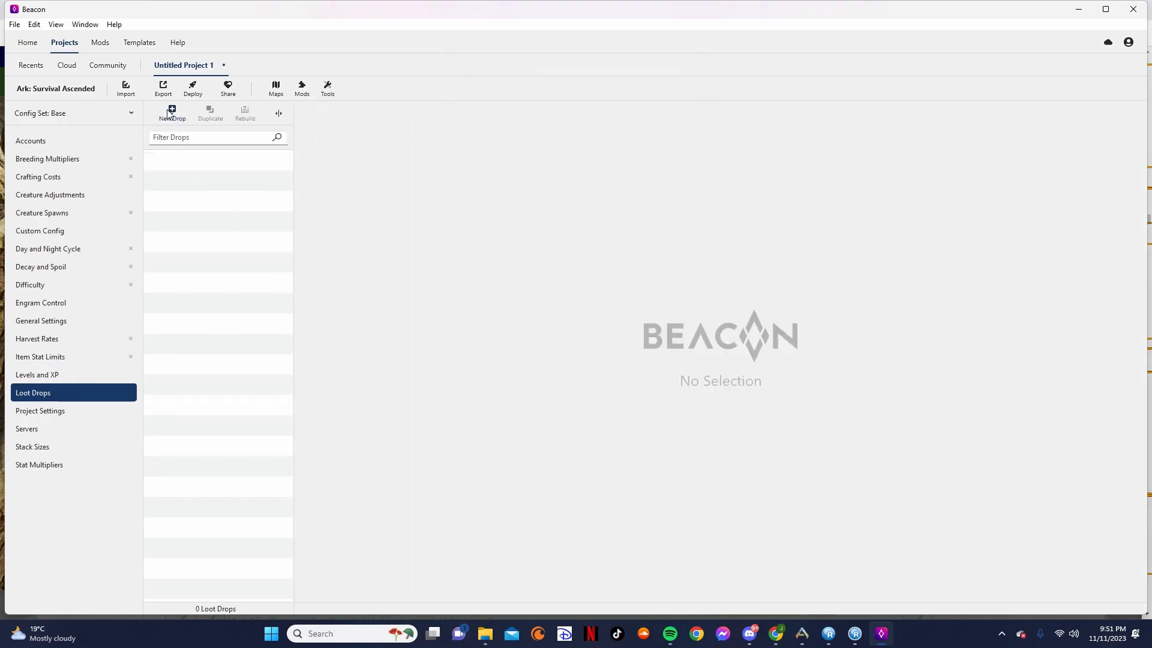
pyautogui.click(172, 112)
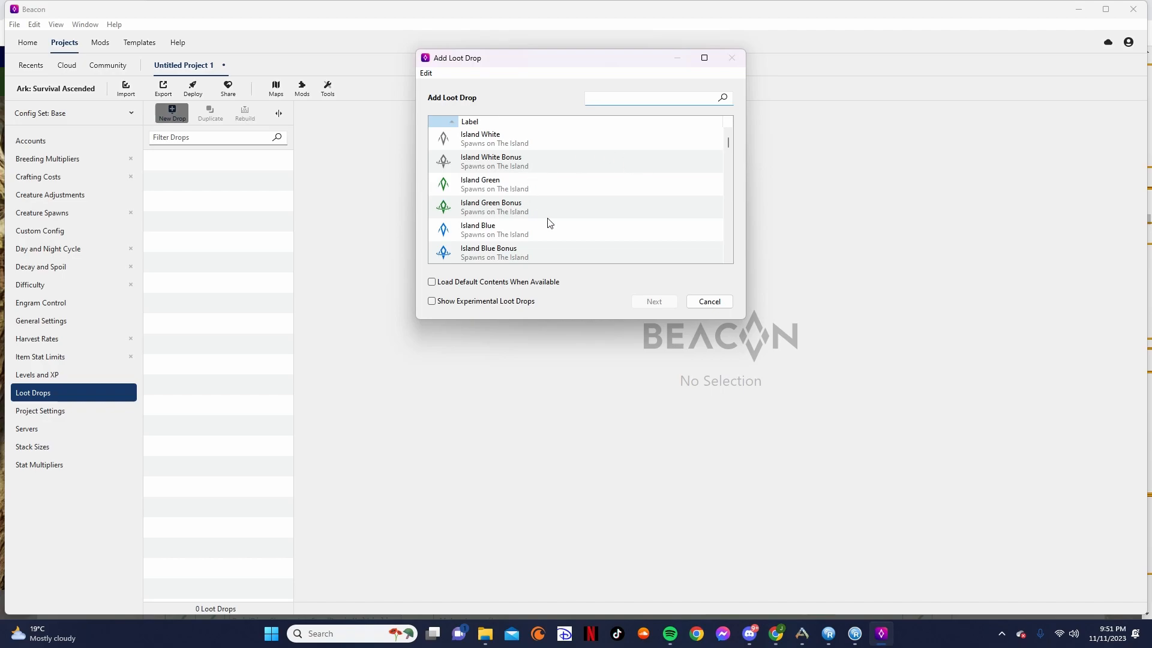
pyautogui.click(509, 138)
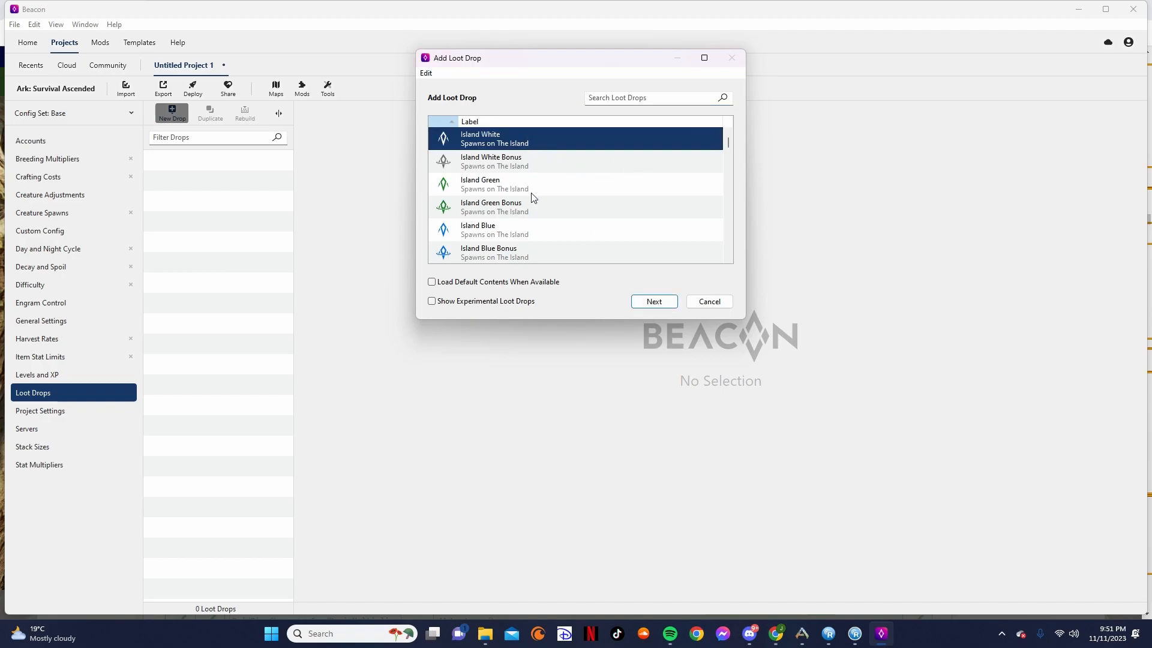
pyautogui.click(654, 302)
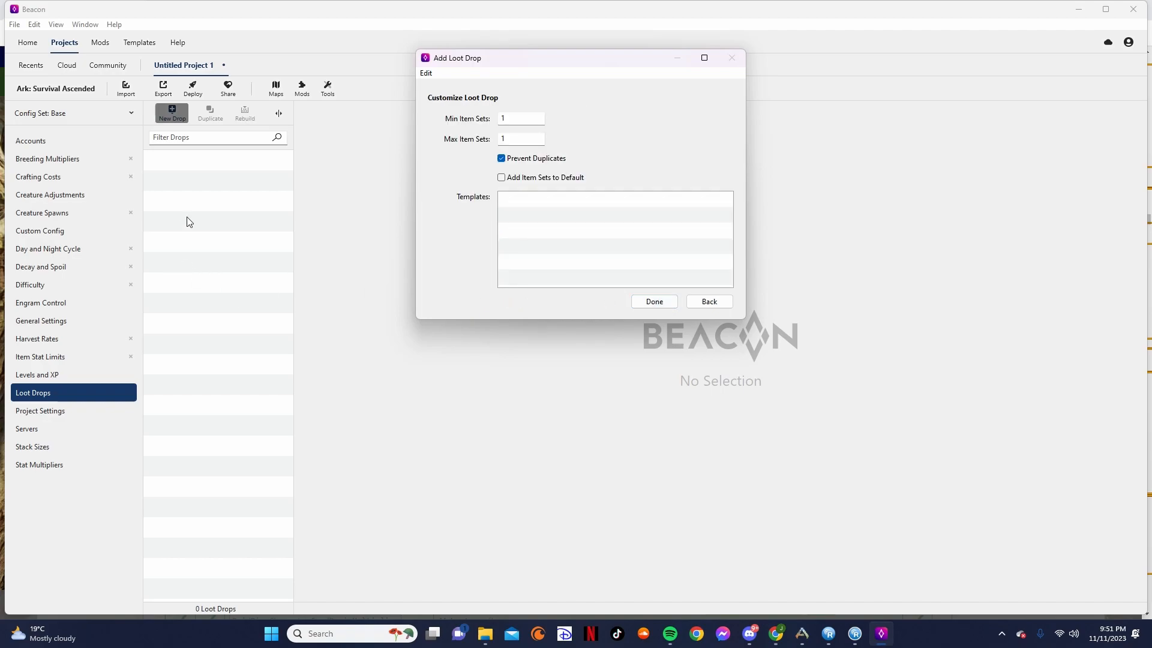
pyautogui.moveTo(651, 254)
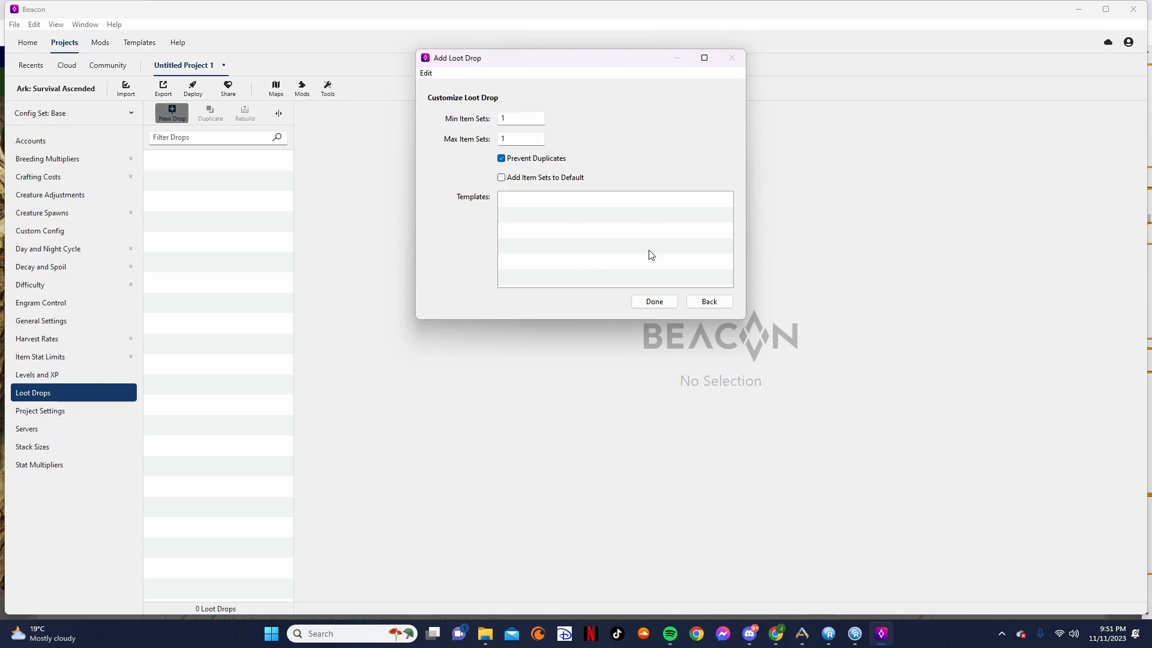
pyautogui.write('2')
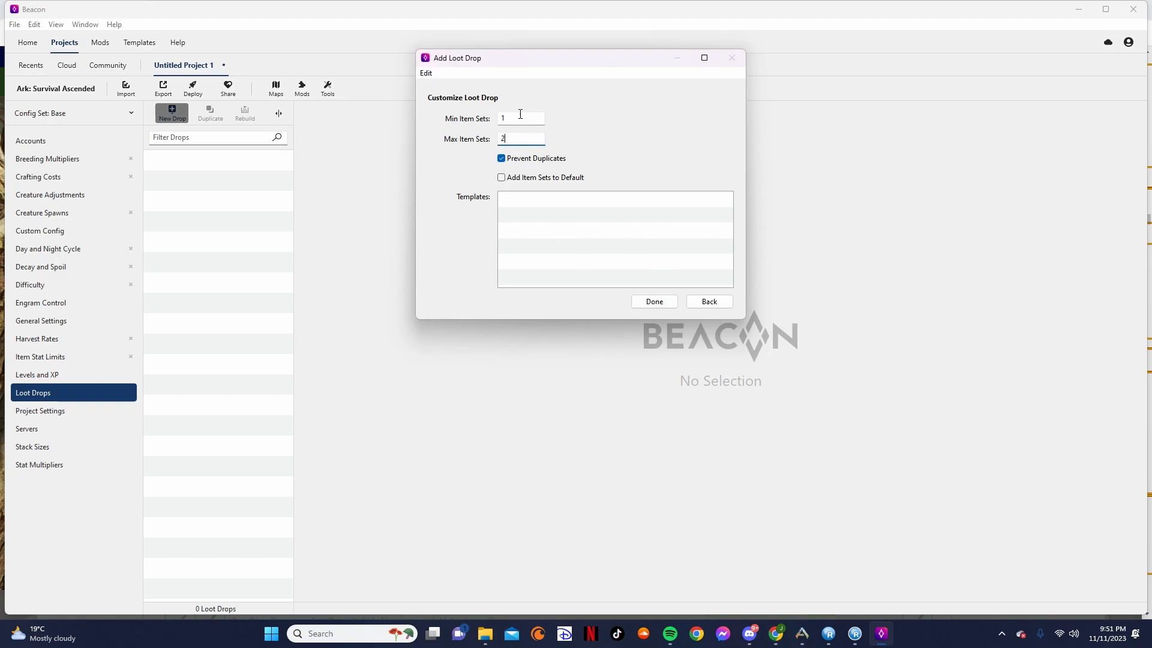
pyautogui.click(654, 301)
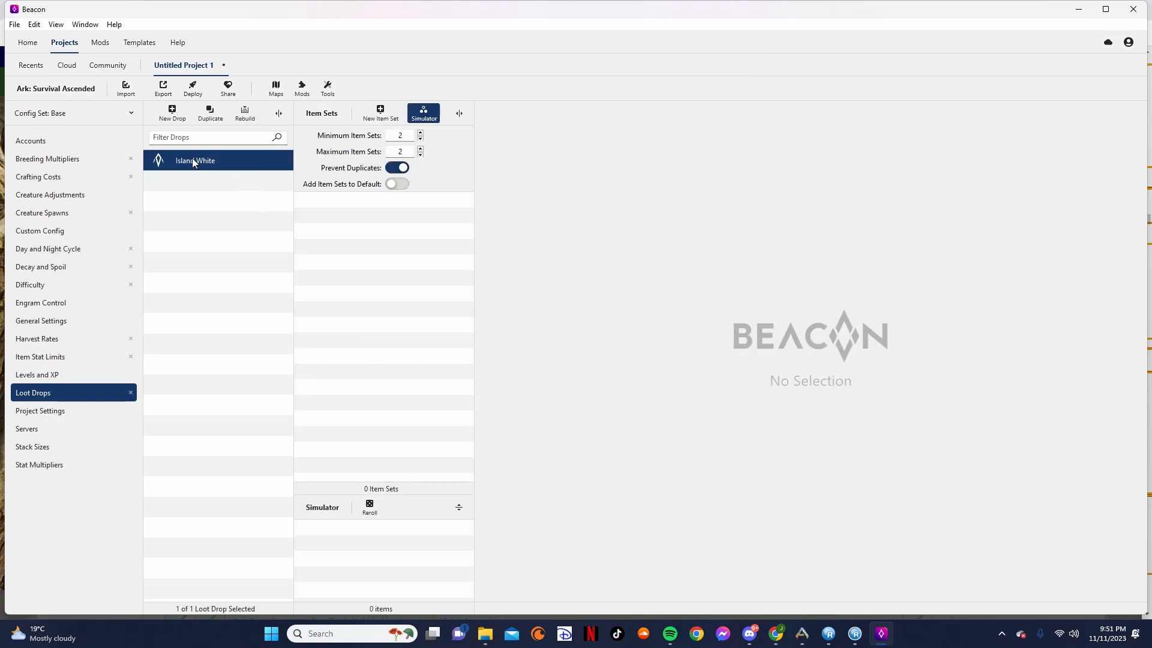
# Add a new item set with an entry containing Crossbow and Tranquilizer Arrow
pyautogui.click(379, 111)
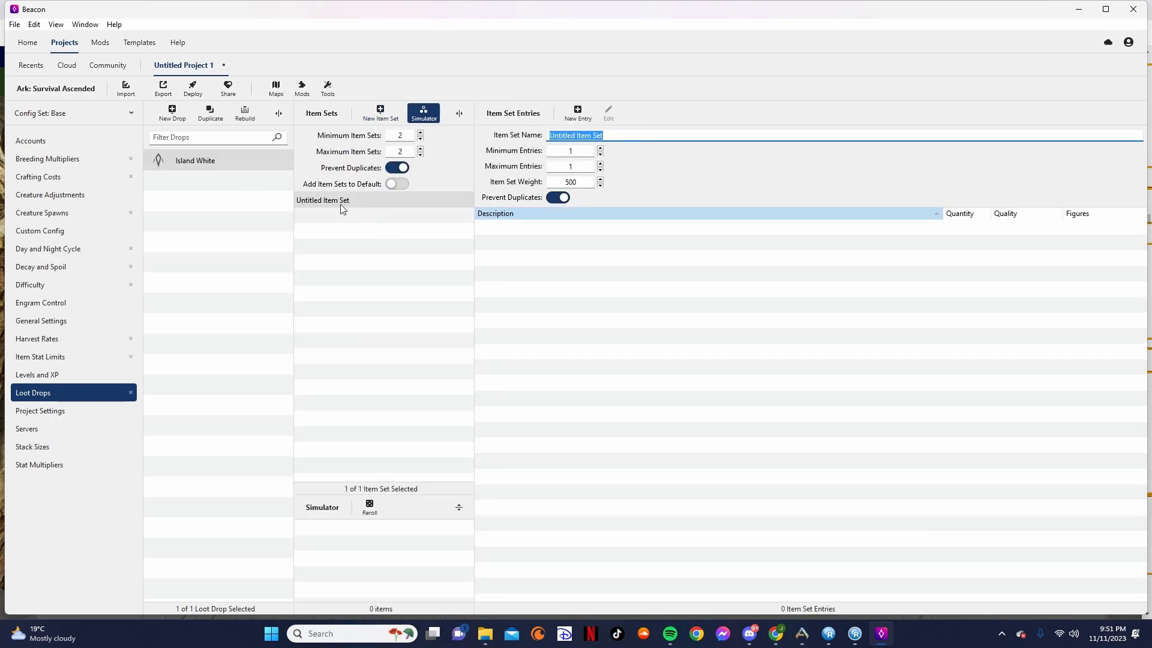
pyautogui.click(341, 200)
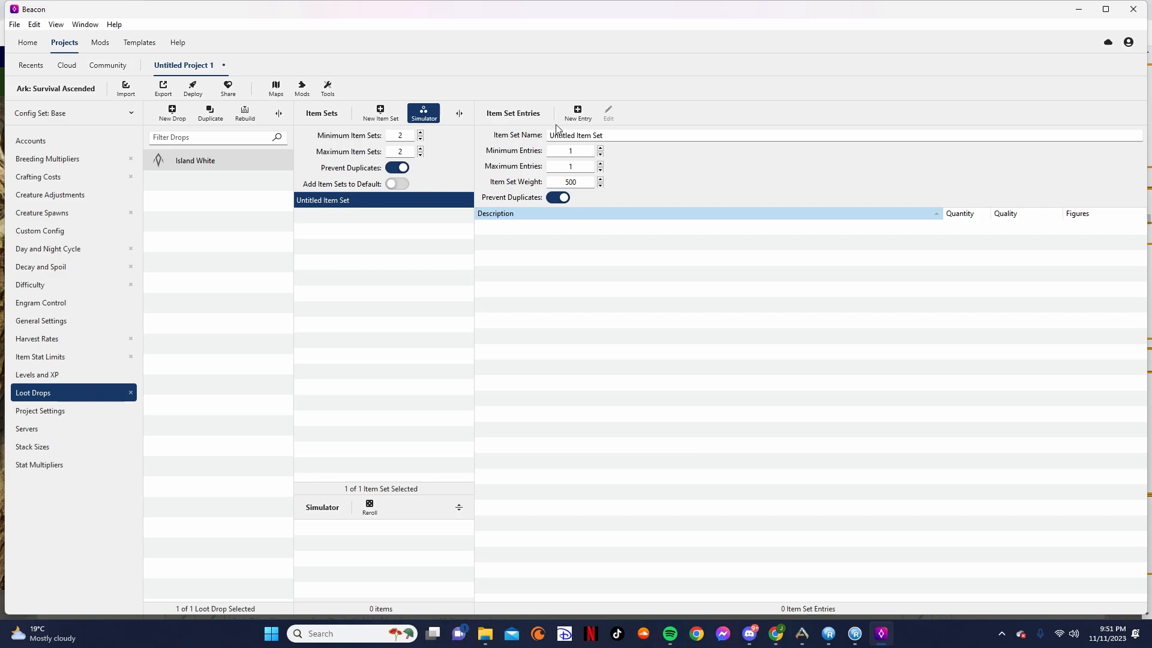
pyautogui.click(578, 109)
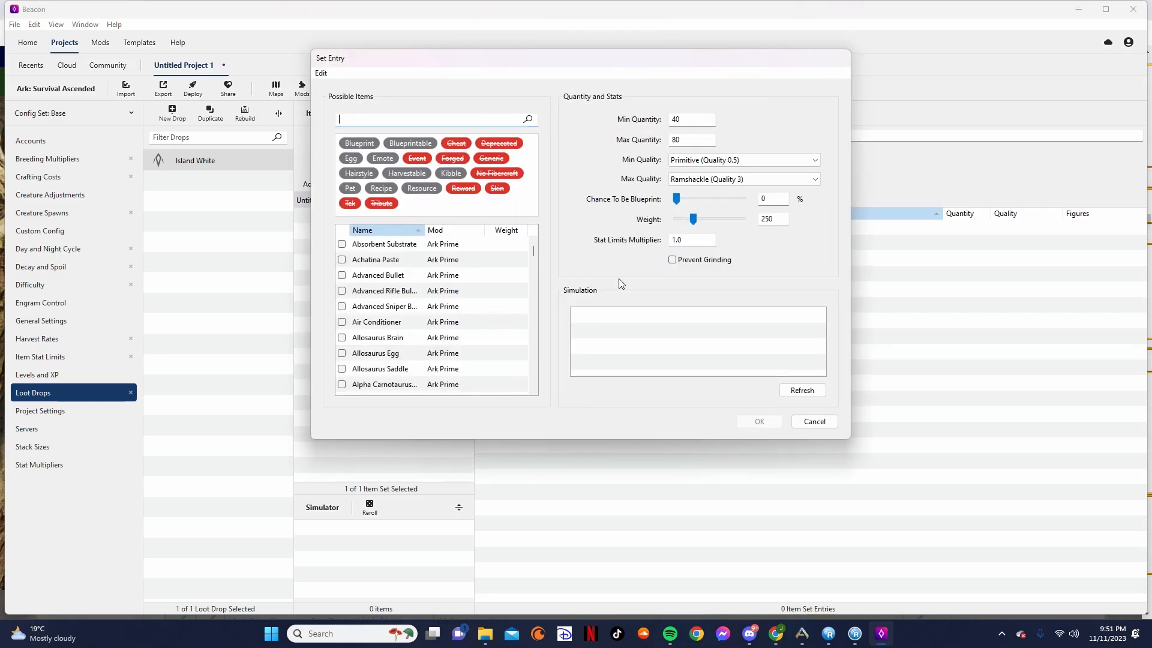
pyautogui.click(432, 117)
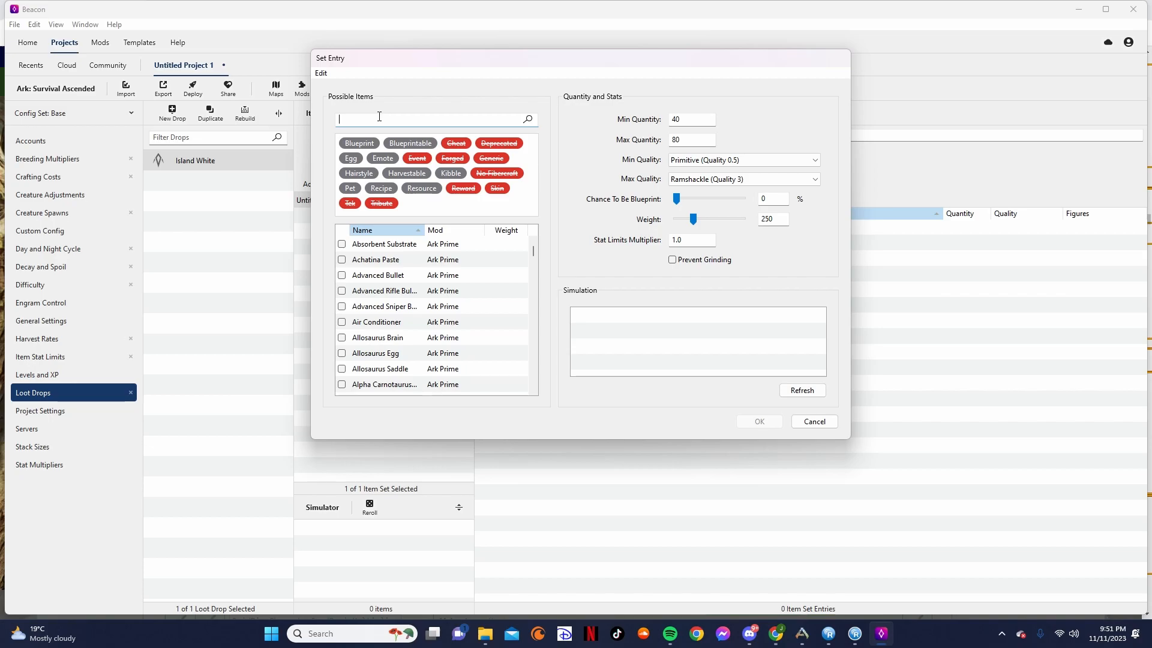
pyautogui.write('cross')
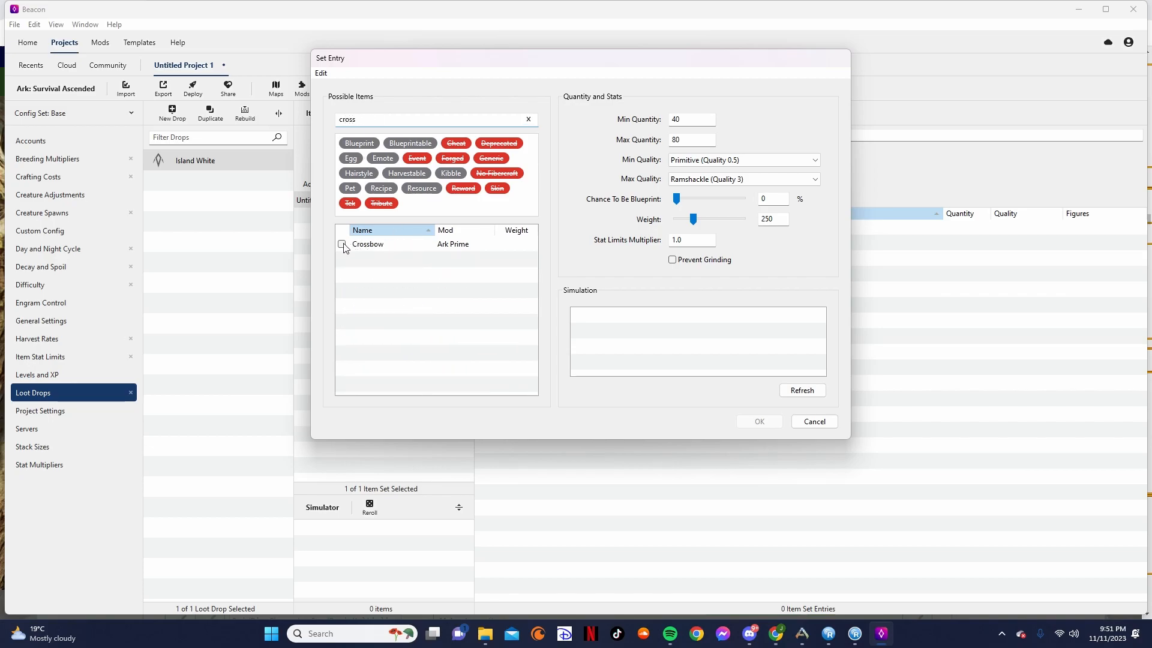
pyautogui.click(341, 244)
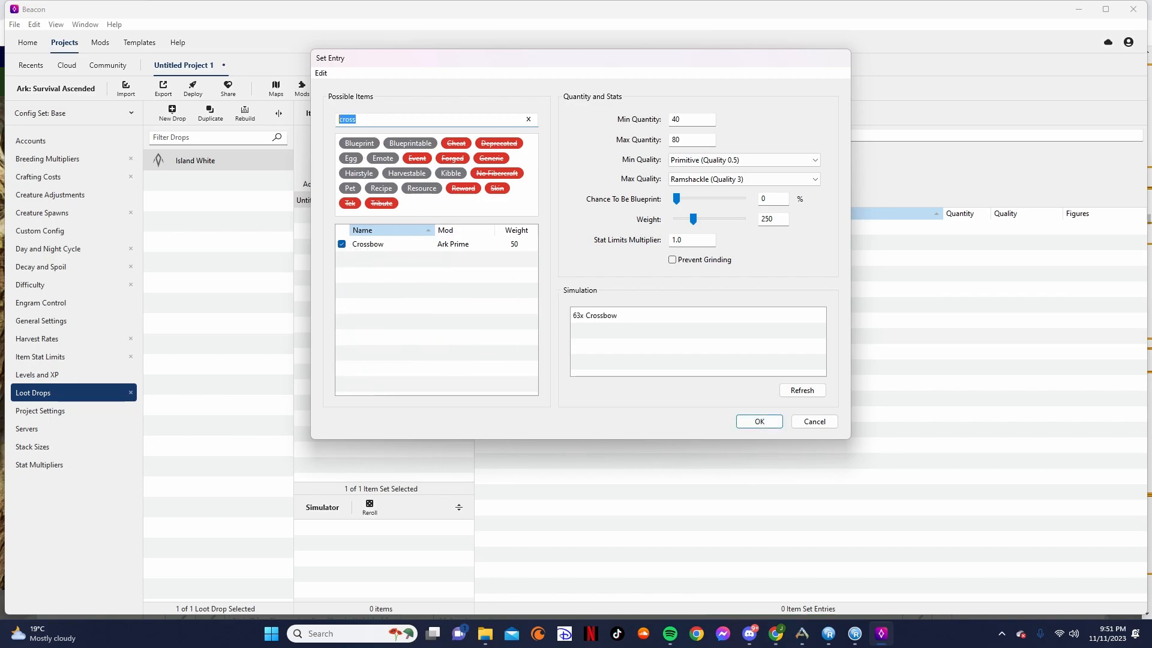
pyautogui.write('tran')
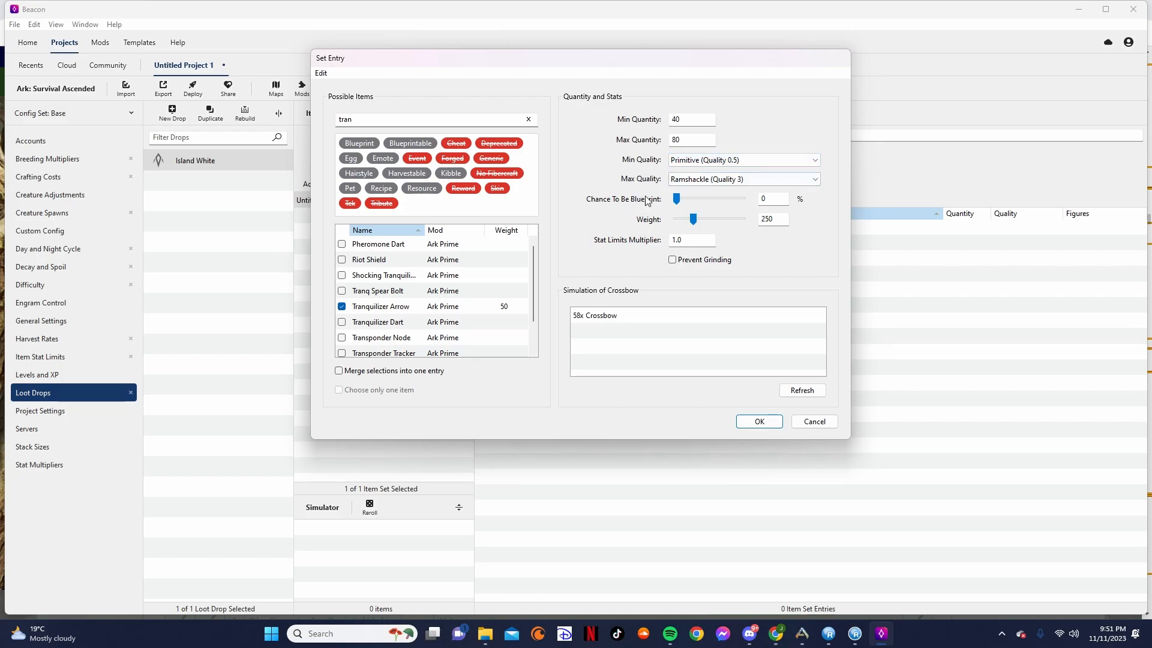
# Set the entry quality from Ramshackle to Journeyman and confirm it
pyautogui.click(744, 160)
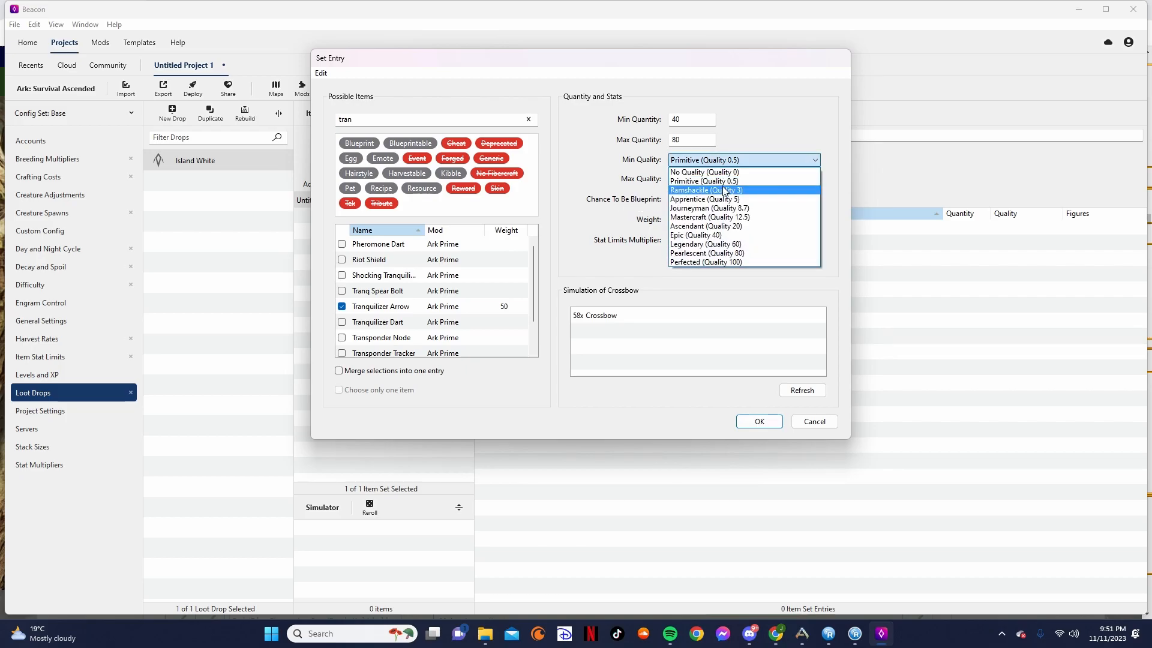
pyautogui.click(721, 190)
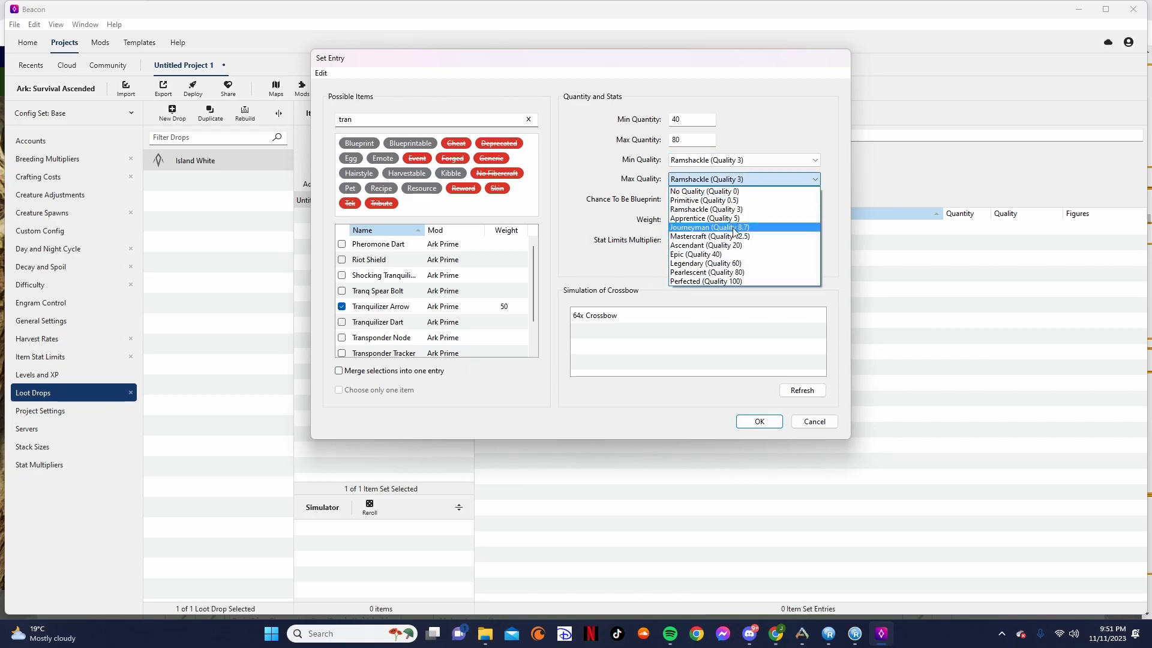
pyautogui.click(722, 227)
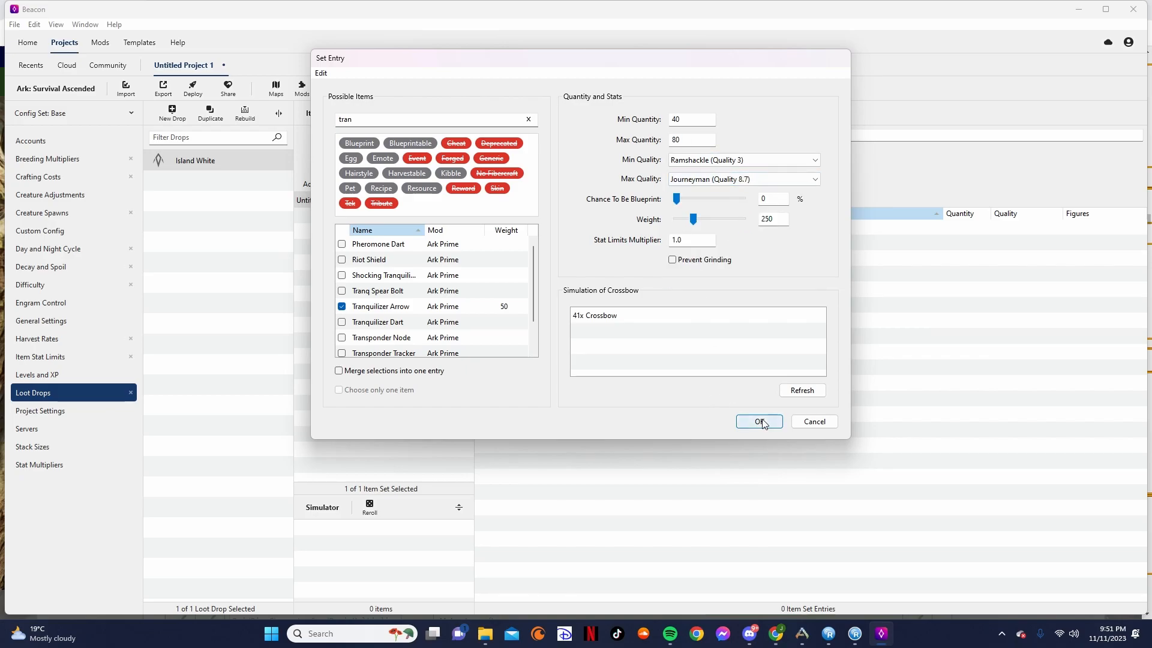
pyautogui.click(759, 422)
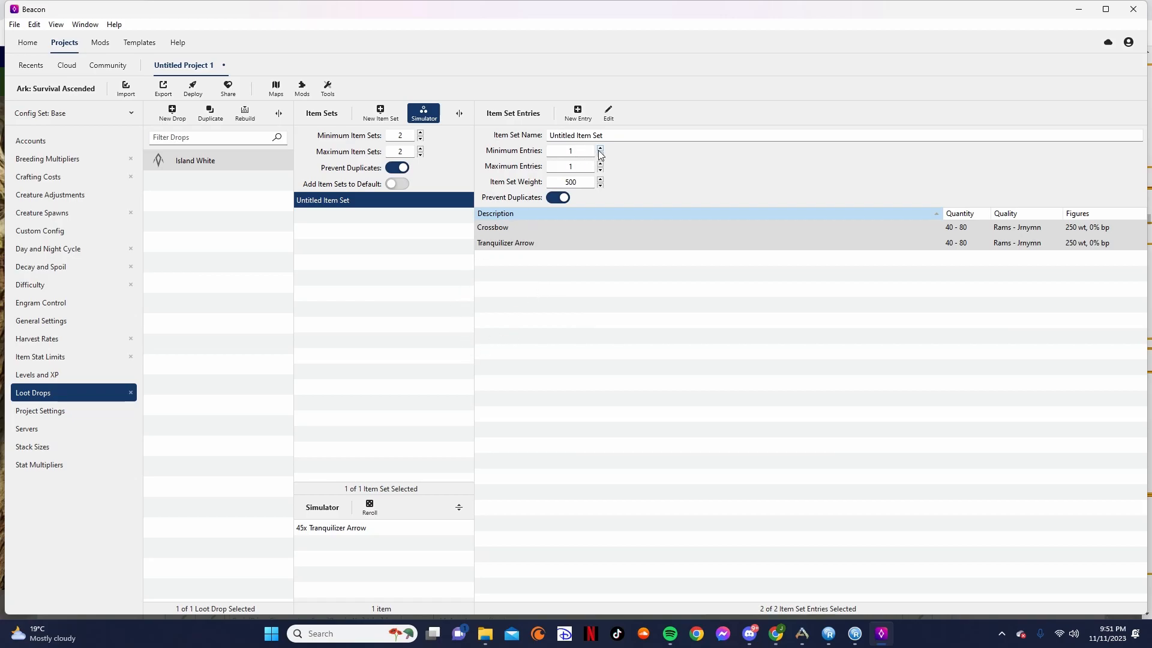
# Raise the item set's minimum and maximum entries to 2 and close the entry editor
pyautogui.click(600, 148)
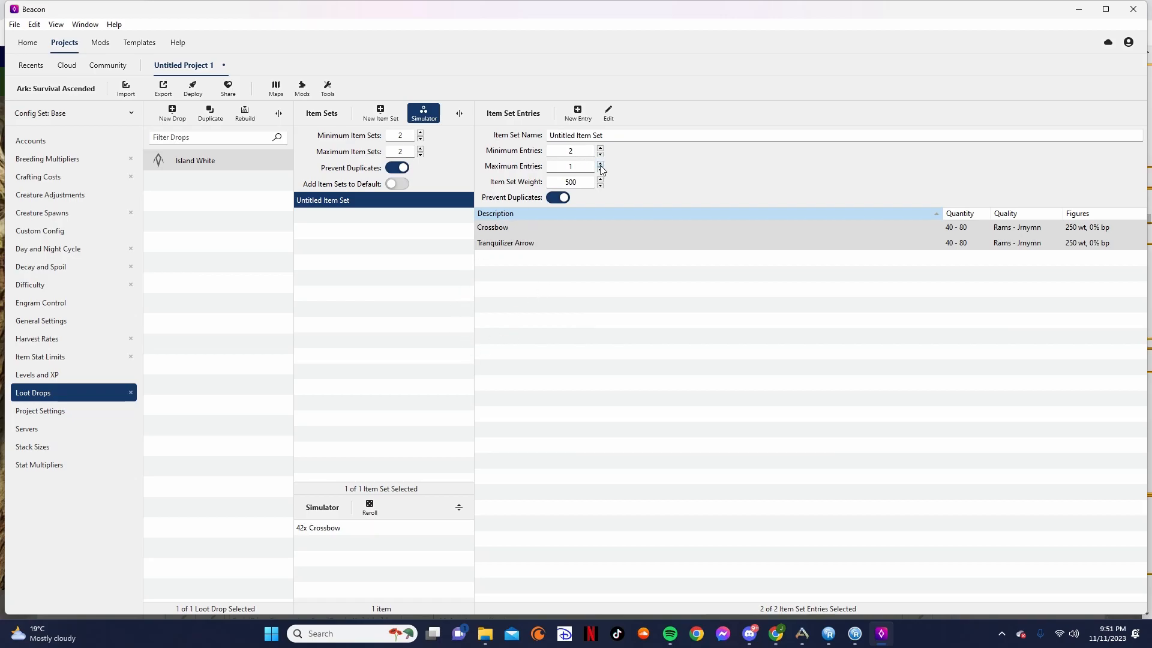
pyautogui.click(600, 163)
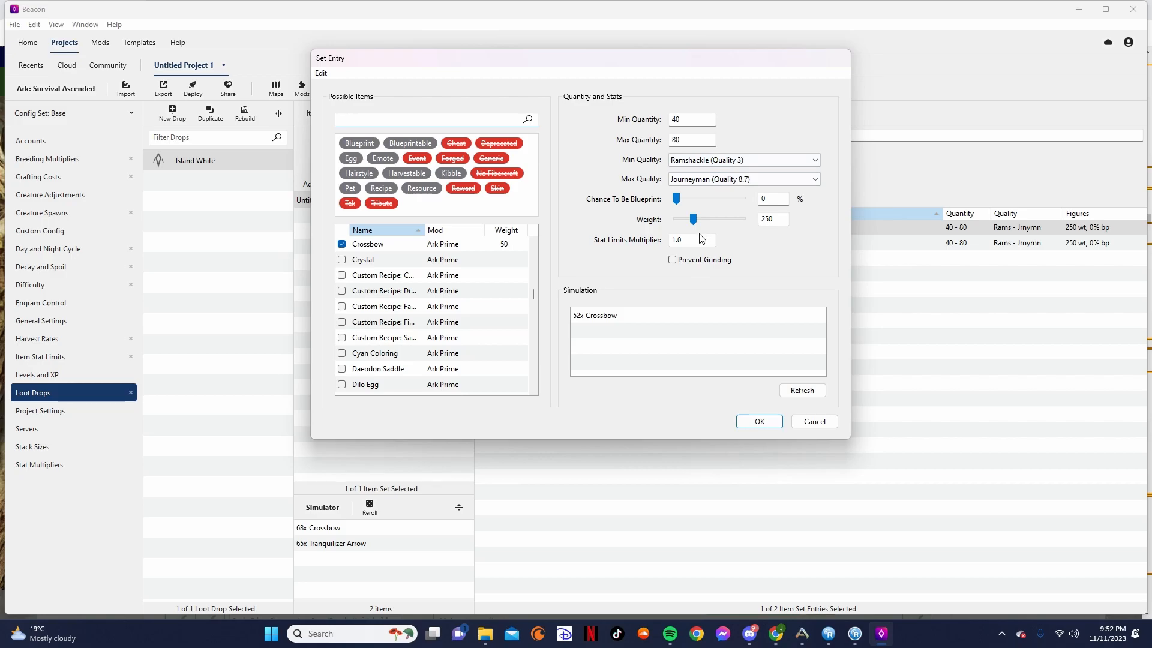
pyautogui.moveTo(726, 365)
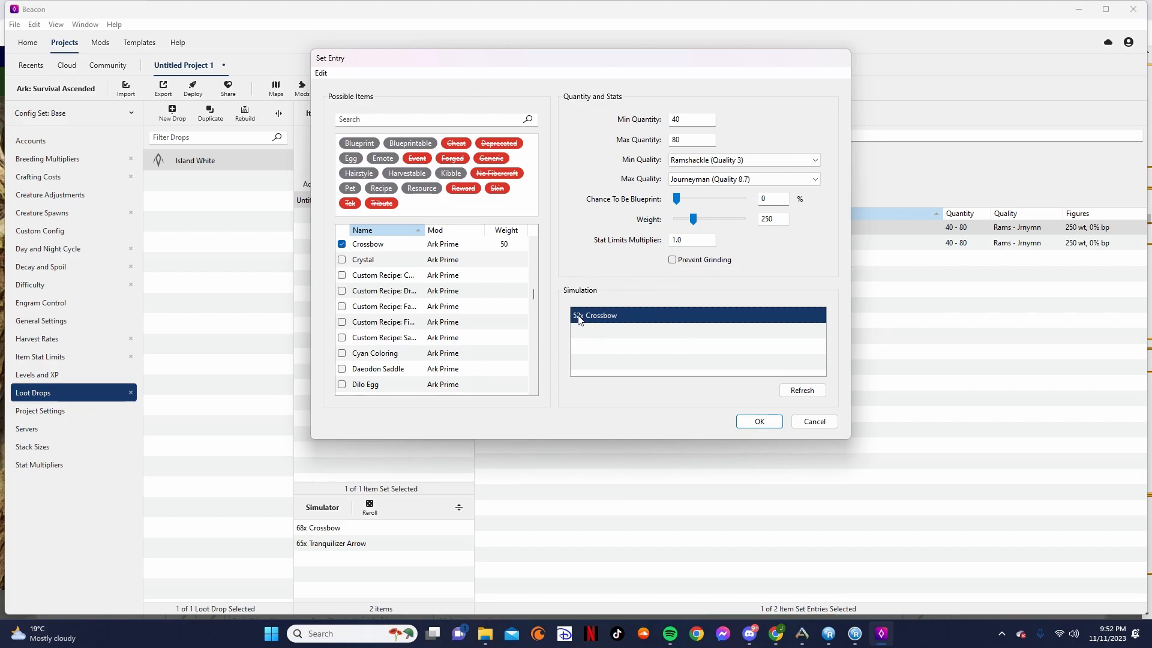
pyautogui.click(802, 390)
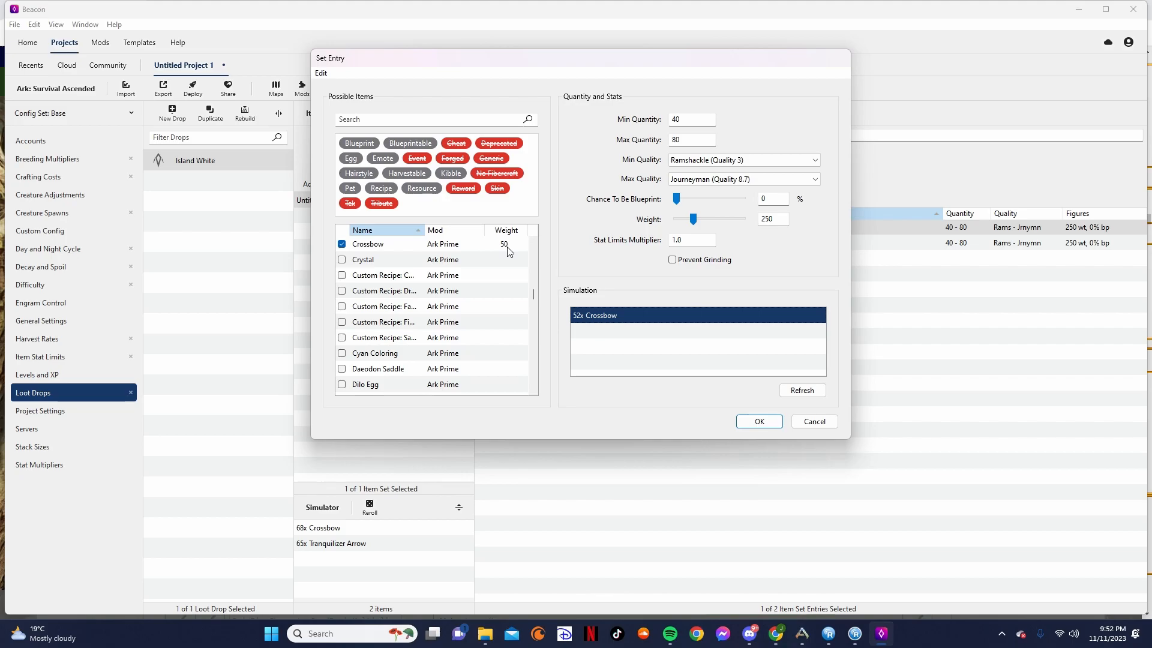
pyautogui.click(758, 421)
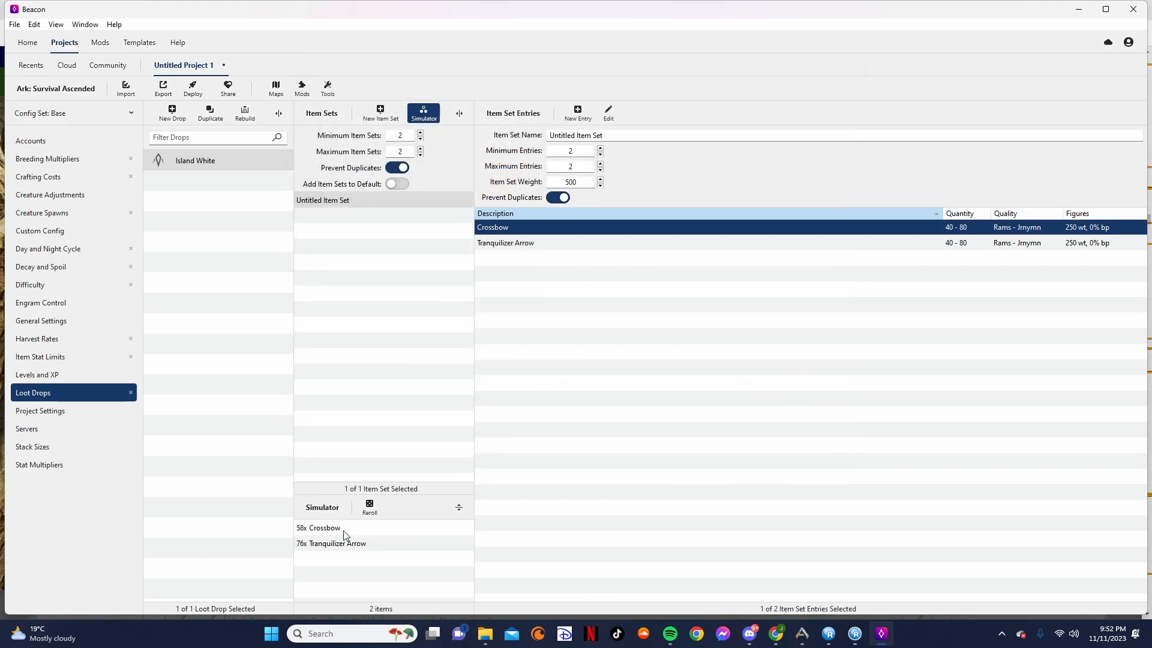
# Lower the drop's minimum and maximum item sets to 1 and reopen the Crossbow entry
pyautogui.click(421, 138)
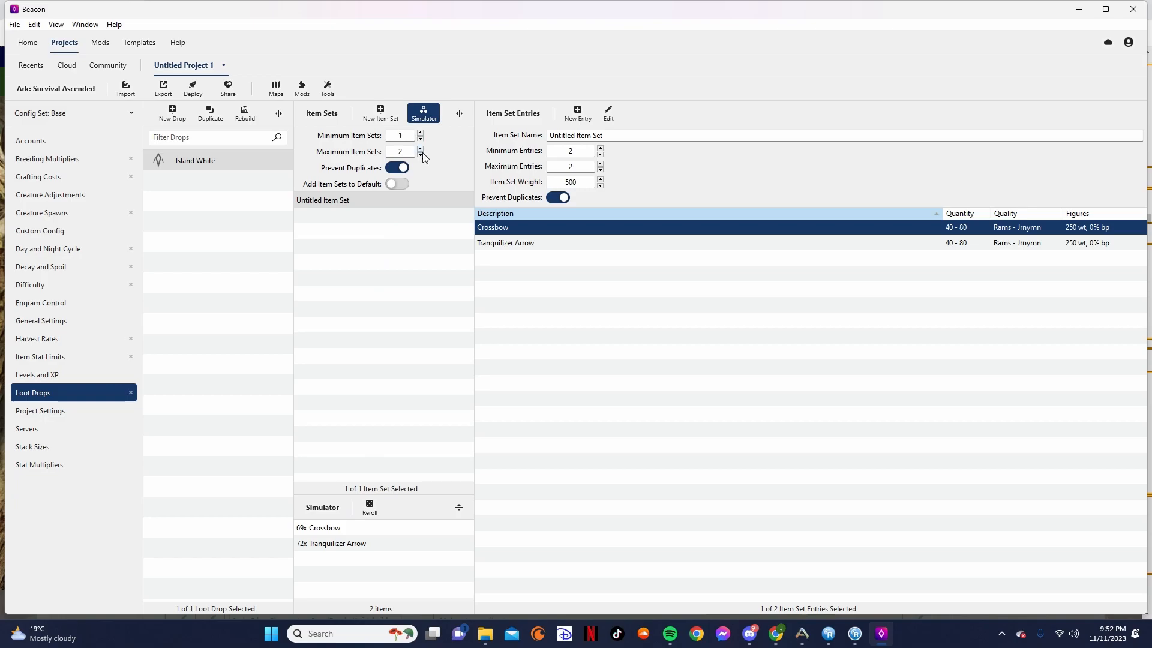
pyautogui.click(420, 155)
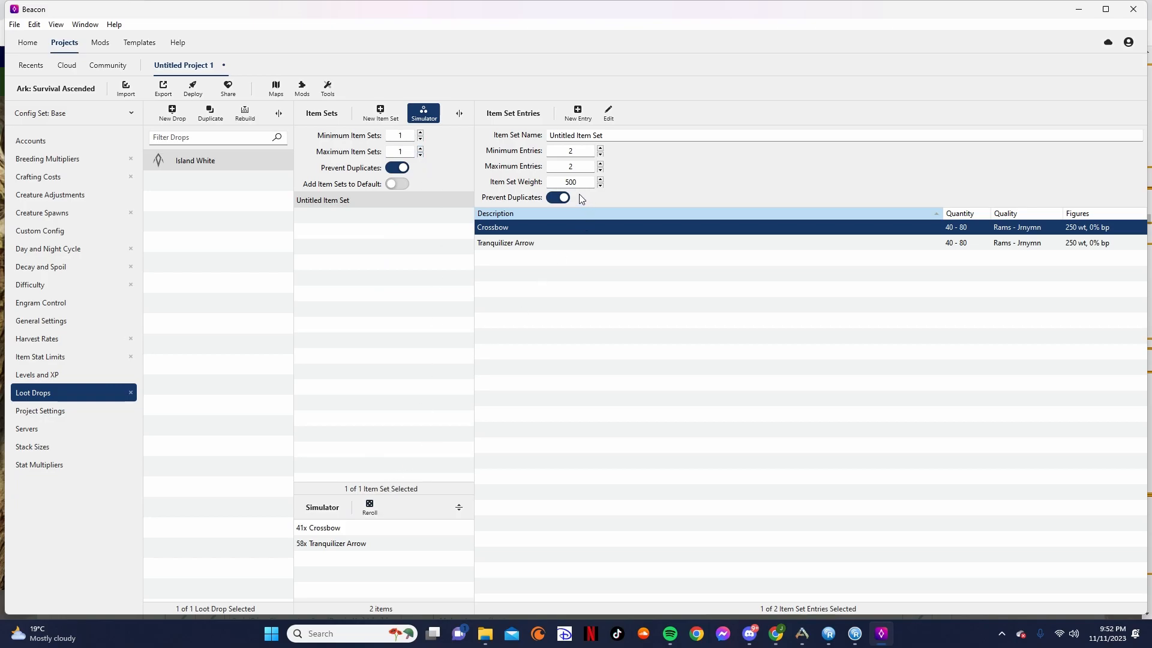
pyautogui.doubleClick(492, 226)
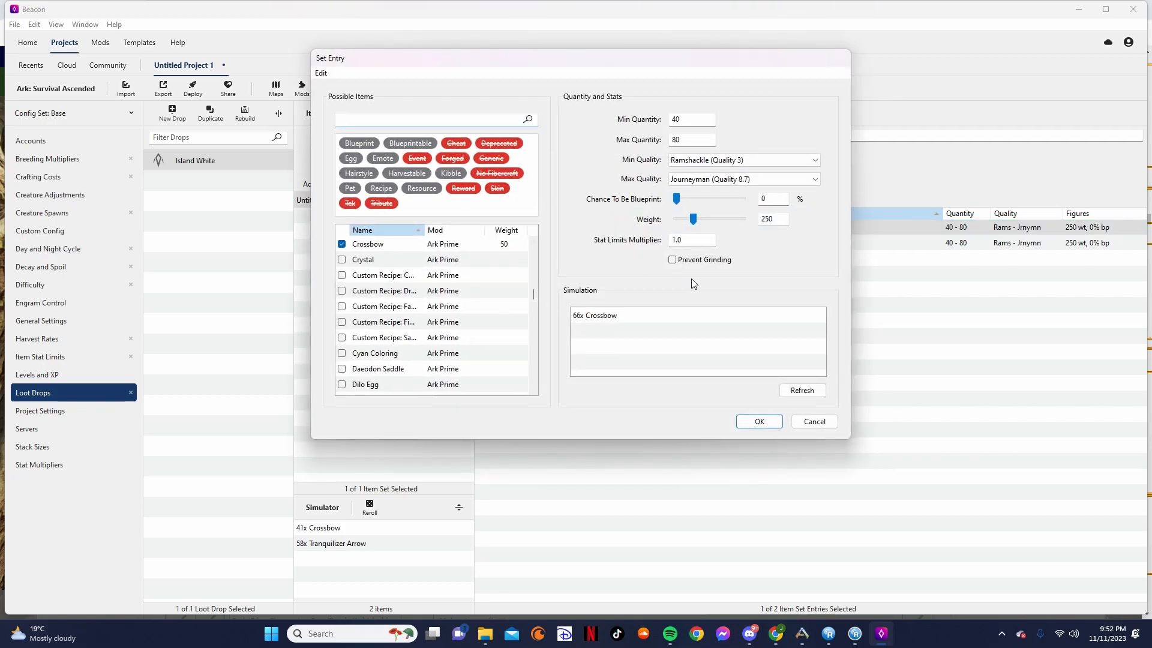
# Set Crossbow quantity to 1 and Tranquilizer Arrow maximum quantity to 100
pyautogui.write('1')
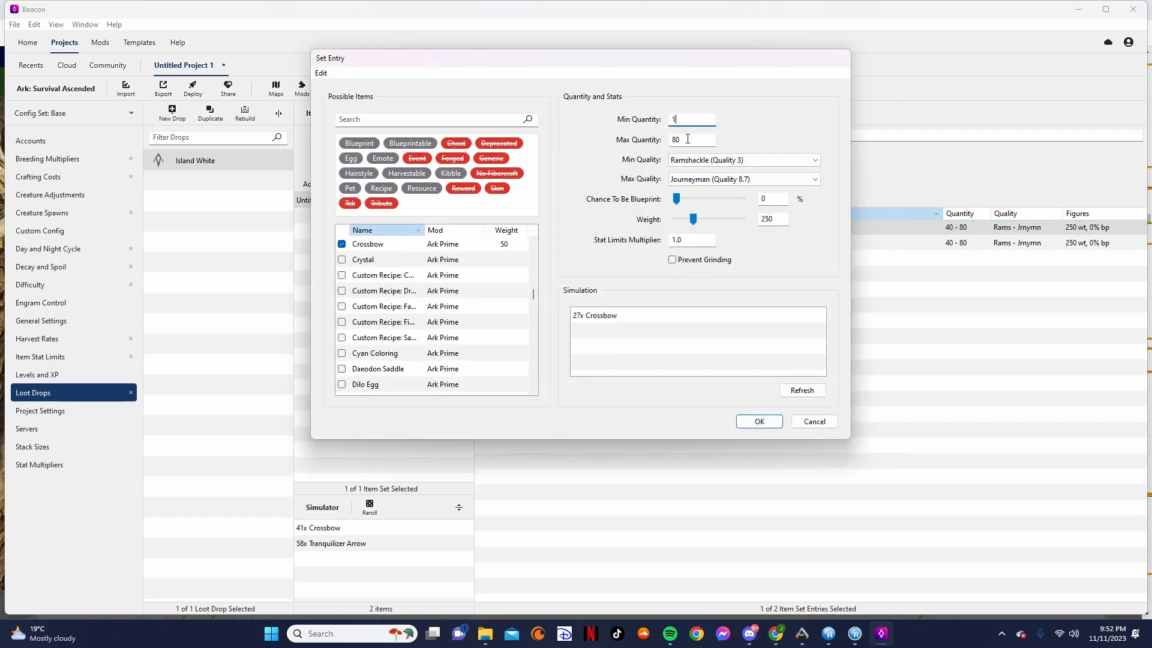
pyautogui.write('1')
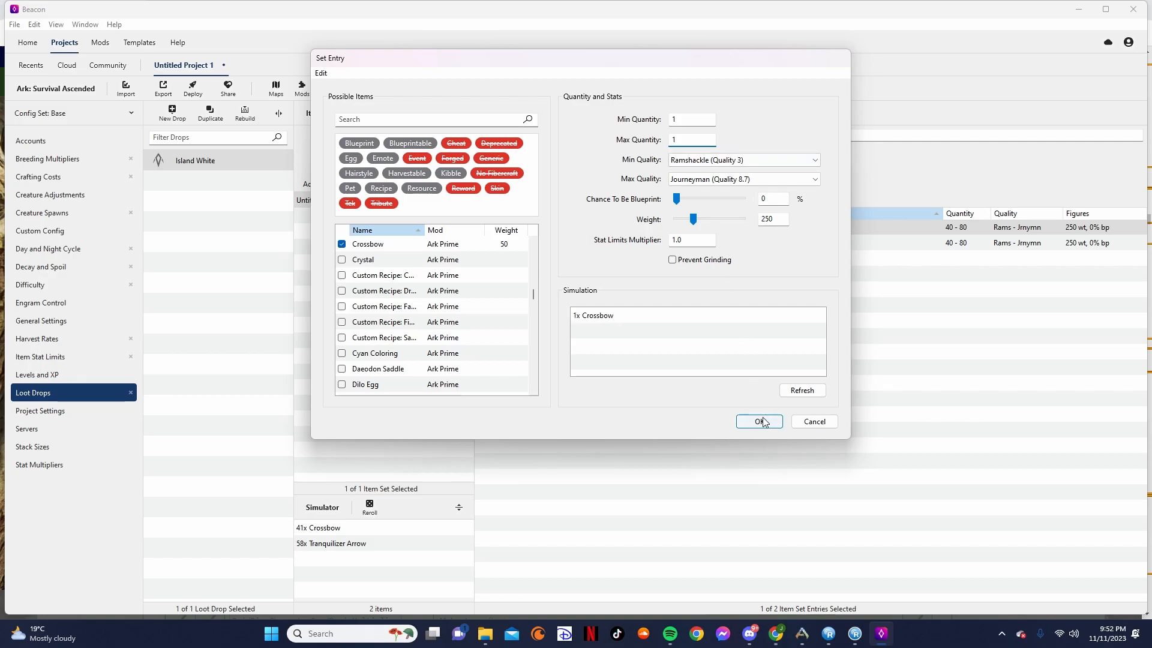
pyautogui.click(759, 421)
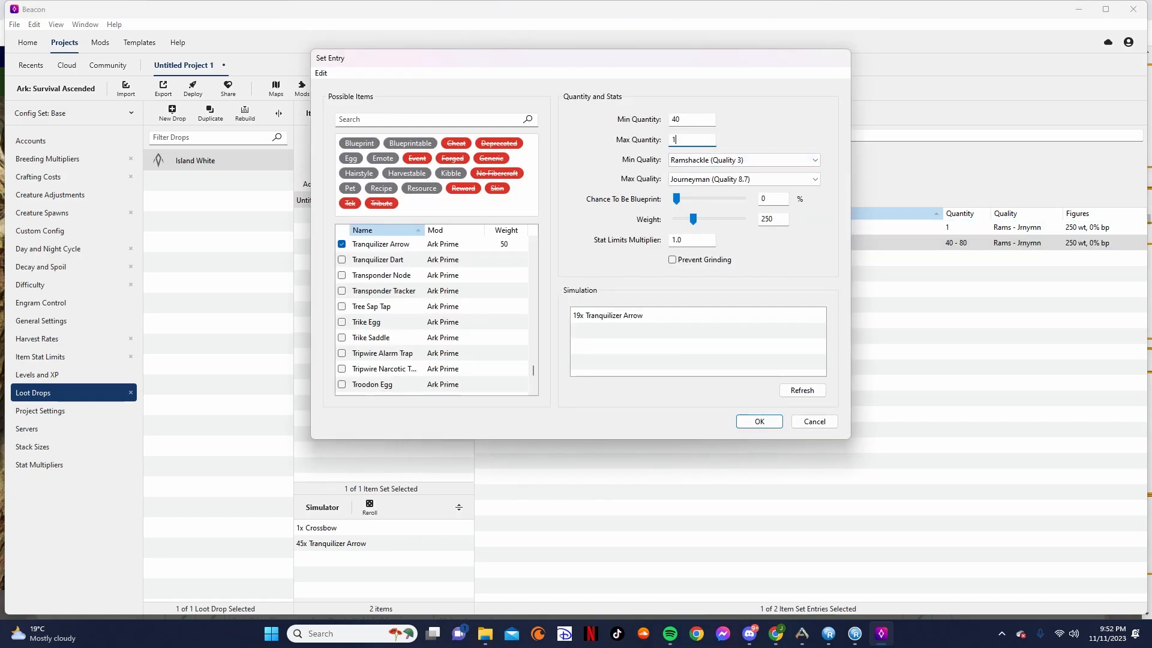
pyautogui.click(758, 421)
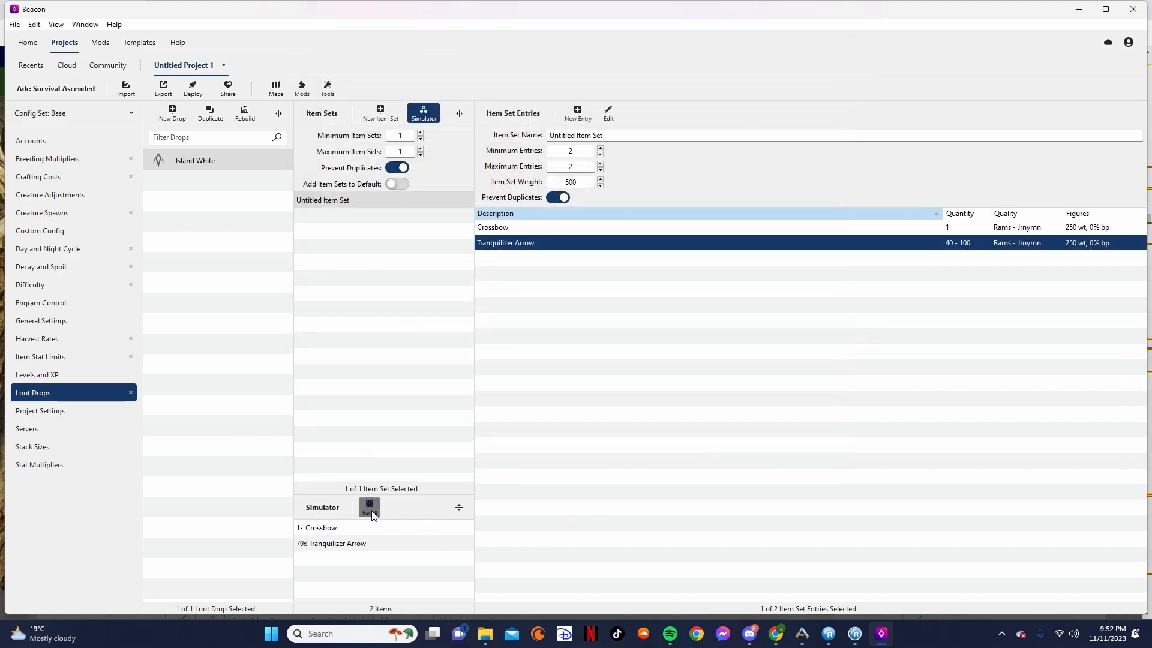
# Re-roll the loot drop simulation several times to check the results
pyautogui.click(370, 507)
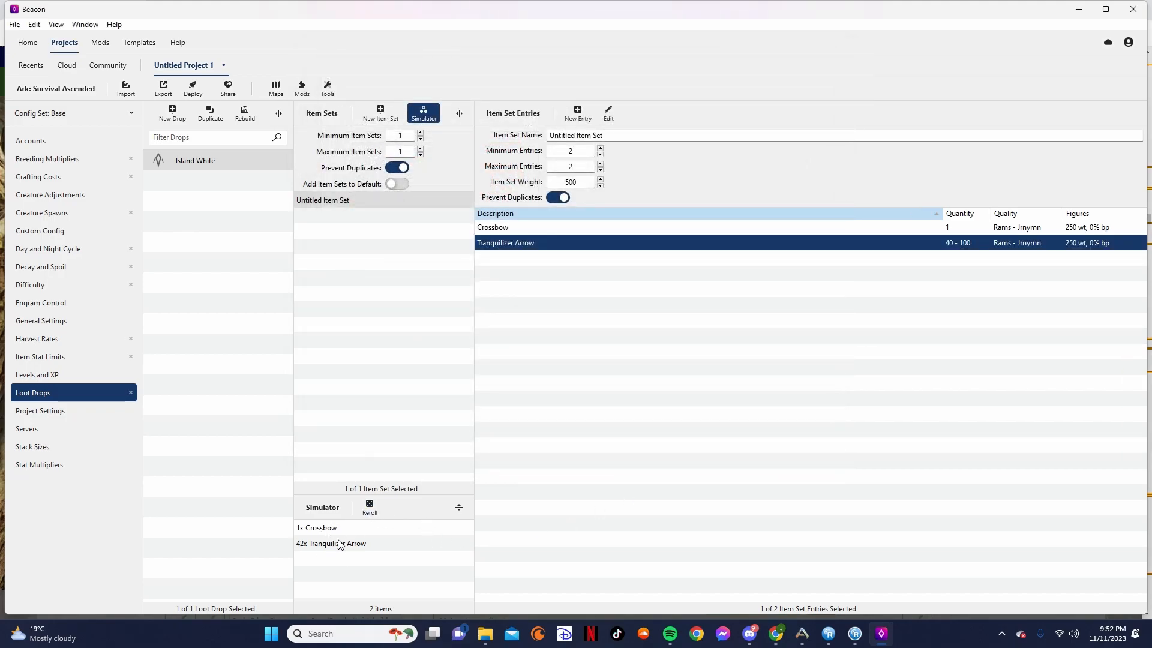
pyautogui.click(370, 503)
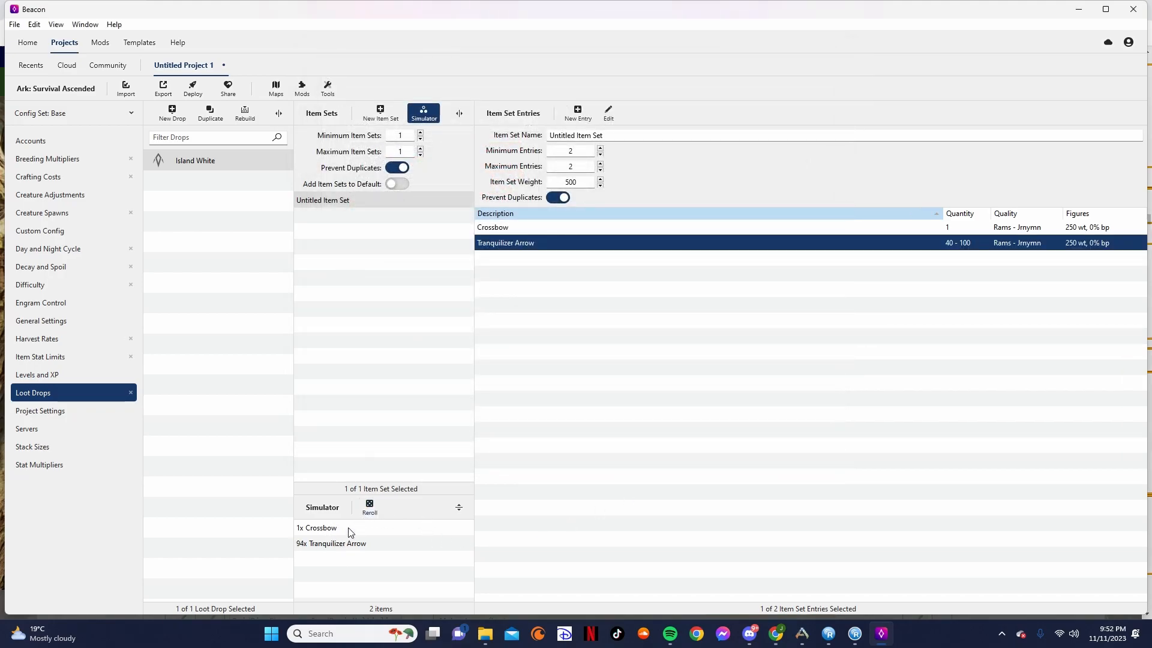
pyautogui.click(369, 507)
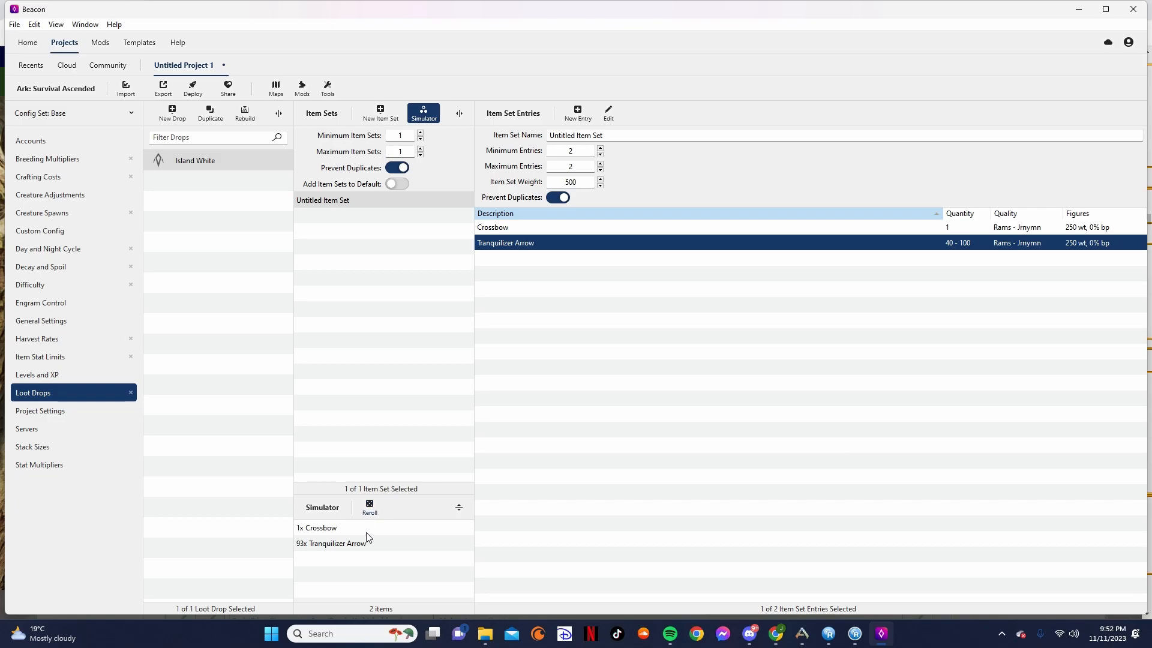
pyautogui.moveTo(331, 232)
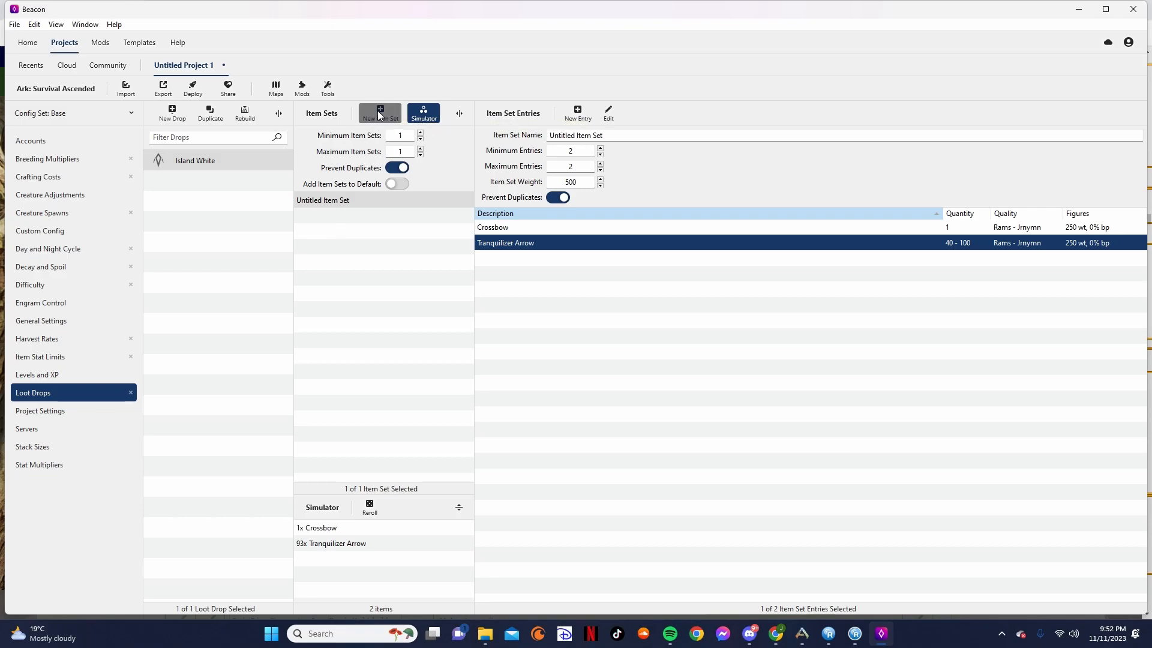
# Add a second empty item set, Untitled Item Set 2, and select it
pyautogui.click(379, 113)
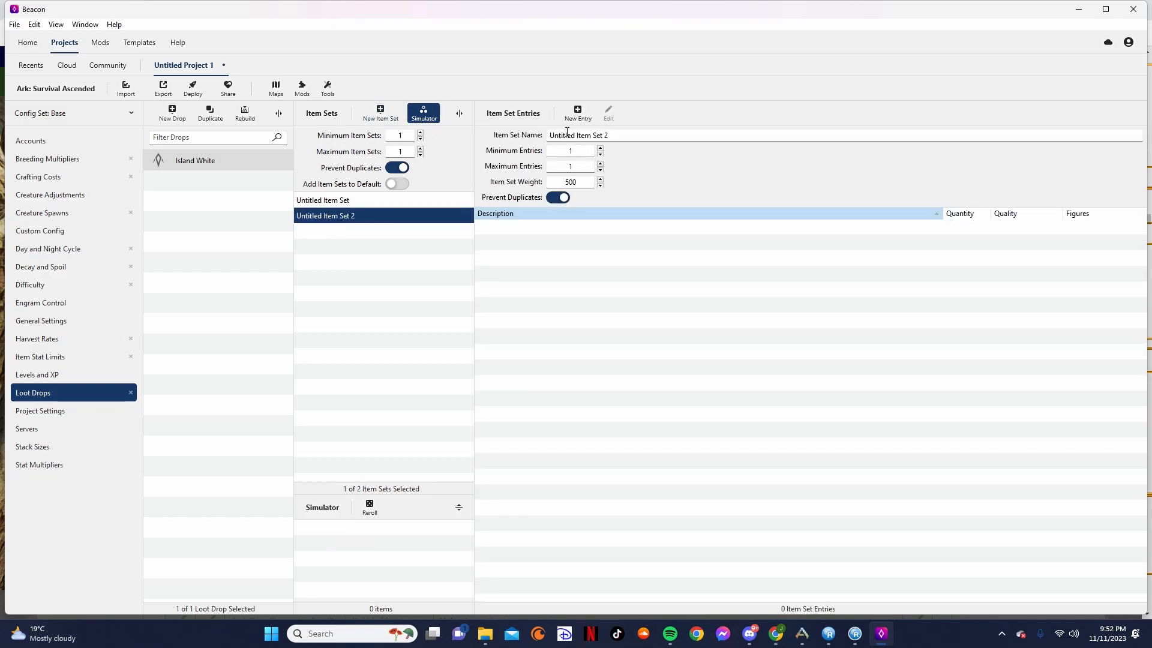
pyautogui.click(341, 200)
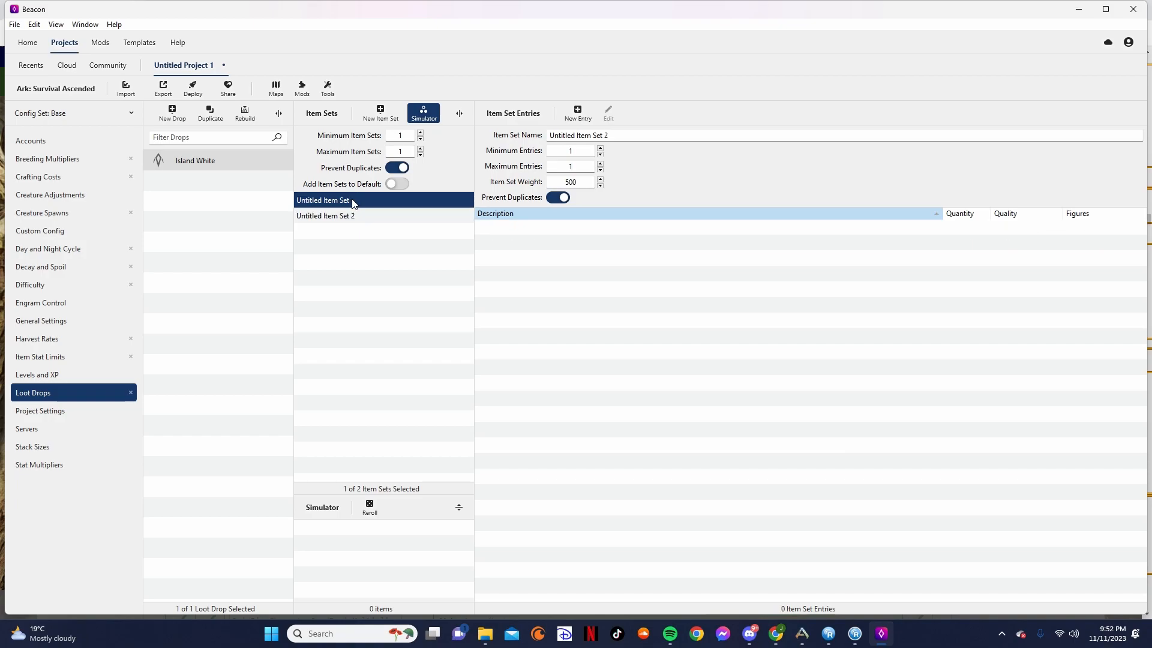
pyautogui.click(325, 216)
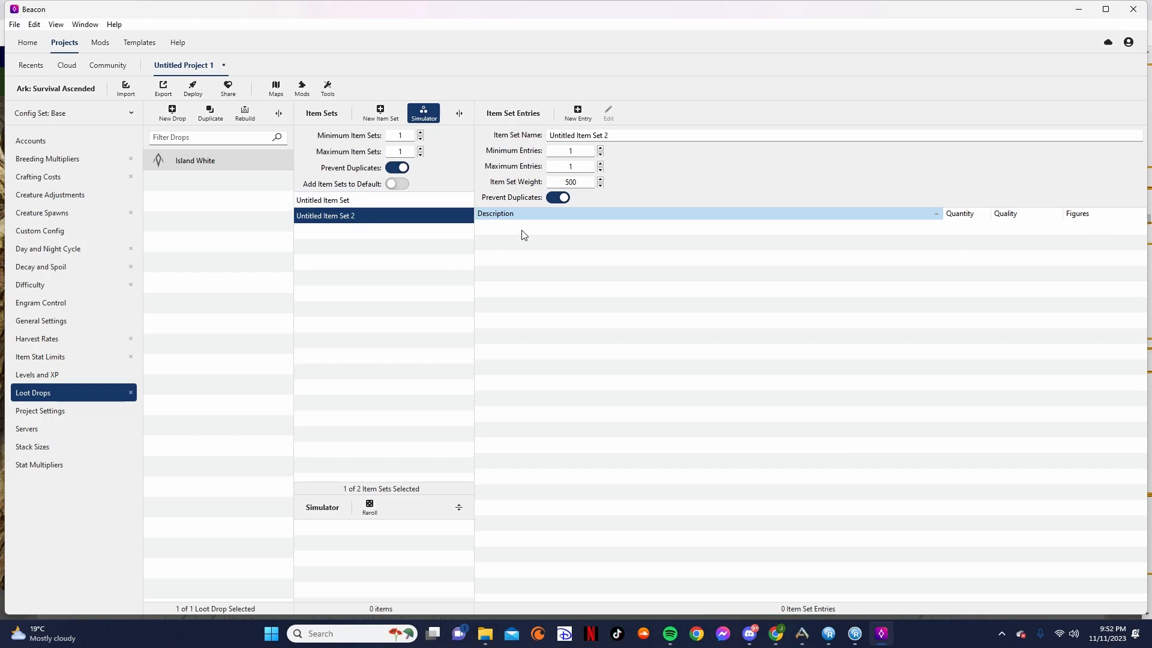
pyautogui.moveTo(254, 201)
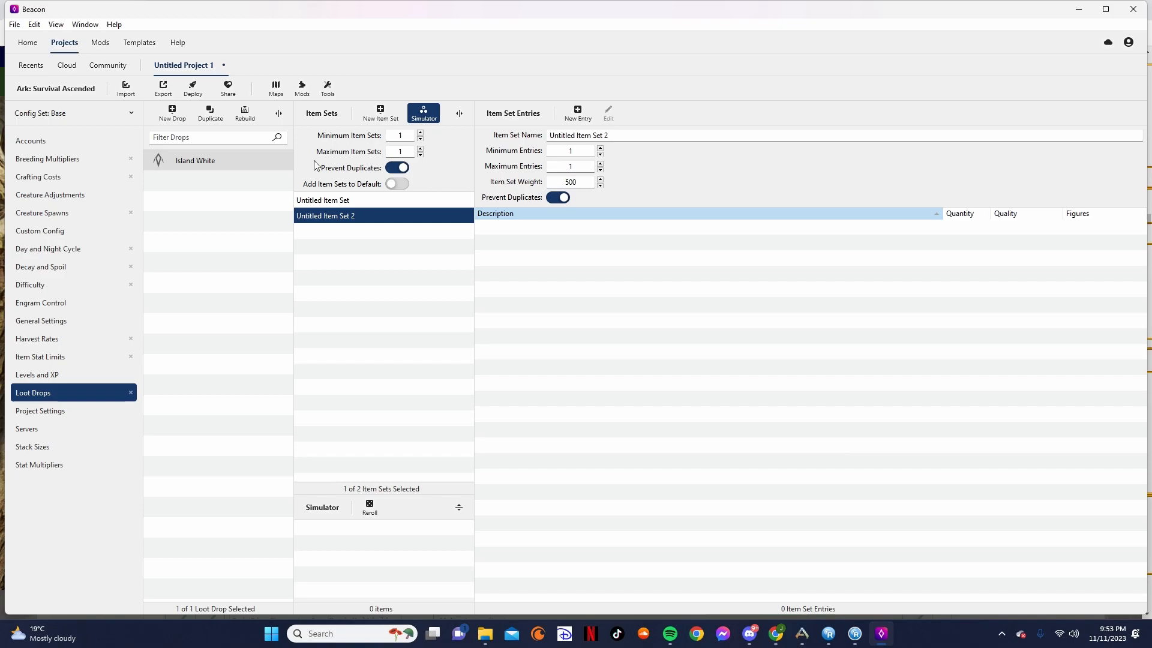
# Add a new server named 'tes gaming' building its config for The Island
pyautogui.click(41, 411)
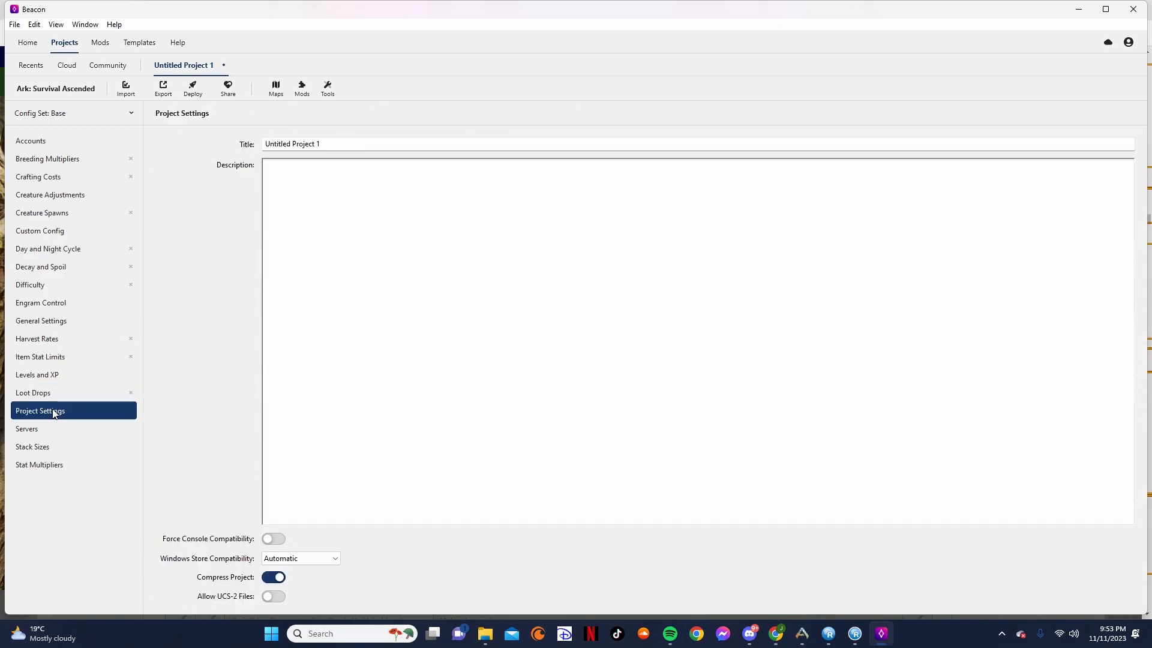
pyautogui.moveTo(50, 432)
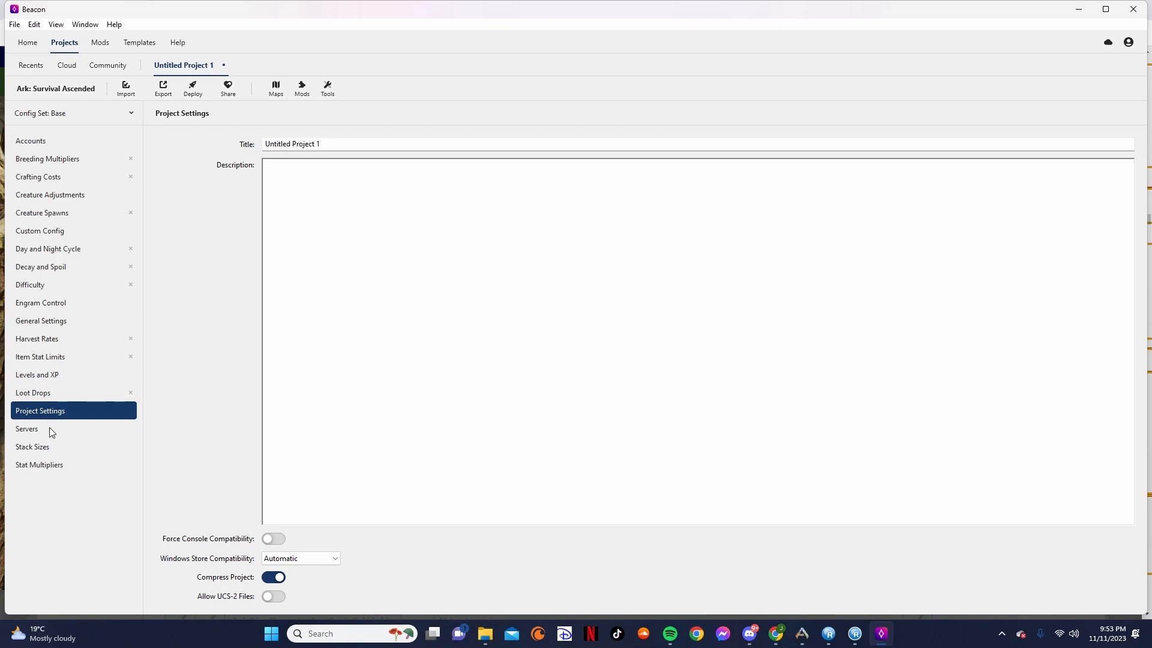
pyautogui.click(27, 429)
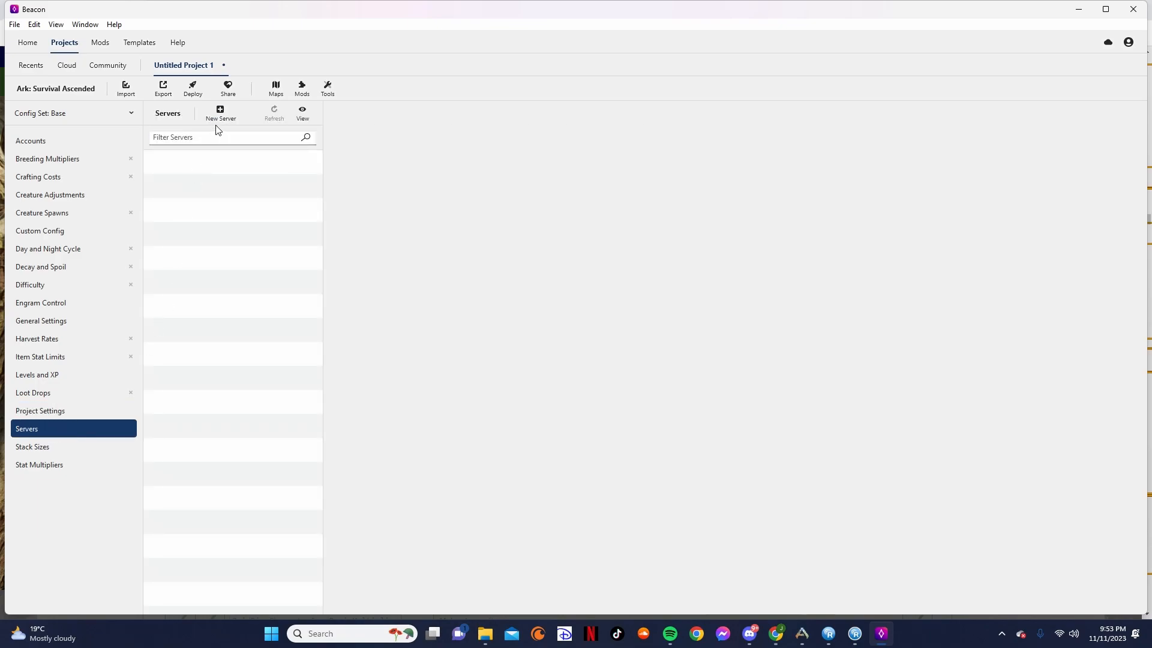
pyautogui.click(219, 113)
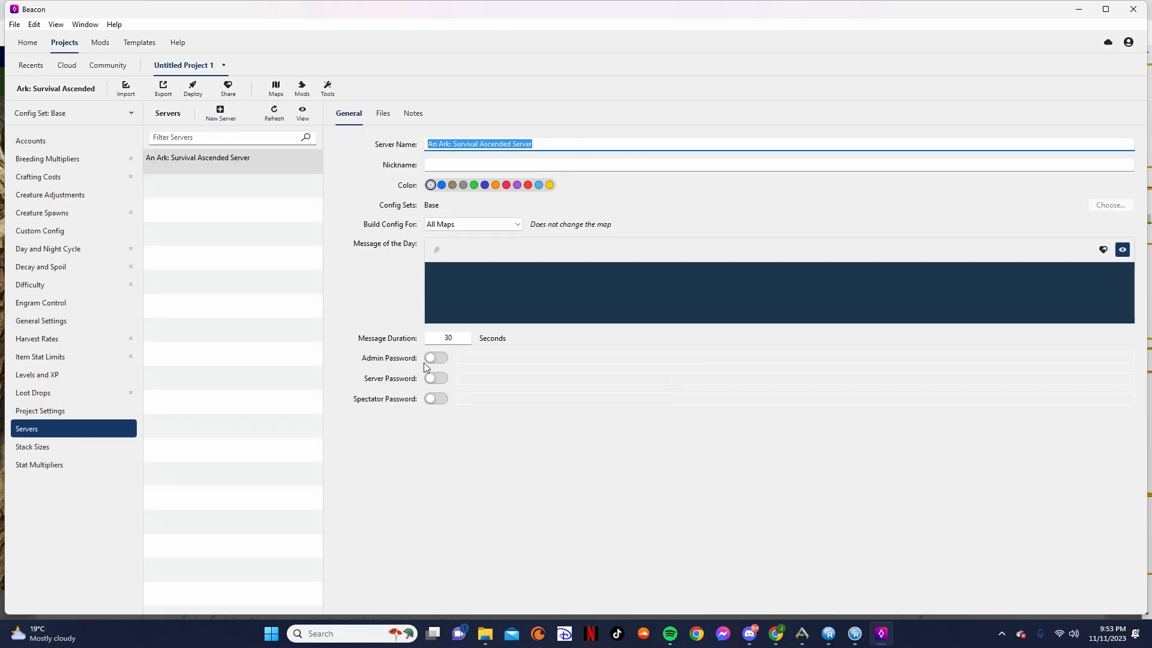
pyautogui.write('tes g')
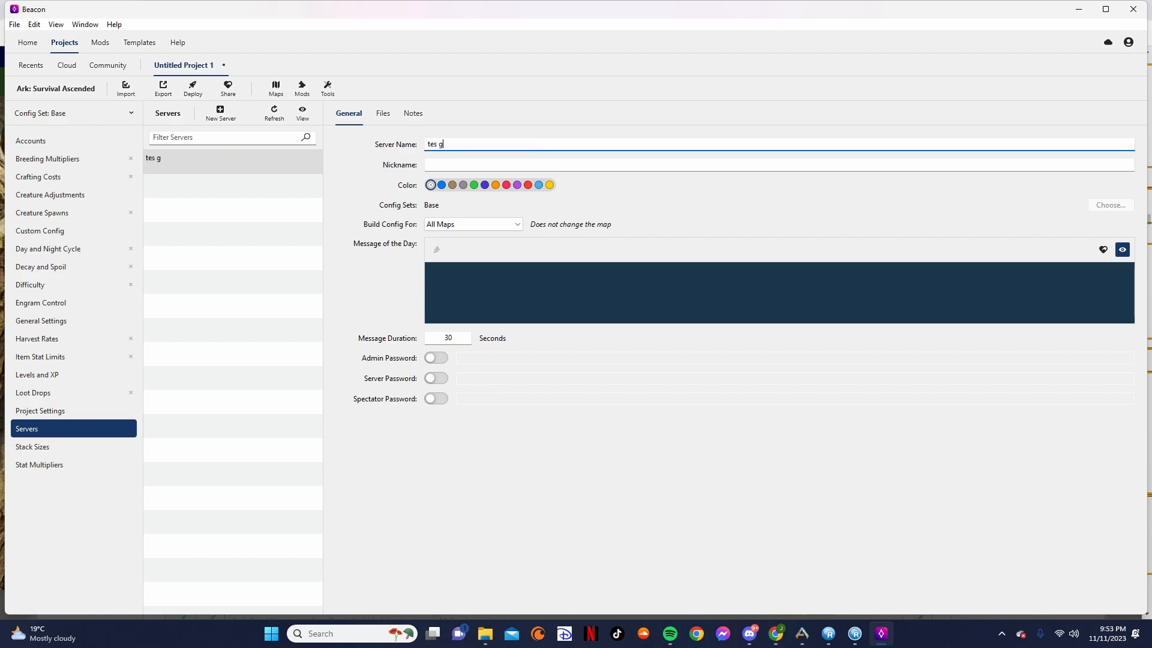
pyautogui.write('aming')
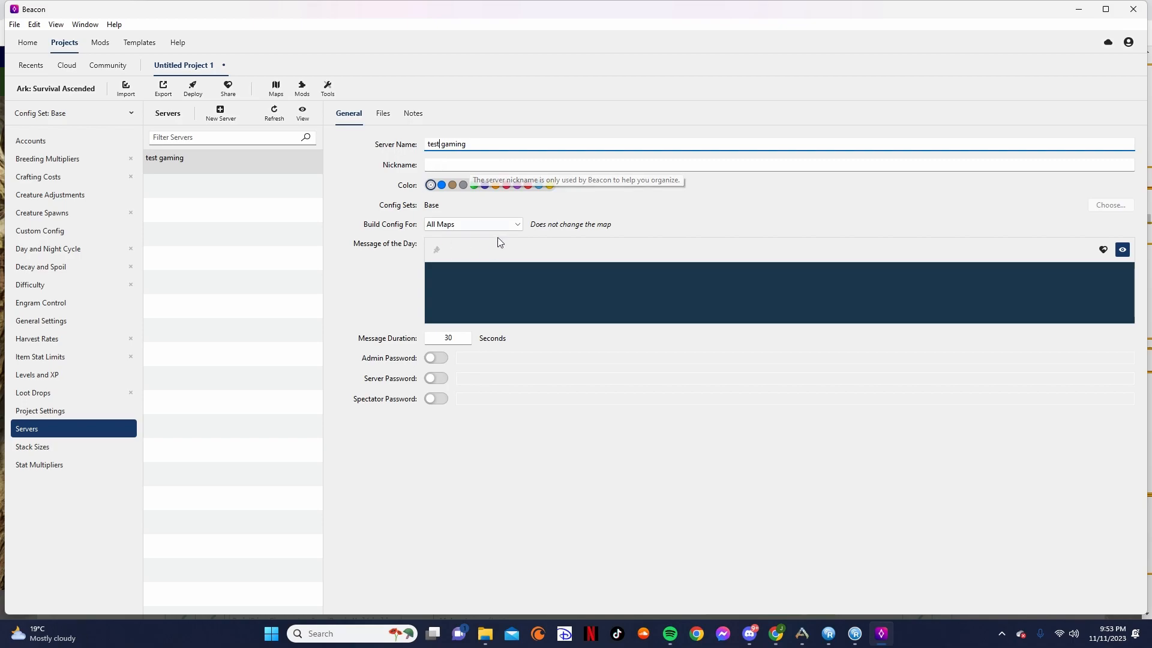
pyautogui.click(473, 223)
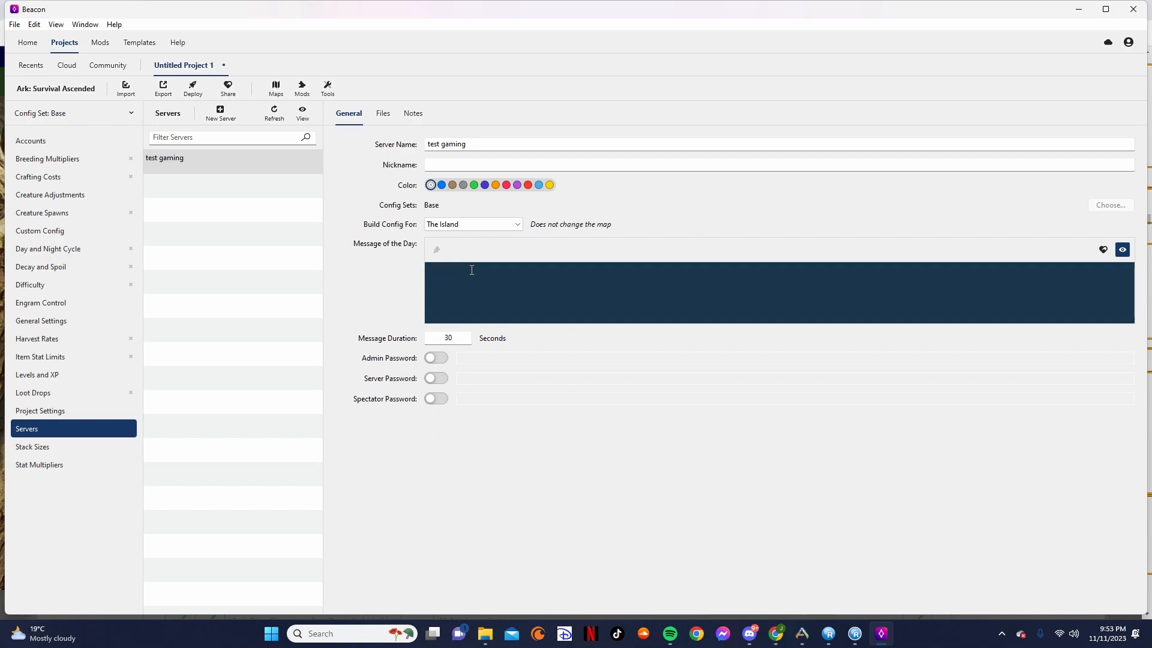
pyautogui.moveTo(466, 270)
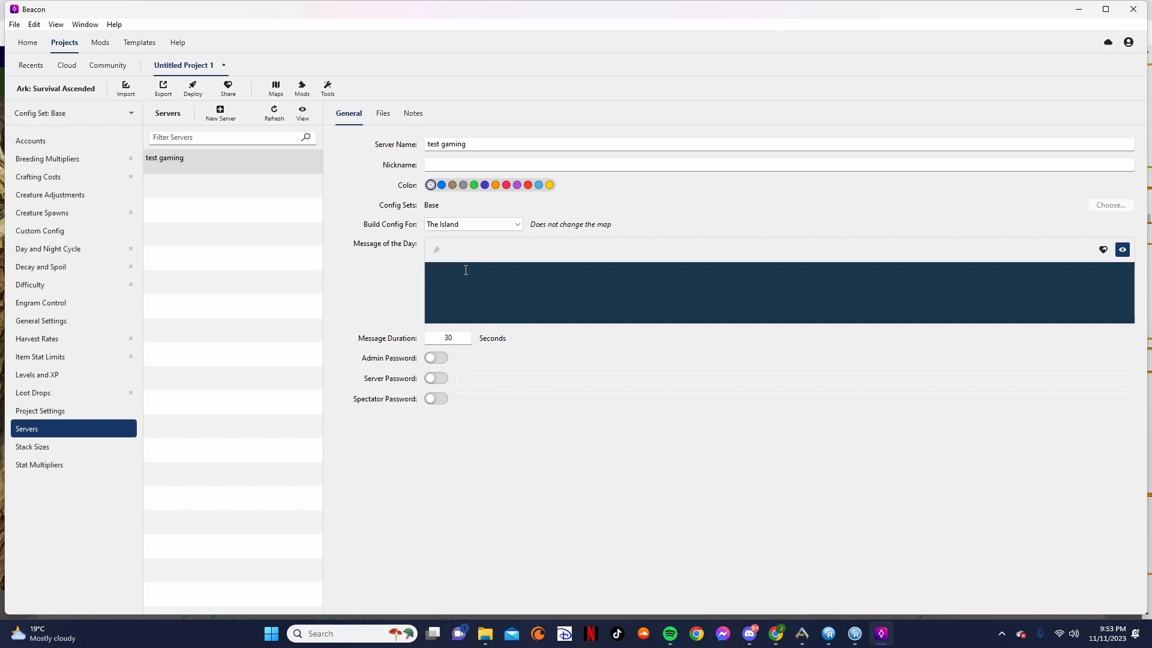
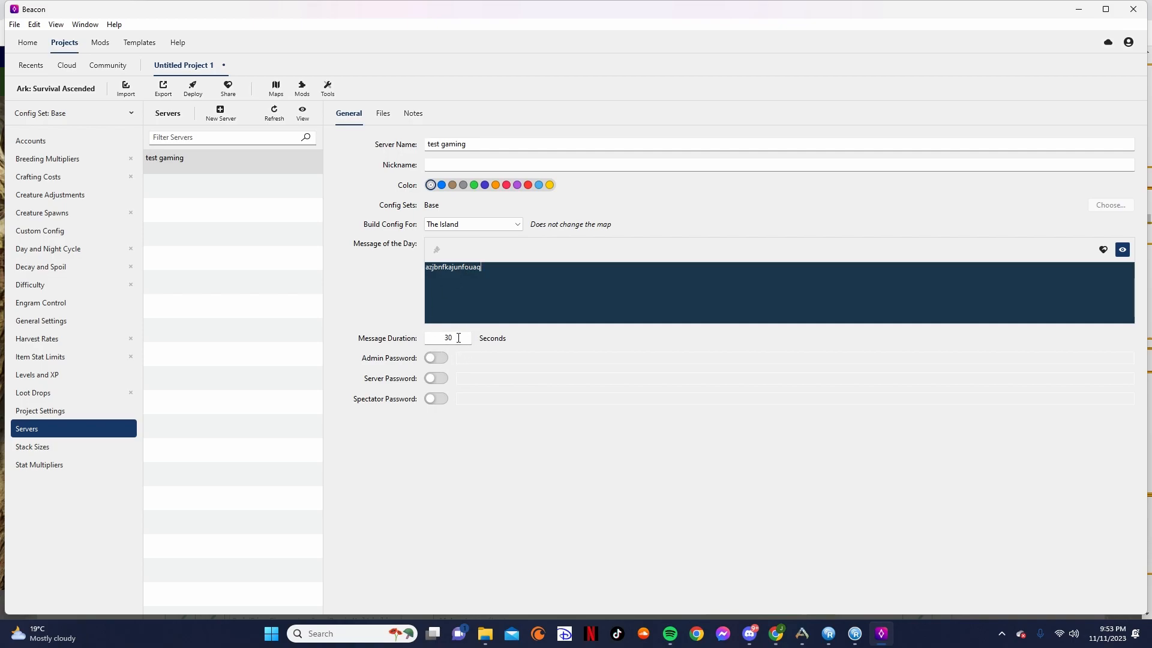
pyautogui.click(436, 358)
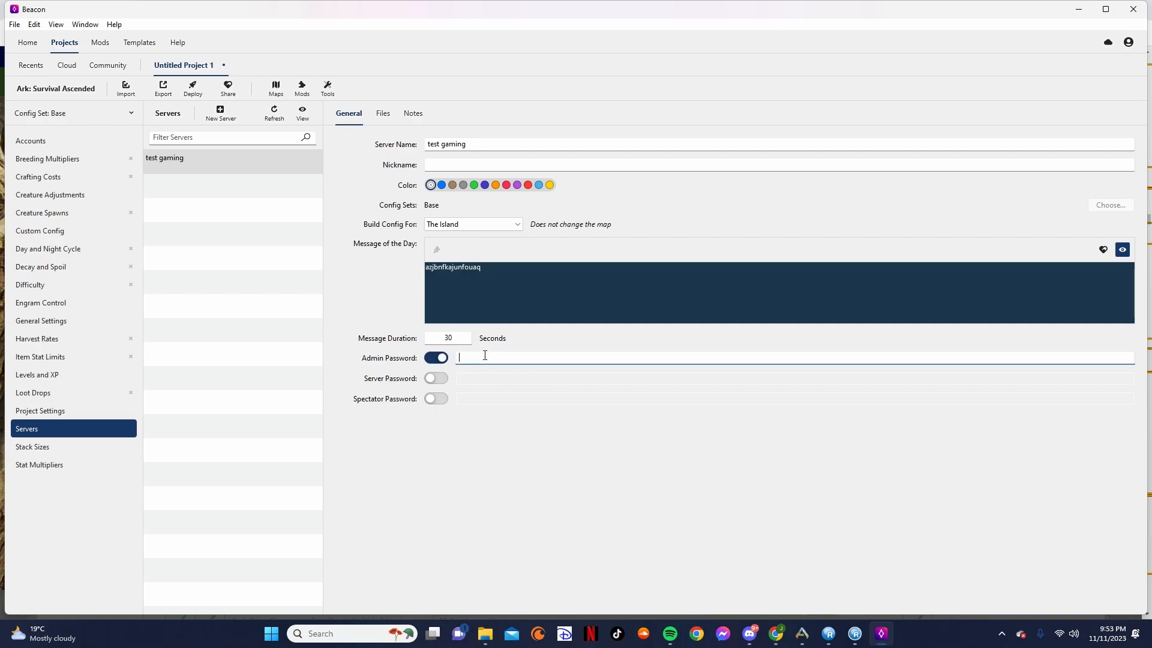
pyautogui.write('Pass')
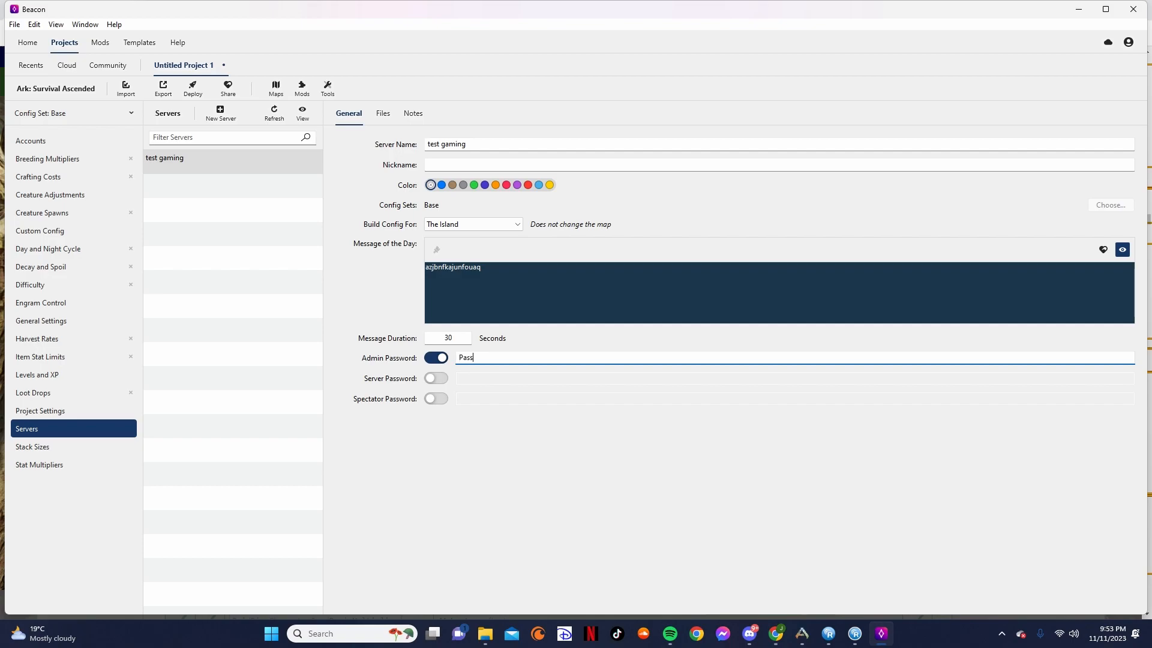
pyautogui.write('word')
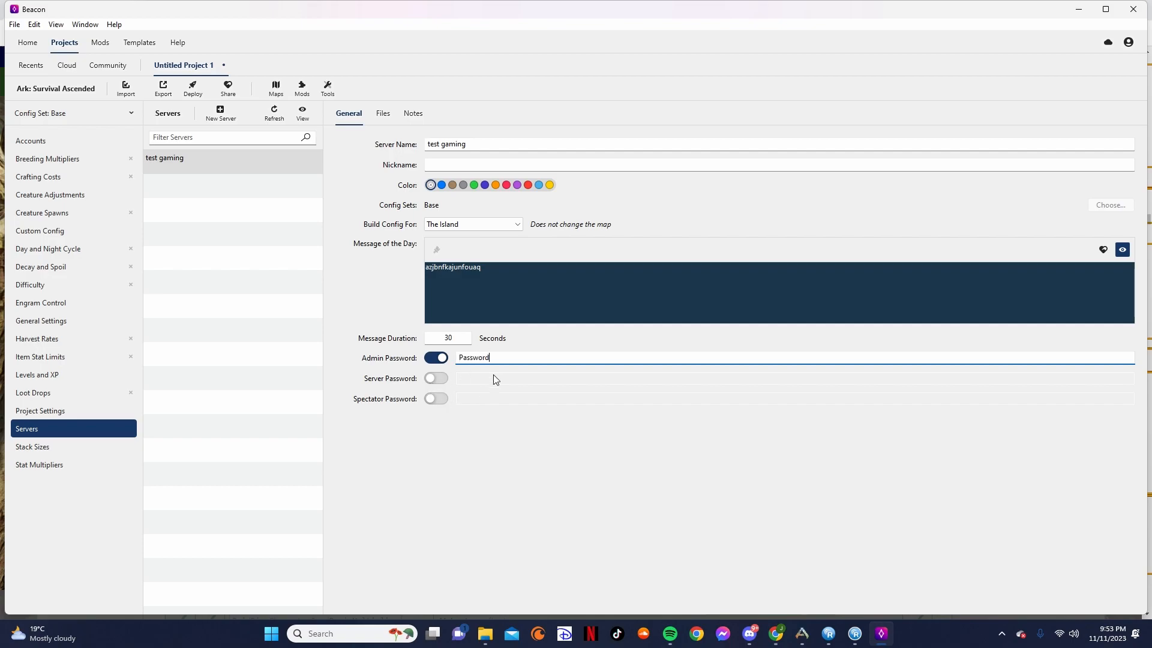
pyautogui.click(32, 447)
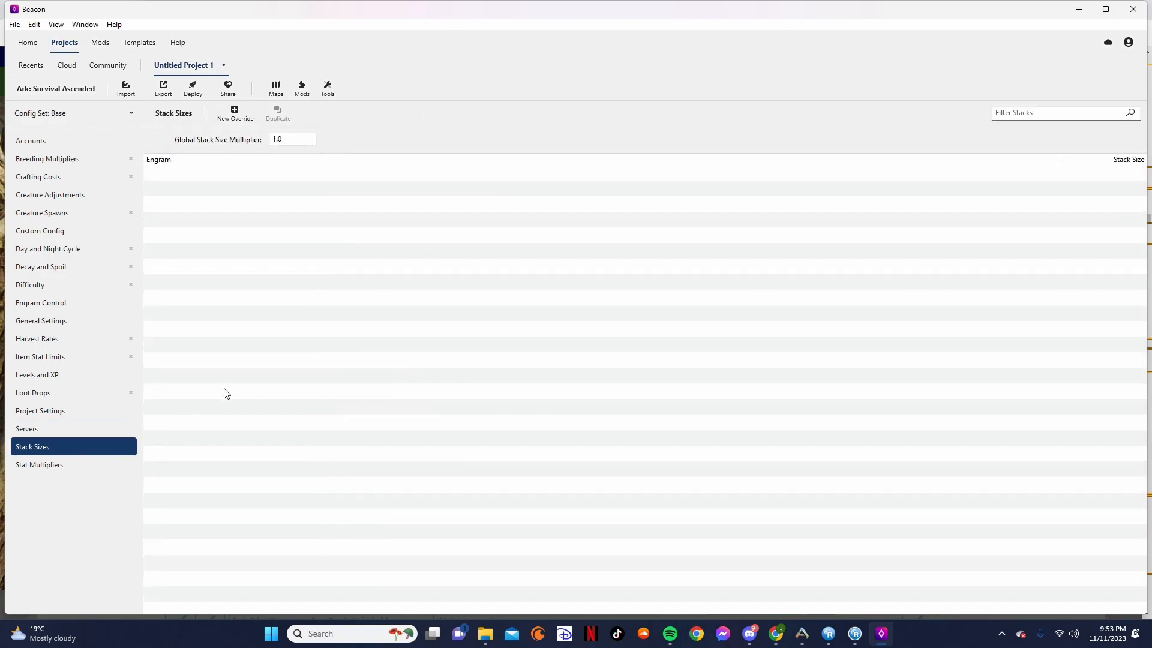
pyautogui.moveTo(240, 139)
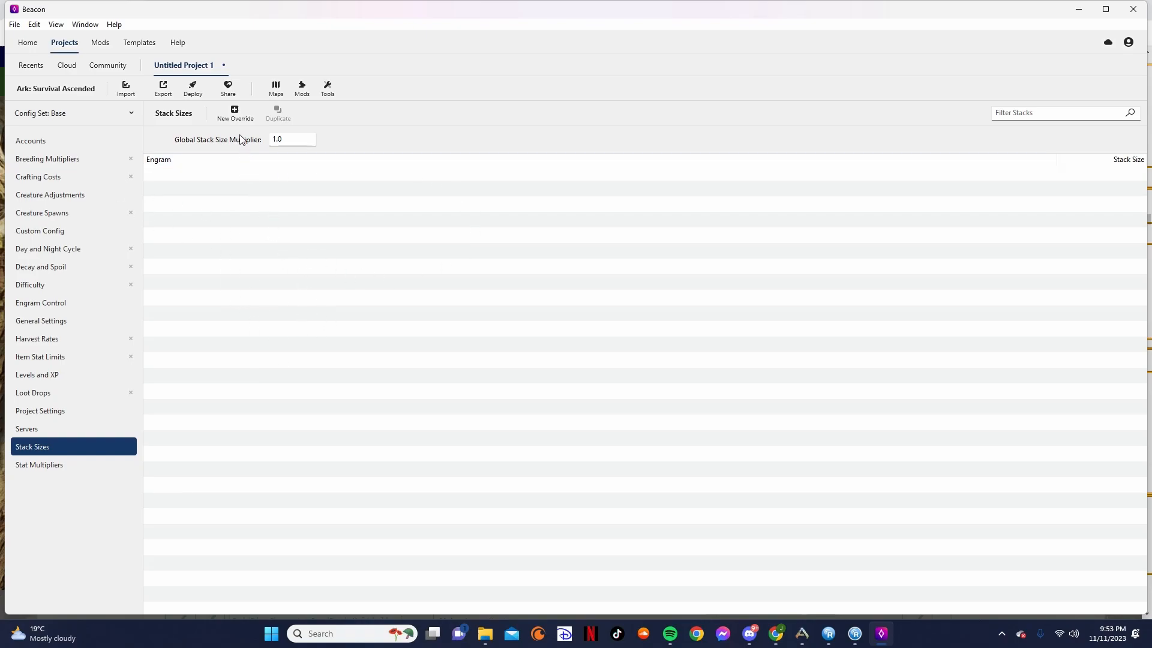
# Set the global stack size multiplier to 4
pyautogui.click(235, 113)
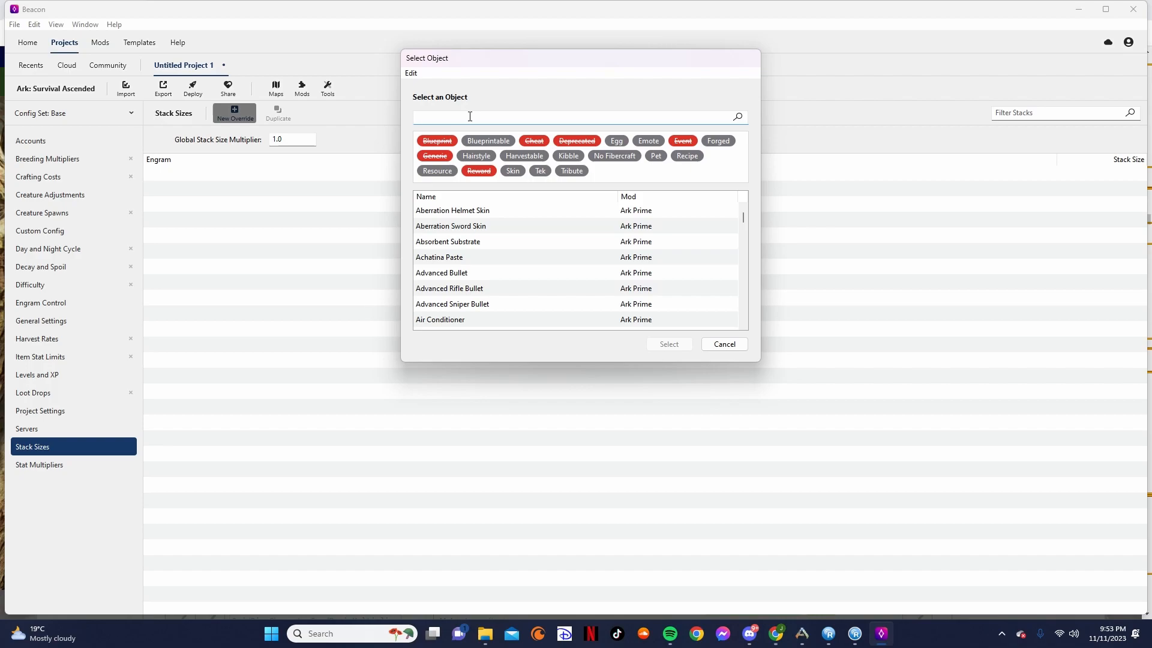
pyautogui.click(725, 343)
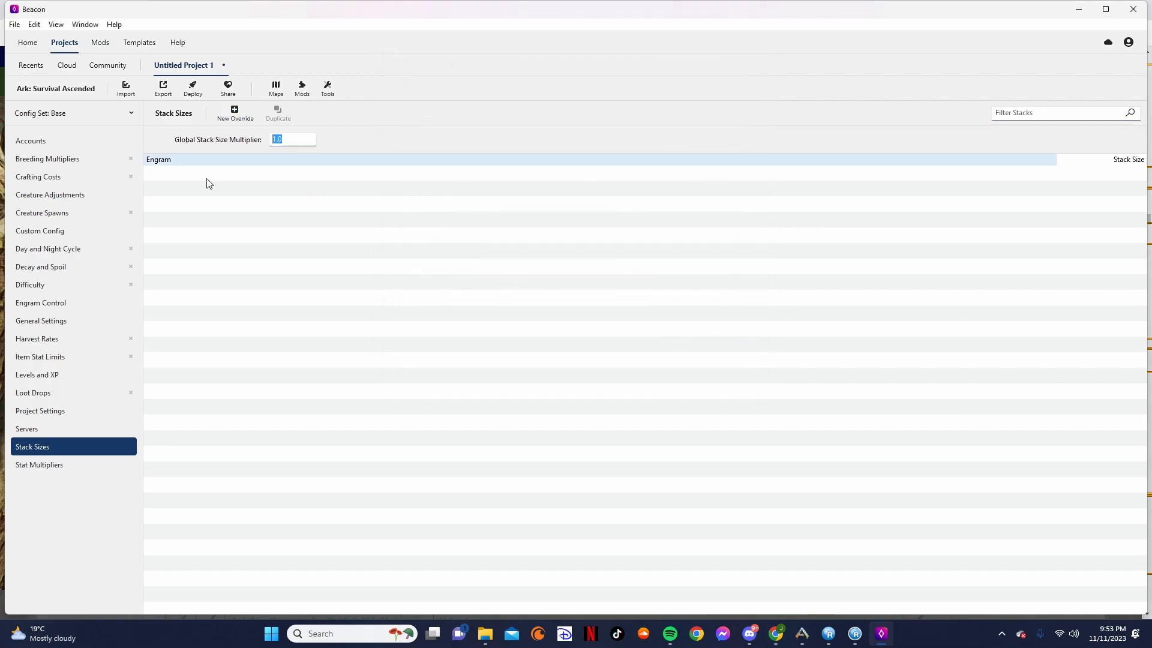
pyautogui.write('4')
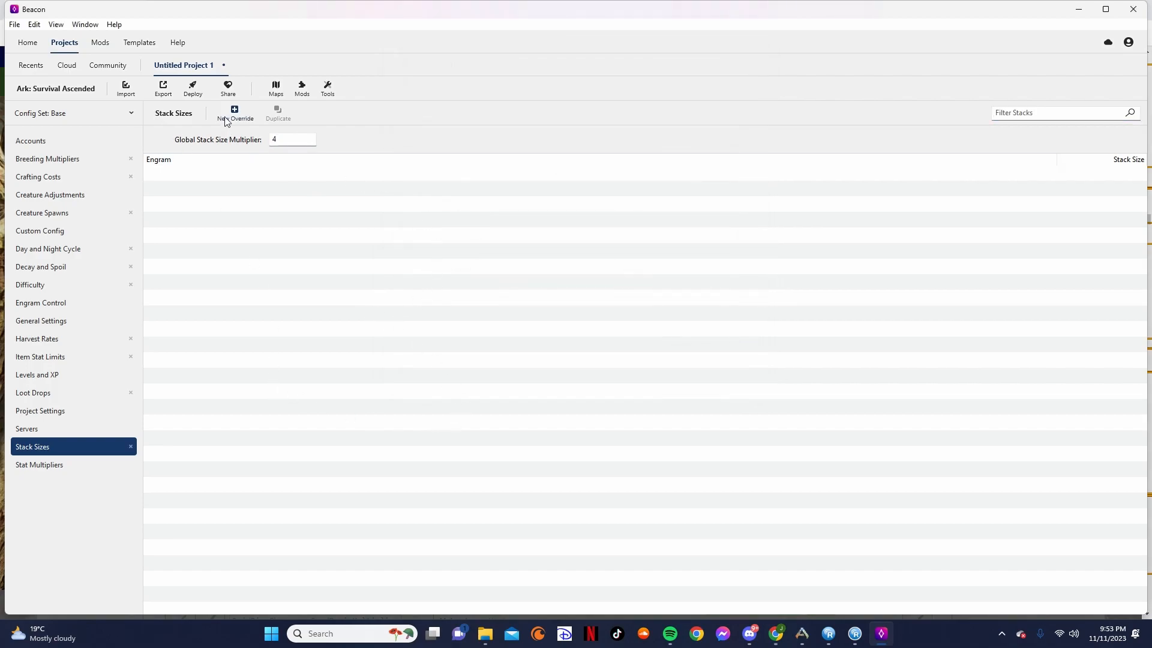
# Add stack size overrides for Raw Prime Fish Meat and Raw Prime Meat
pyautogui.click(235, 114)
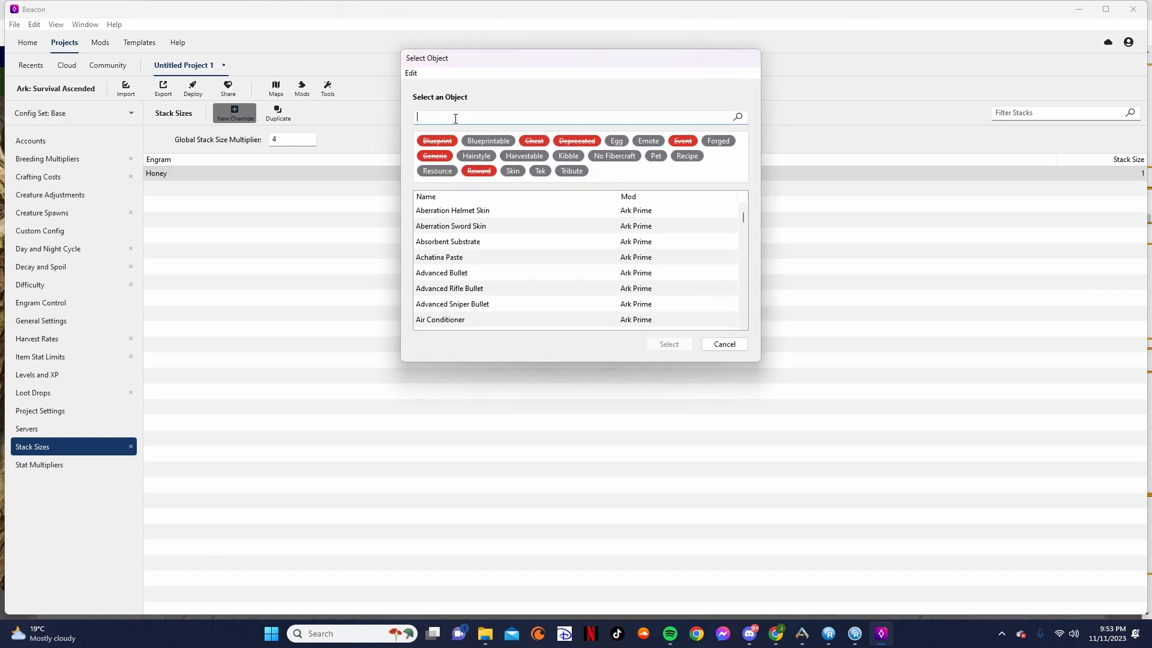
pyautogui.write('prime')
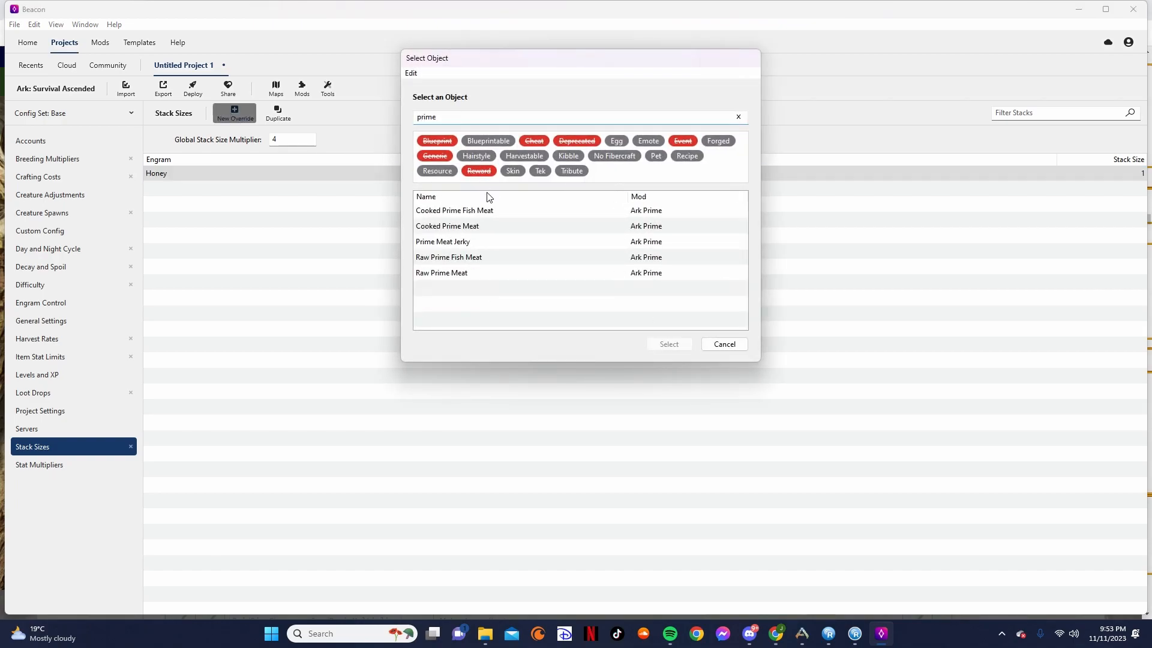
pyautogui.click(449, 257)
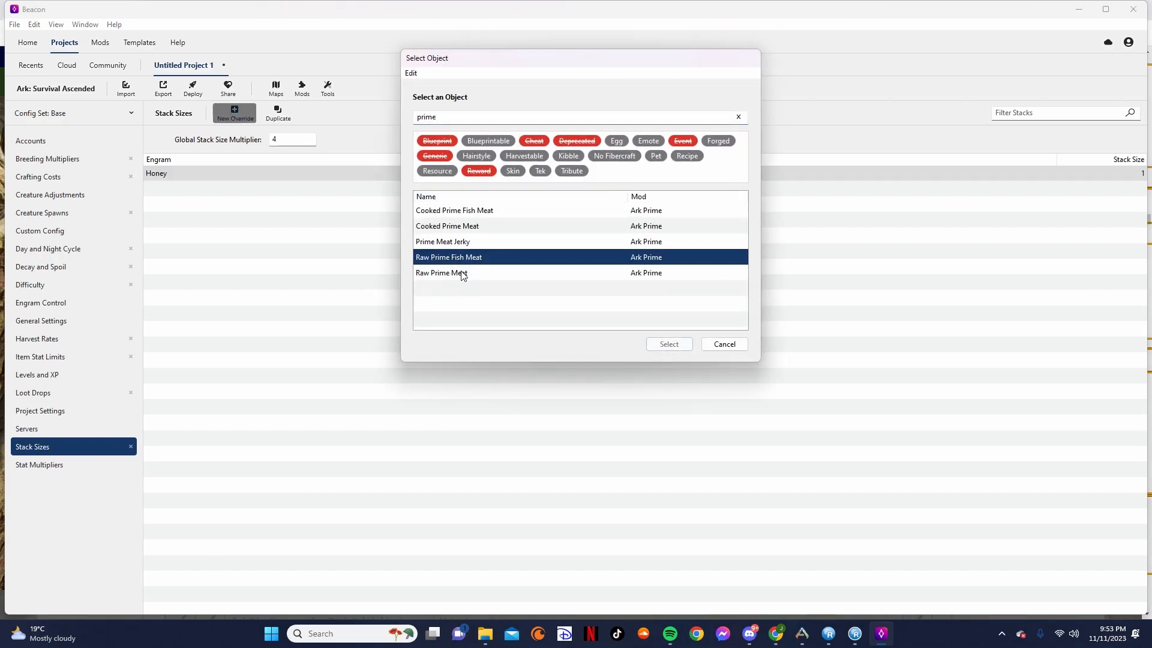
pyautogui.click(670, 343)
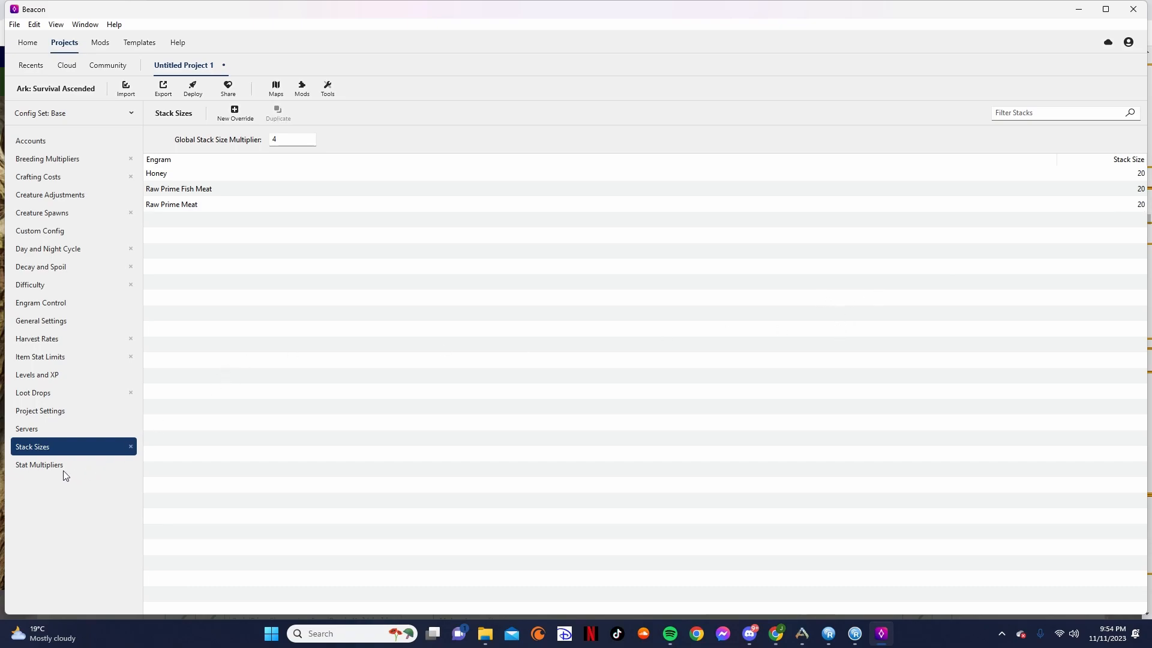
# In creature stat multipliers, set wild per-level speed to 1
pyautogui.click(39, 465)
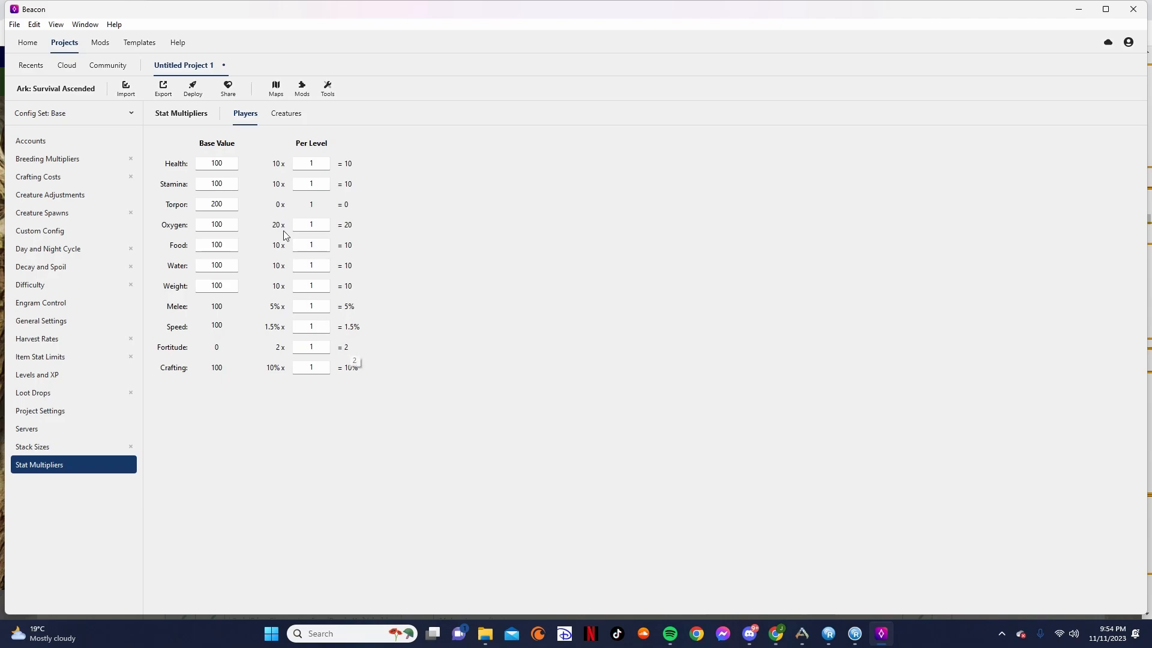
pyautogui.moveTo(359, 339)
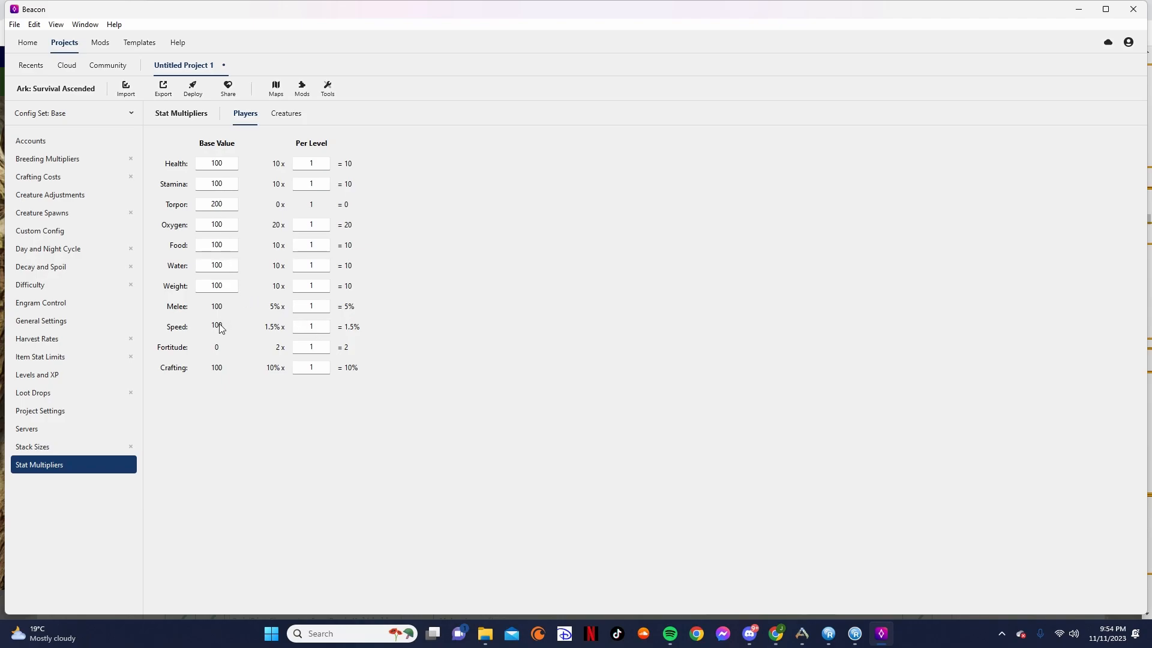
pyautogui.click(286, 113)
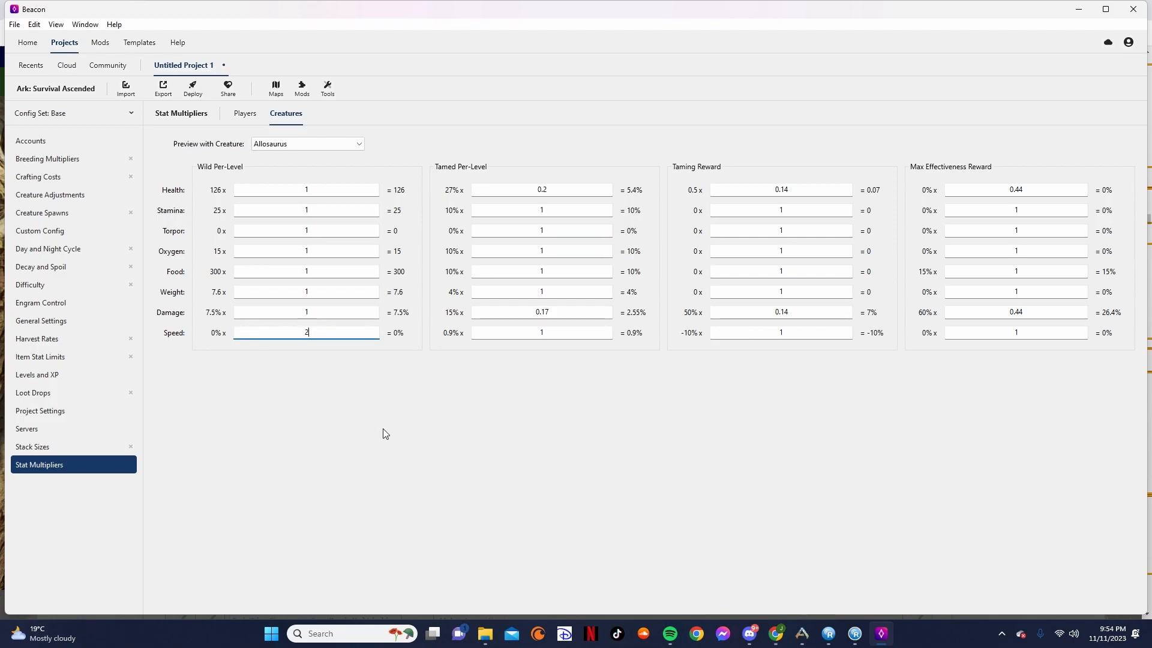
pyautogui.write('3')
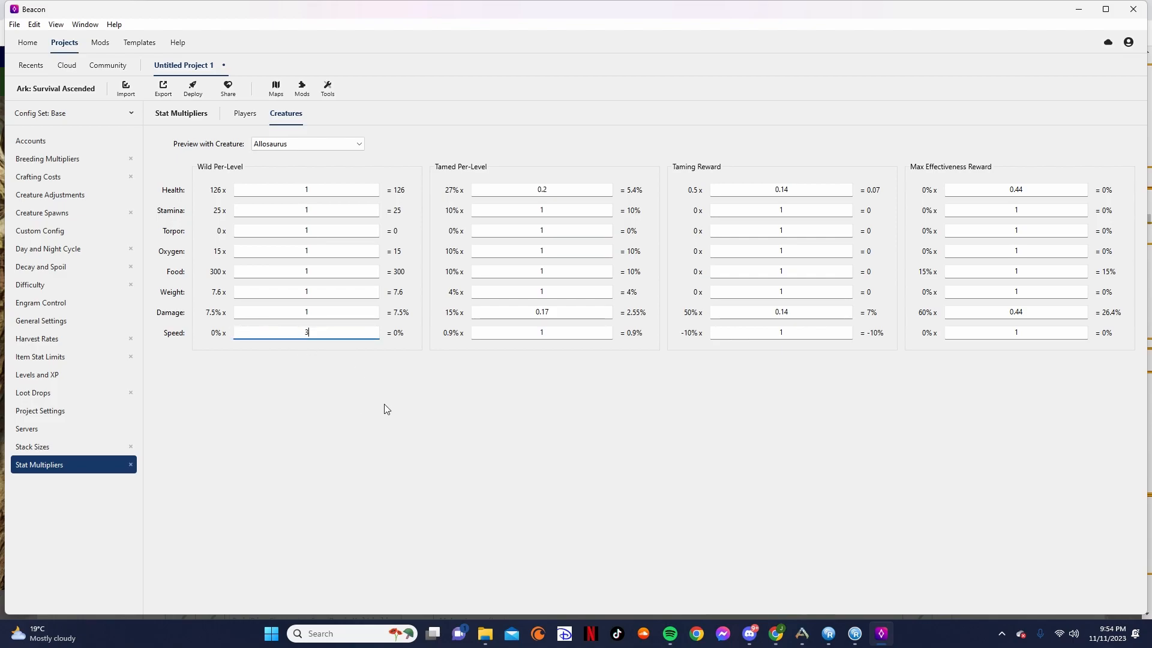
pyautogui.write('1')
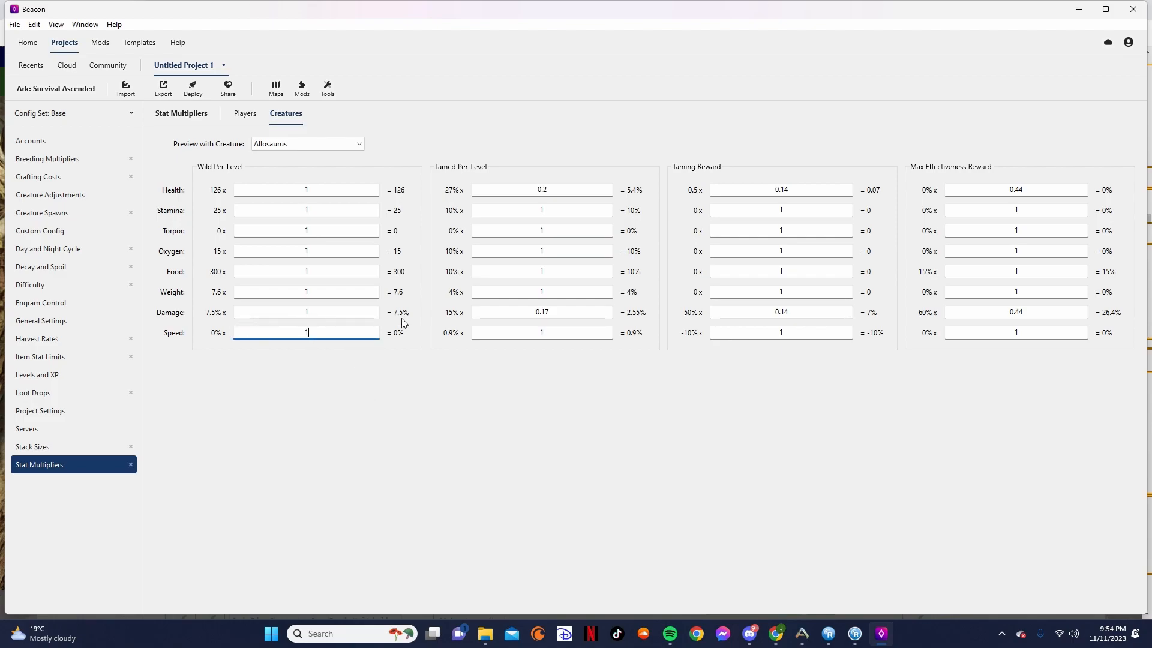
pyautogui.click(306, 210)
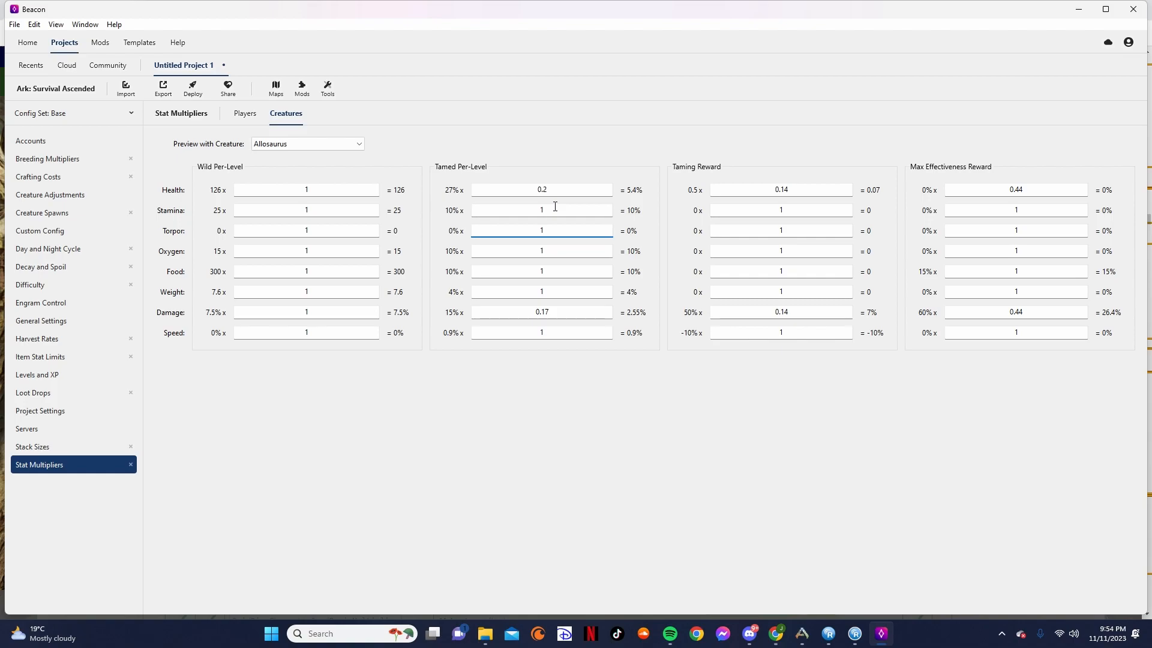
# Set tamed per-level health to 0.2 and preview the exported config files
pyautogui.click(541, 210)
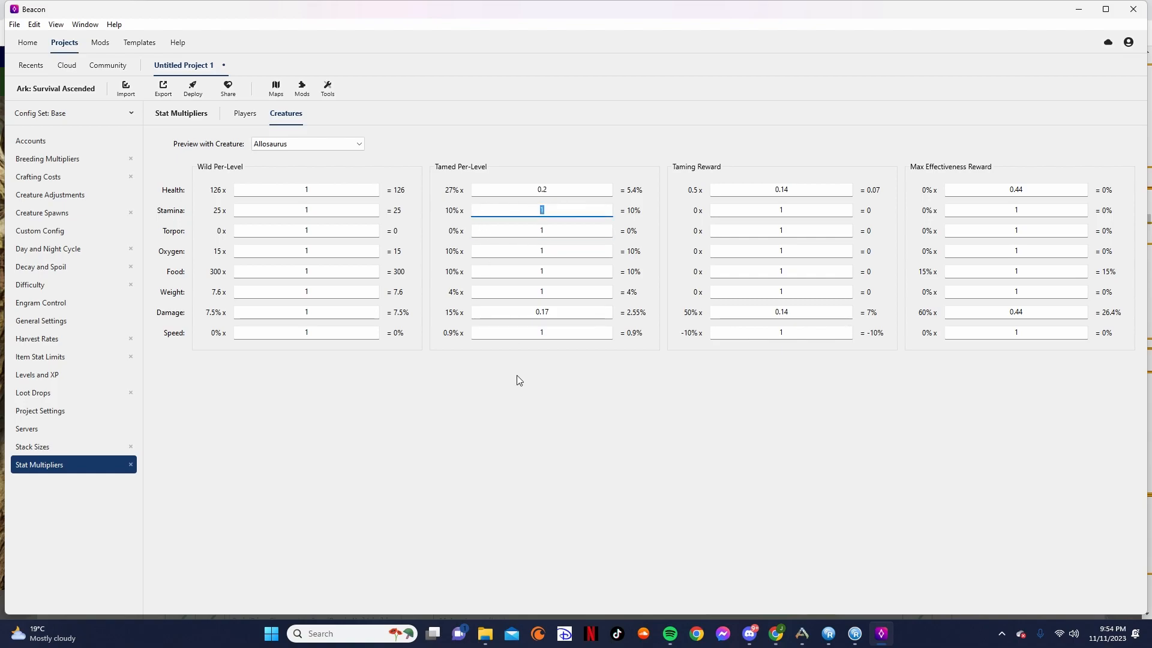
pyautogui.click(541, 190)
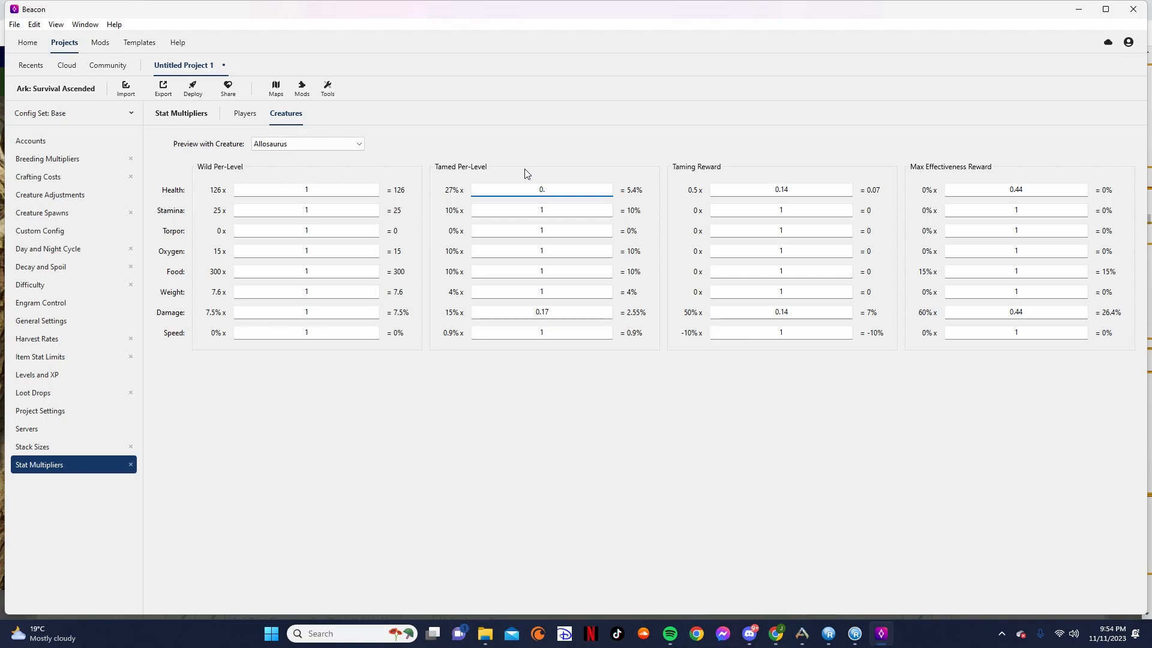
pyautogui.write('0.4')
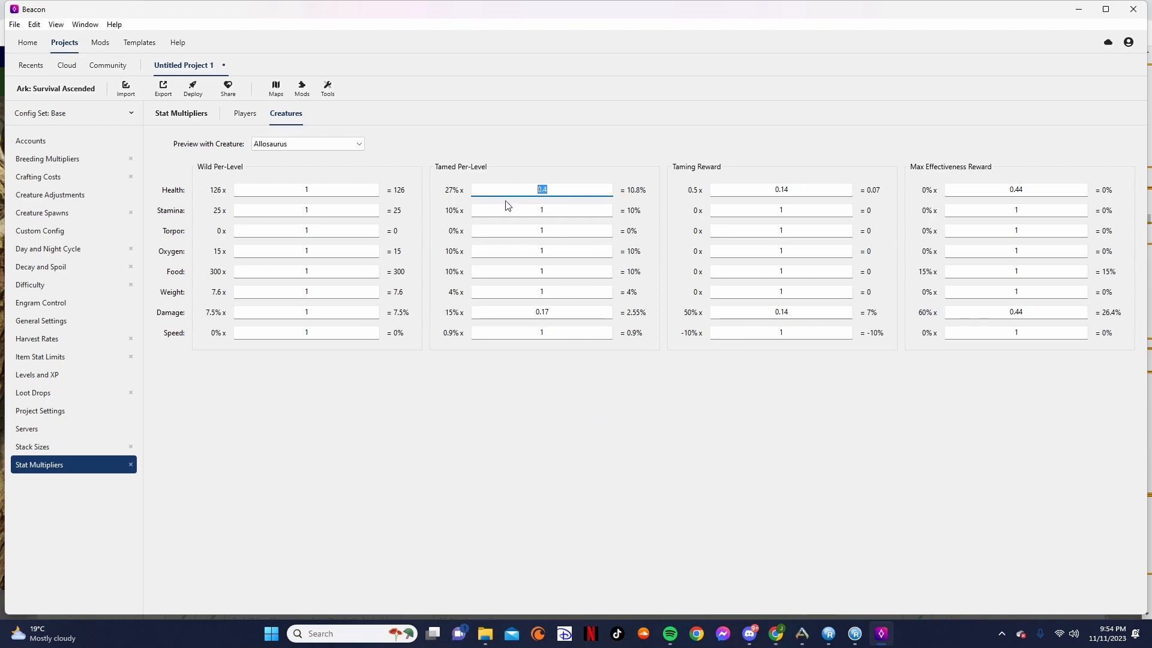
pyautogui.write('1')
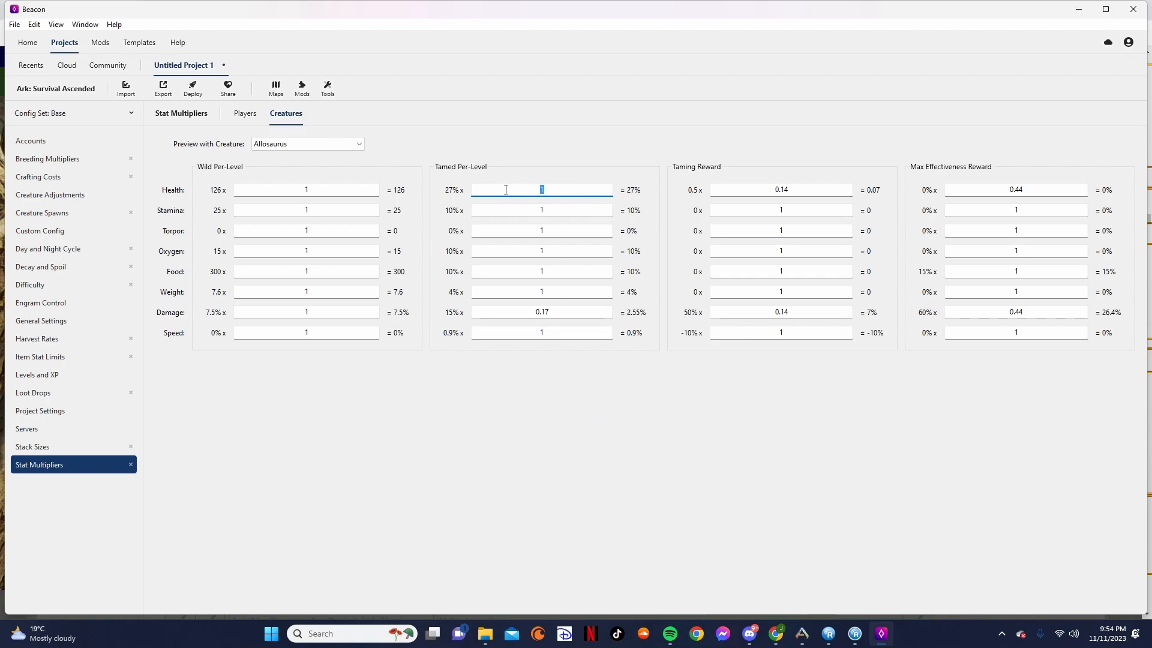
pyautogui.write('0.2')
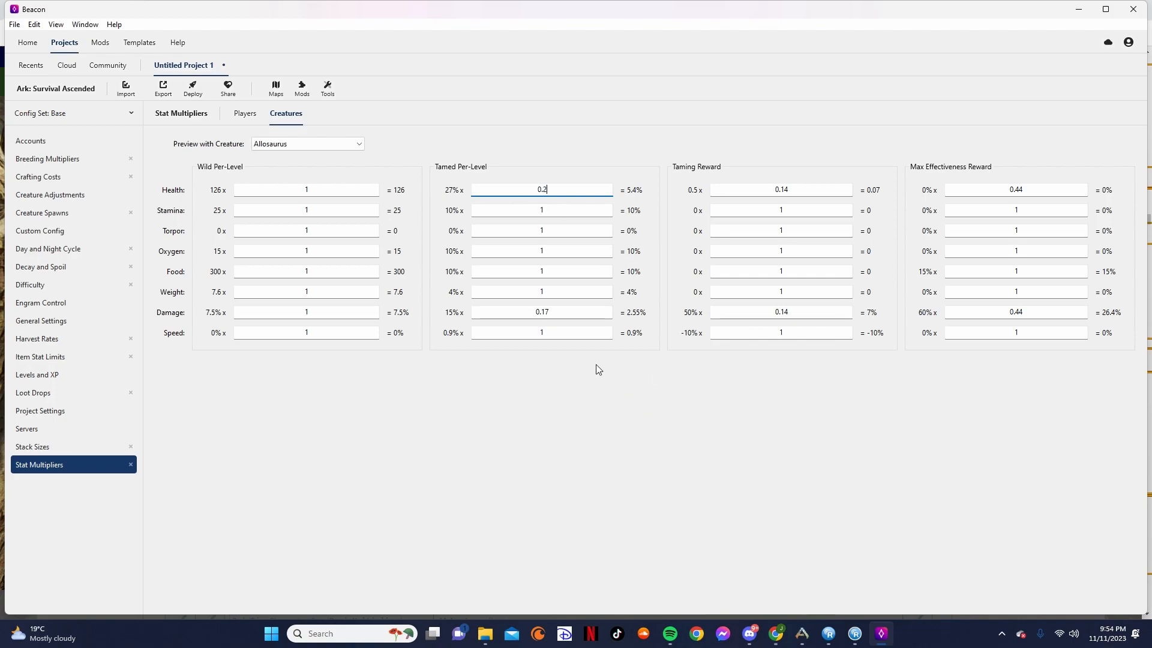
pyautogui.click(782, 189)
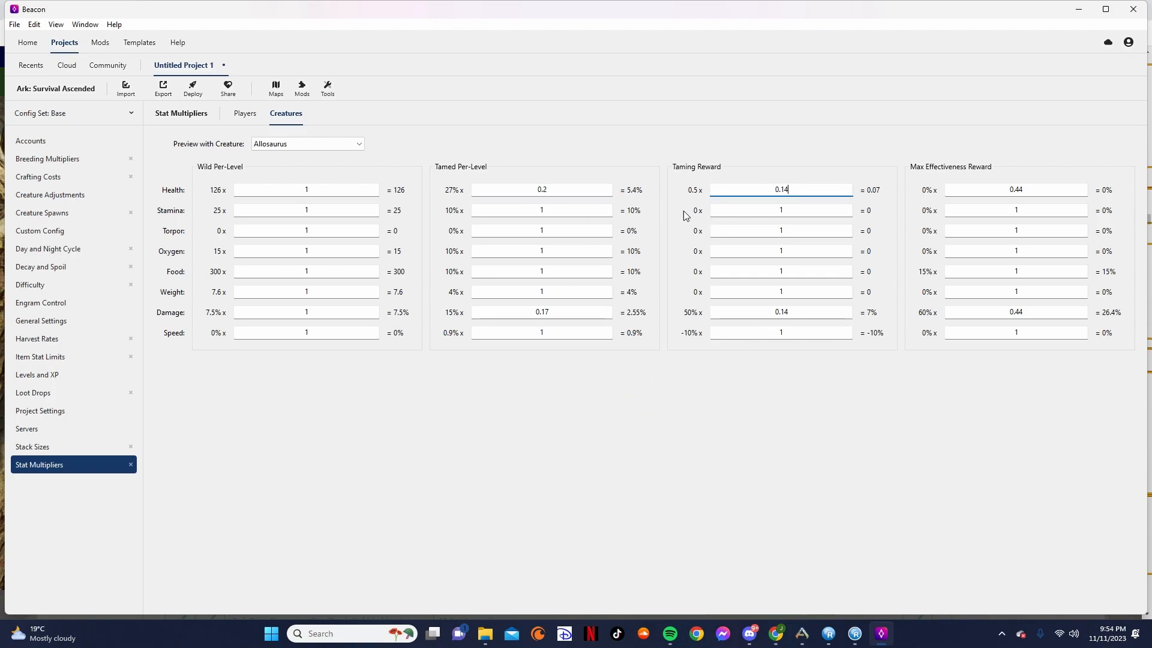
pyautogui.moveTo(694, 246)
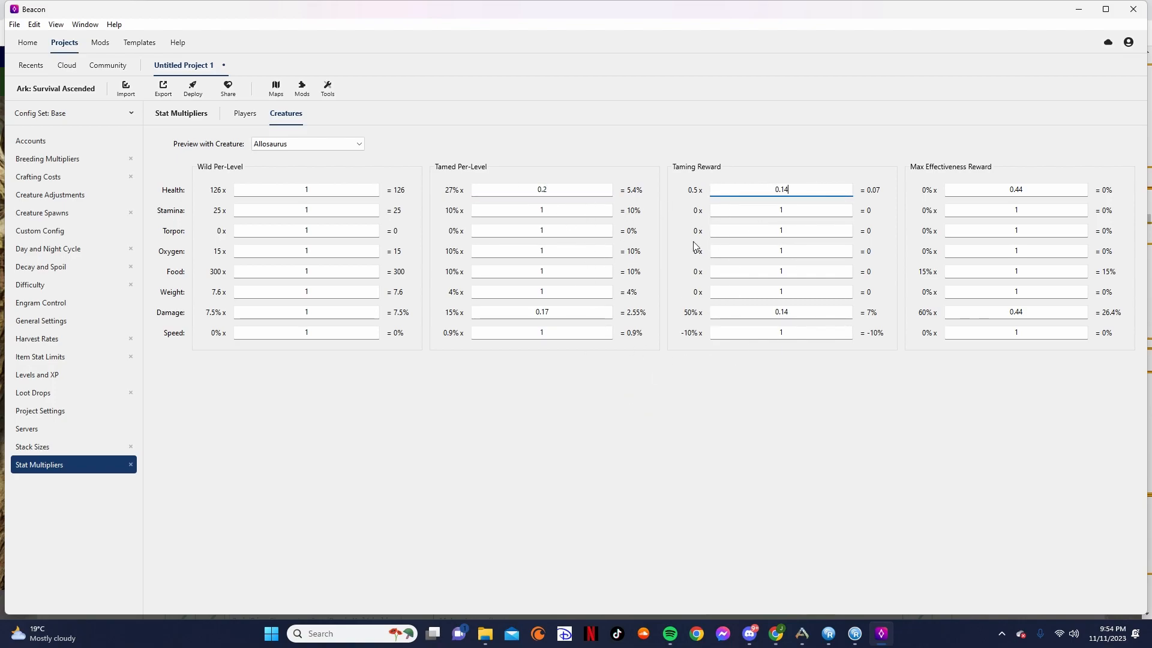
pyautogui.moveTo(586, 333)
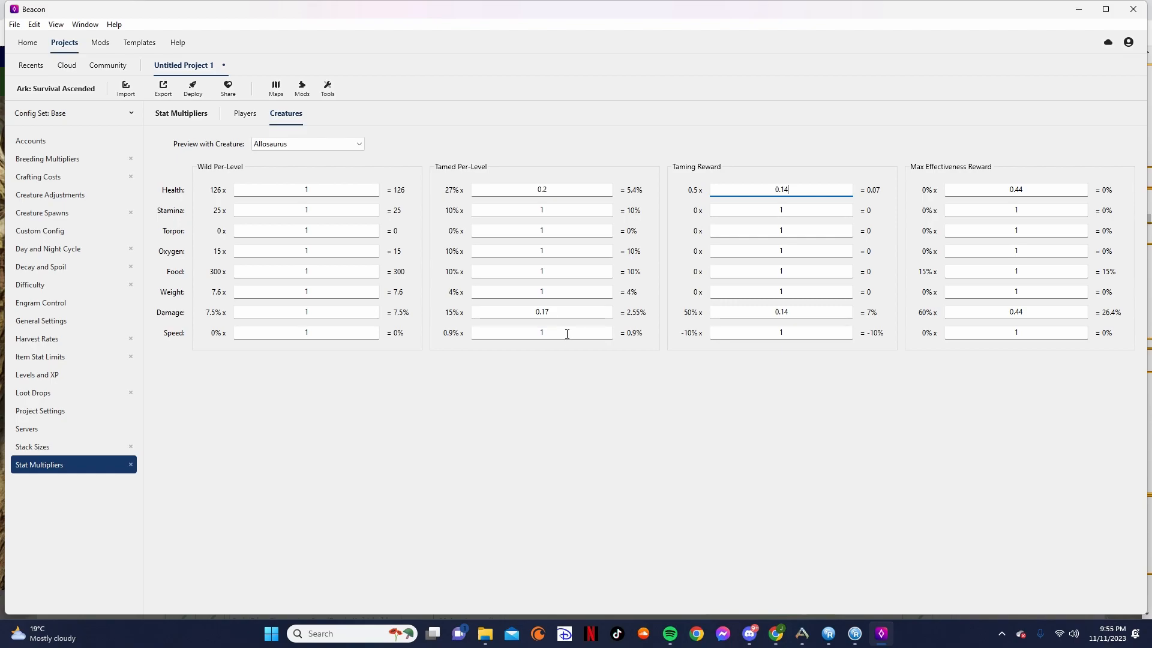
pyautogui.moveTo(545, 329)
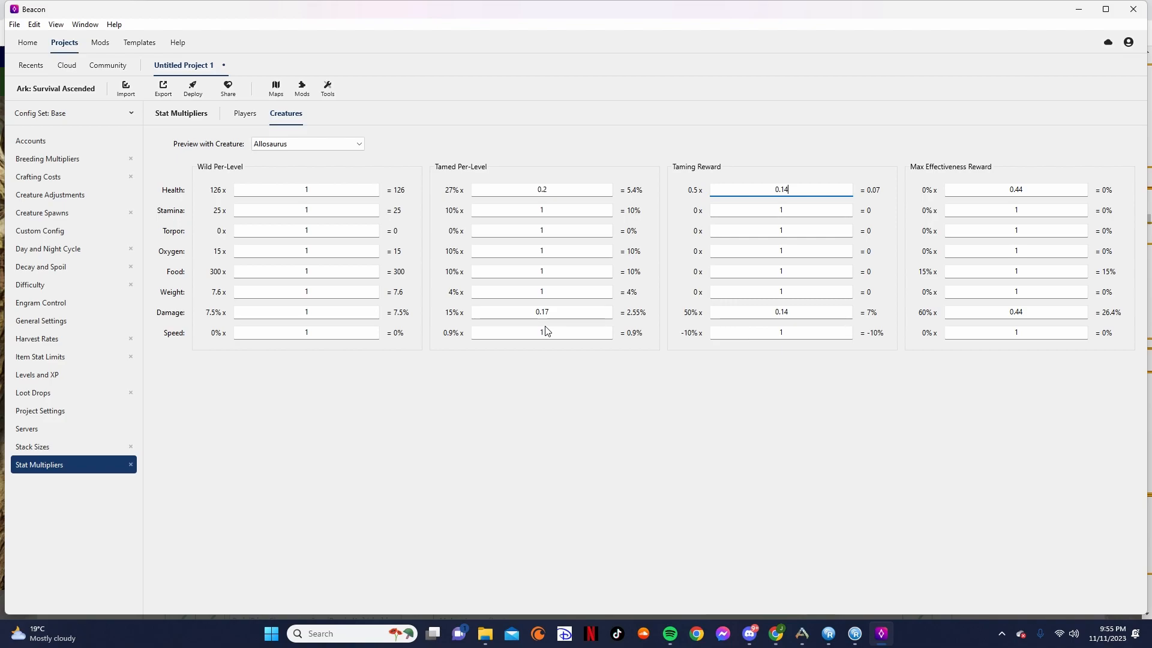
pyautogui.click(164, 89)
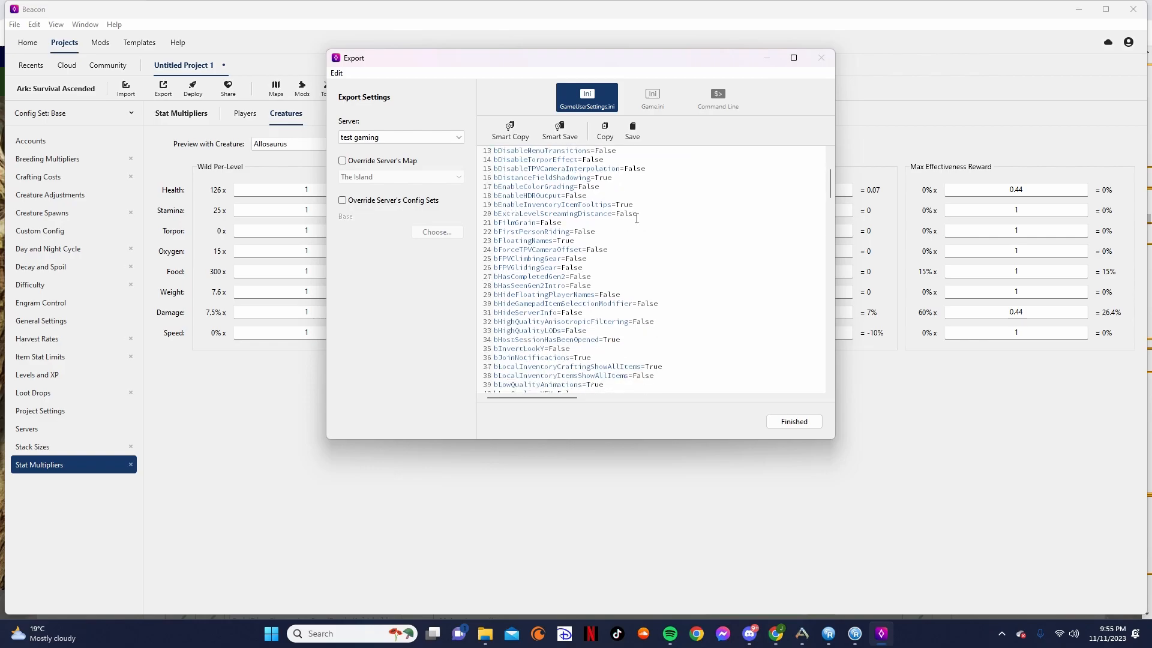
pyautogui.scroll(-3)
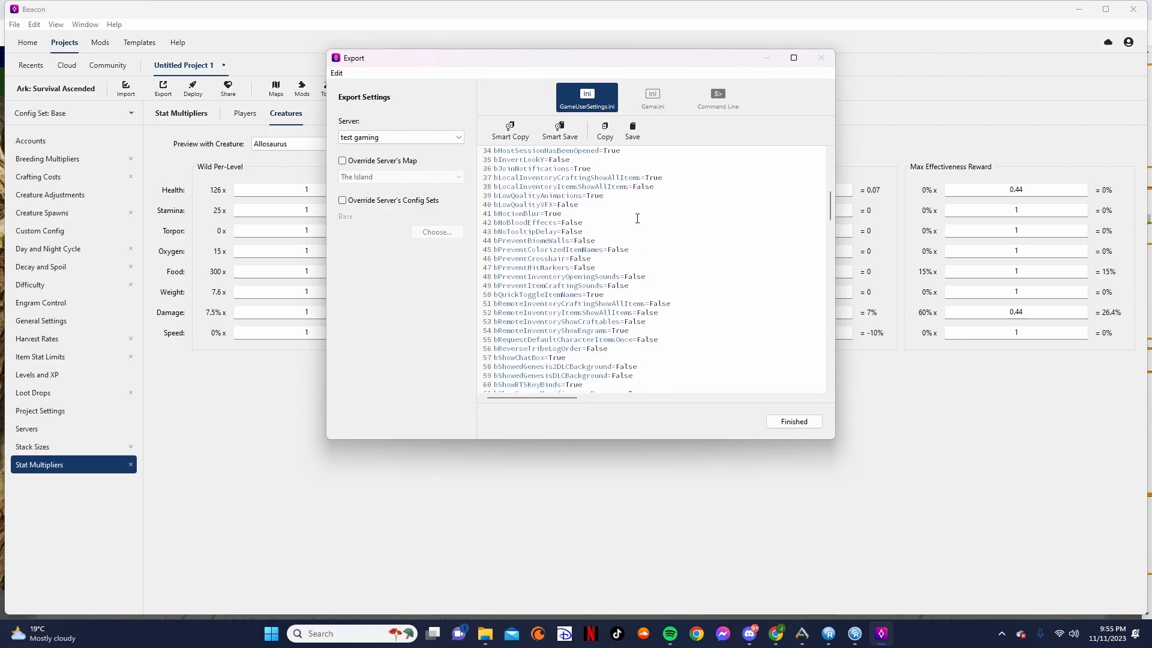
pyautogui.scroll(-3)
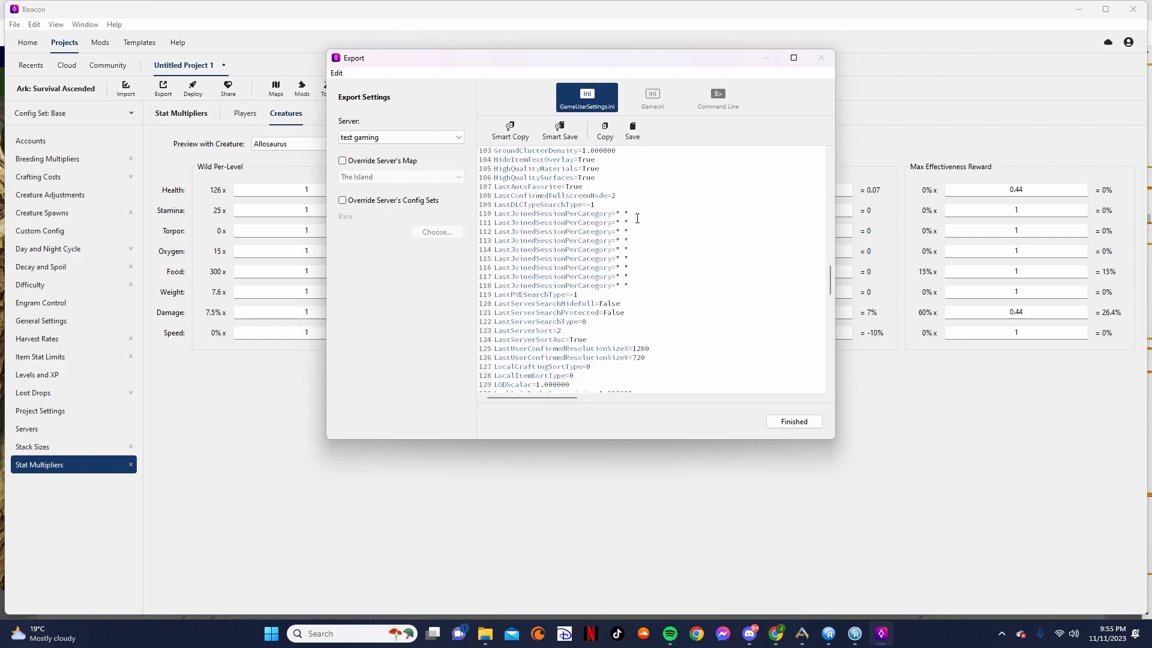
pyautogui.scroll(-3)
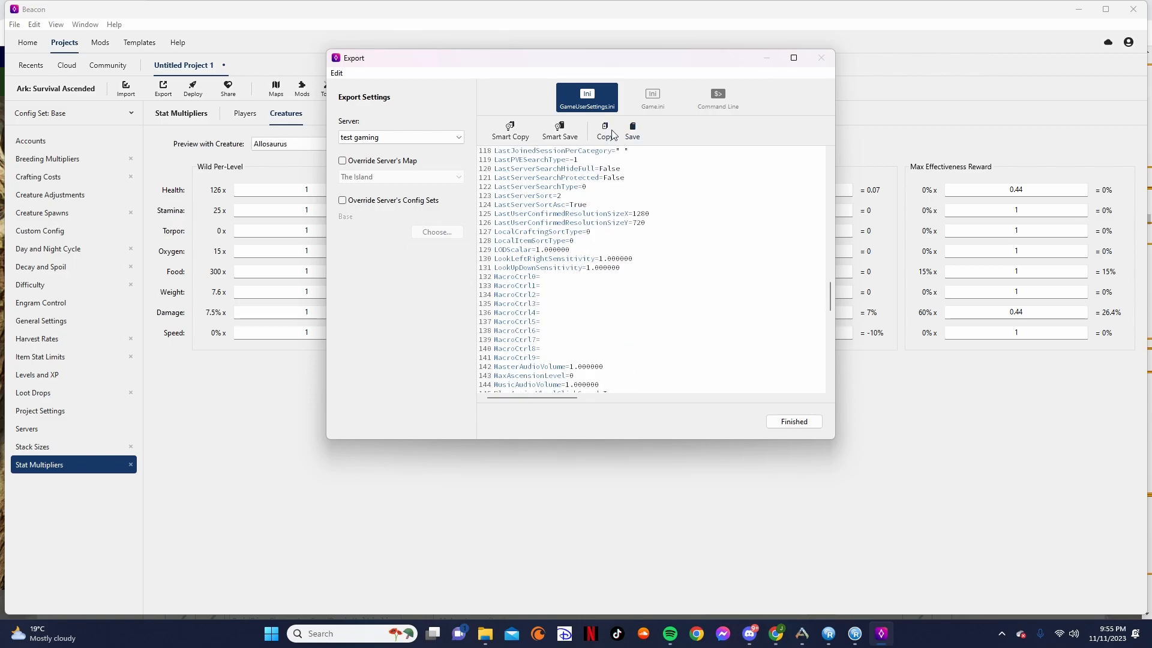
pyautogui.click(653, 97)
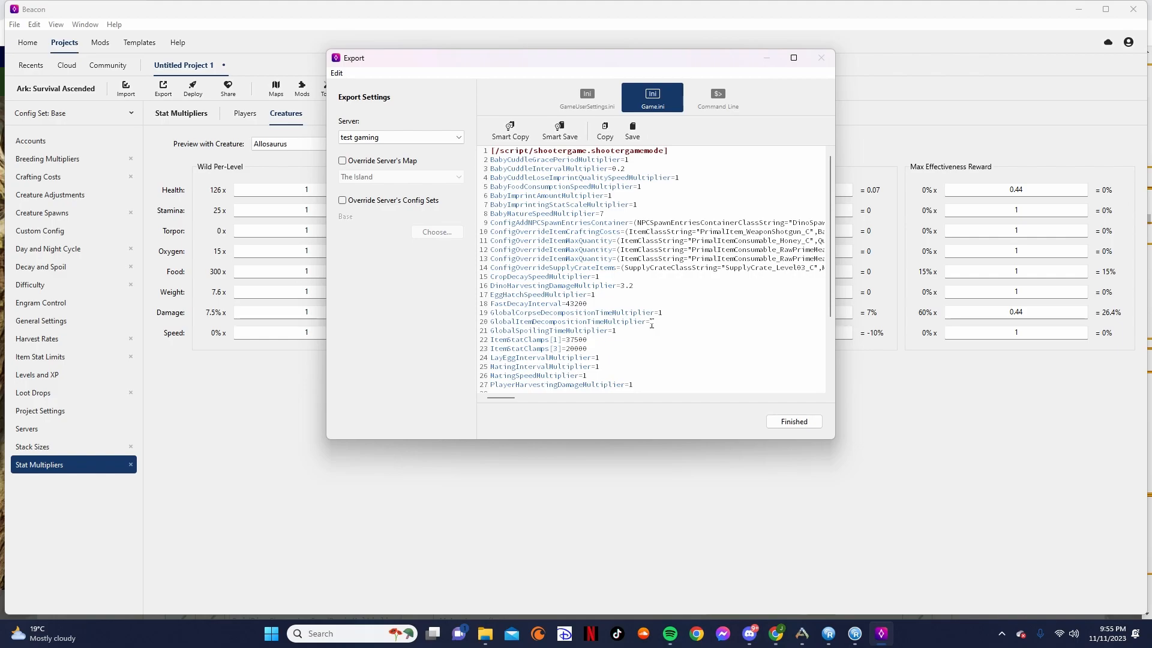
pyautogui.click(794, 421)
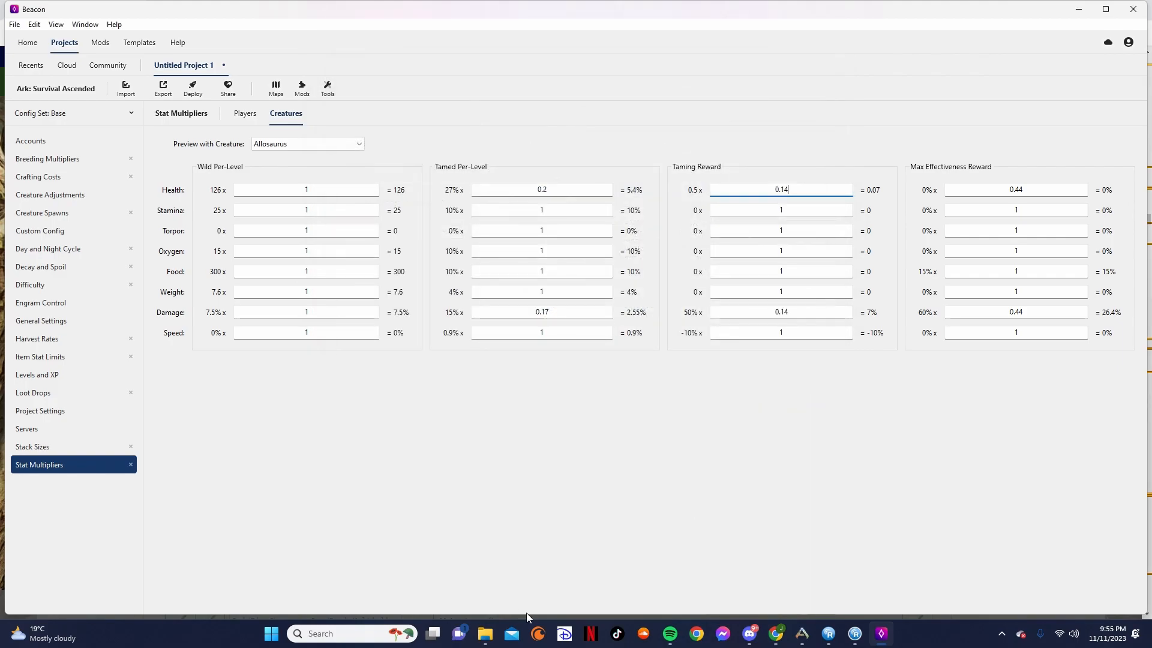
pyautogui.moveTo(682, 542)
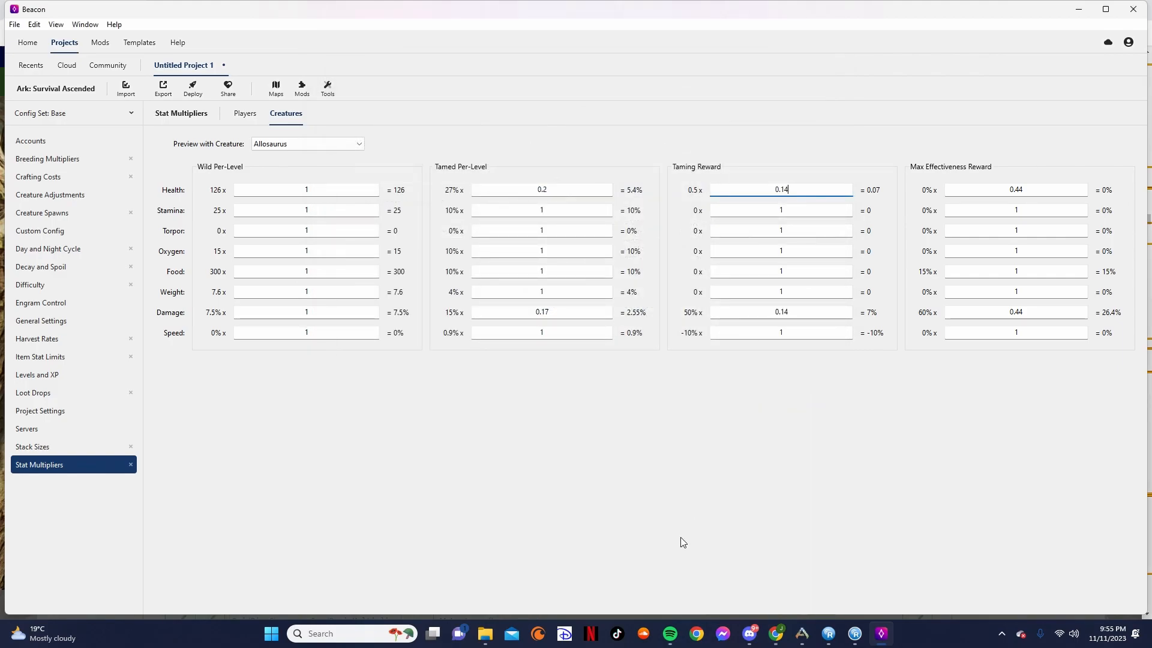